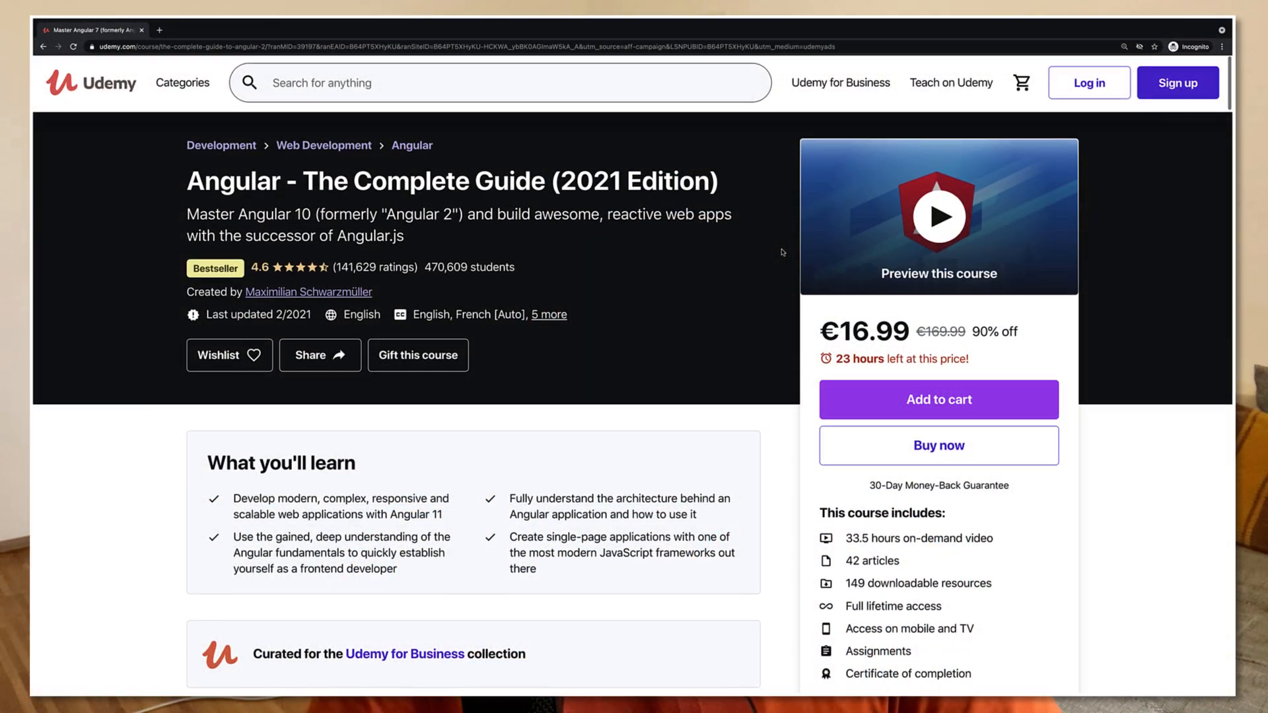
Scroll the Udemy Angular course page down to the Course content section list.
{"action": "scroll", "scroll_direction": "down", "scroll_amount": 3}
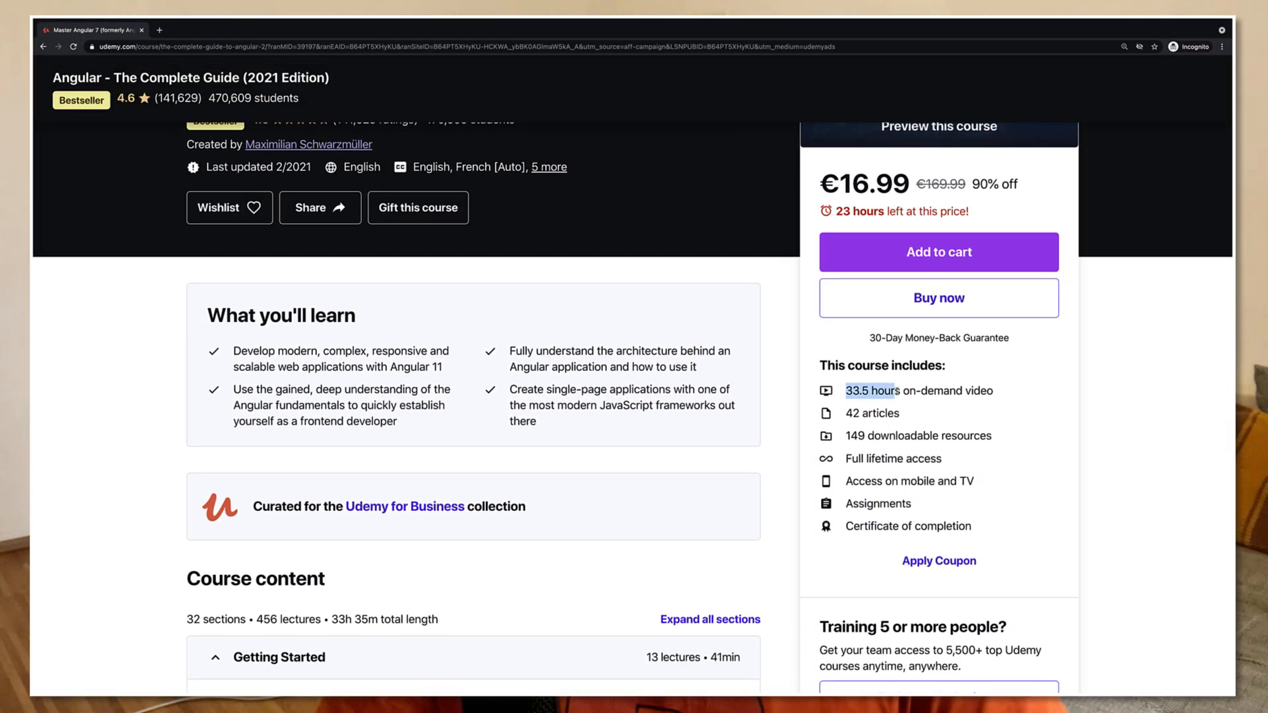
{"action": "scroll", "scroll_direction": "down", "scroll_amount": 3}
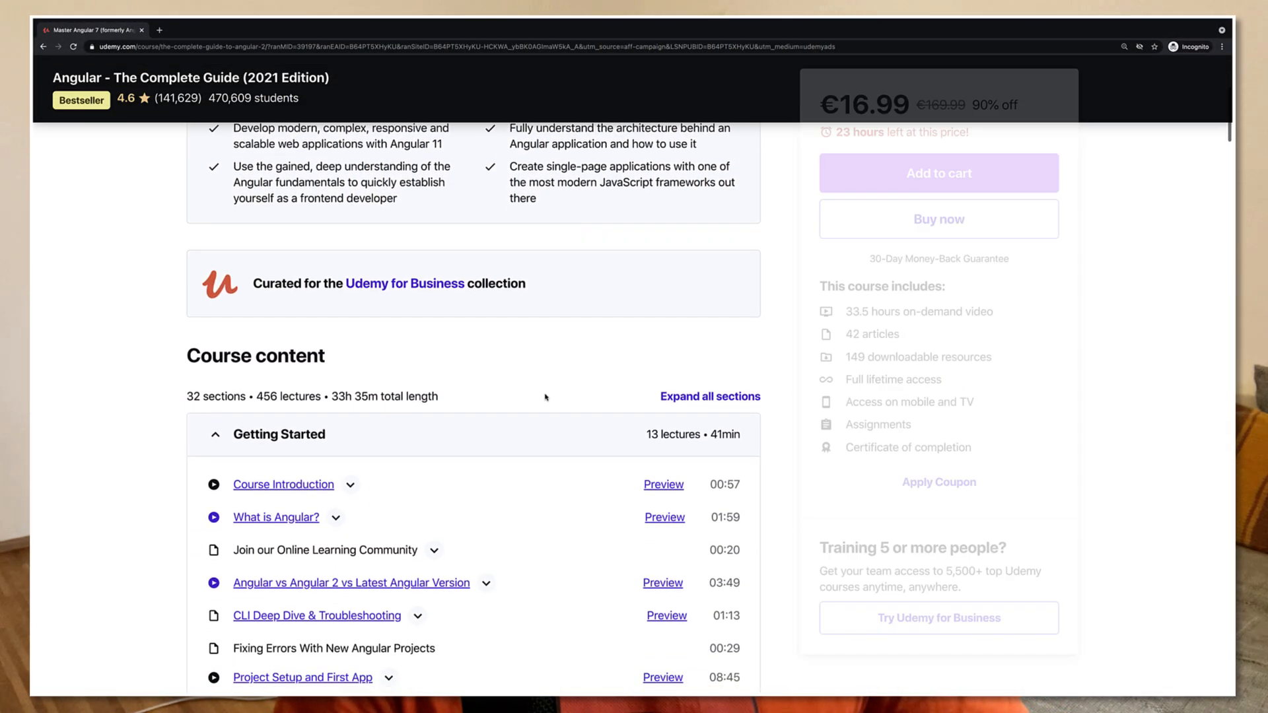
{"action": "scroll", "scroll_direction": "down", "scroll_amount": 3}
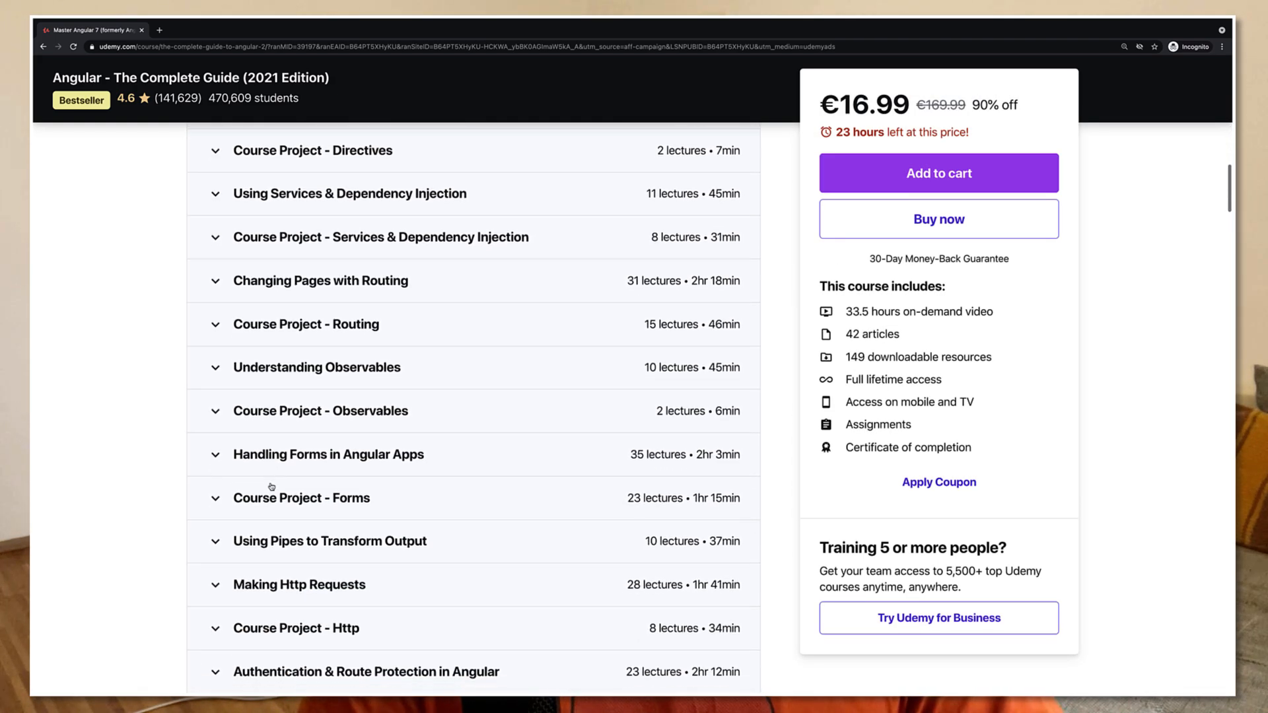
{"action": "scroll", "scroll_direction": "down", "scroll_amount": 3}
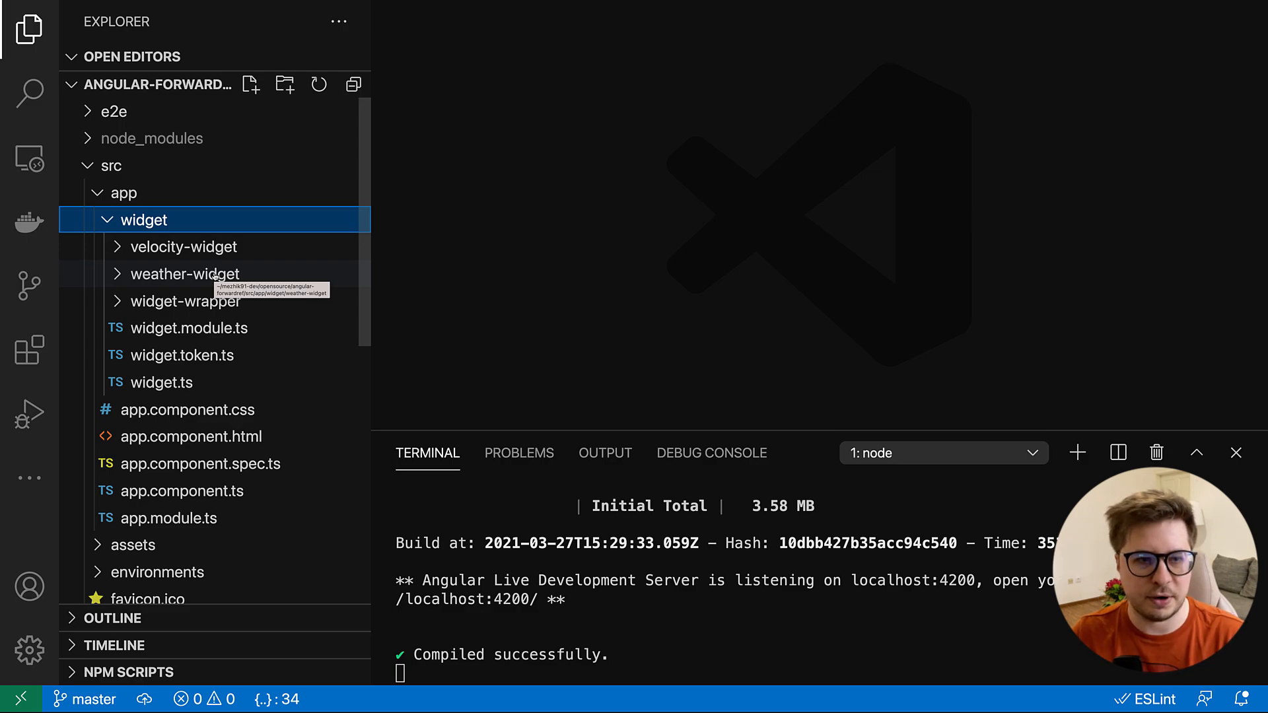
{"action": "mouse_move", "coordinate": [187, 273]}
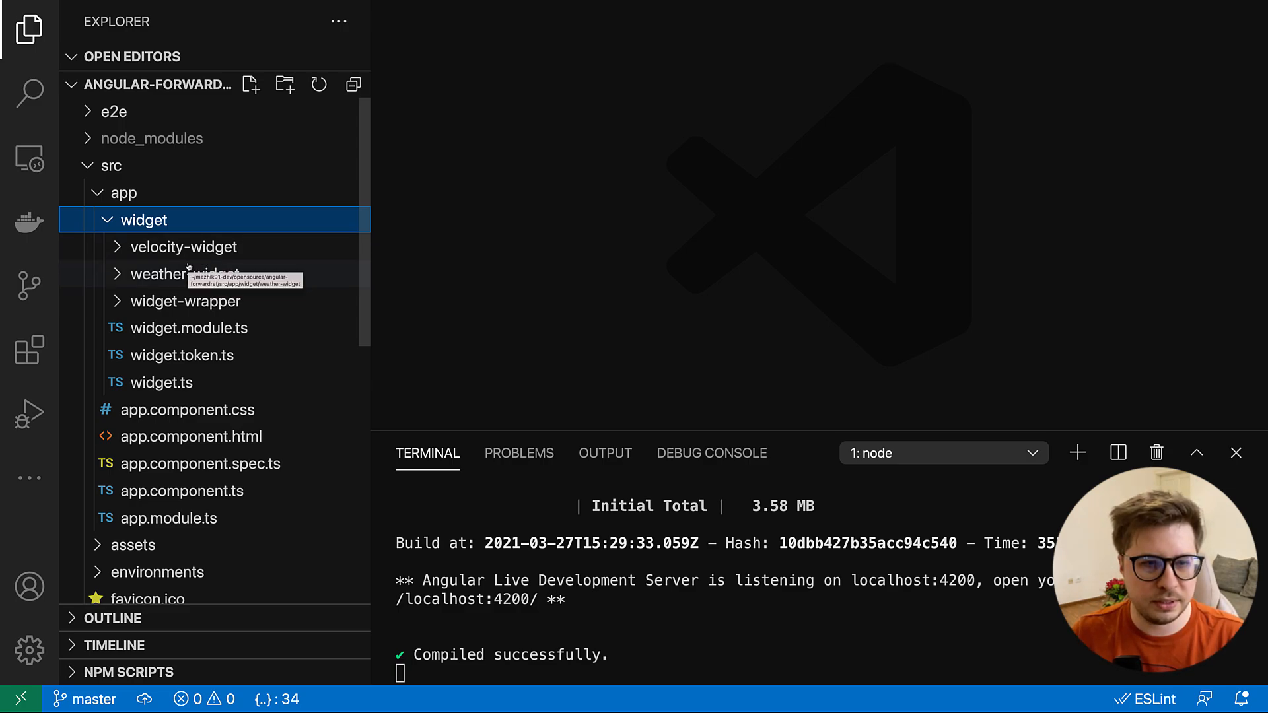
{"action": "mouse_move", "coordinate": [183, 246]}
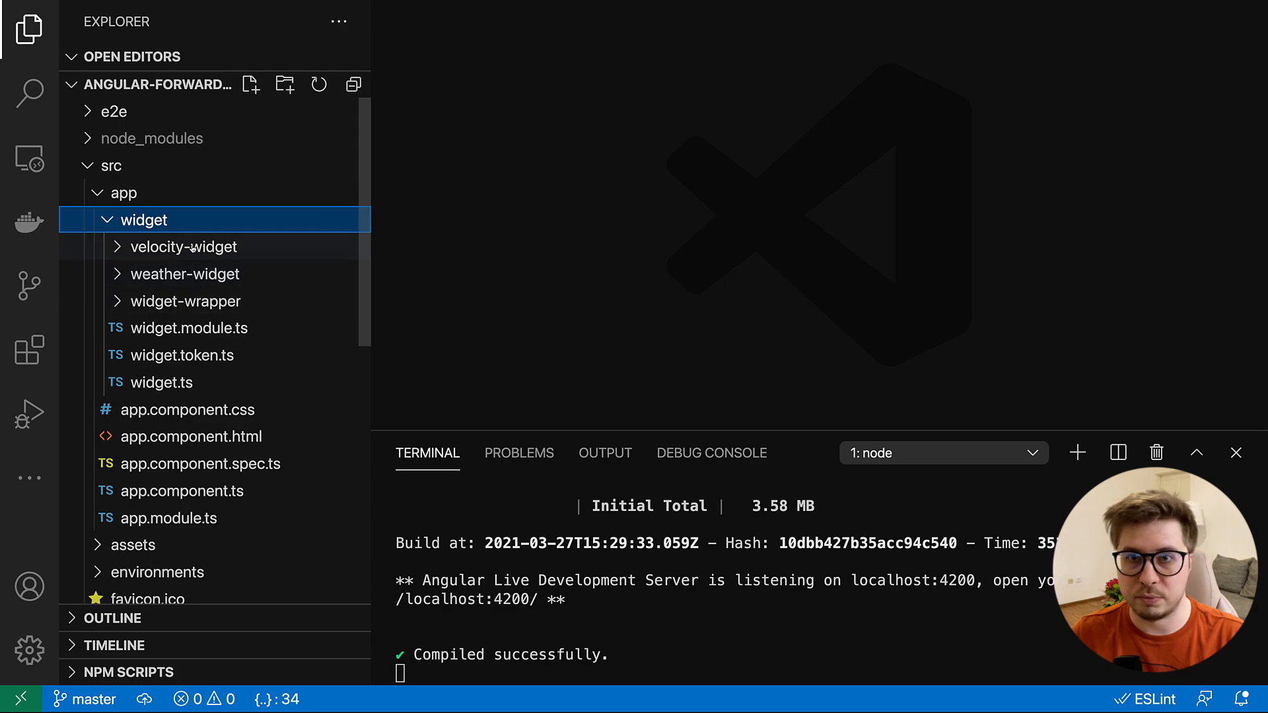
{"action": "mouse_move", "coordinate": [183, 247]}
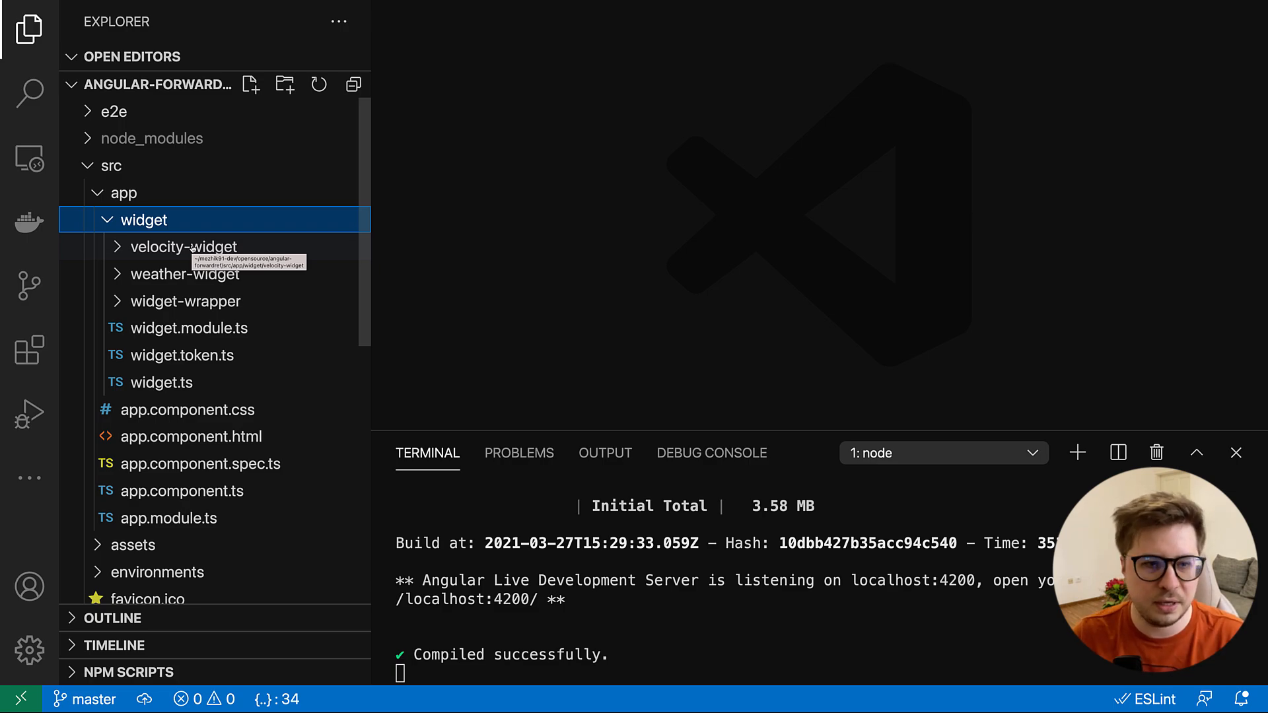
{"action": "mouse_move", "coordinate": [181, 355]}
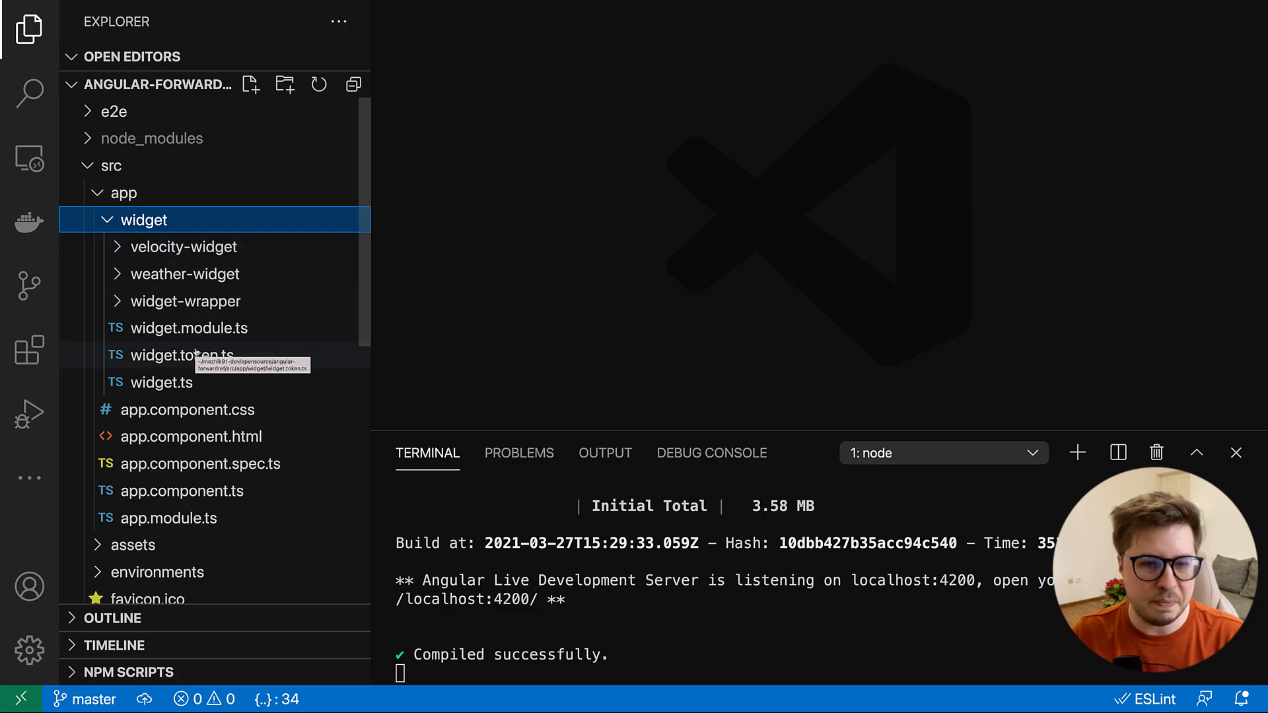
{"action": "mouse_move", "coordinate": [170, 383]}
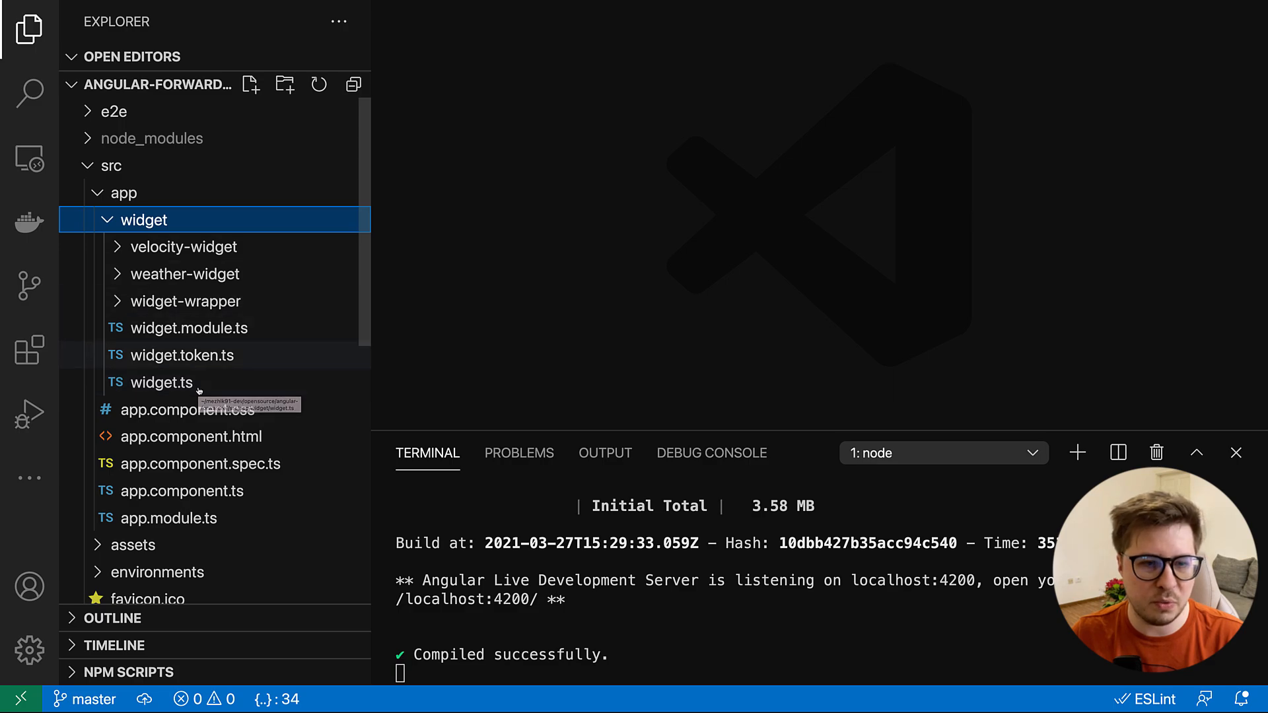
{"action": "mouse_move", "coordinate": [195, 237]}
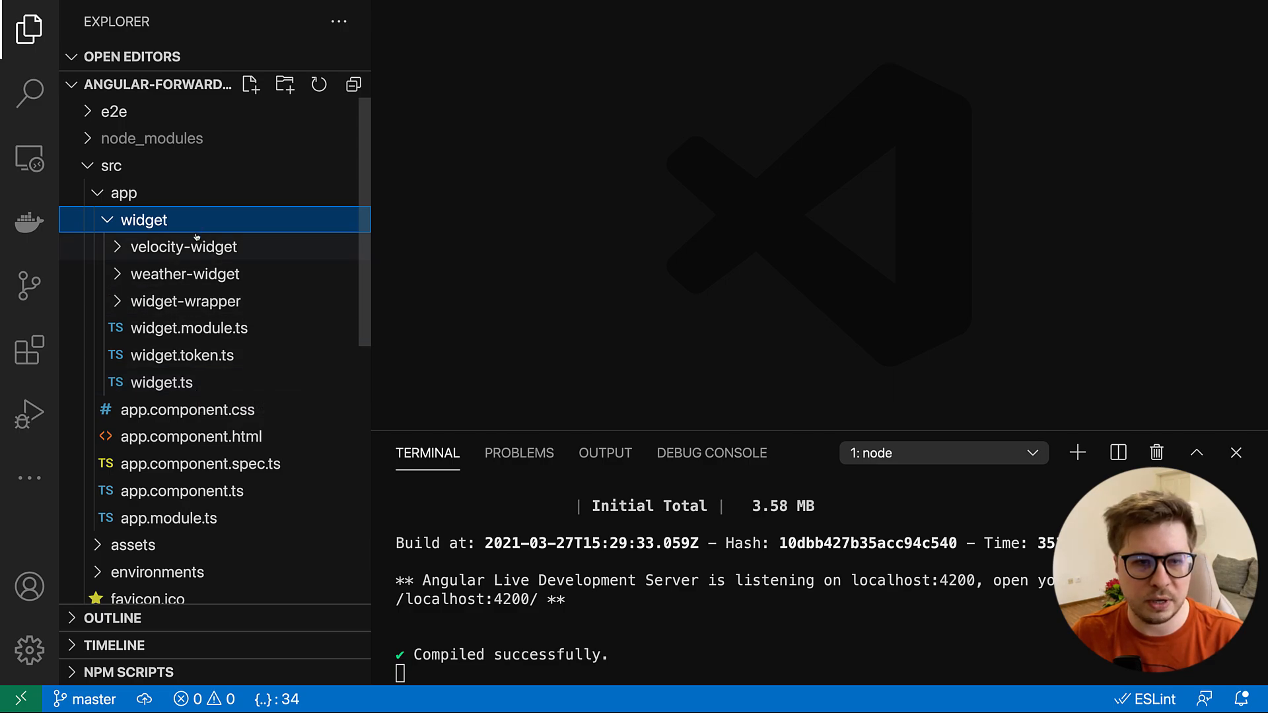
{"action": "mouse_move", "coordinate": [191, 273]}
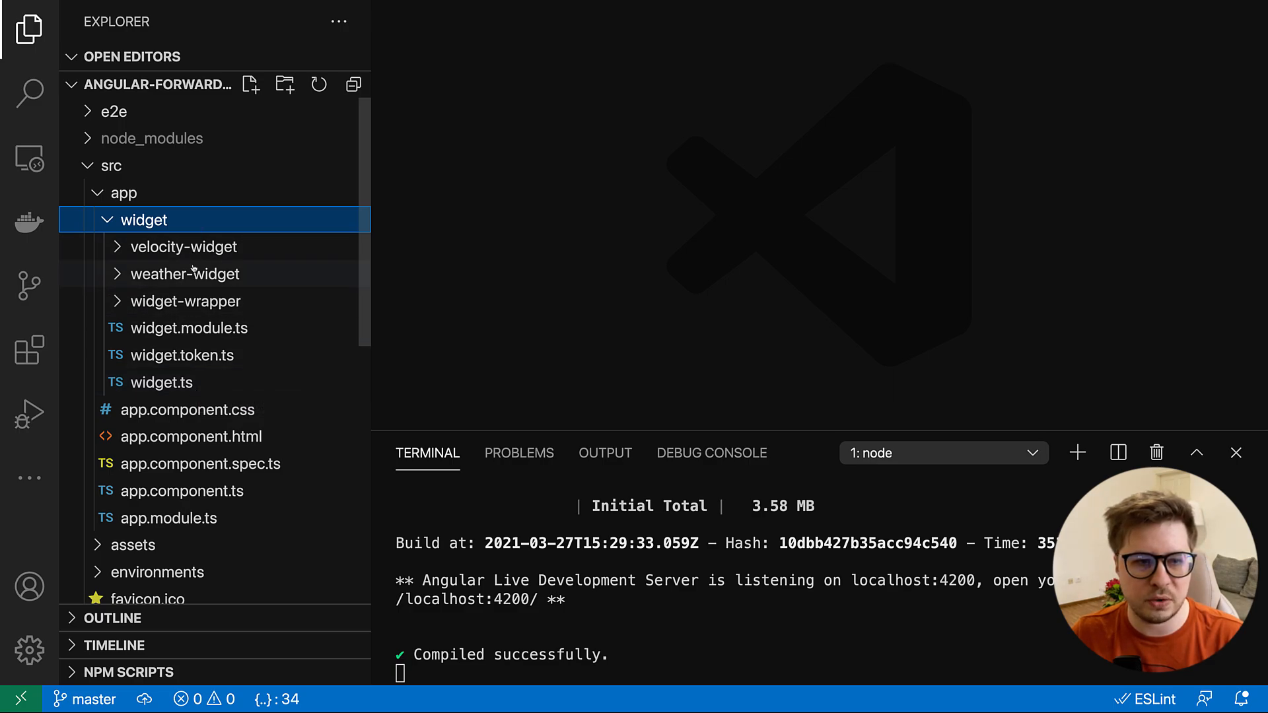
Open velocity-widget.component.ts and inspect the WIDGET token in its providers.
{"action": "left_click", "coordinate": [184, 247]}
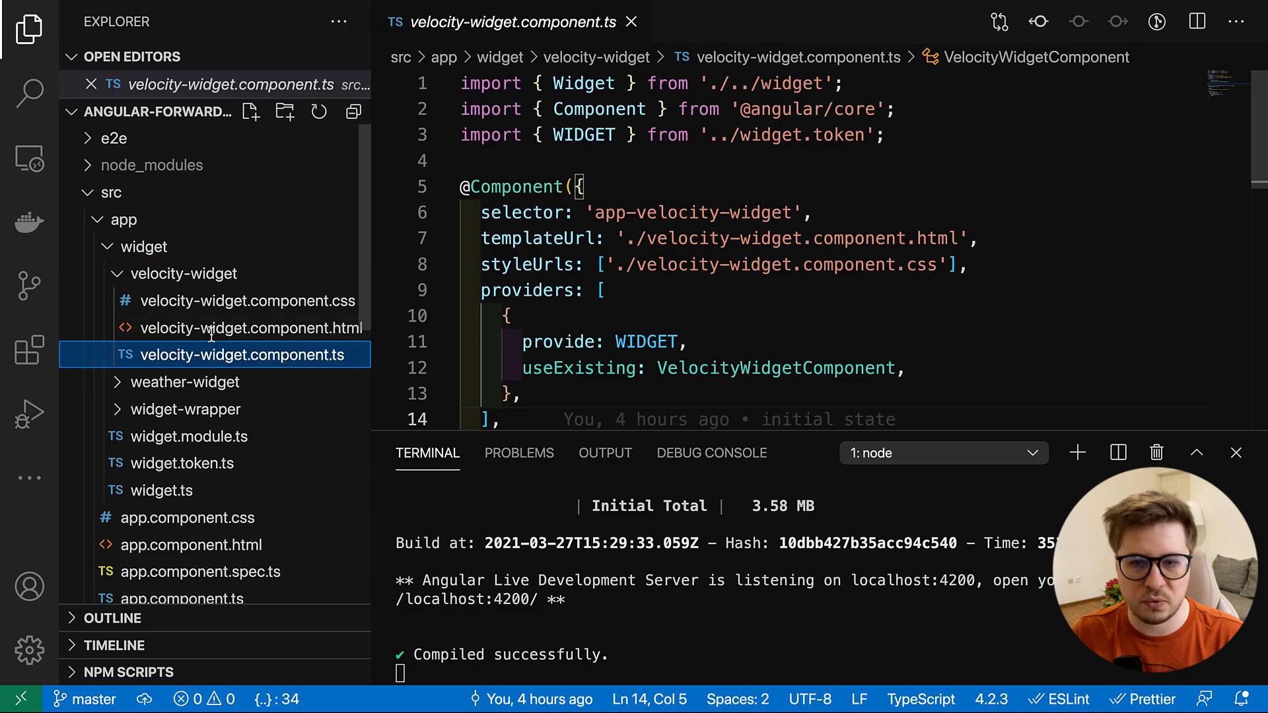
{"action": "scroll", "scroll_direction": "down", "scroll_amount": 3}
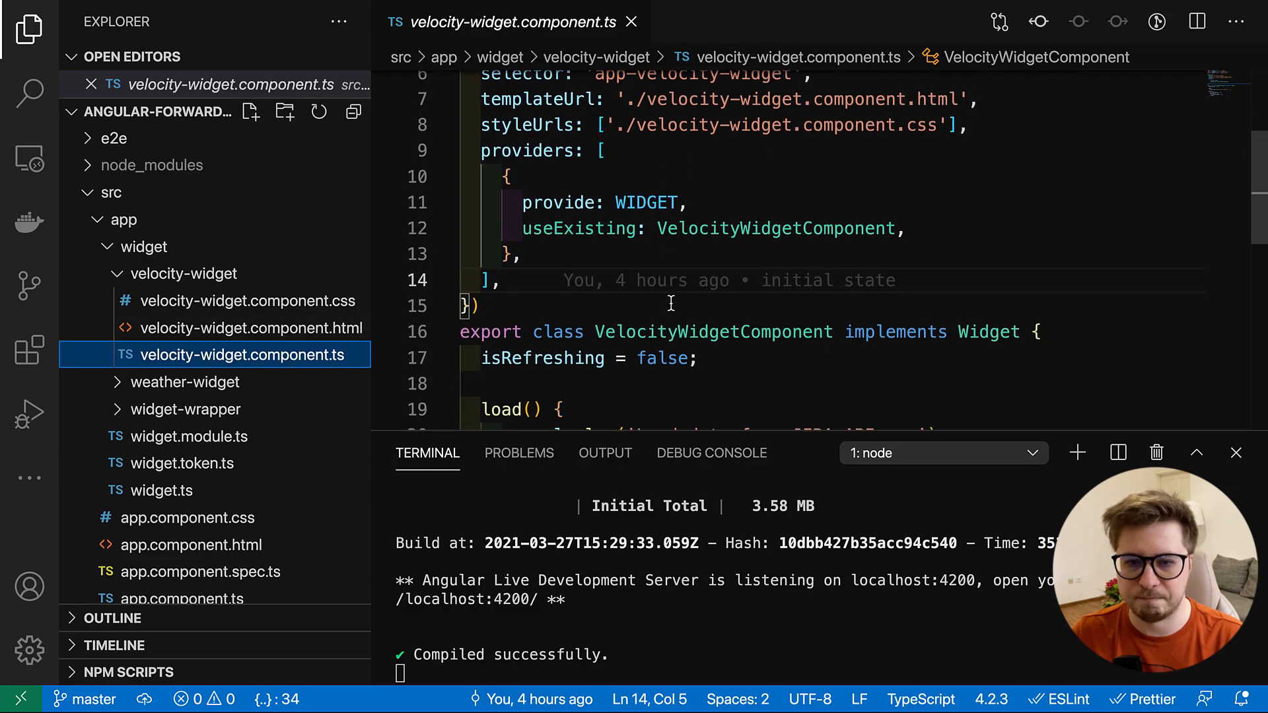
{"action": "scroll", "scroll_direction": "down", "scroll_amount": 3}
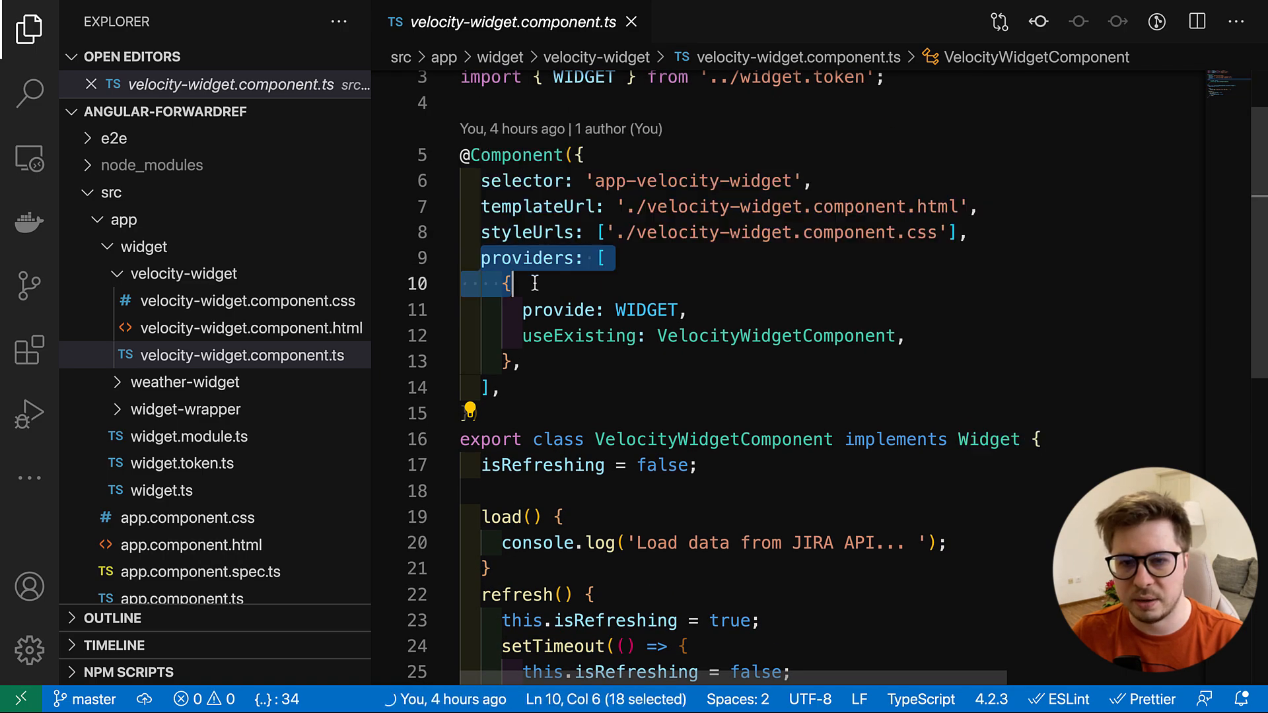
{"action": "double_click", "coordinate": [645, 310]}
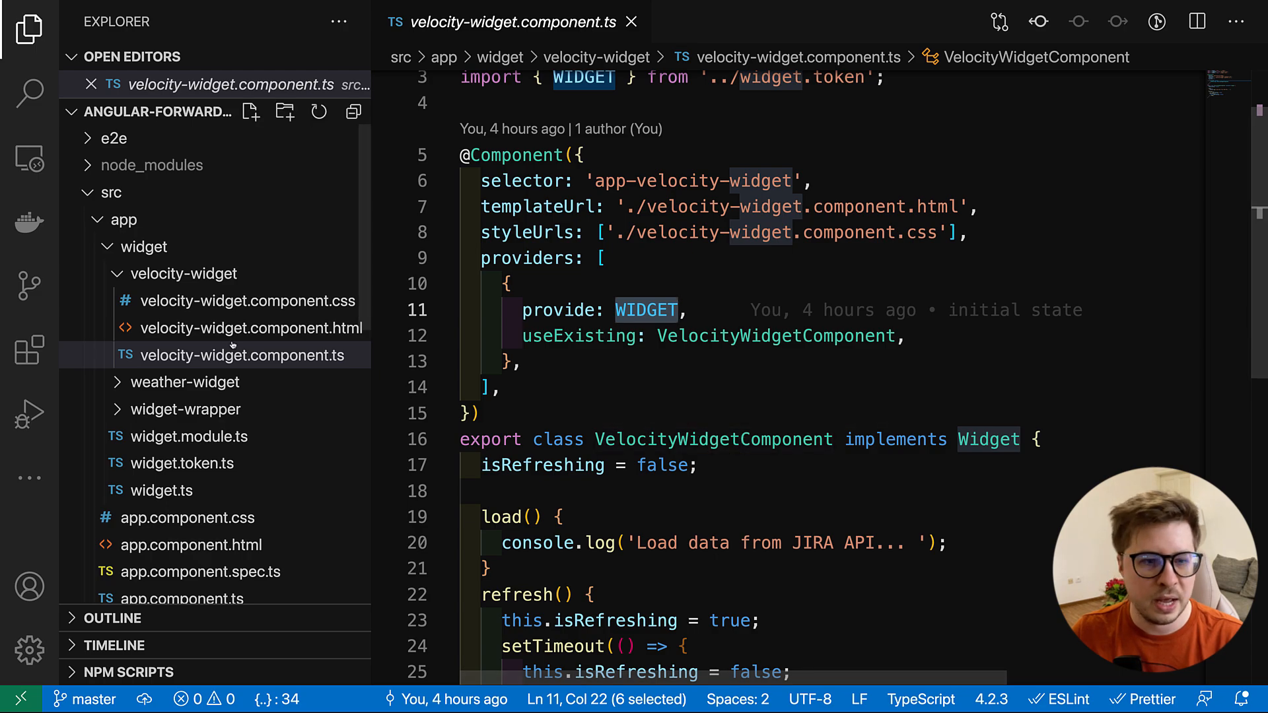
Collapse velocity-widget, expand weather-widget and review the WeatherWidgetComponent class.
{"action": "left_click", "coordinate": [183, 273]}
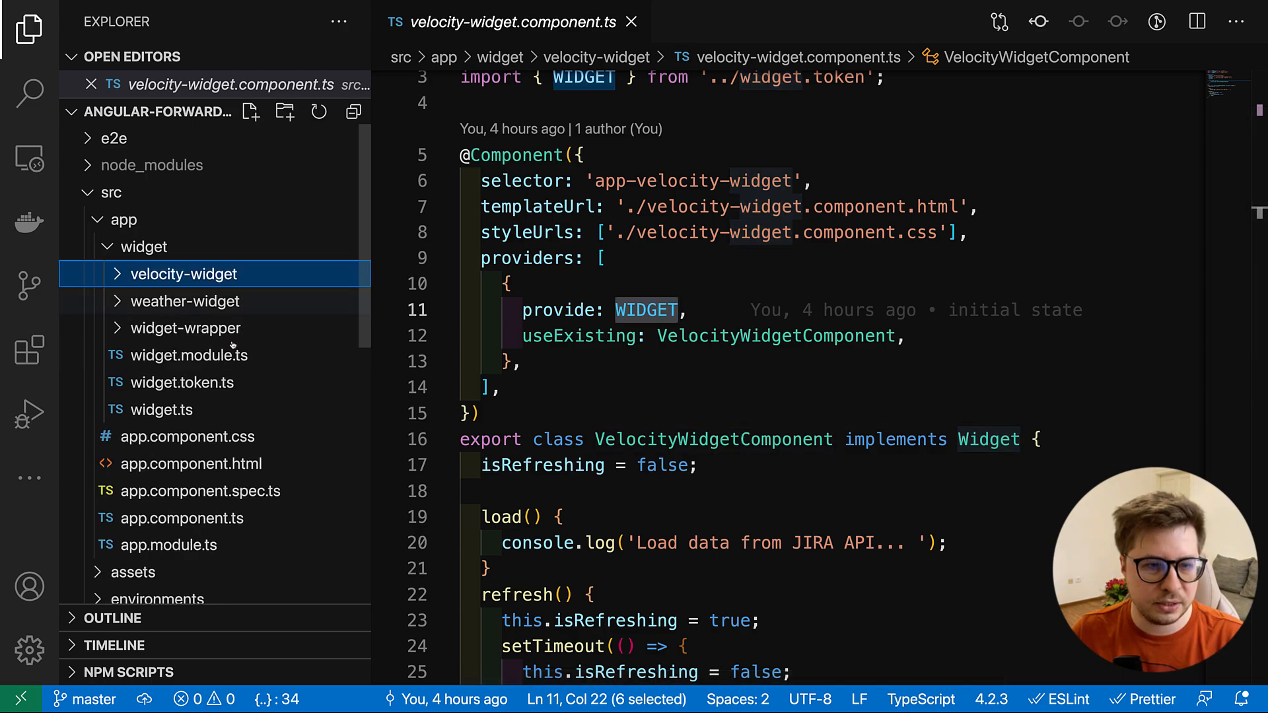
{"action": "left_click", "coordinate": [184, 301]}
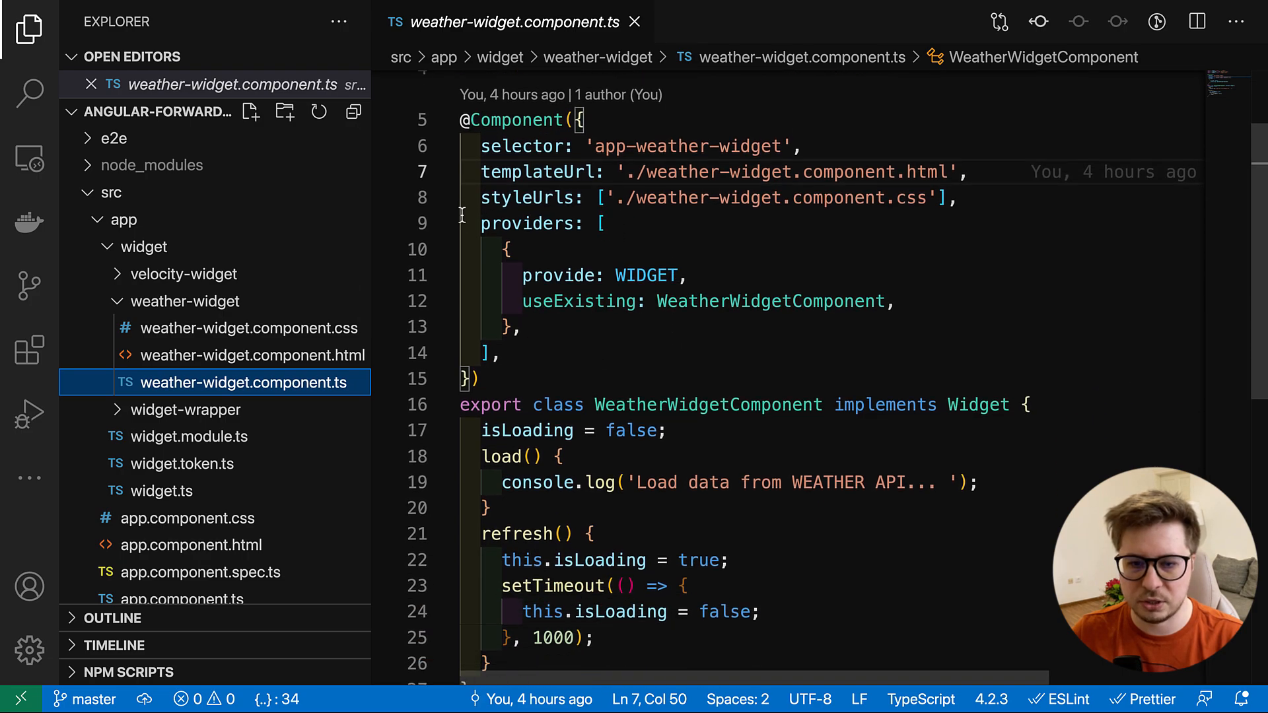
{"action": "double_click", "coordinate": [706, 397]}
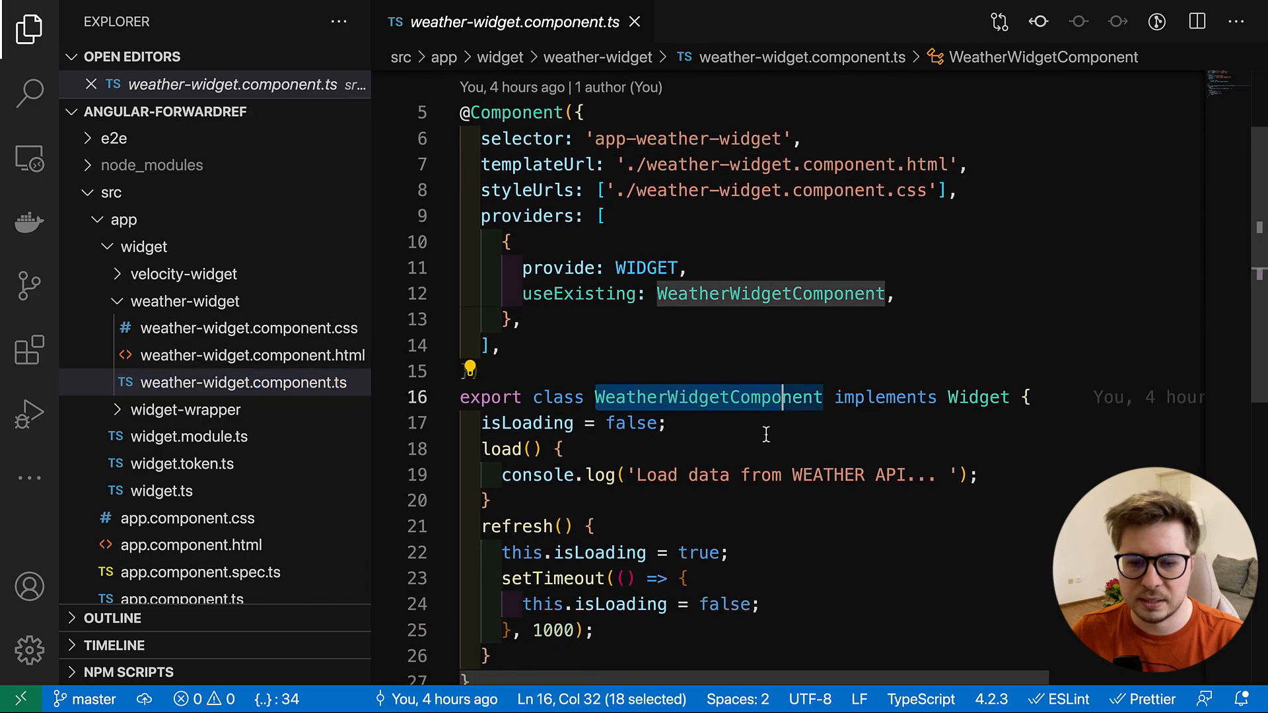
{"action": "scroll", "scroll_direction": "down", "scroll_amount": 3}
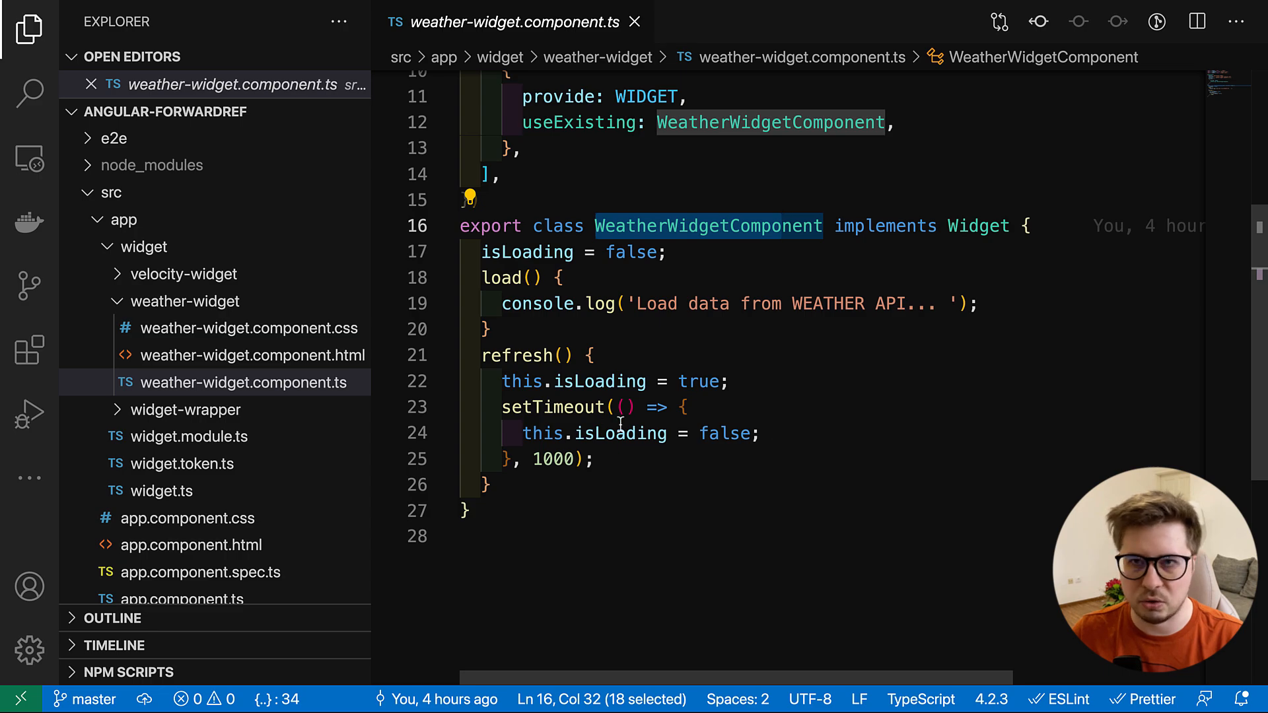
{"action": "scroll", "scroll_direction": "up", "scroll_amount": 3}
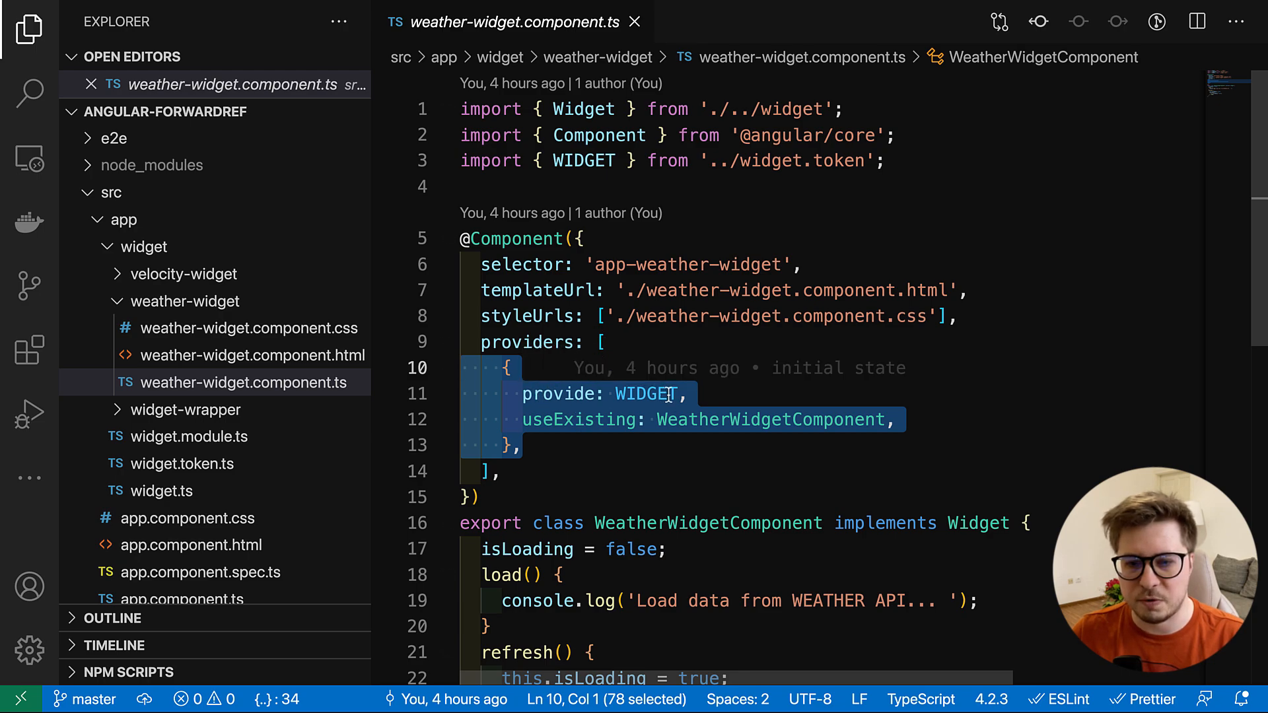
{"action": "double_click", "coordinate": [645, 394]}
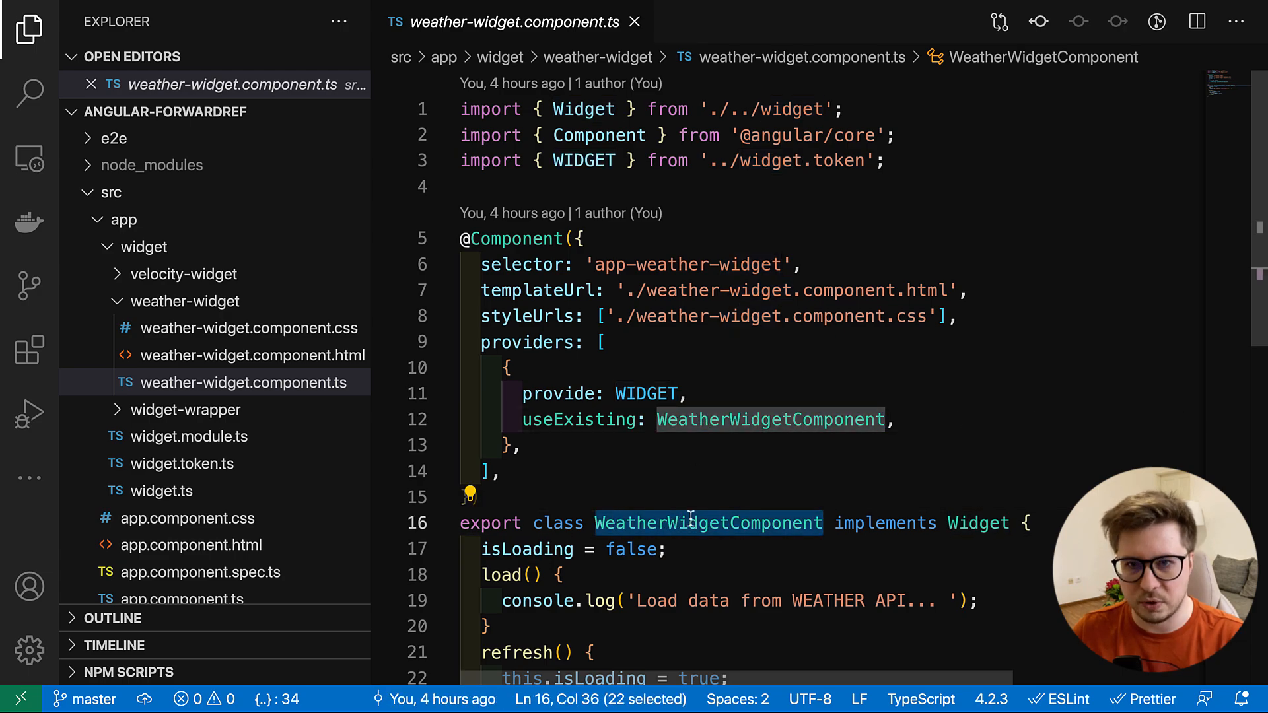
Open widget-wrapper.component.ts and highlight its ContentChild query for the WIDGET.
{"action": "left_click", "coordinate": [185, 301]}
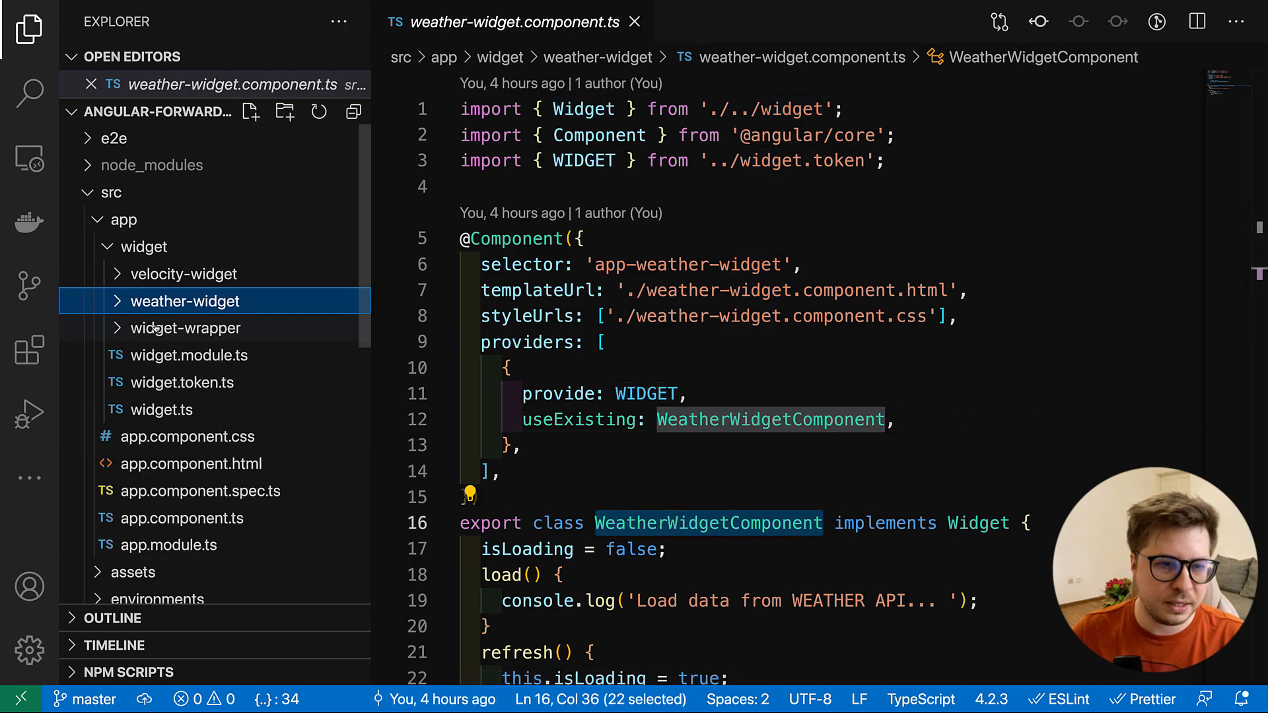
{"action": "left_click", "coordinate": [187, 327]}
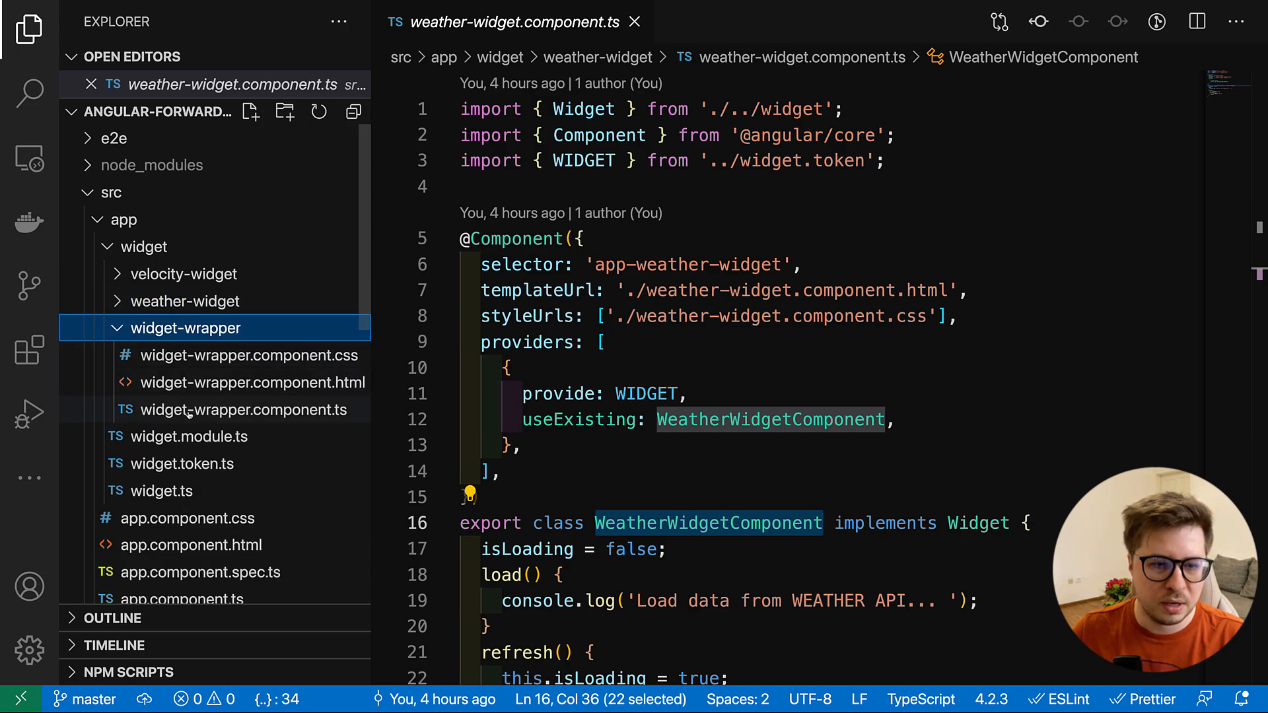
{"action": "left_click", "coordinate": [244, 410]}
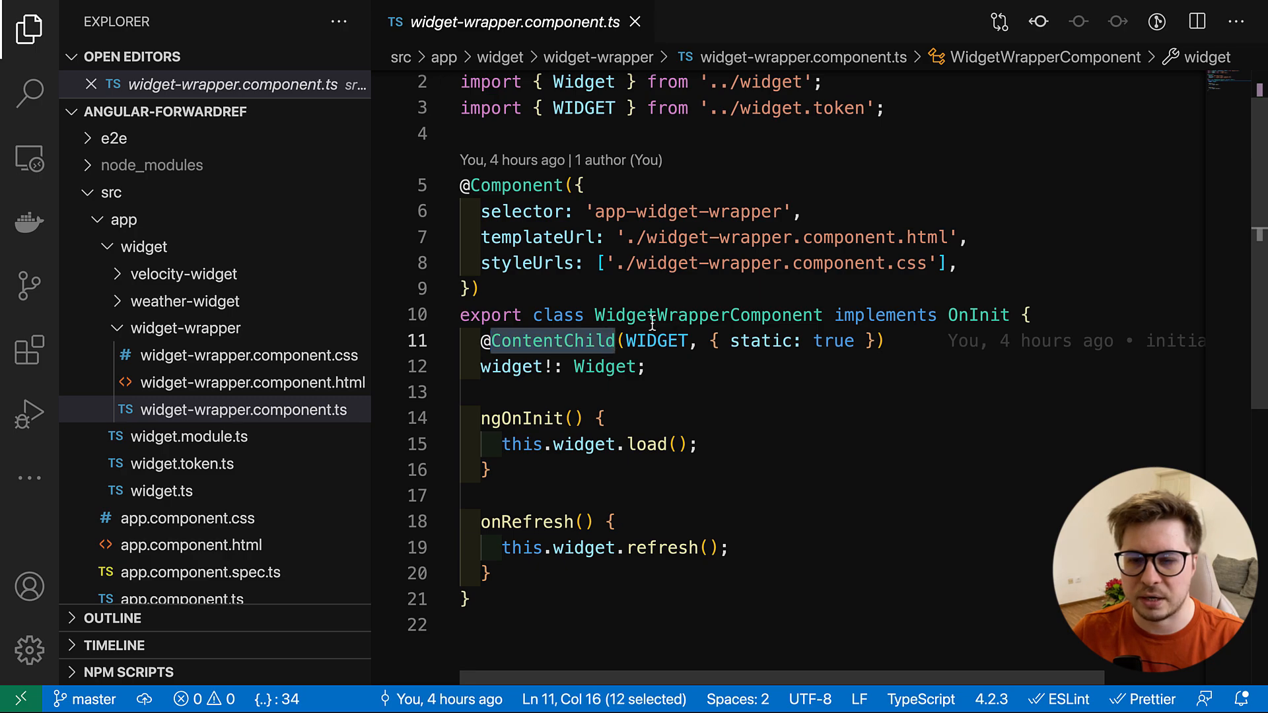
{"action": "double_click", "coordinate": [655, 341]}
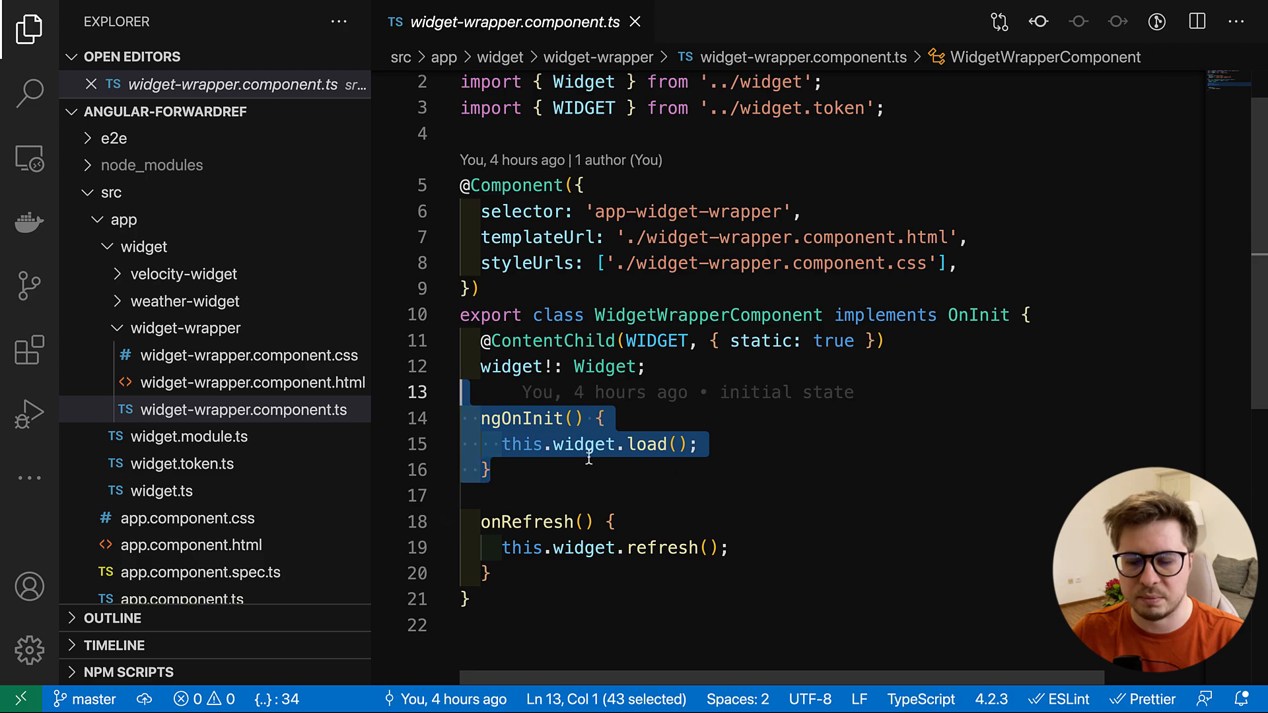
{"action": "mouse_move", "coordinate": [638, 427]}
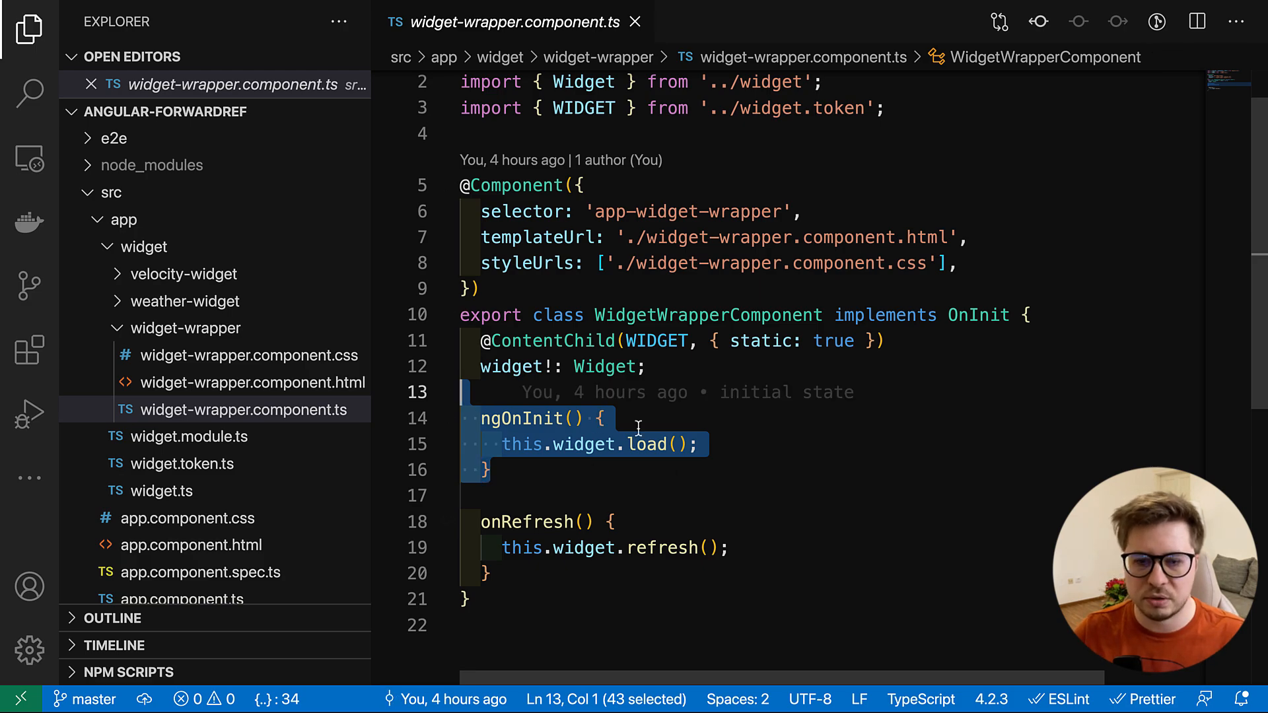
{"action": "mouse_move", "coordinate": [590, 444]}
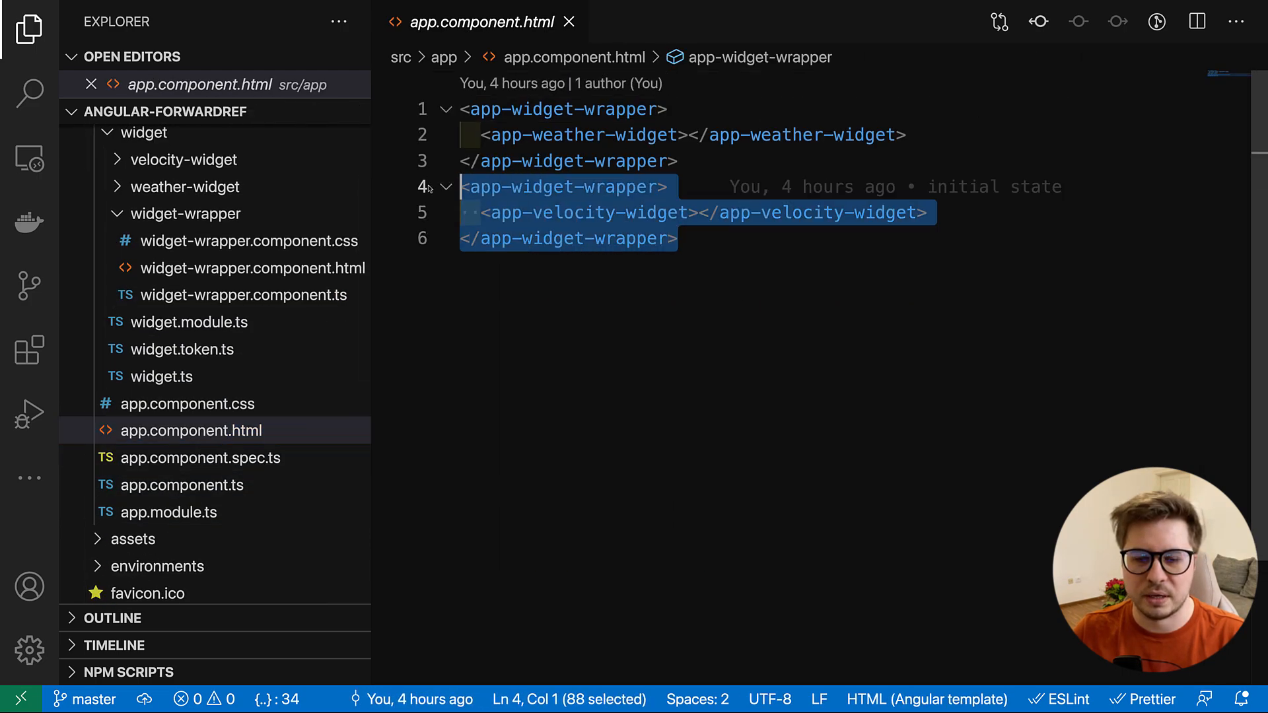
Switch to Chrome to view the weather and last-sprint widgets at localhost:4200.
{"action": "left_click", "coordinate": [671, 160]}
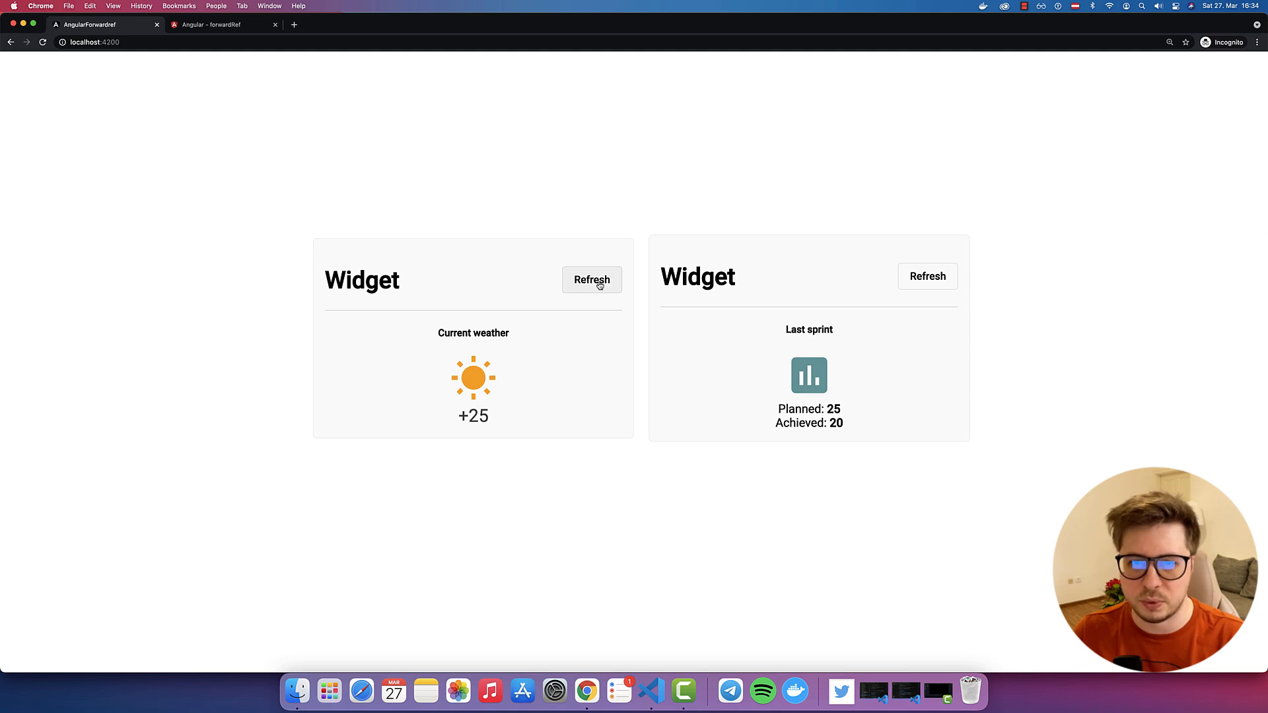
Refresh the weather widget and the last sprint widget in the running app.
{"action": "left_click", "coordinate": [591, 279]}
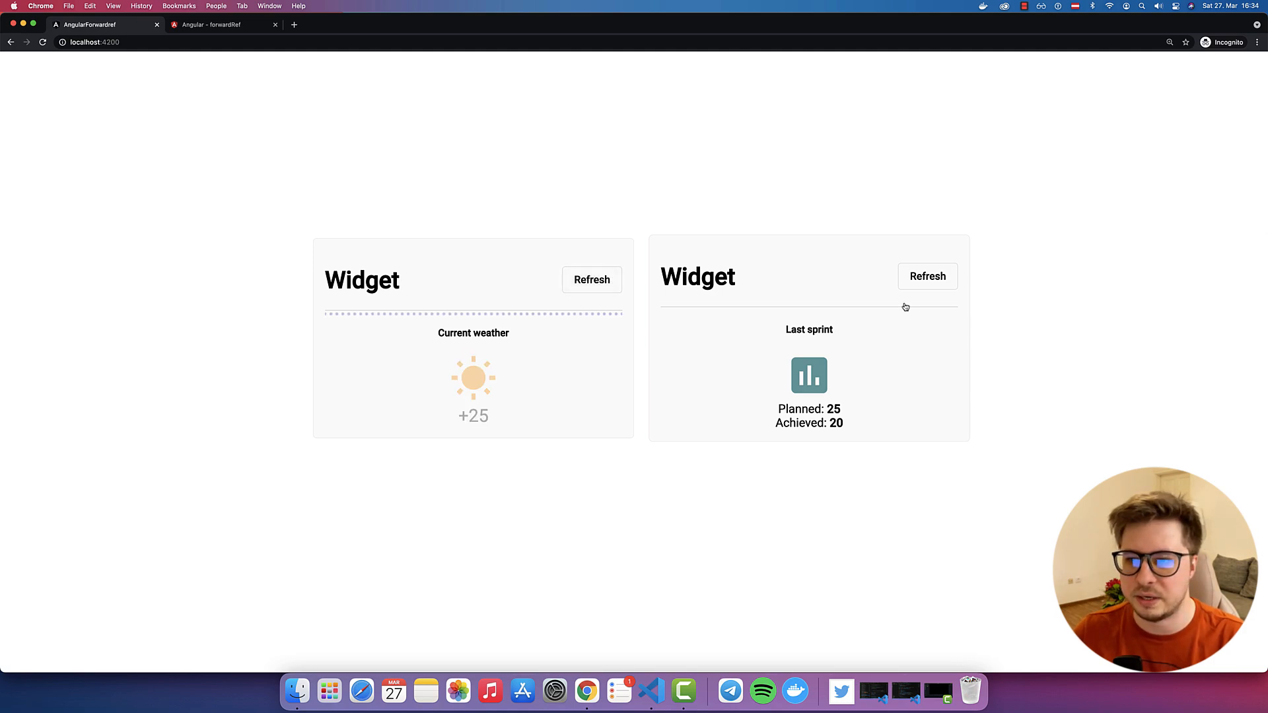
{"action": "left_click", "coordinate": [927, 276]}
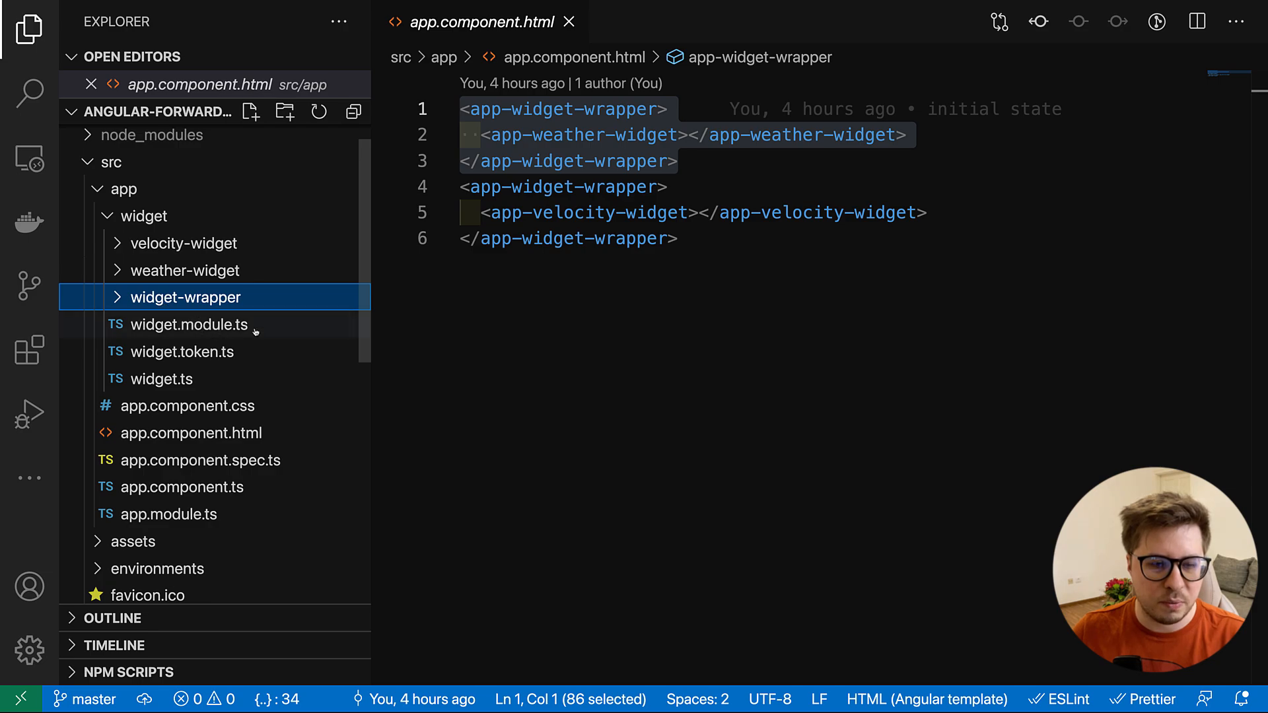
Open velocity-widget.component.ts and start typing 'for' before VelocityWidgetComponent in useExisting.
{"action": "left_click", "coordinate": [184, 242]}
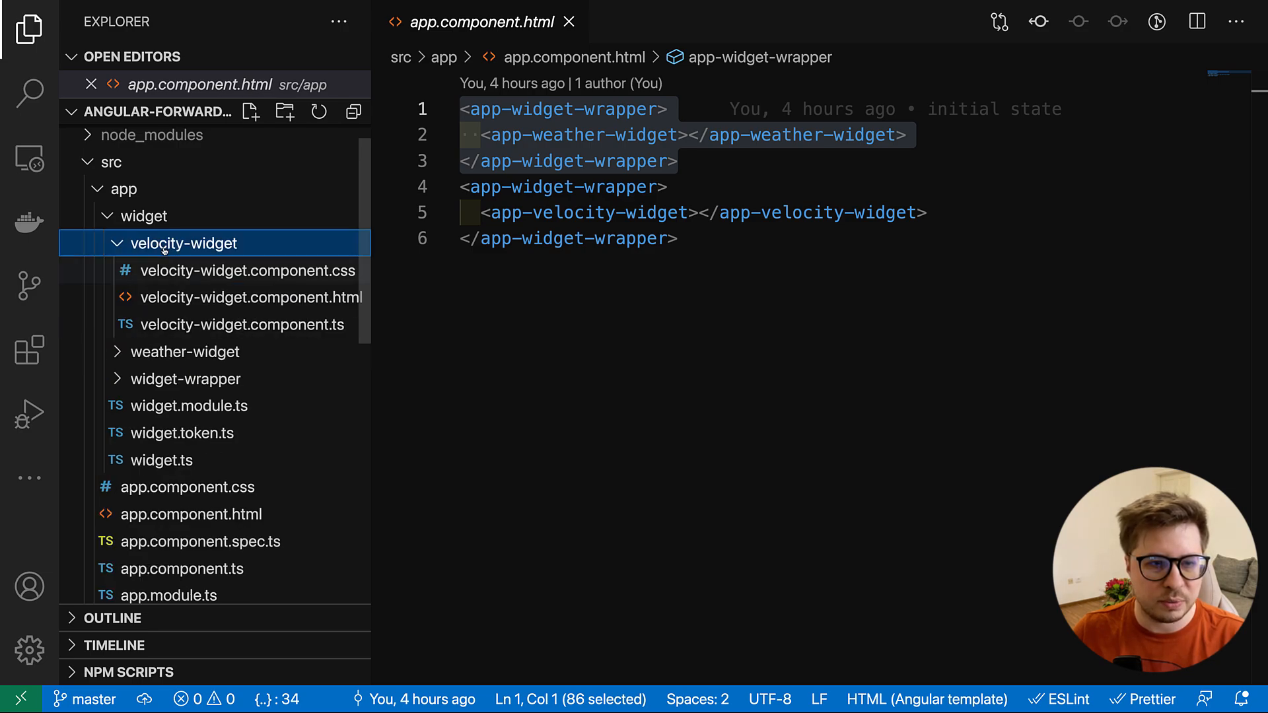
{"action": "left_click", "coordinate": [251, 324]}
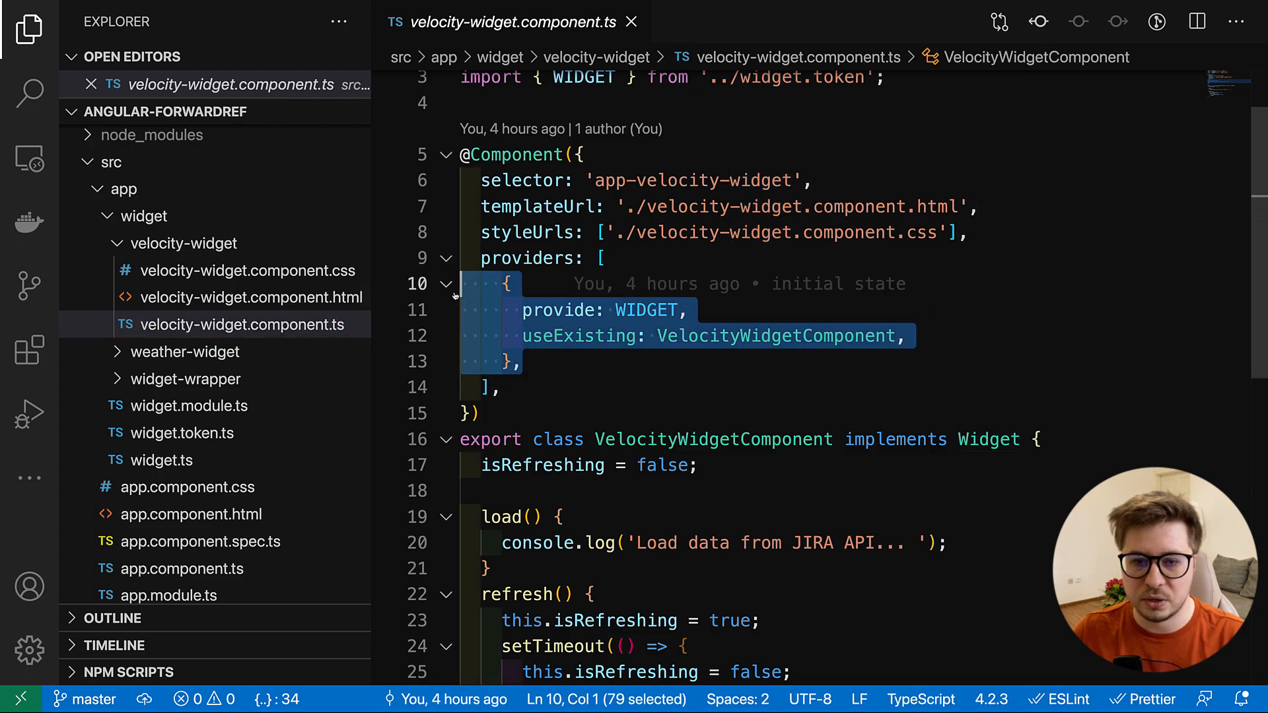
{"action": "left_click", "coordinate": [659, 336]}
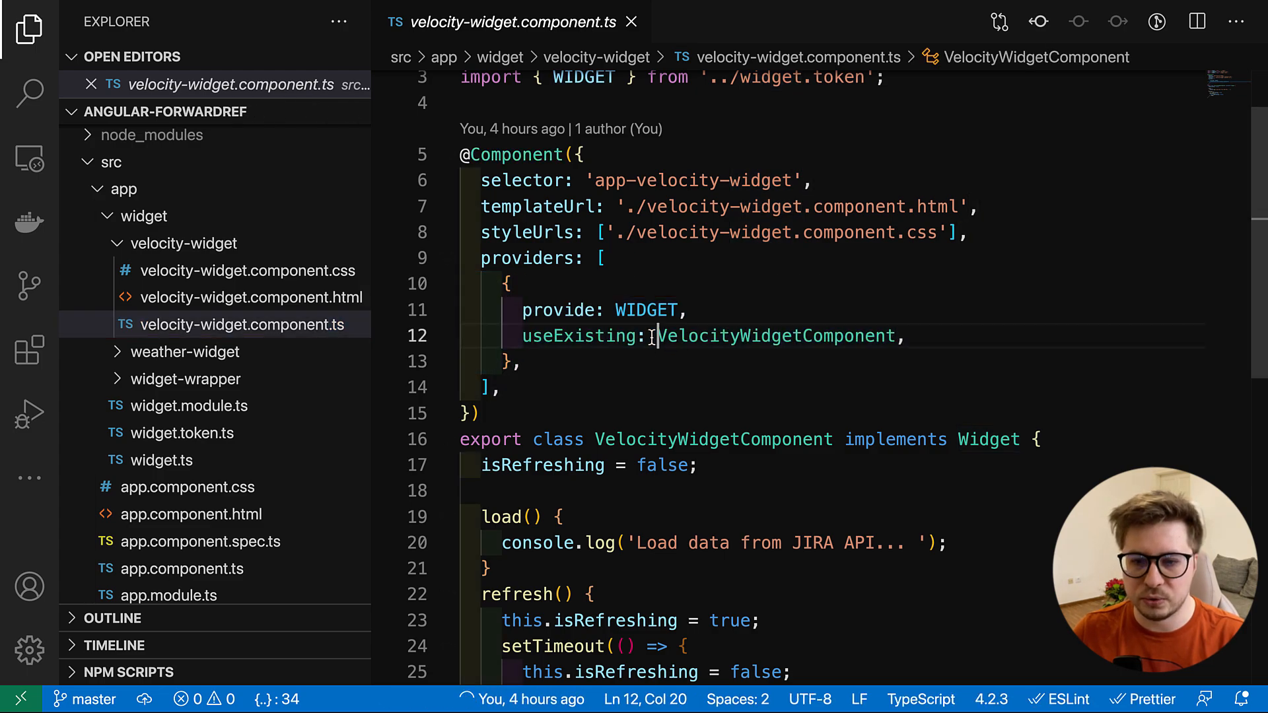
{"action": "type", "text": "for"}
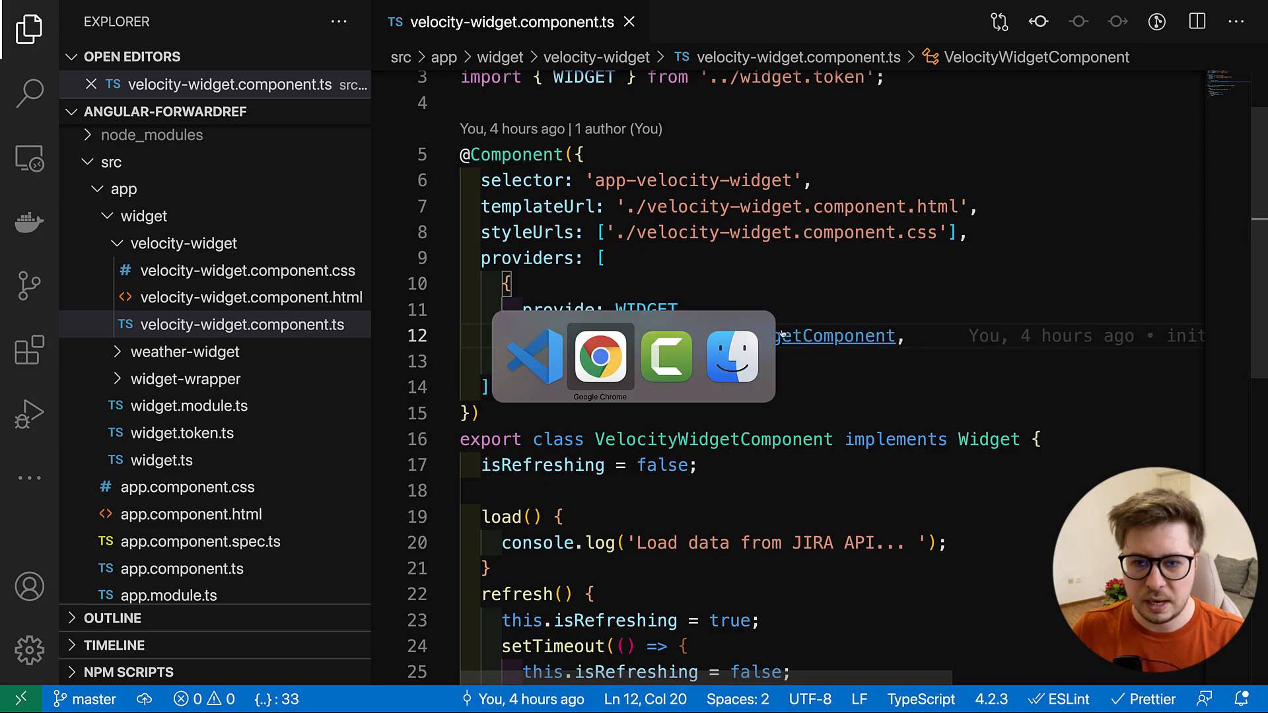
On the forwardRef docs page, select the summary sentence and scroll to Usage notes.
{"action": "left_click", "coordinate": [598, 358]}
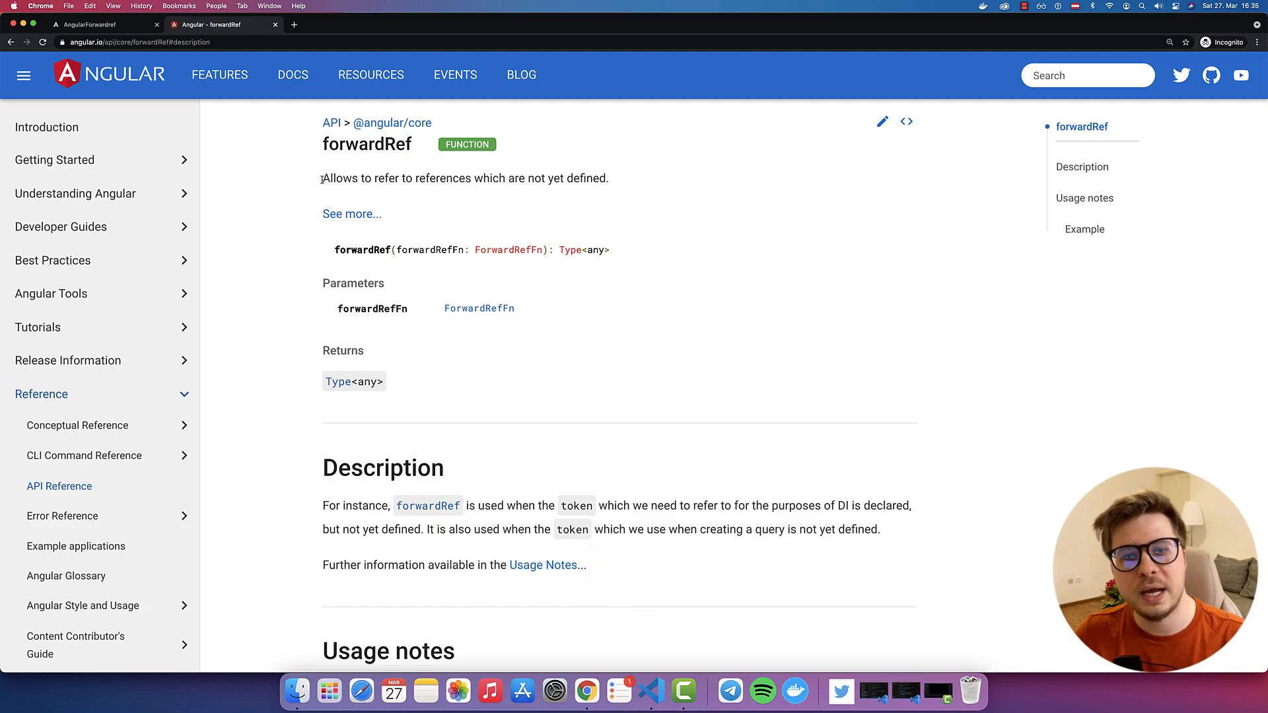
{"action": "left_click_drag", "start_coordinate": [322, 177], "coordinate": [465, 178]}
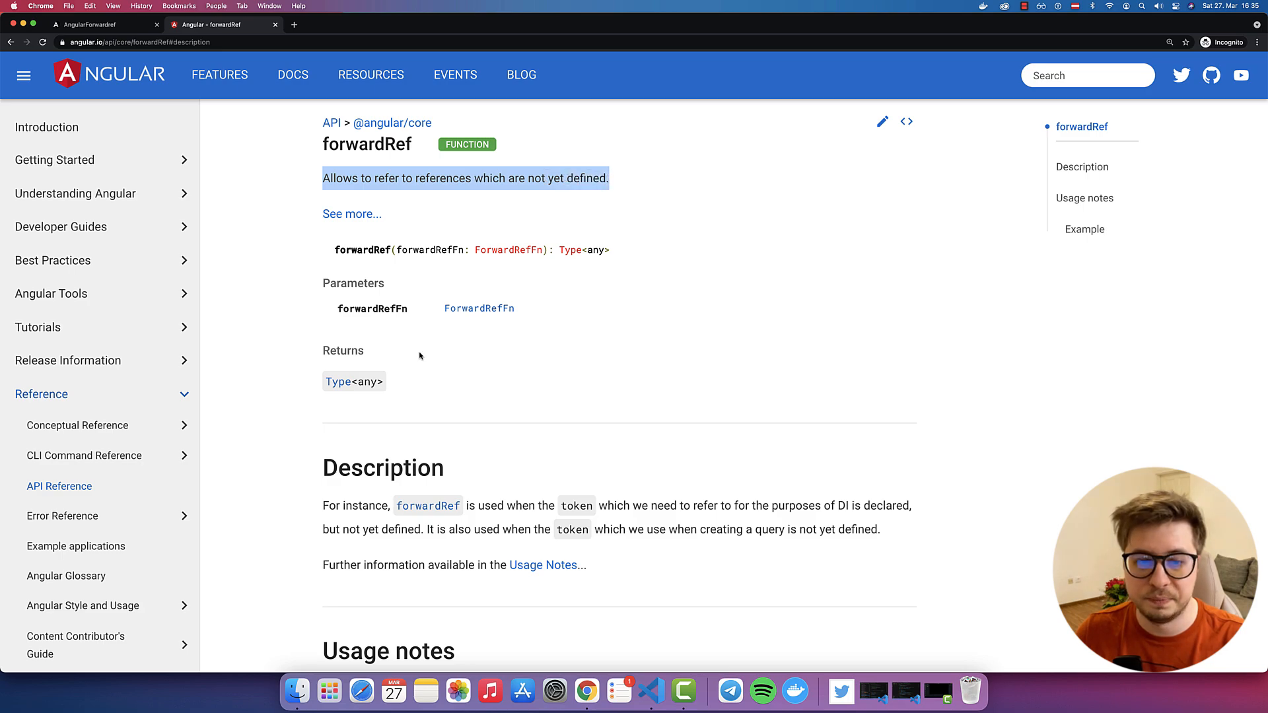
{"action": "scroll", "scroll_direction": "down", "scroll_amount": 3}
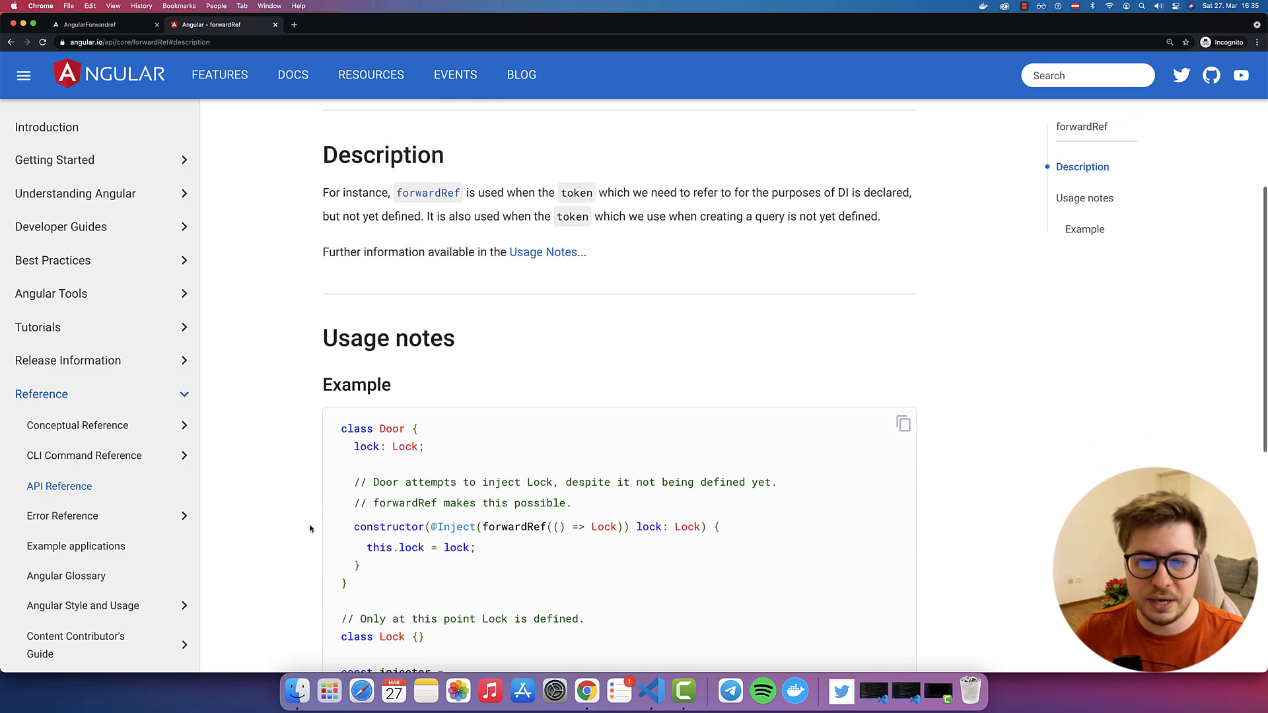
{"action": "scroll", "scroll_direction": "down", "scroll_amount": 3}
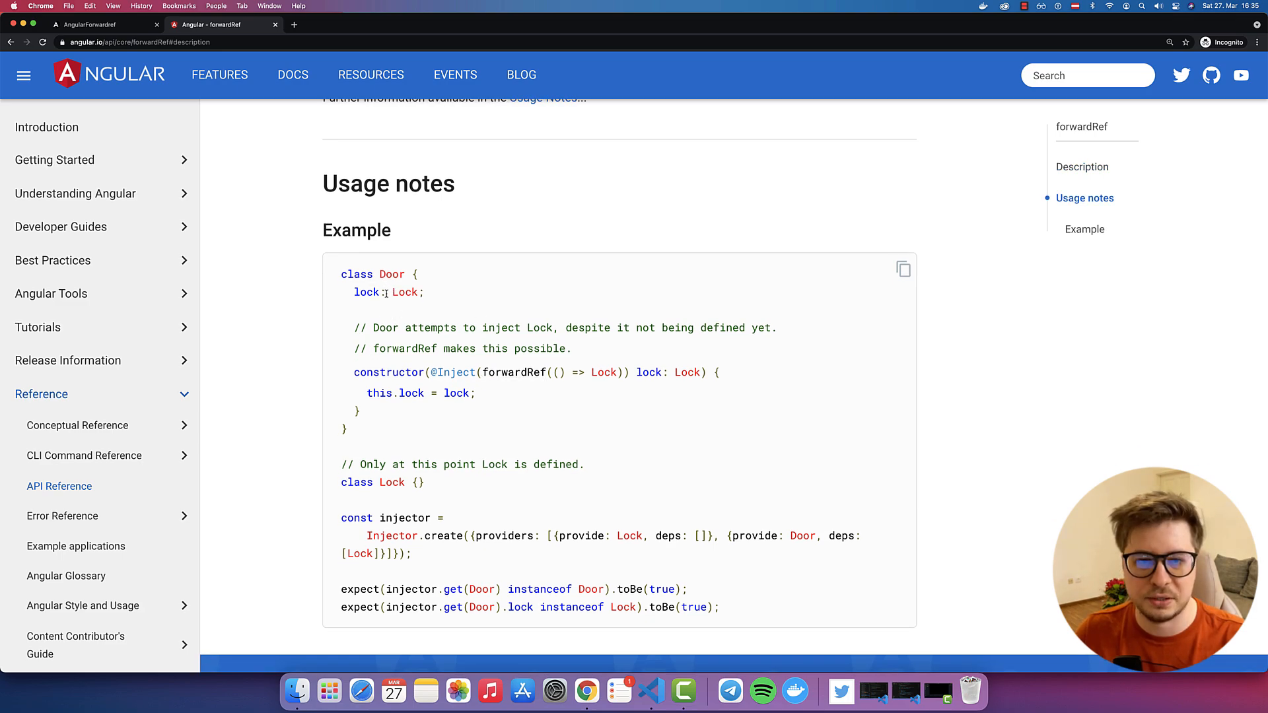
Highlight the Lock references and the 'Lock not defined' comment in the Door example.
{"action": "double_click", "coordinate": [404, 292]}
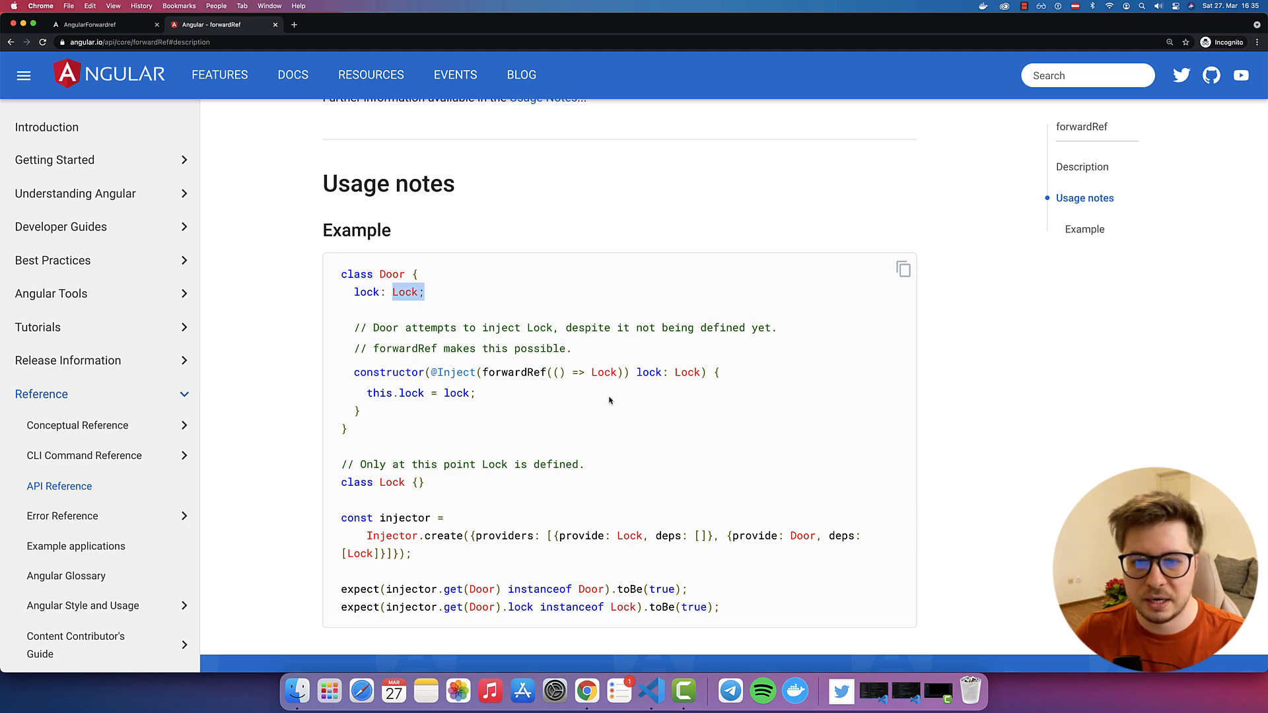
{"action": "double_click", "coordinate": [603, 372]}
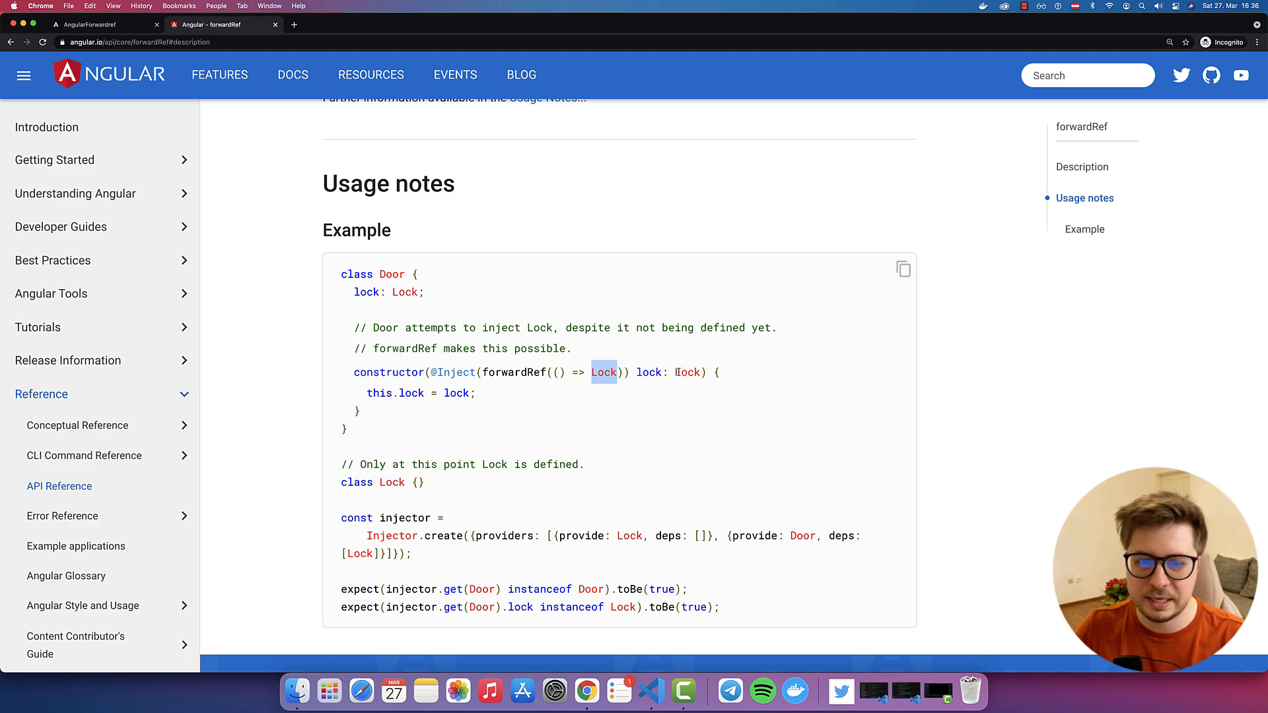
{"action": "double_click", "coordinate": [372, 482]}
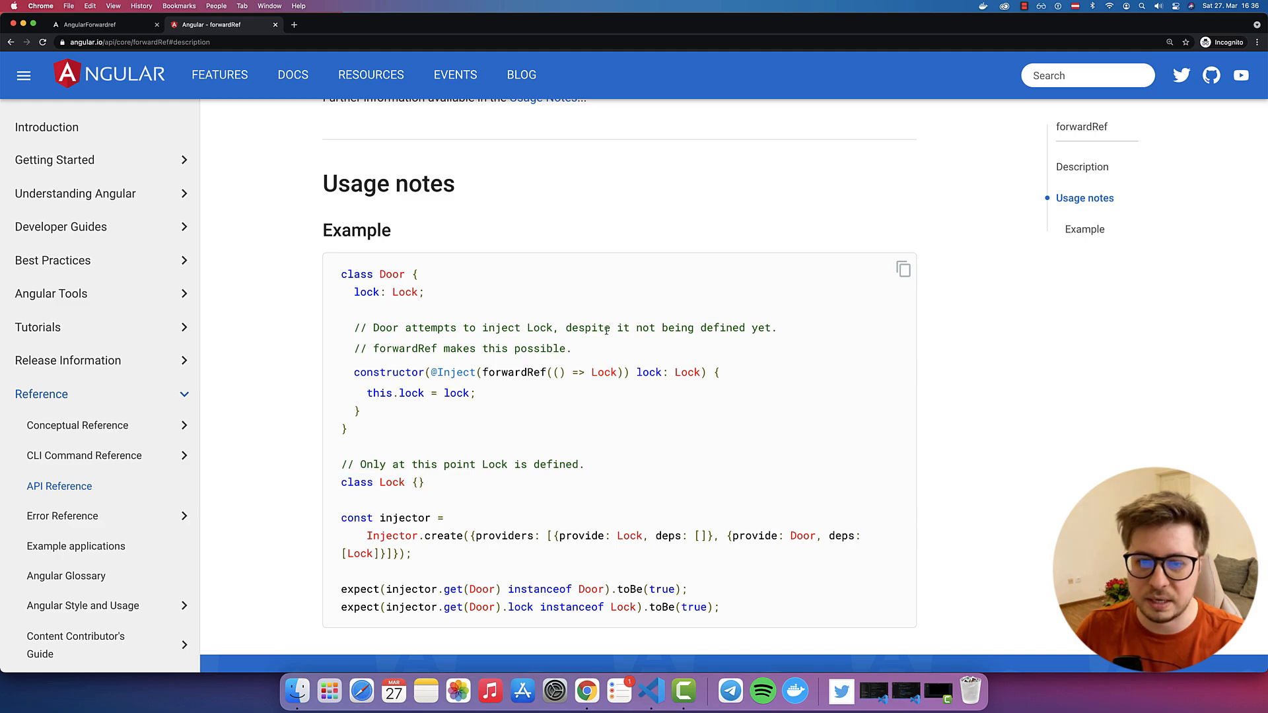
{"action": "double_click", "coordinate": [603, 371]}
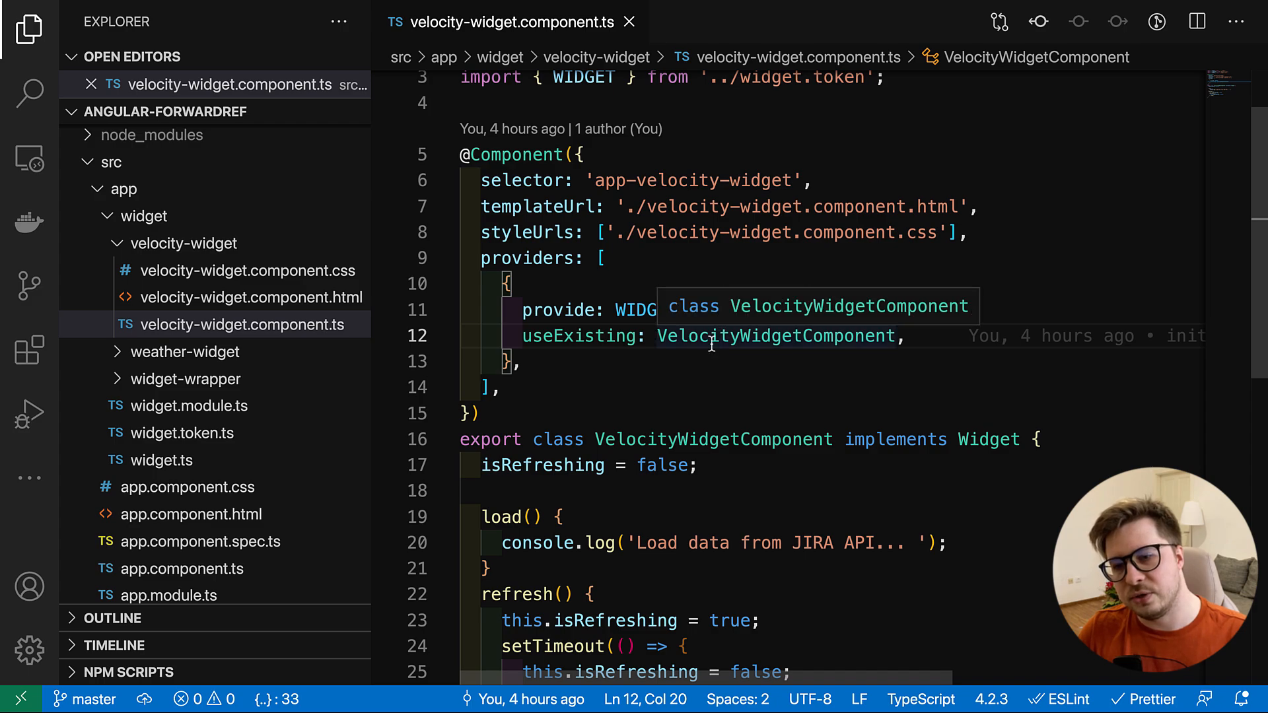
{"action": "mouse_move", "coordinate": [710, 343]}
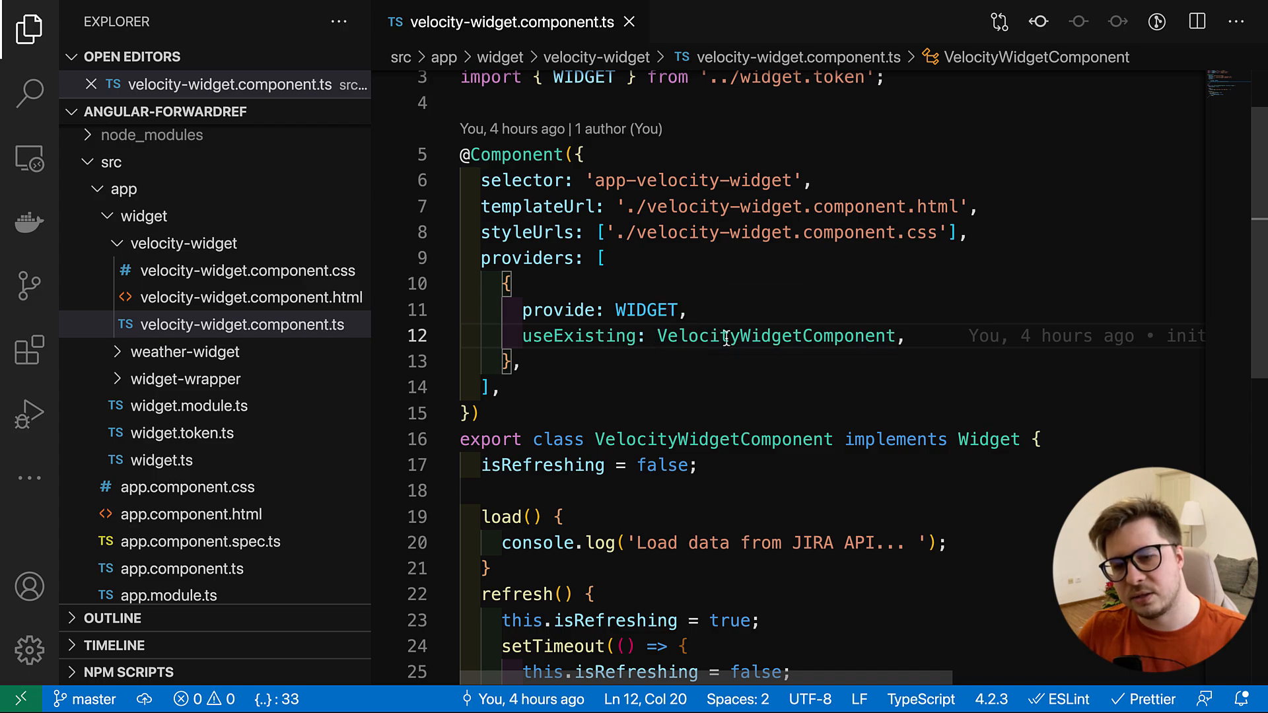
Jump from useExisting's VelocityWidgetComponent to its class declaration, then show the terminal panel.
{"action": "double_click", "coordinate": [780, 335]}
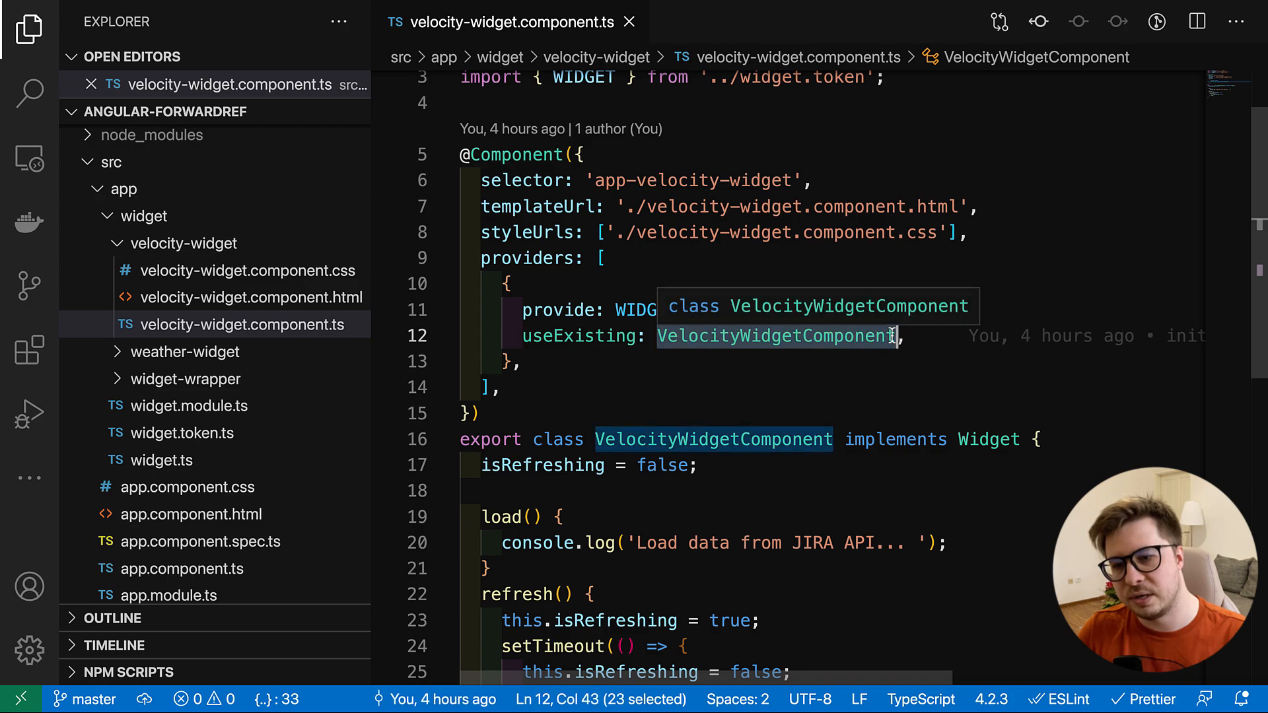
{"action": "left_click", "coordinate": [534, 439]}
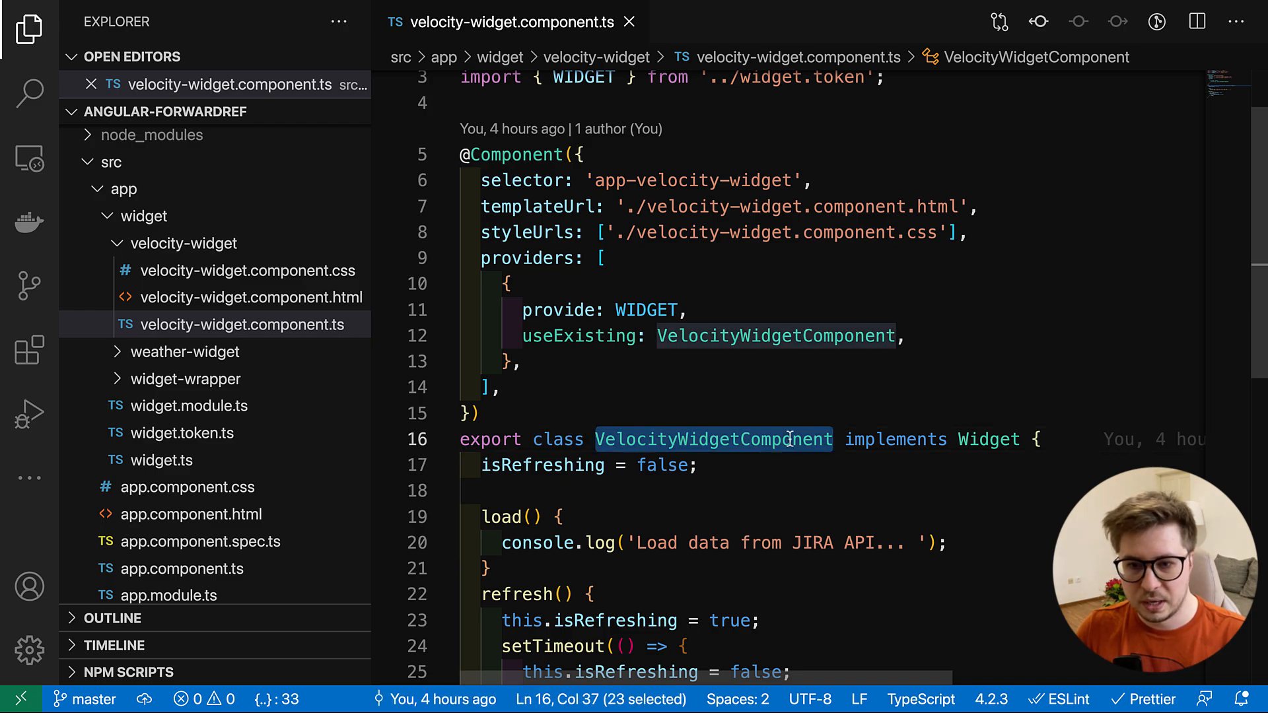
{"action": "mouse_move", "coordinate": [776, 335]}
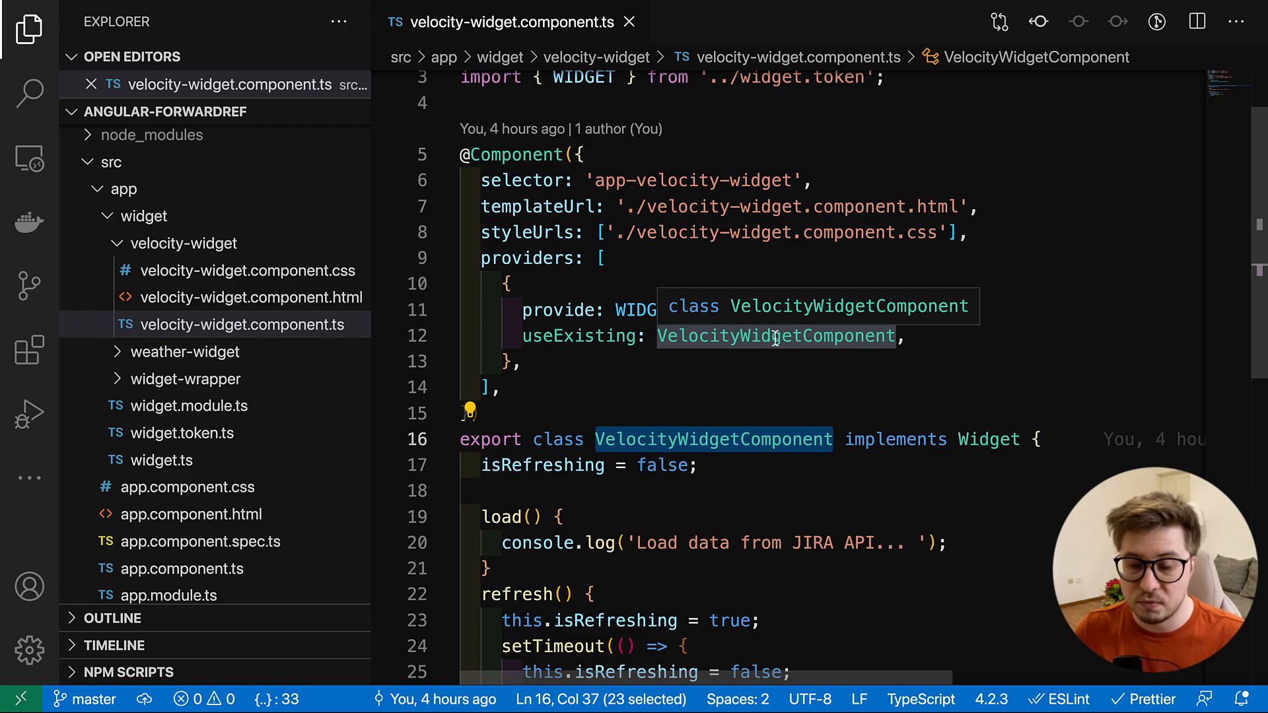
{"action": "mouse_move", "coordinate": [764, 400]}
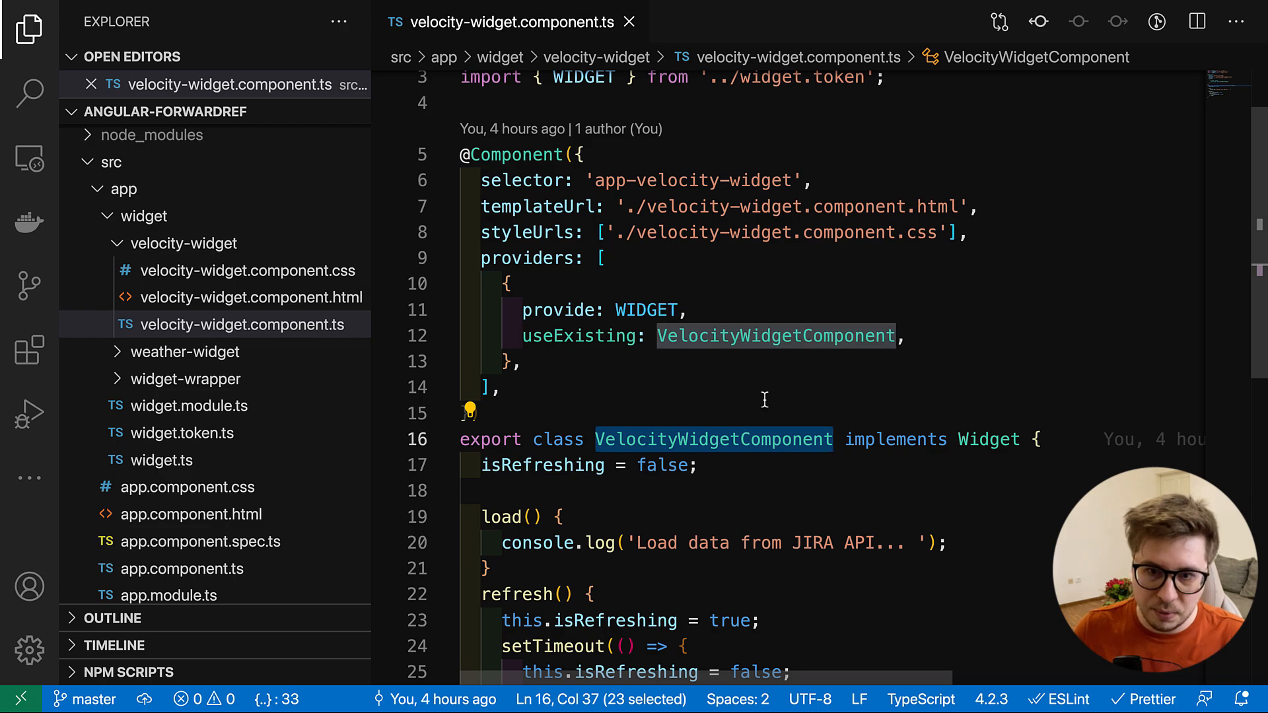
{"action": "left_click", "coordinate": [796, 543]}
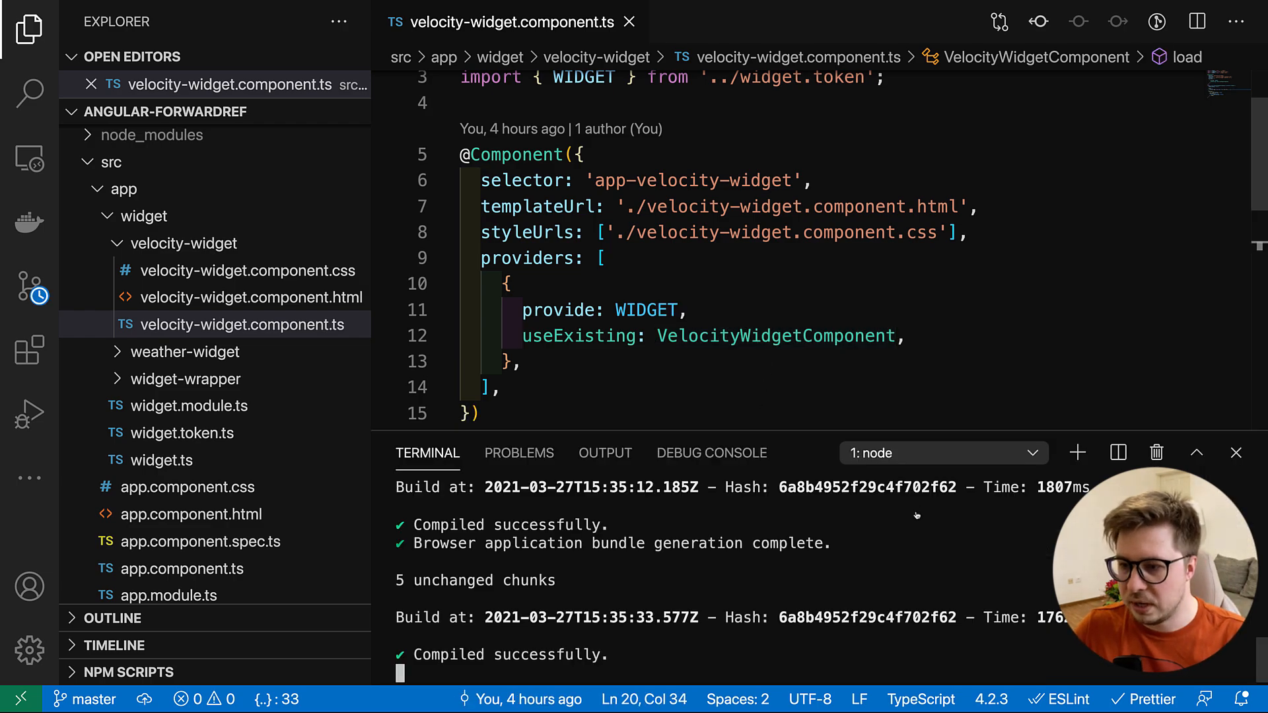
Run 'env NG_BUILD_MANGLE=false yarn build --prod' in a new zsh terminal.
{"action": "left_click", "coordinate": [940, 452]}
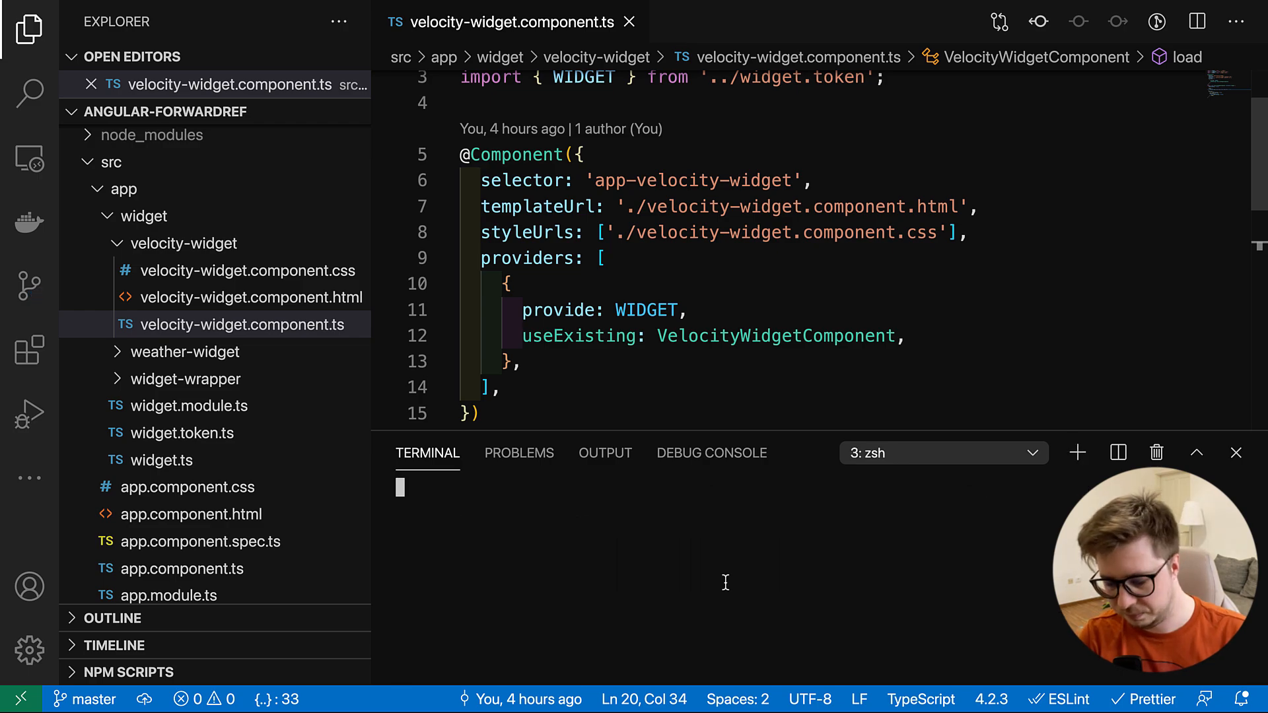
{"action": "type", "text": "env NG_BUILD_MANGLE=false yarn build --prod"}
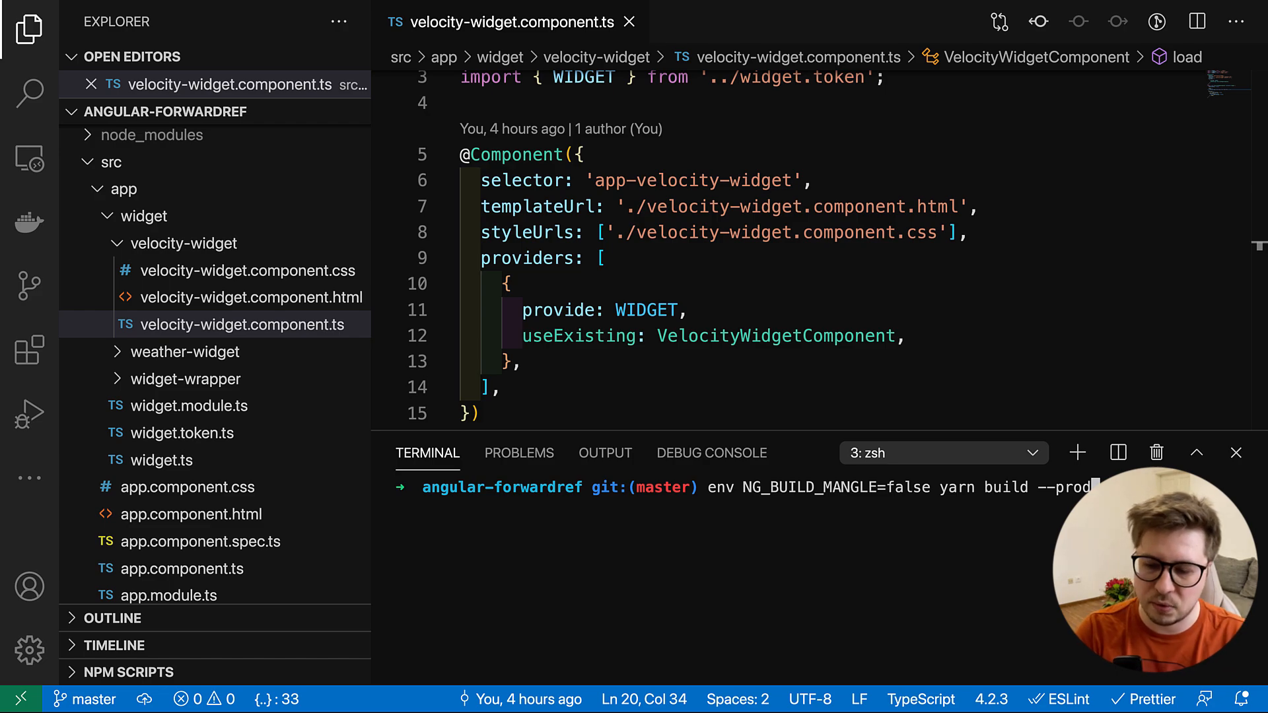
{"action": "key", "text": "Return"}
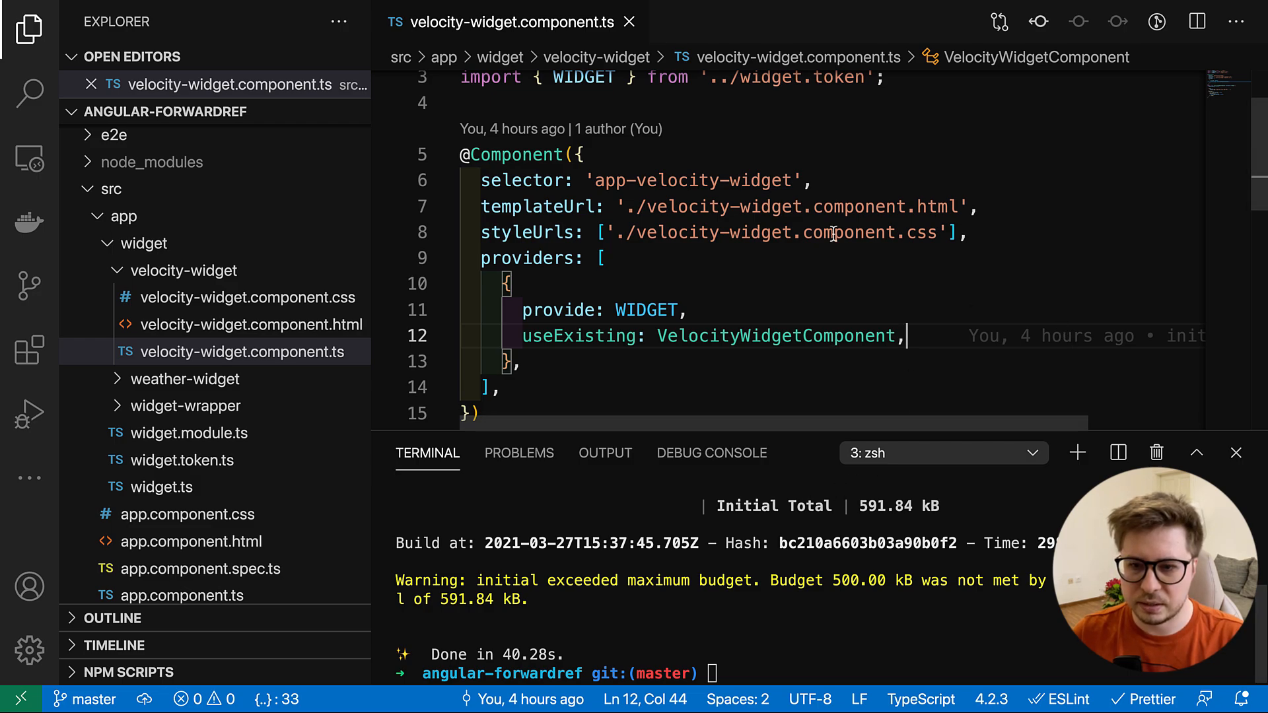
{"action": "double_click", "coordinate": [775, 336]}
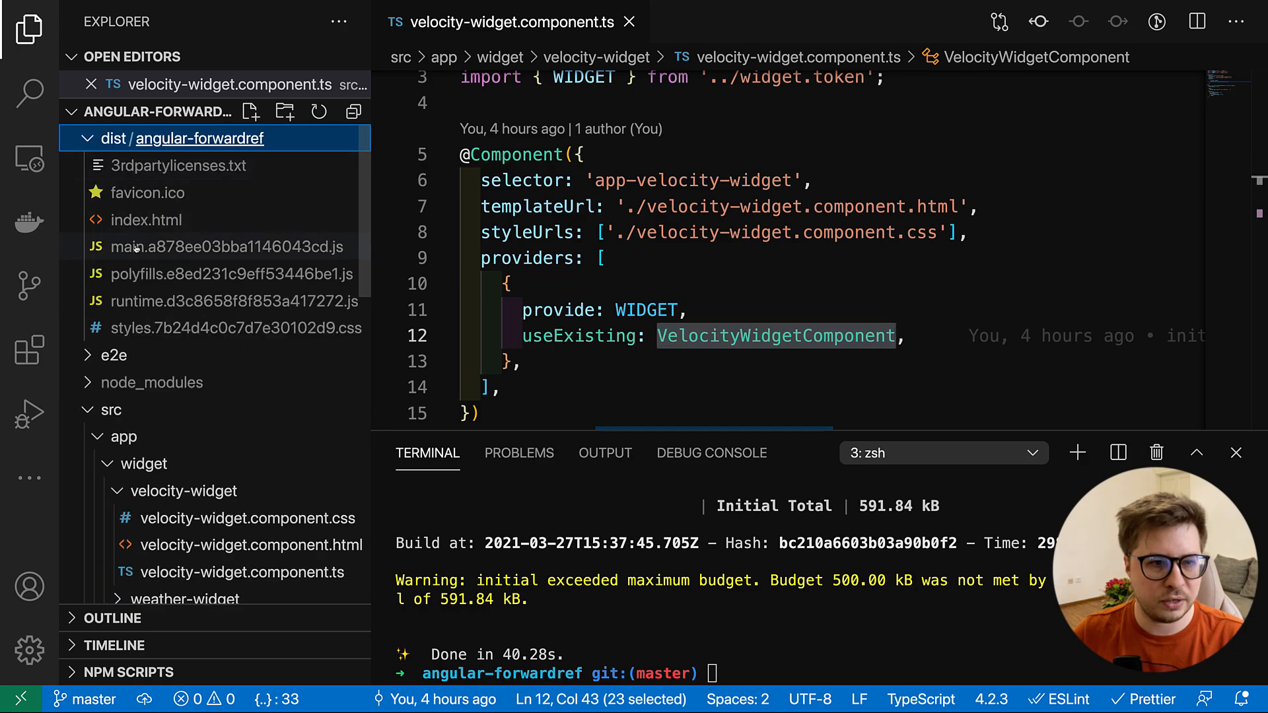
Open the dist main.js bundle, reformat it and search for VelocityWidgetComponent.
{"action": "left_click", "coordinate": [228, 247]}
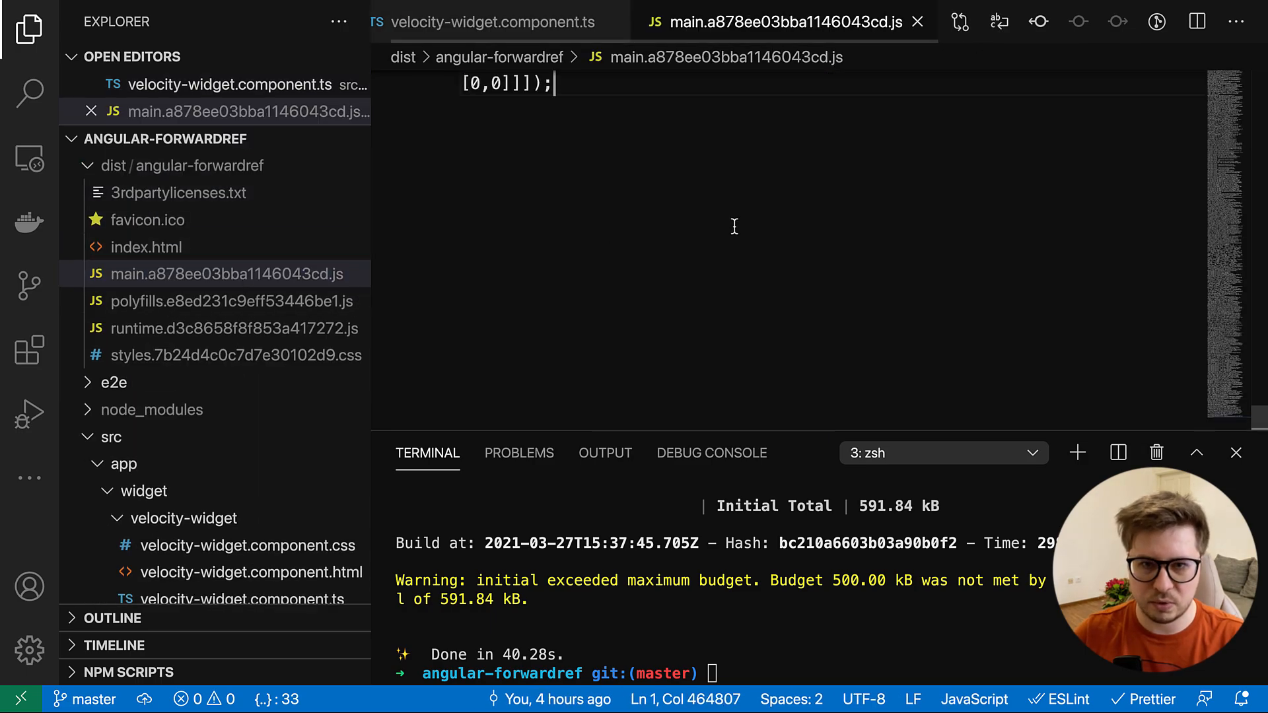
{"action": "scroll", "scroll_direction": "up", "scroll_amount": 3}
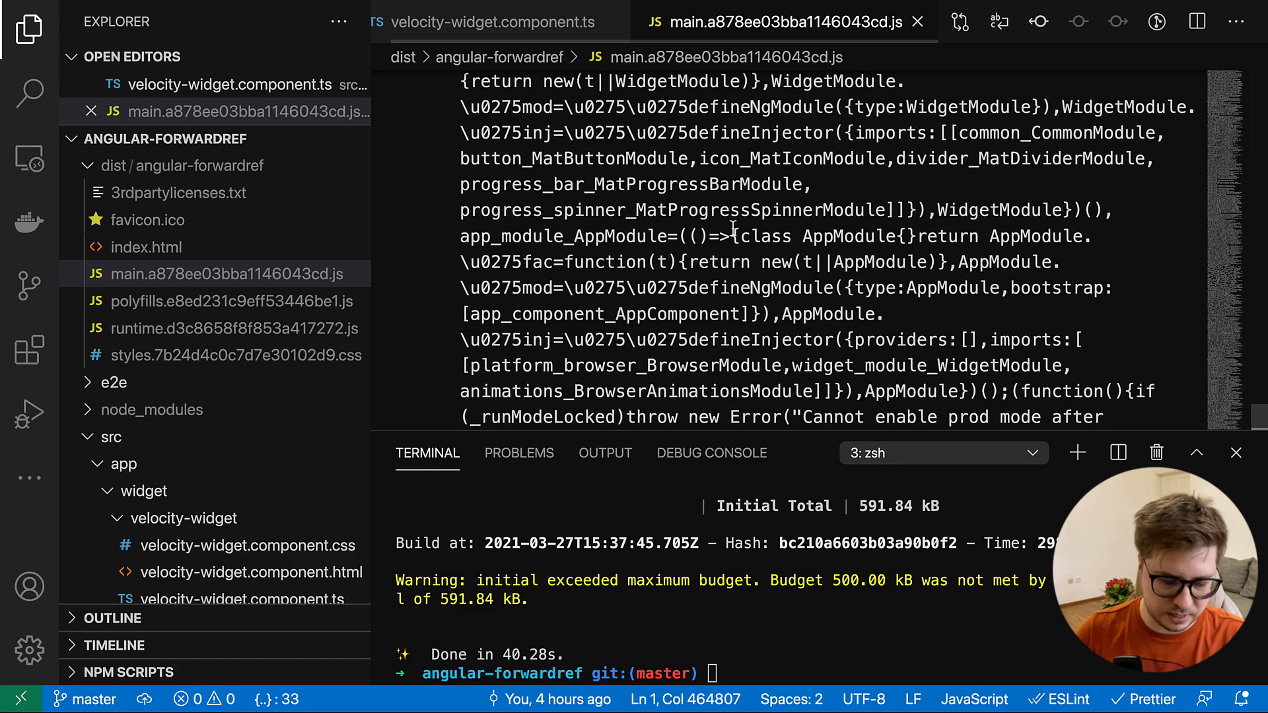
{"action": "key", "text": "ctrl+a"}
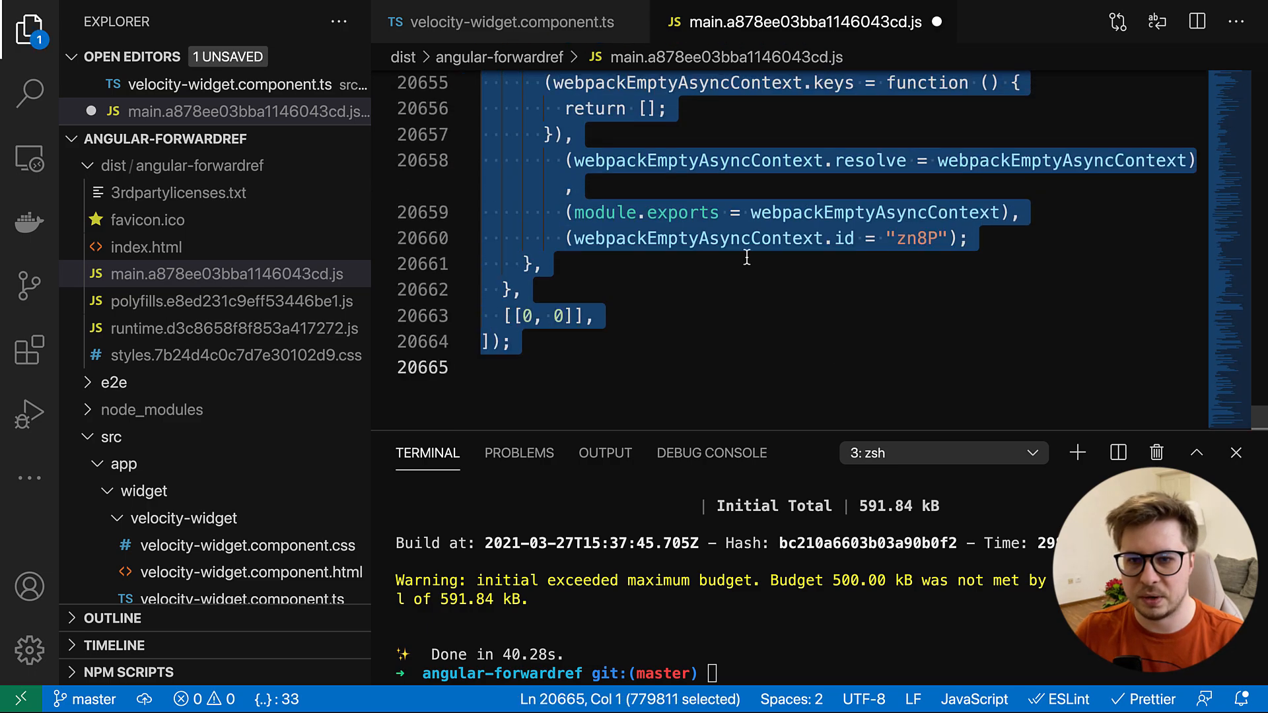
{"action": "key", "text": "ctrl+f"}
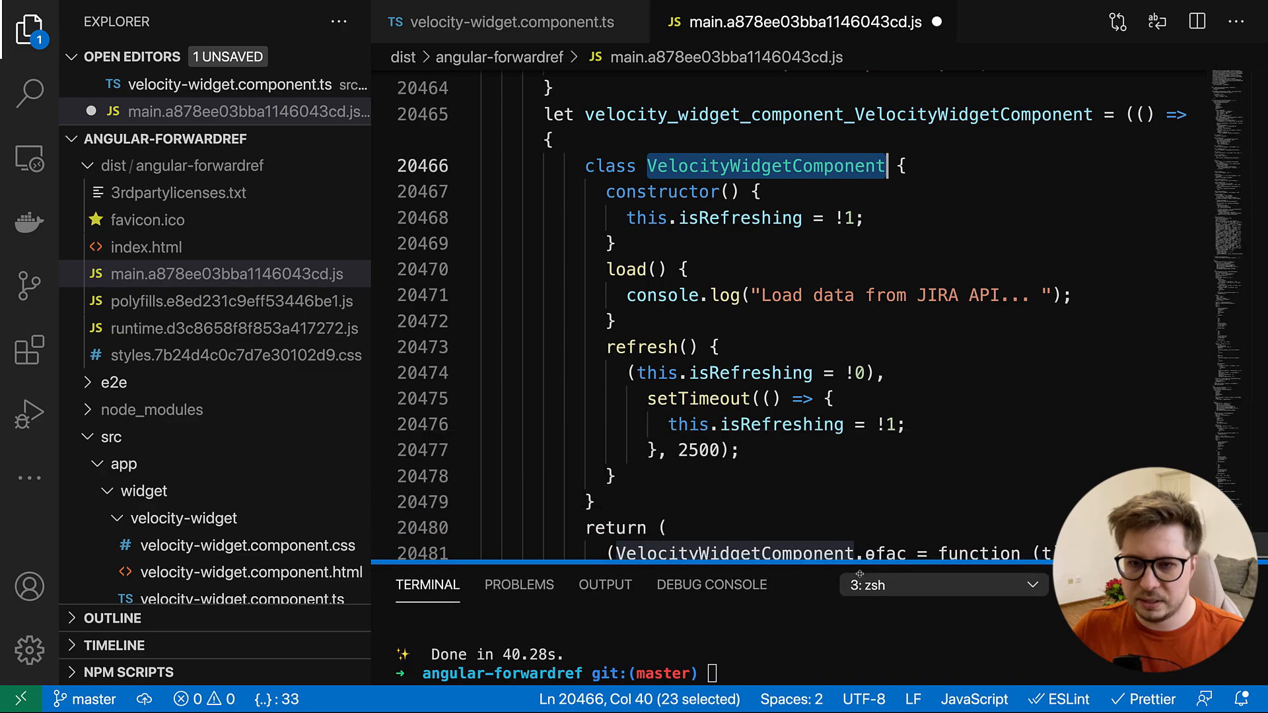
{"action": "scroll", "scroll_direction": "up", "scroll_amount": 3}
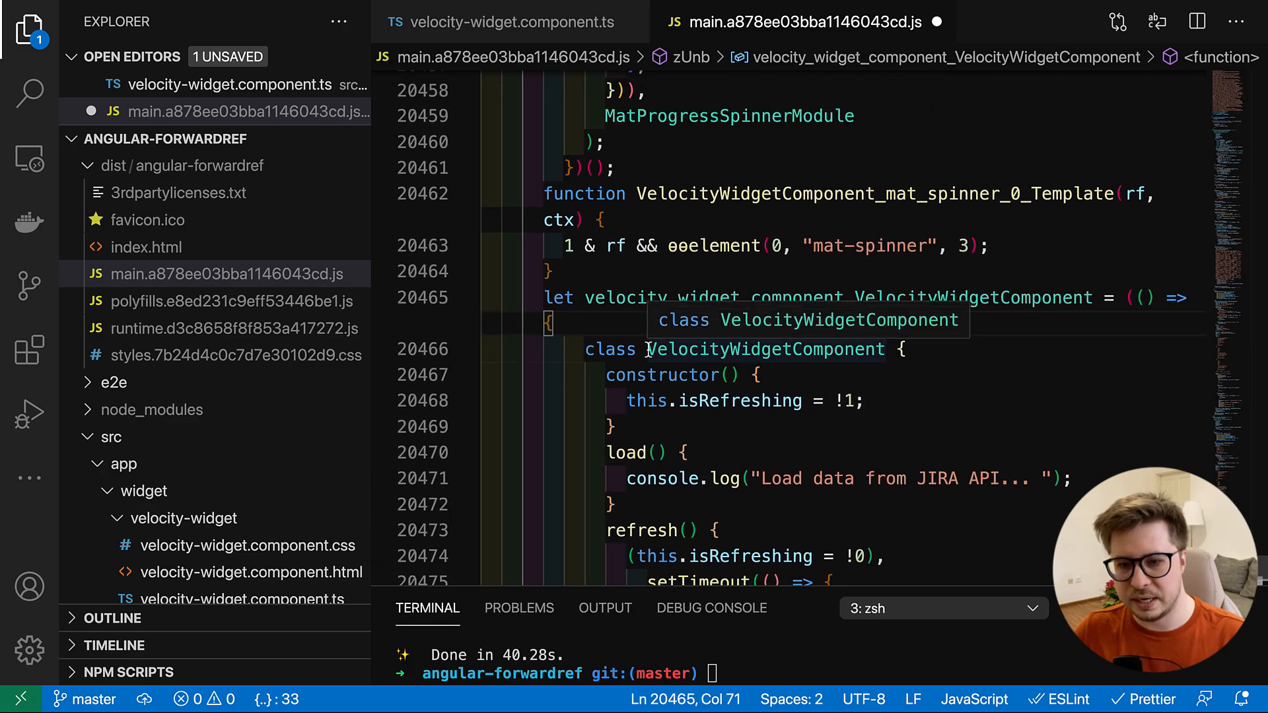
Find the compiled VelocityWidgetComponent class and its useExisting reference, then return to the TypeScript source.
{"action": "double_click", "coordinate": [762, 349]}
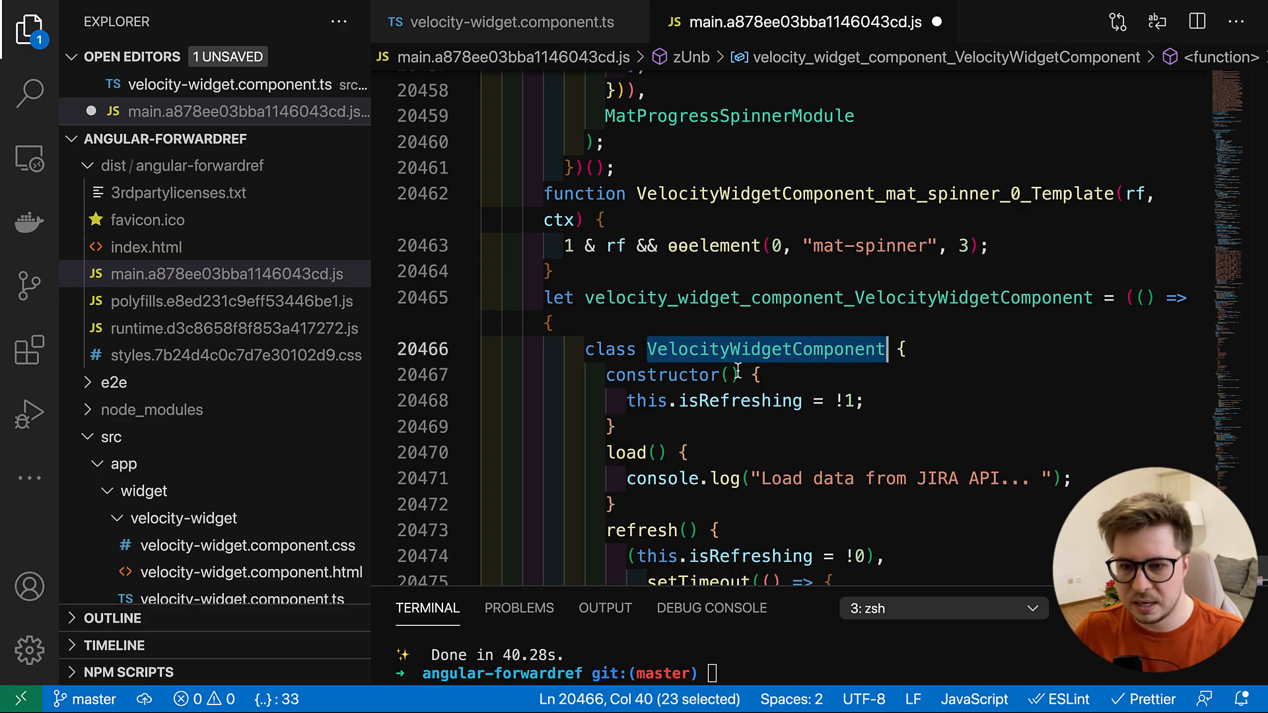
{"action": "scroll", "scroll_direction": "down", "scroll_amount": 3}
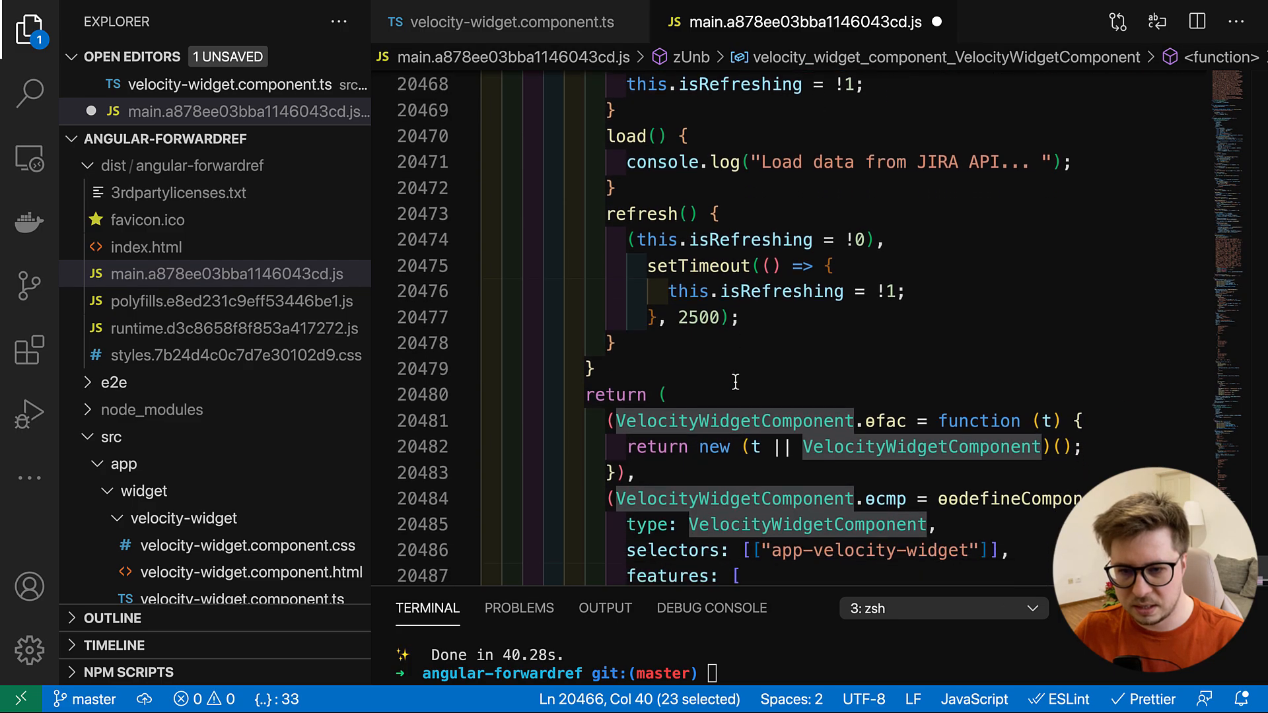
{"action": "scroll", "scroll_direction": "down", "scroll_amount": 3}
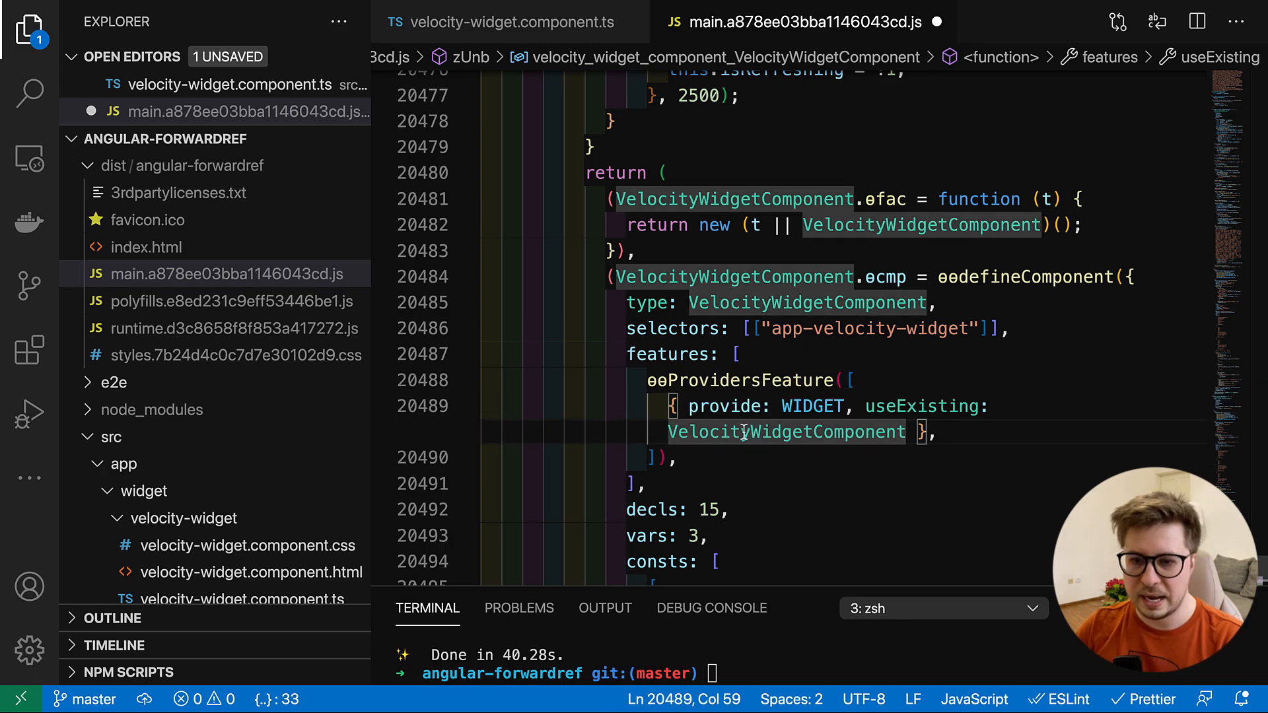
{"action": "double_click", "coordinate": [785, 432]}
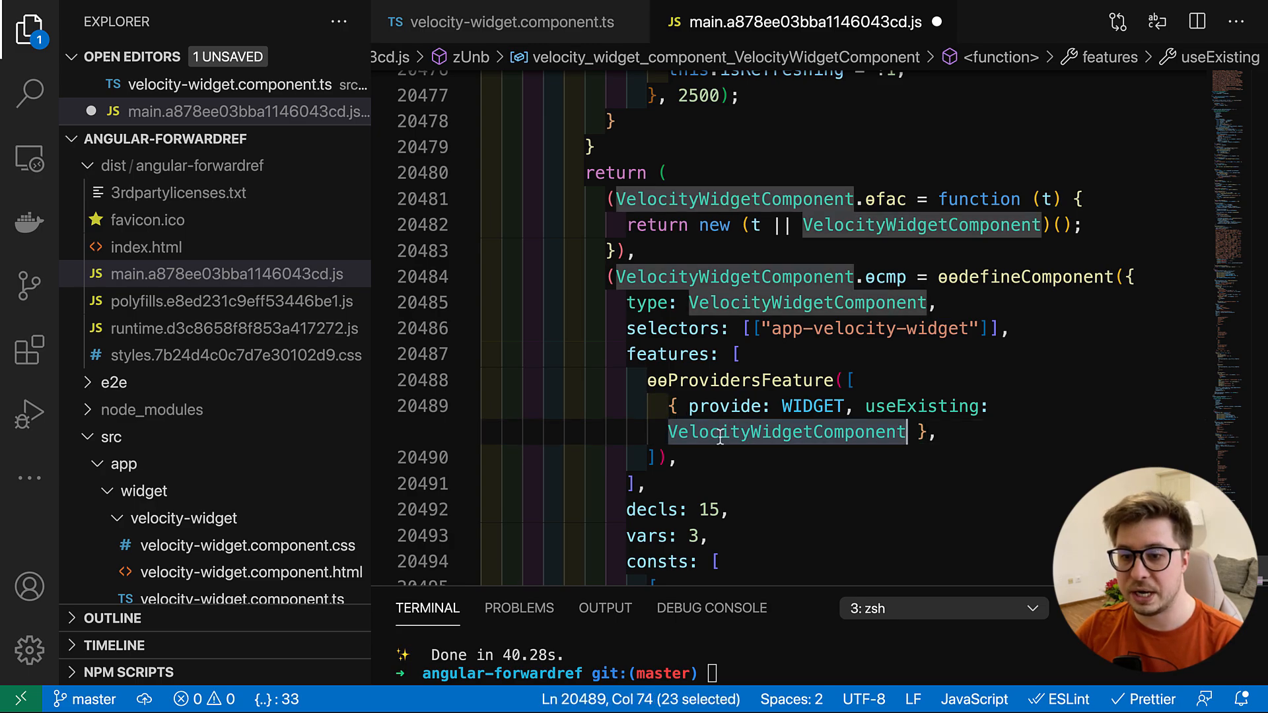
{"action": "mouse_move", "coordinate": [785, 432]}
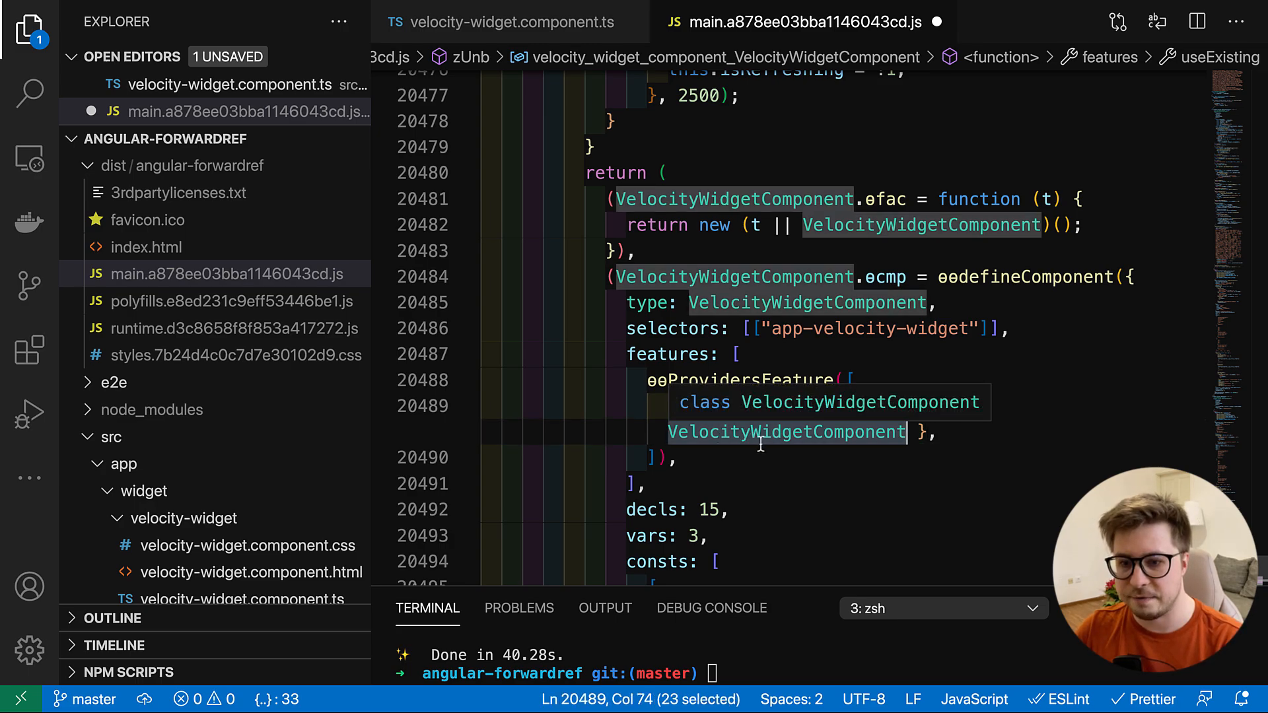
{"action": "scroll", "scroll_direction": "up", "scroll_amount": 3}
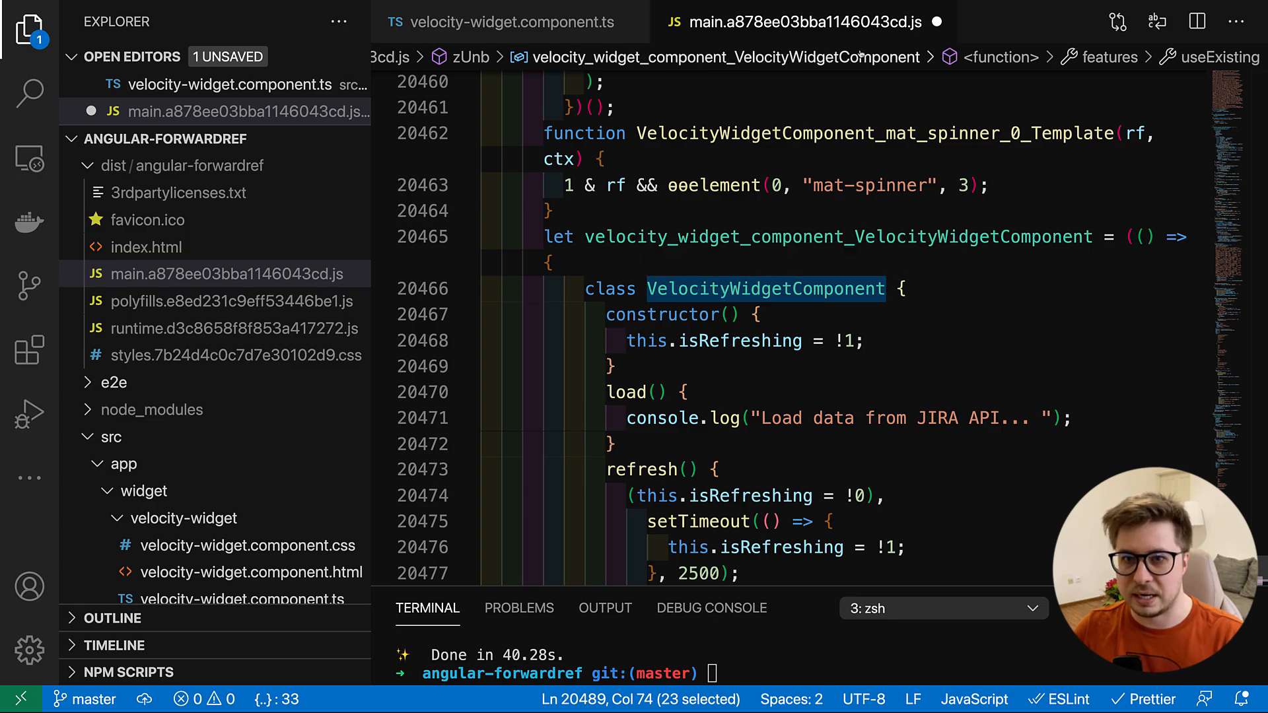
{"action": "left_click", "coordinate": [501, 22]}
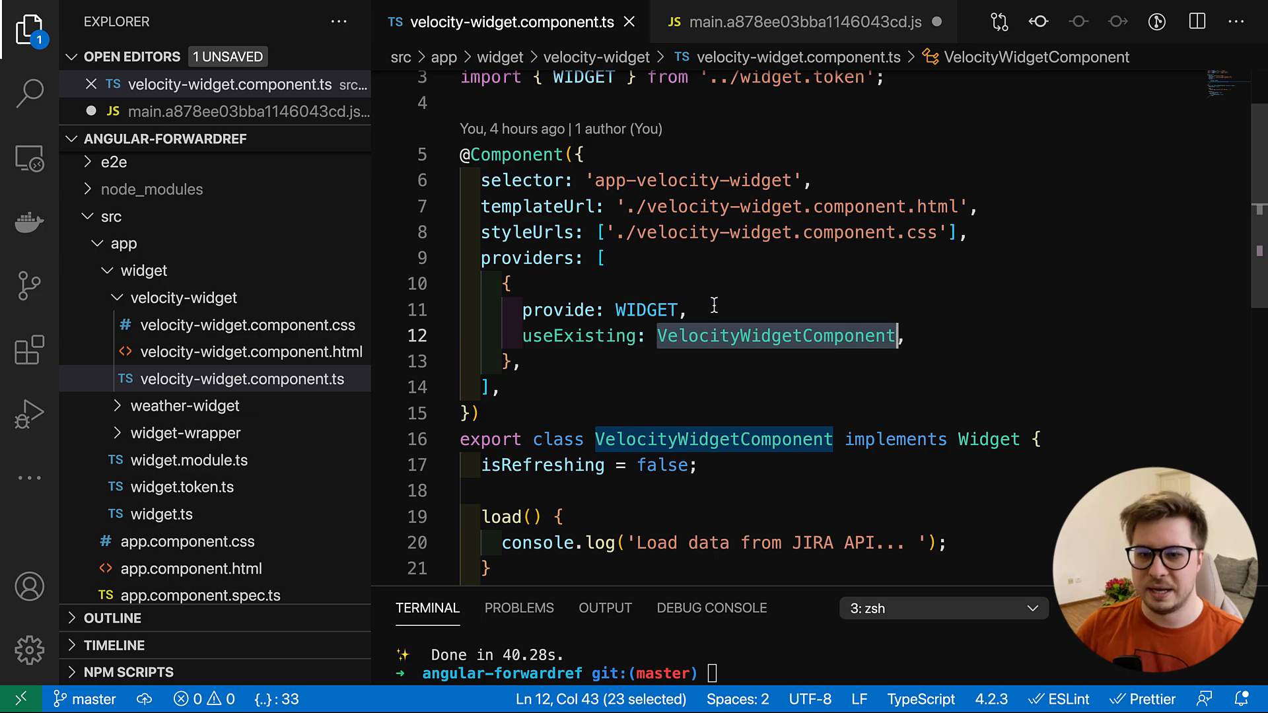
{"action": "left_click", "coordinate": [661, 335]}
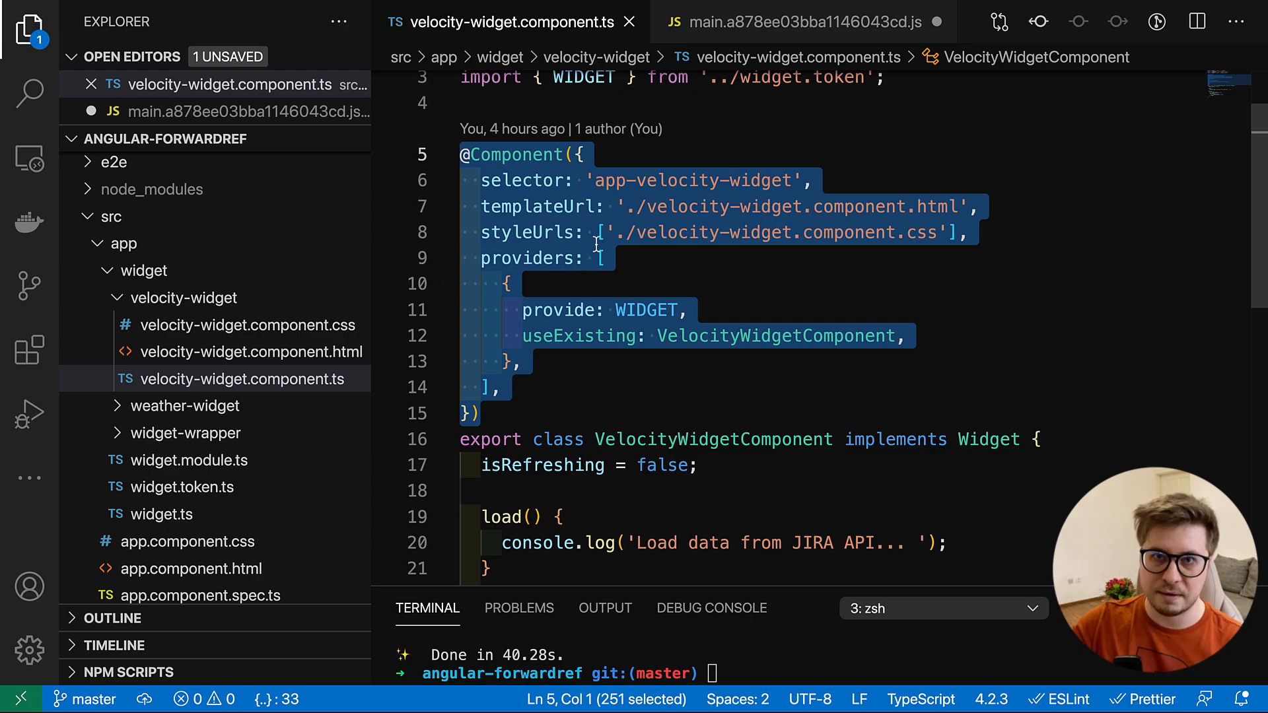
{"action": "left_click", "coordinate": [792, 21]}
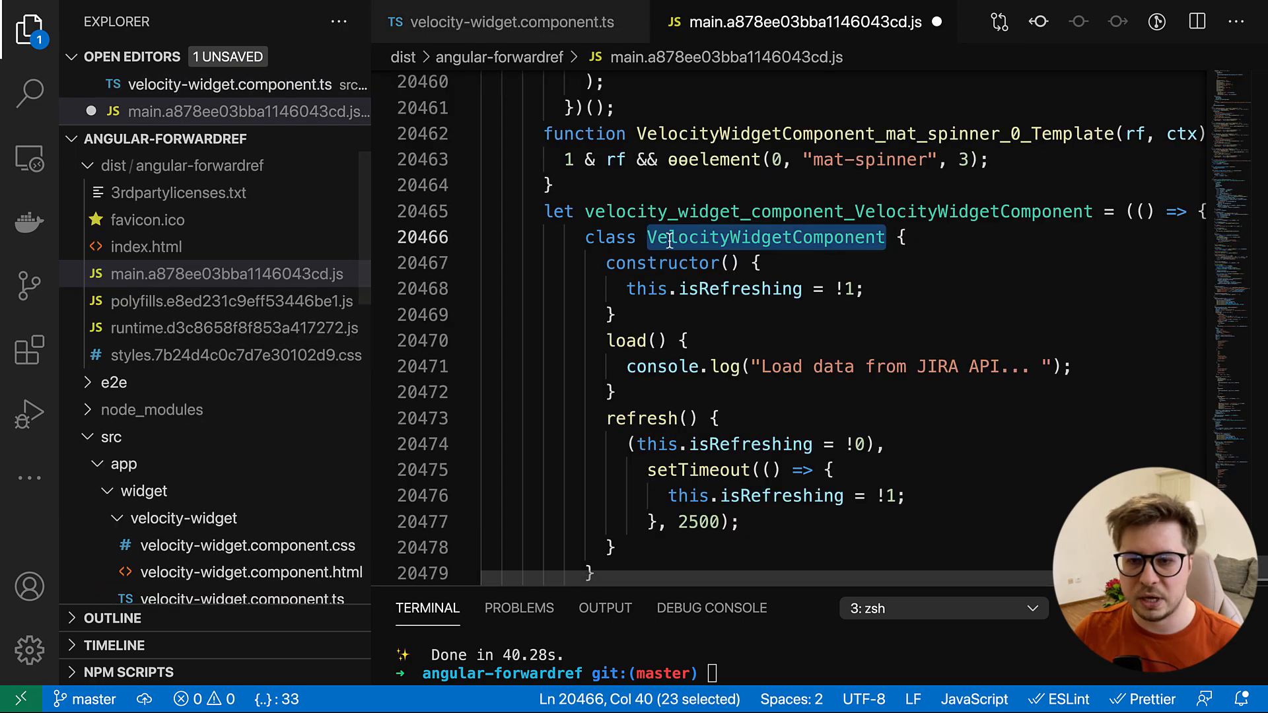
{"action": "mouse_move", "coordinate": [724, 237]}
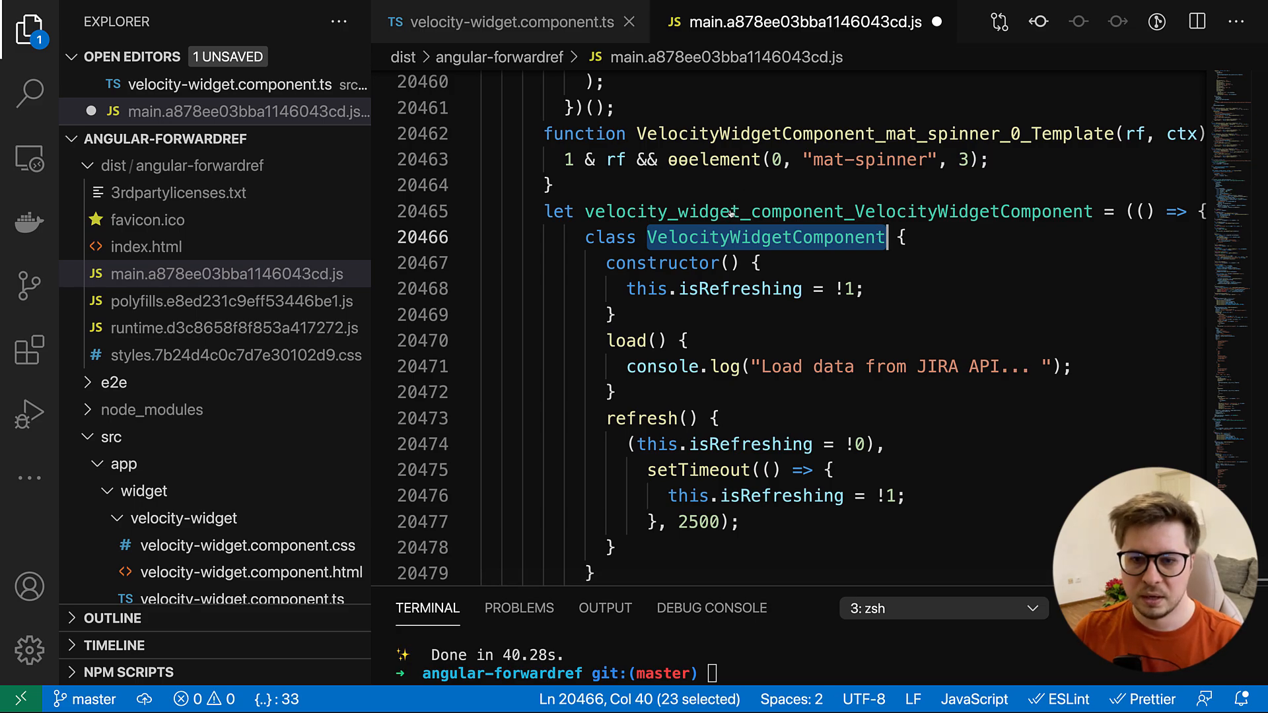
{"action": "left_click", "coordinate": [503, 21]}
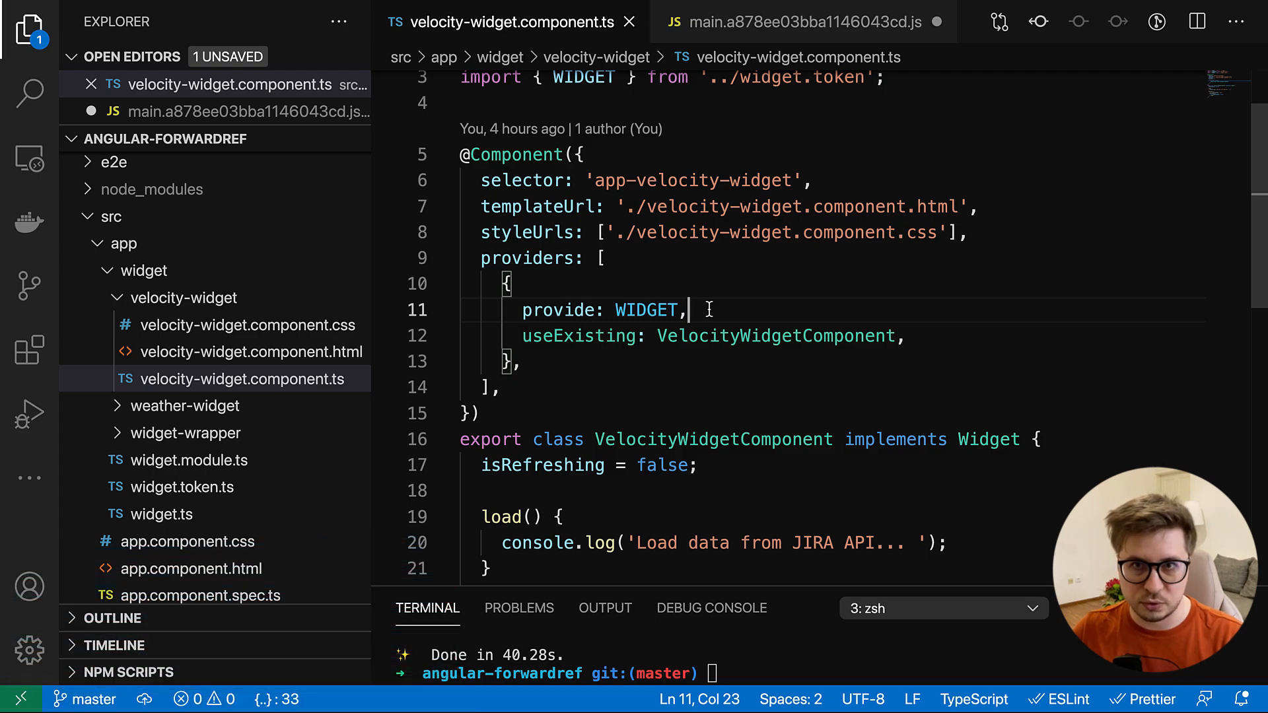
{"action": "left_click", "coordinate": [537, 361]}
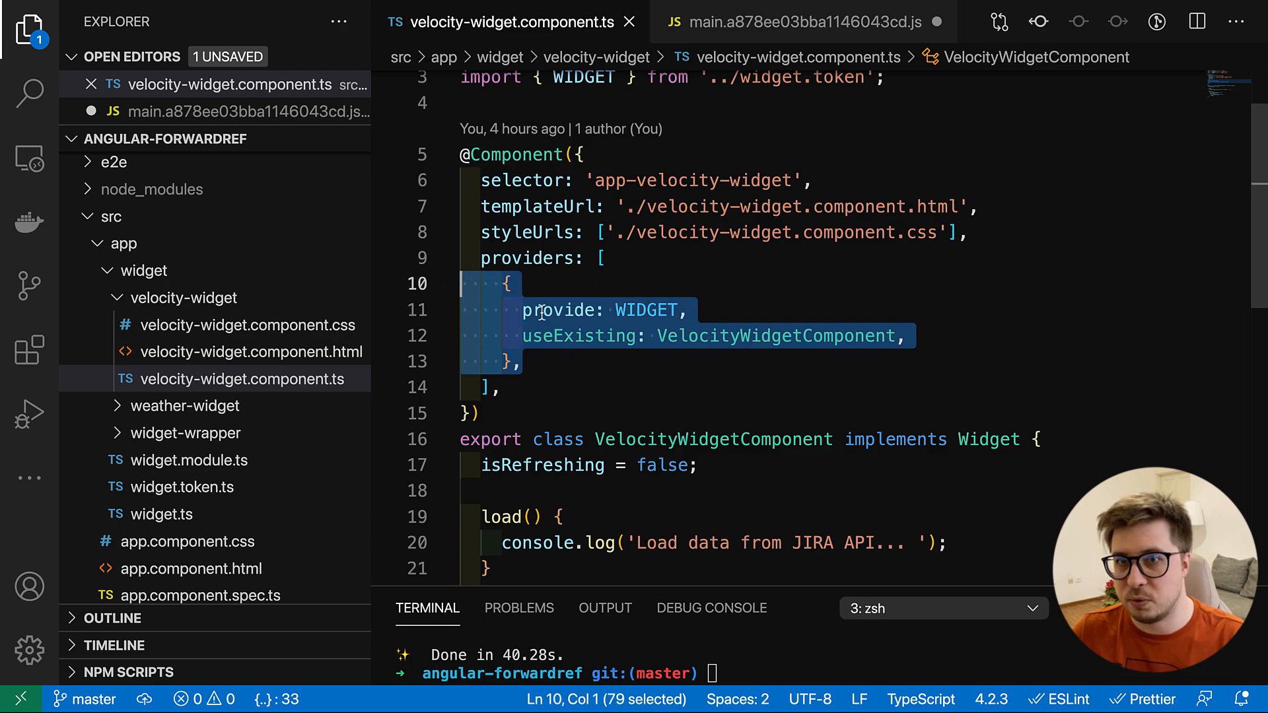
{"action": "mouse_move", "coordinate": [558, 310]}
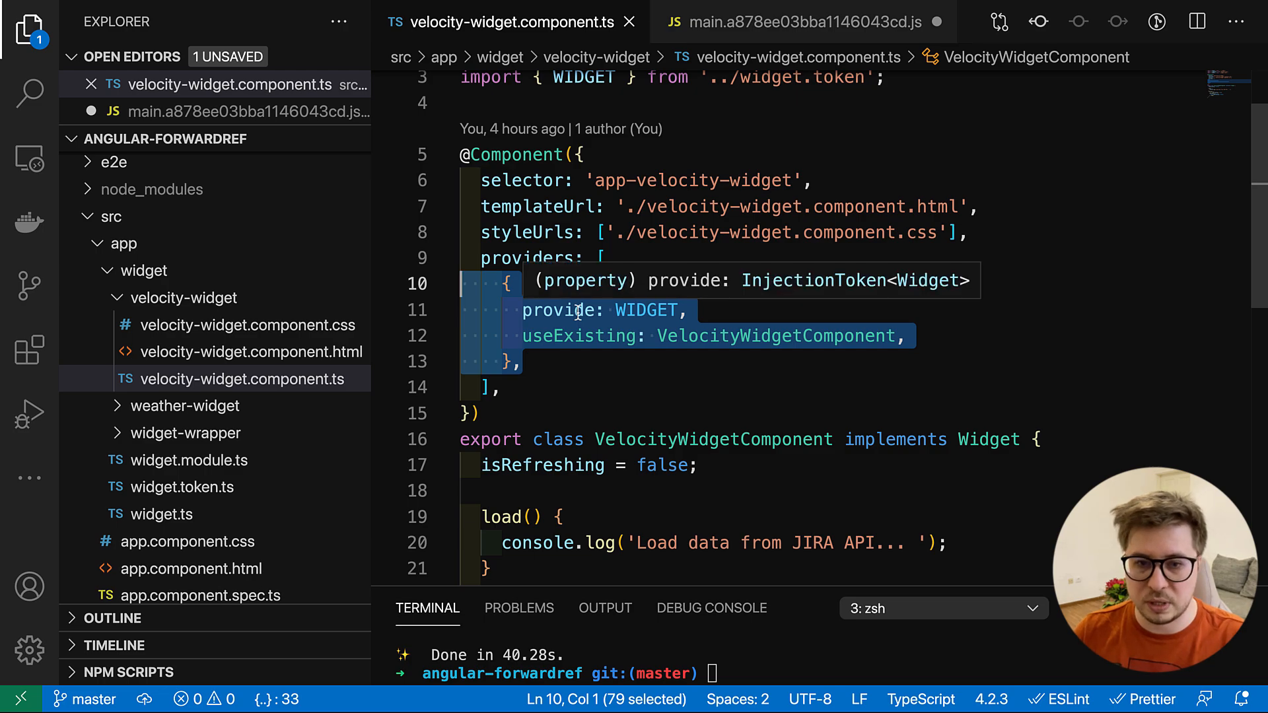
Move the provider object into a top-level WIDGET_PROVIDER constant referenced in providers, then save.
{"action": "key", "text": "Delete"}
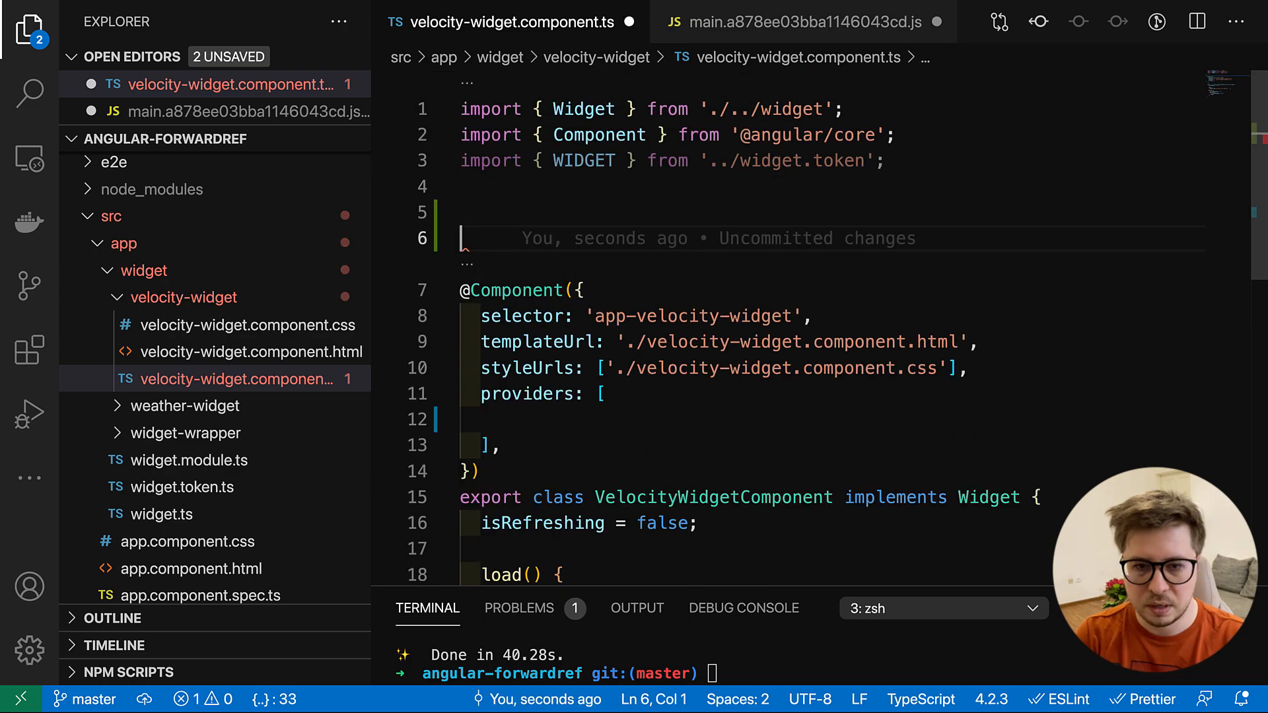
{"action": "type", "text": "cons"}
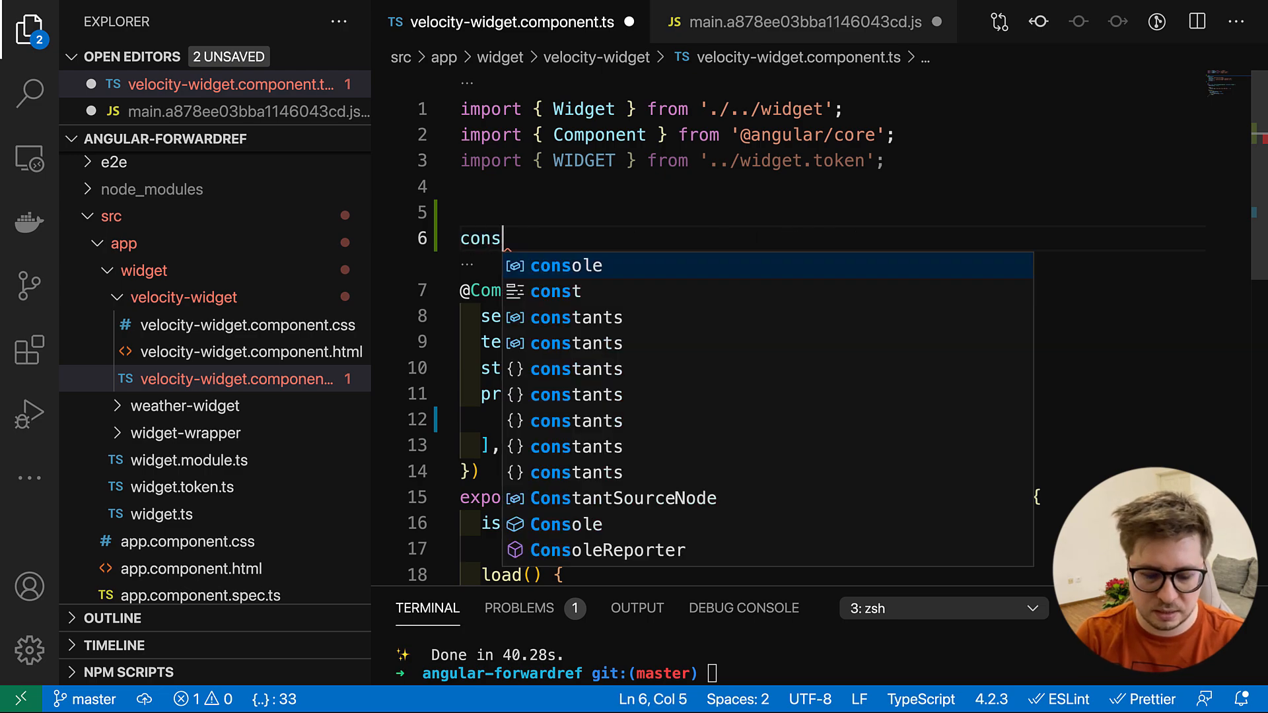
{"action": "type", "text": "t W"}
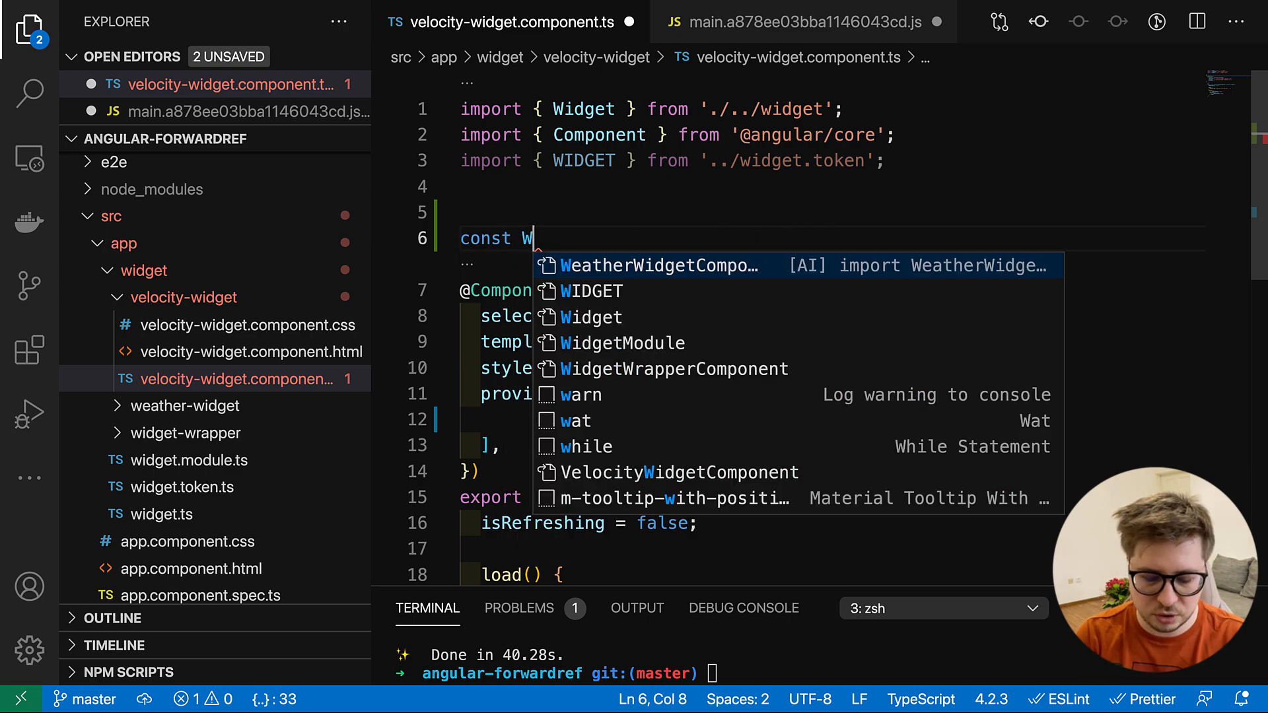
{"action": "type", "text": "IDGET_PROVIDER: any = {"}
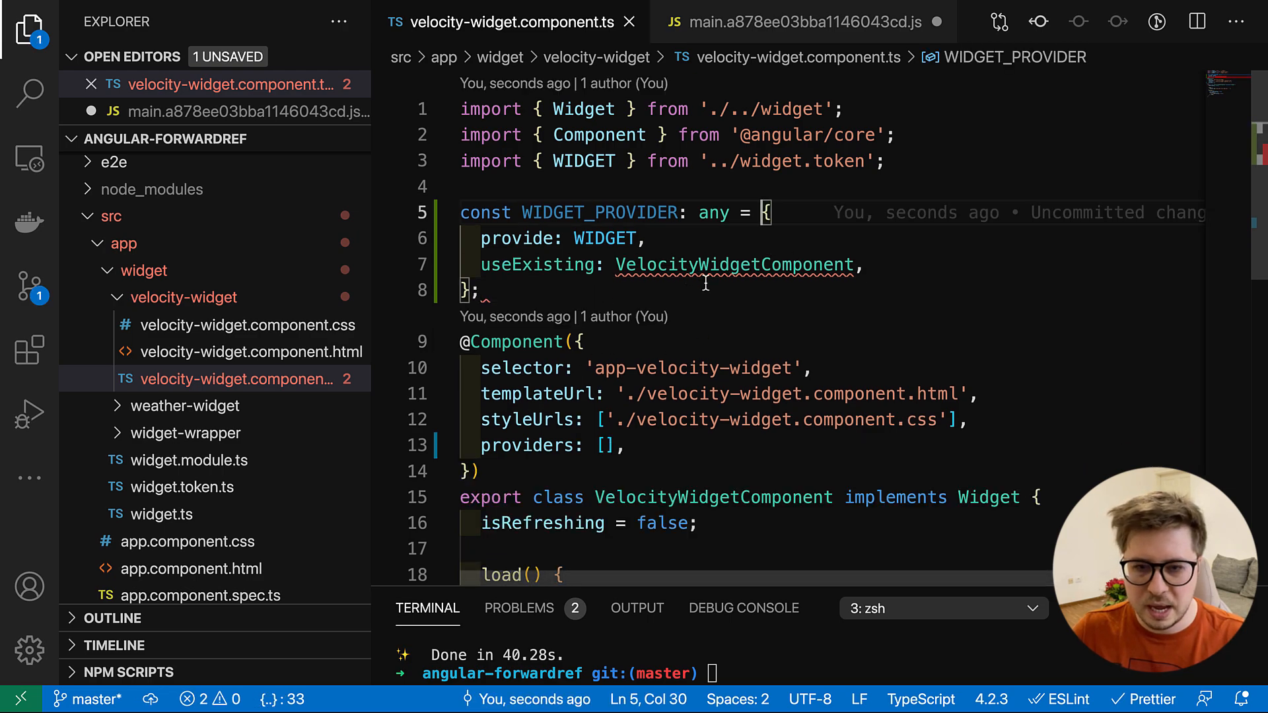
{"action": "scroll", "scroll_direction": "up", "scroll_amount": 3}
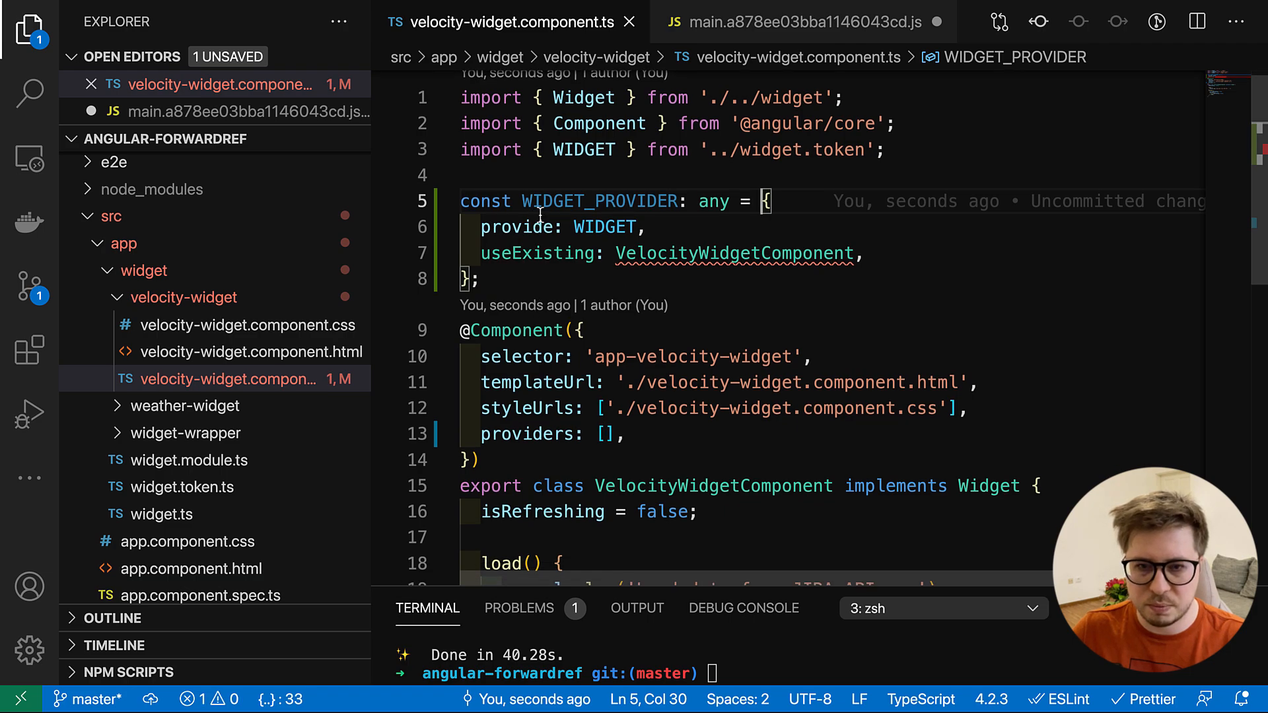
{"action": "double_click", "coordinate": [599, 201]}
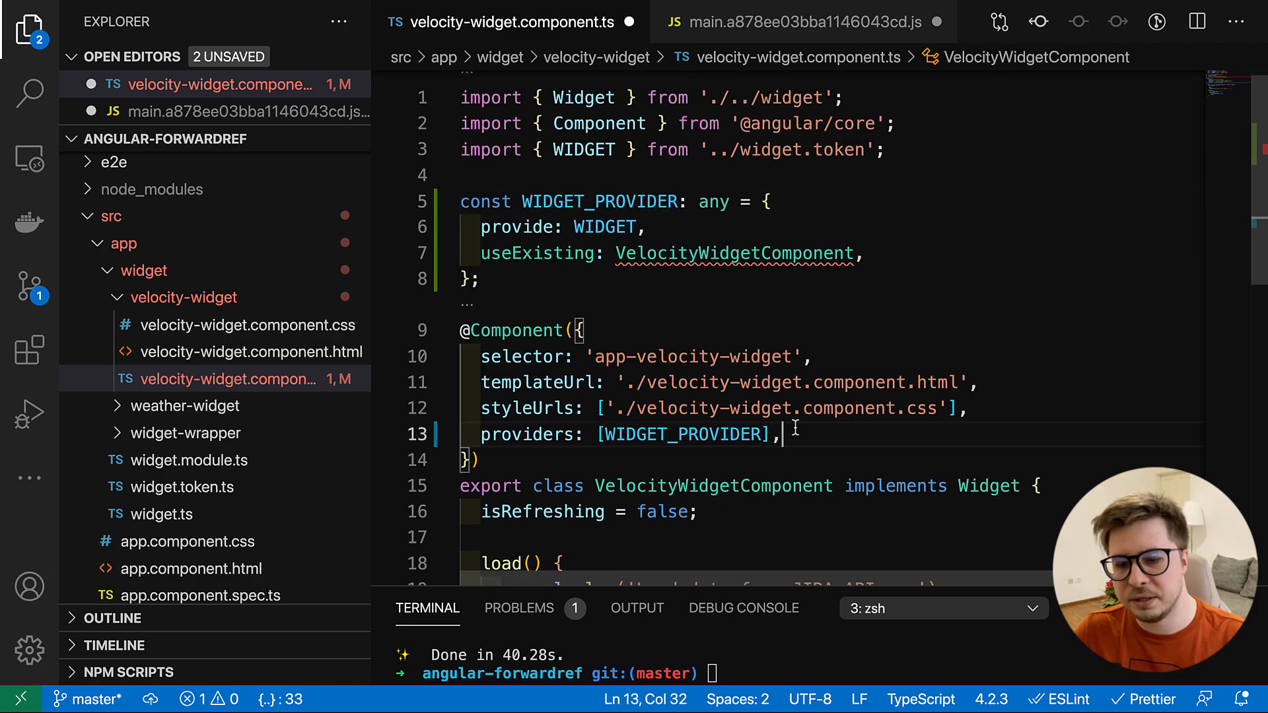
{"action": "key", "text": "ctrl+s"}
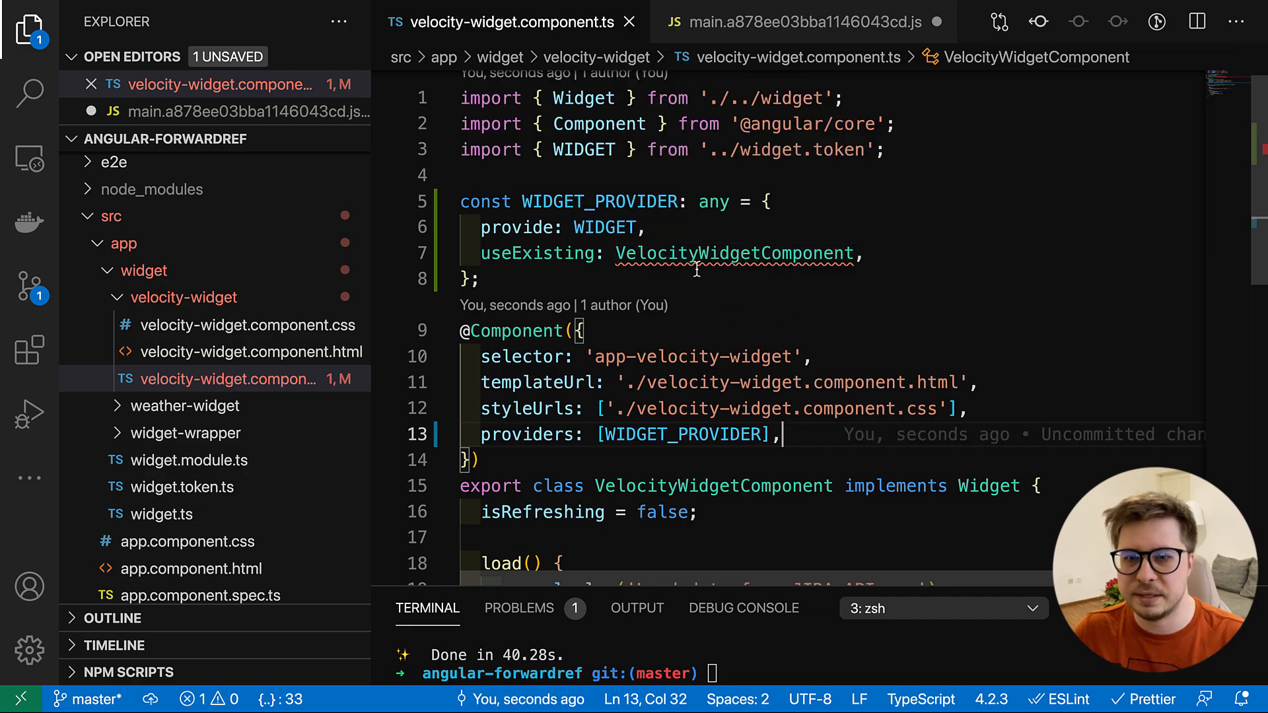
{"action": "mouse_move", "coordinate": [734, 253]}
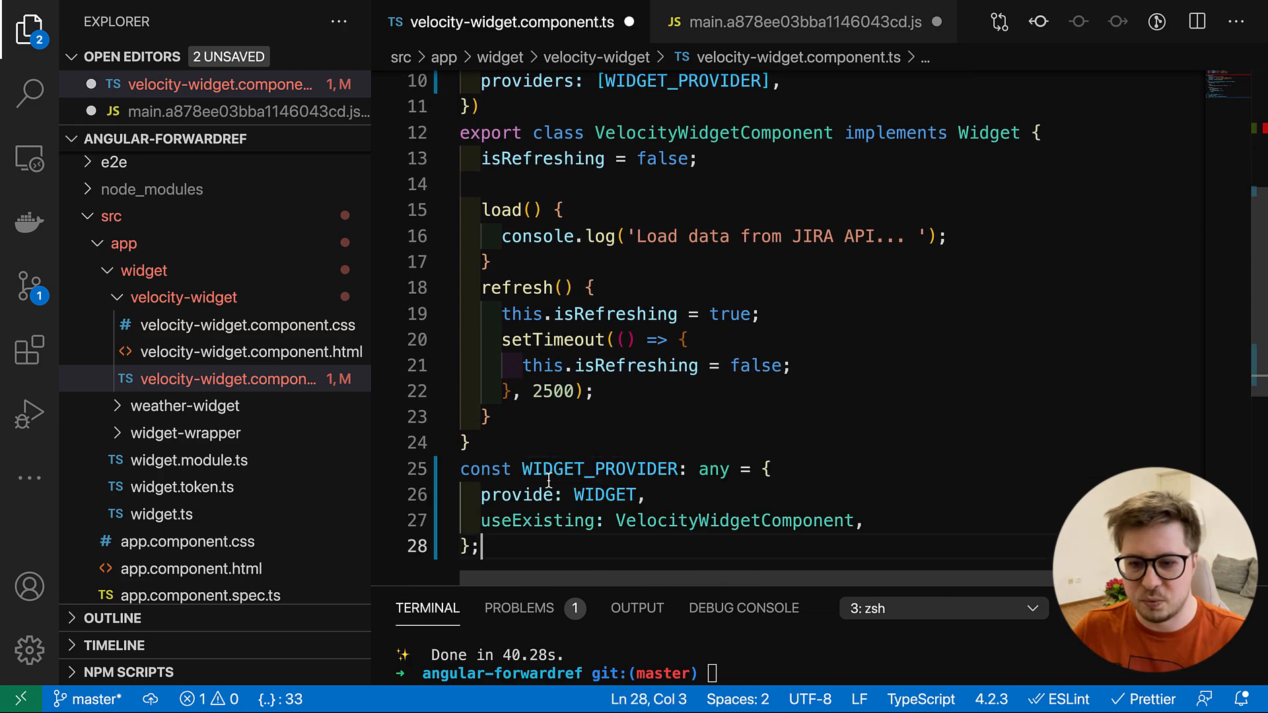
Scroll through the component file to inspect WIDGET_PROVIDER's 'used before its declaration' error.
{"action": "scroll", "scroll_direction": "up", "scroll_amount": 3}
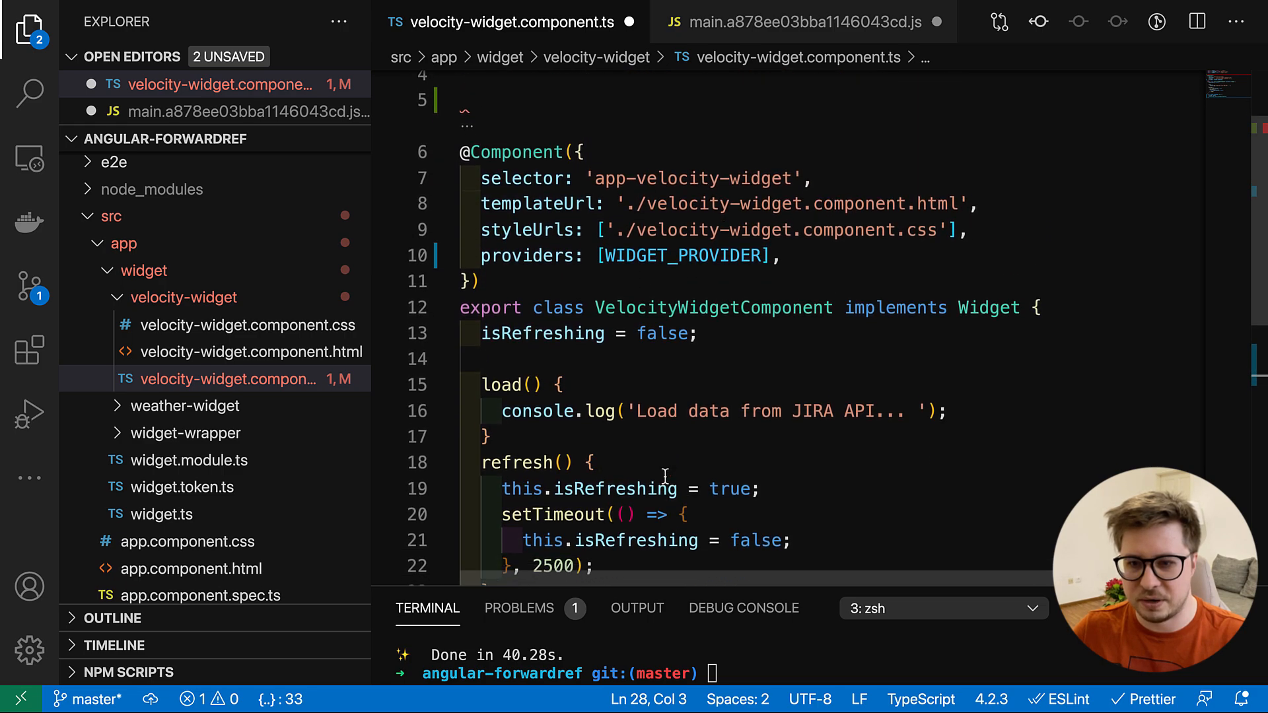
{"action": "scroll", "scroll_direction": "down", "scroll_amount": 3}
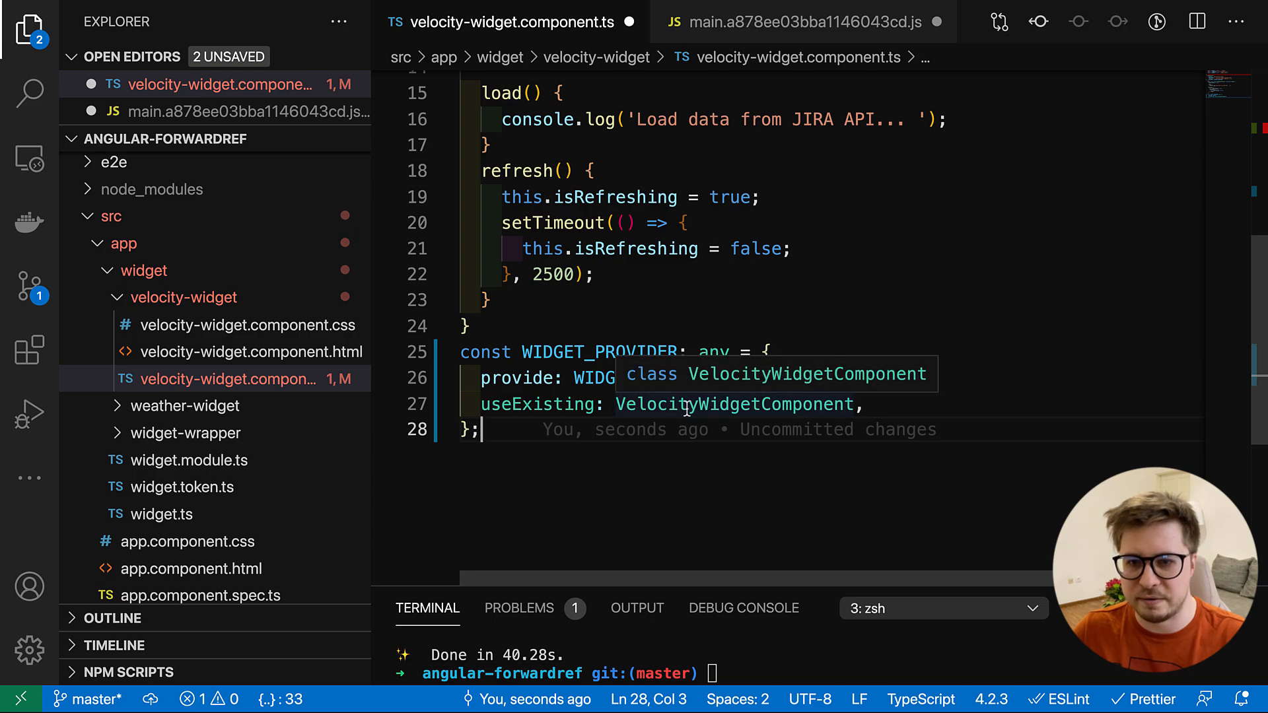
{"action": "scroll", "scroll_direction": "up", "scroll_amount": 3}
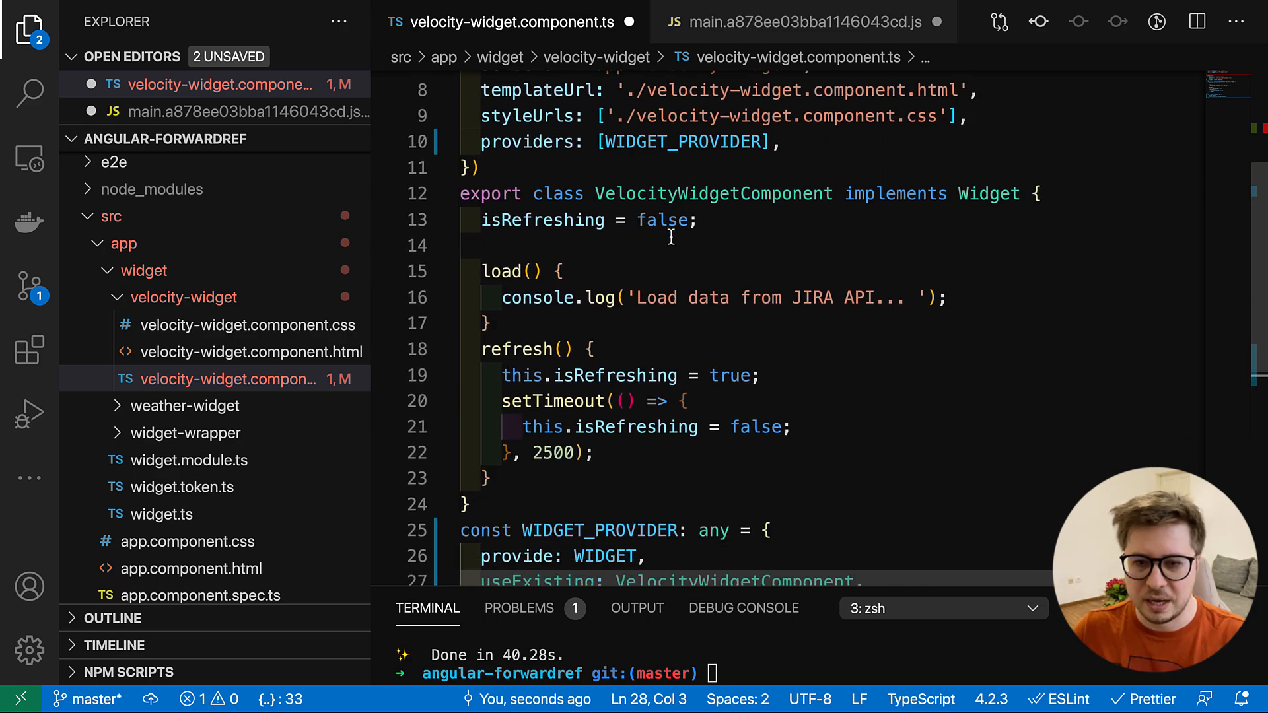
{"action": "scroll", "scroll_direction": "up", "scroll_amount": 3}
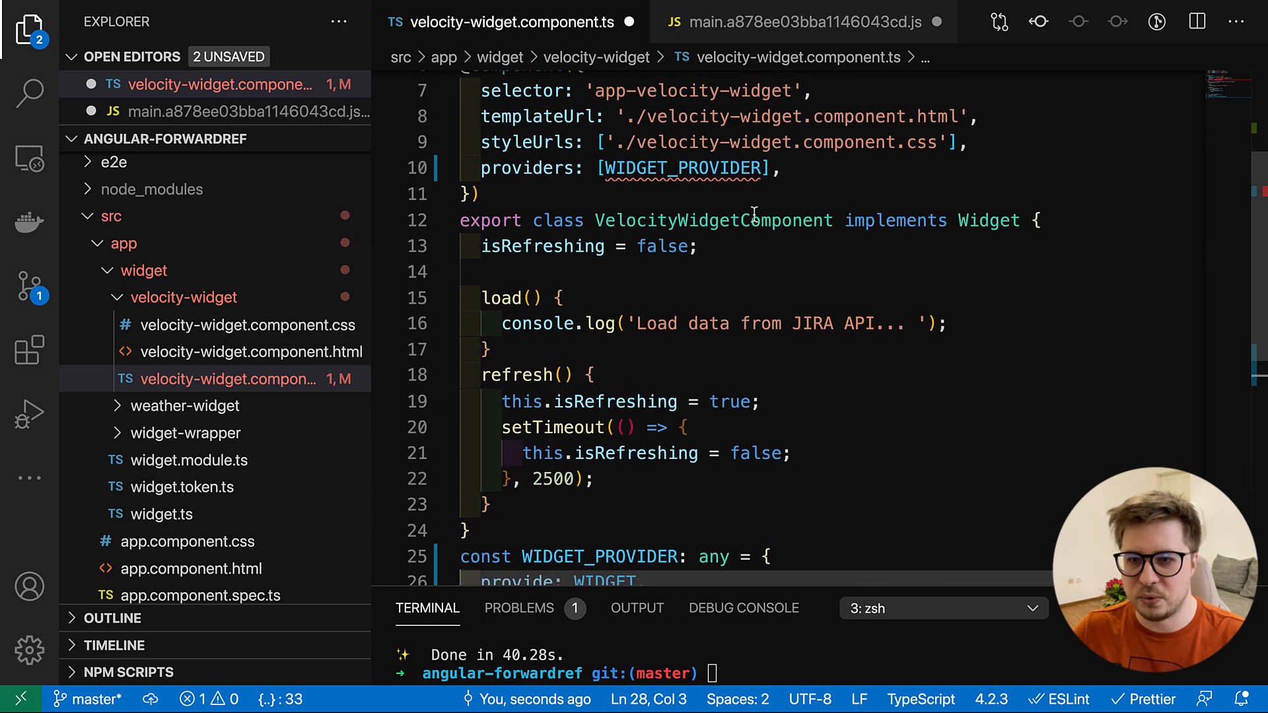
{"action": "mouse_move", "coordinate": [681, 167]}
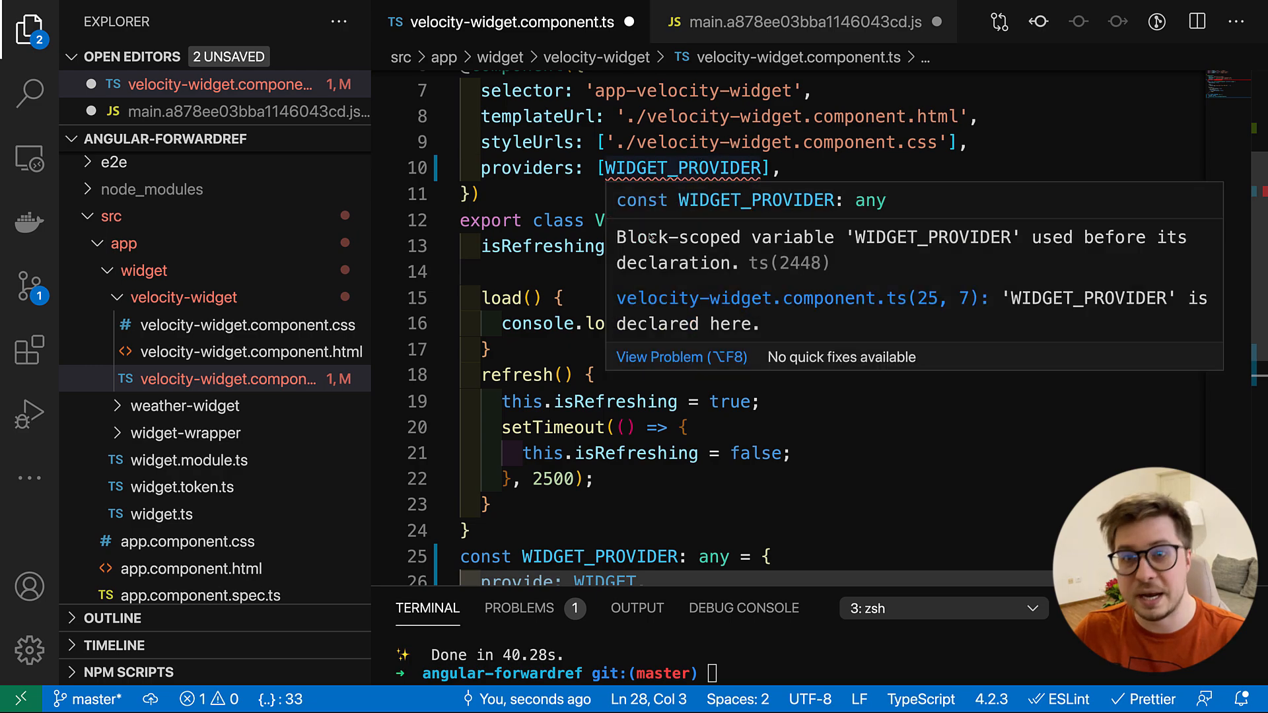
{"action": "mouse_move", "coordinate": [639, 237]}
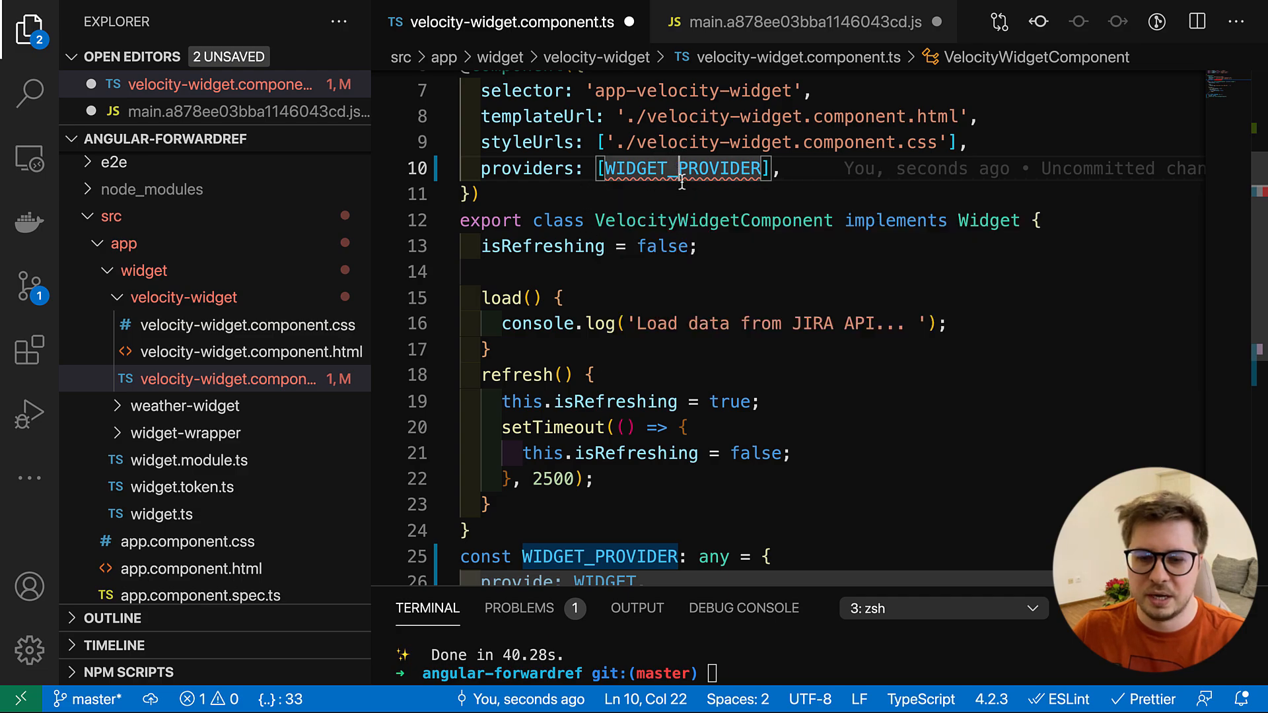
{"action": "scroll", "scroll_direction": "down", "scroll_amount": 3}
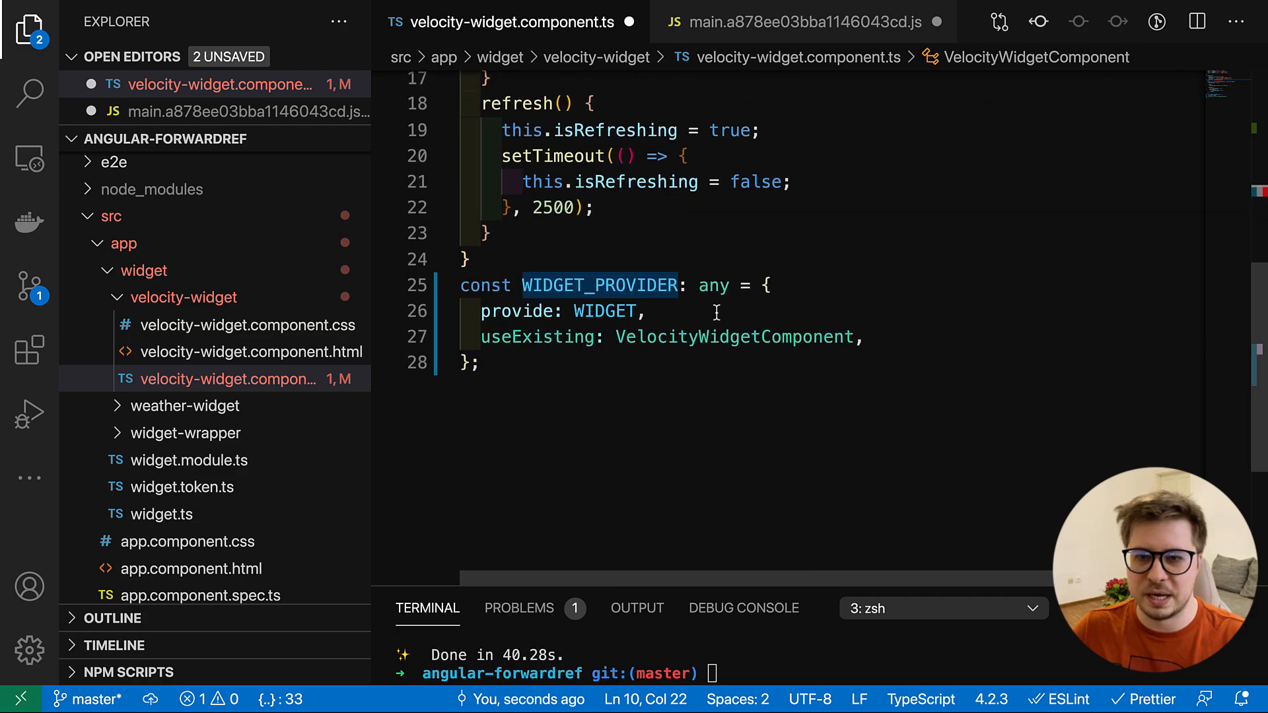
{"action": "scroll", "scroll_direction": "up", "scroll_amount": 3}
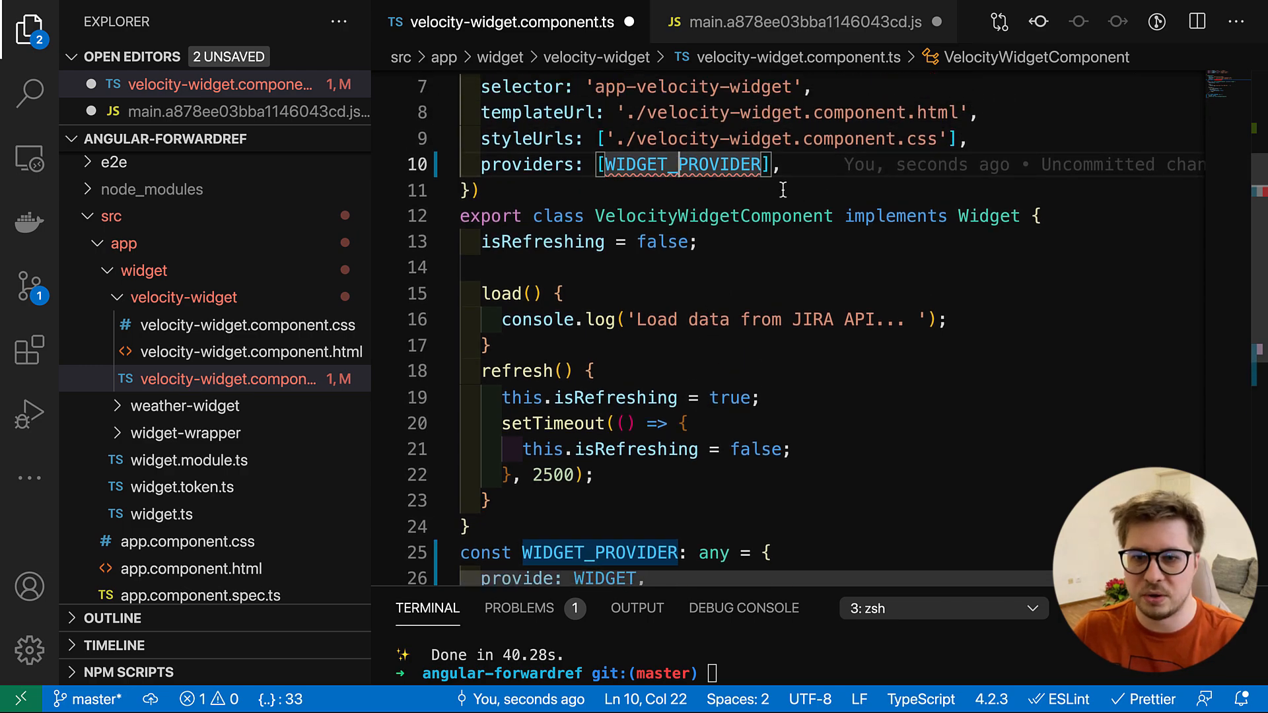
{"action": "scroll", "scroll_direction": "up", "scroll_amount": 3}
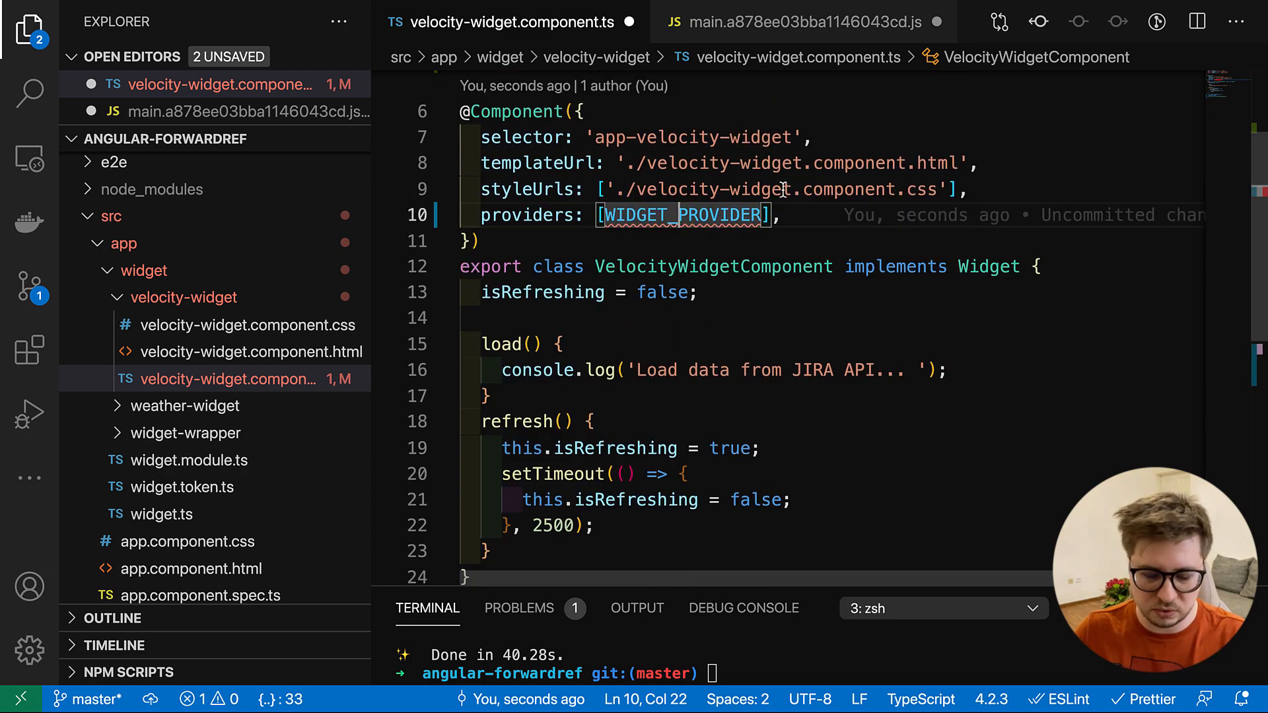
{"action": "scroll", "scroll_direction": "down", "scroll_amount": 3}
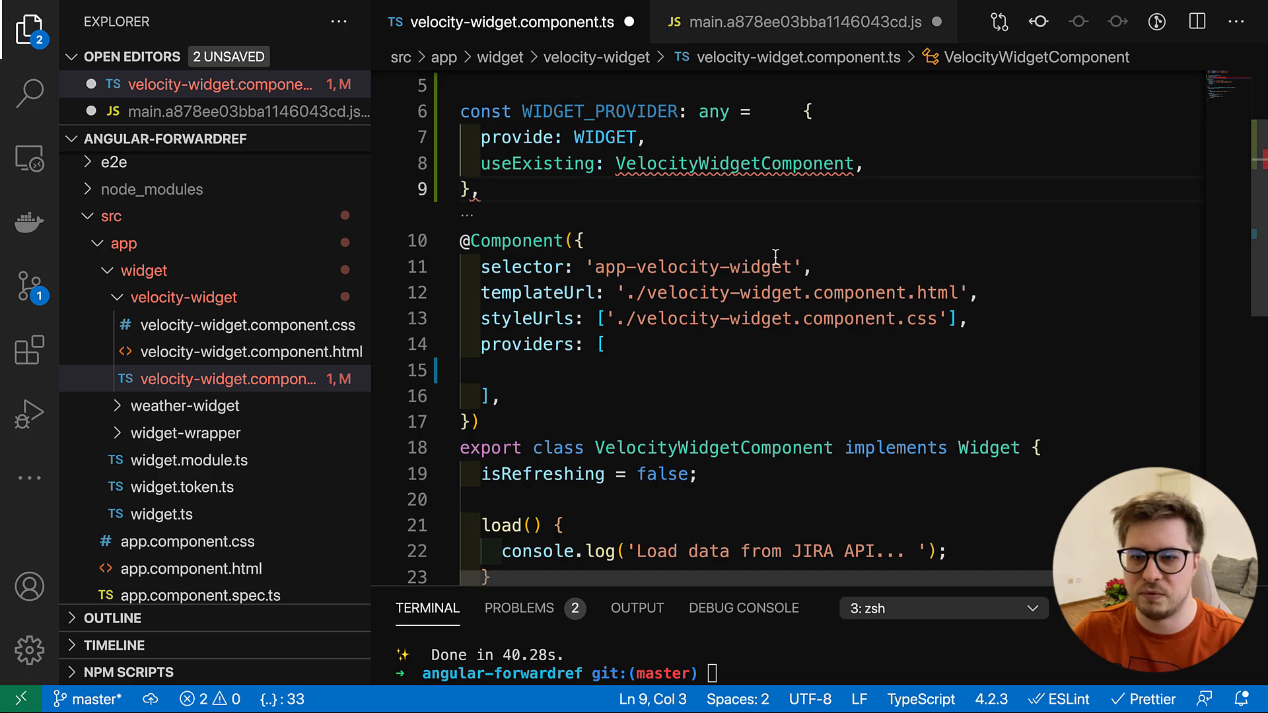
Put WIDGET_PROVIDER back into the velocity widget component's providers array and save.
{"action": "scroll", "scroll_direction": "up", "scroll_amount": 3}
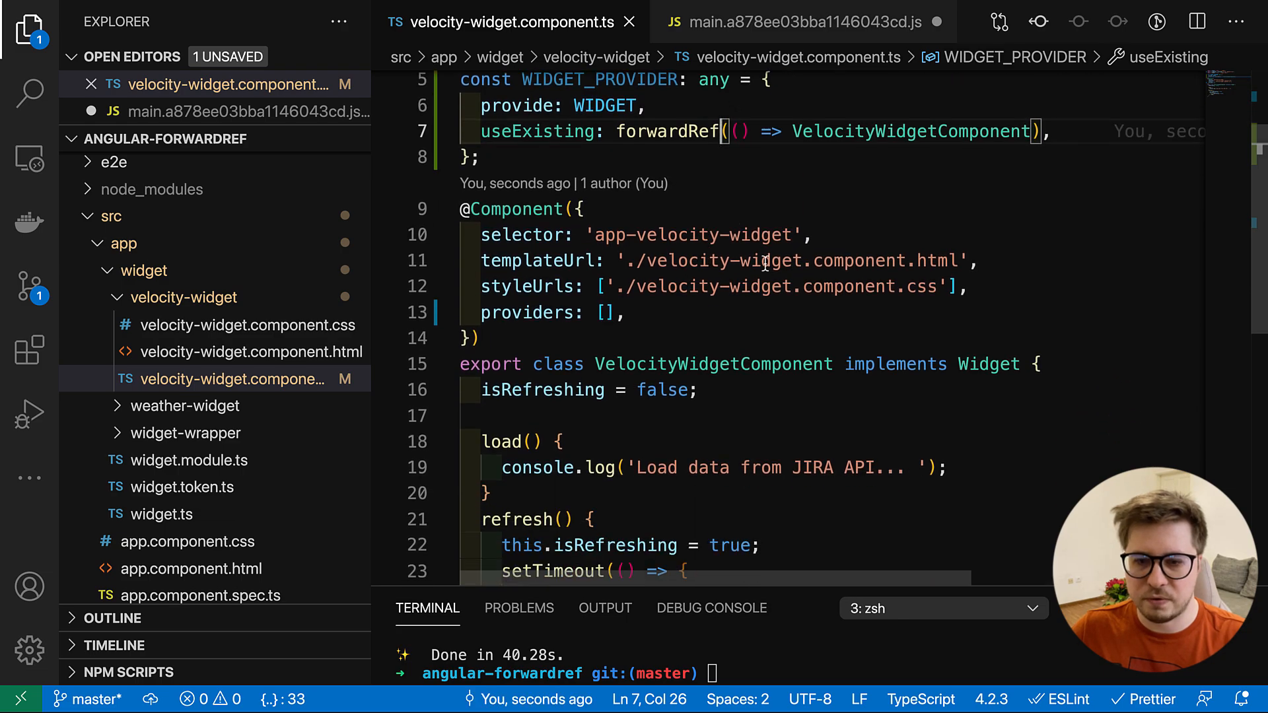
{"action": "double_click", "coordinate": [600, 143]}
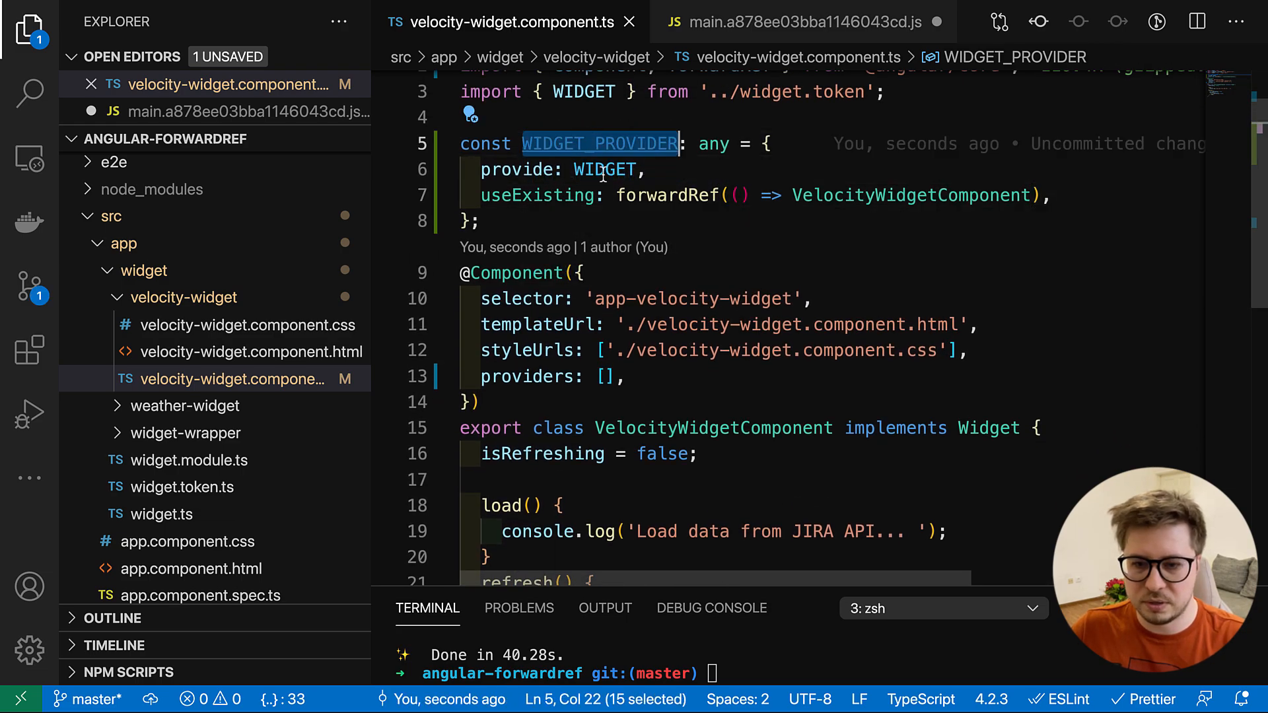
{"action": "type", "text": "WIDGET_PROVIDER"}
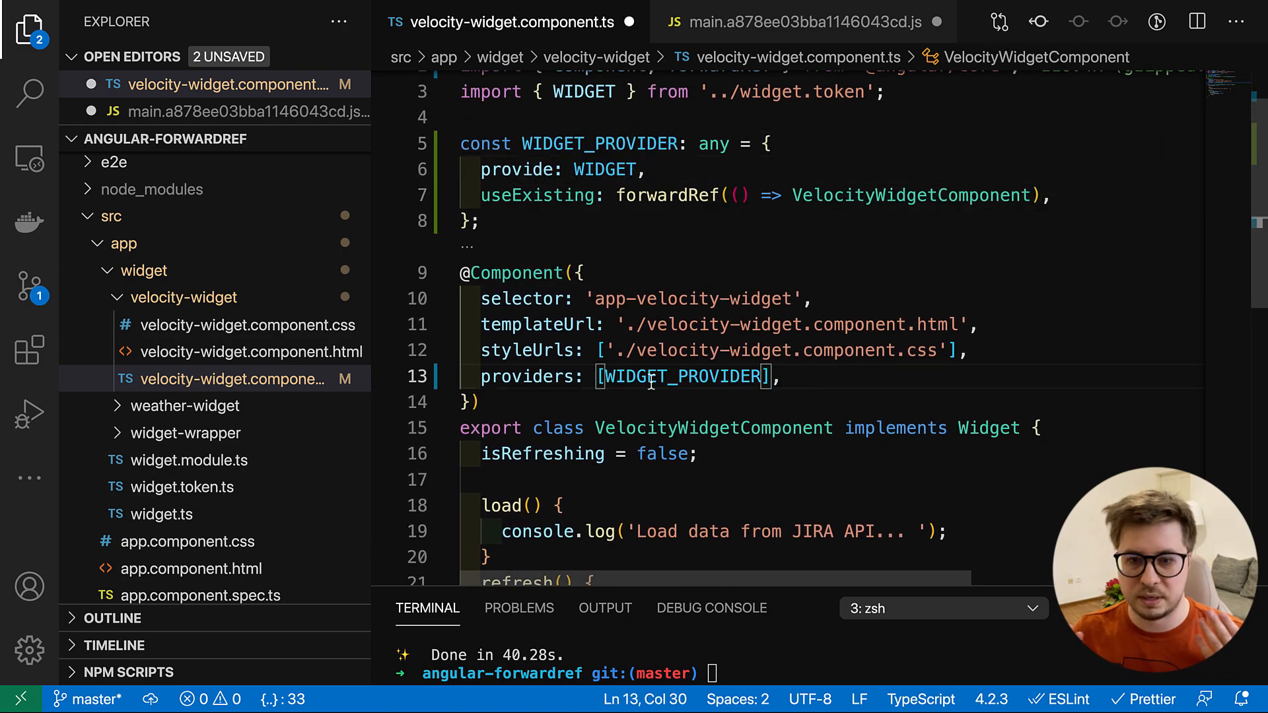
{"action": "key", "text": "ctrl+s"}
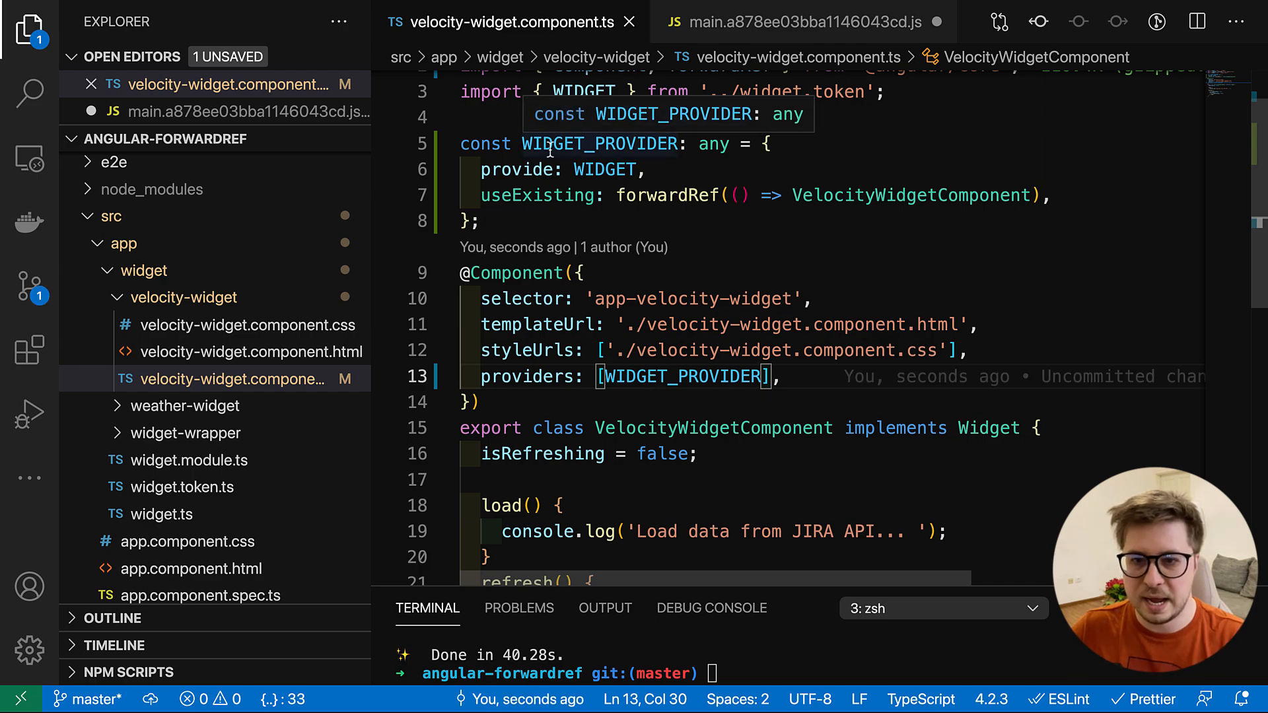
{"action": "mouse_move", "coordinate": [694, 220]}
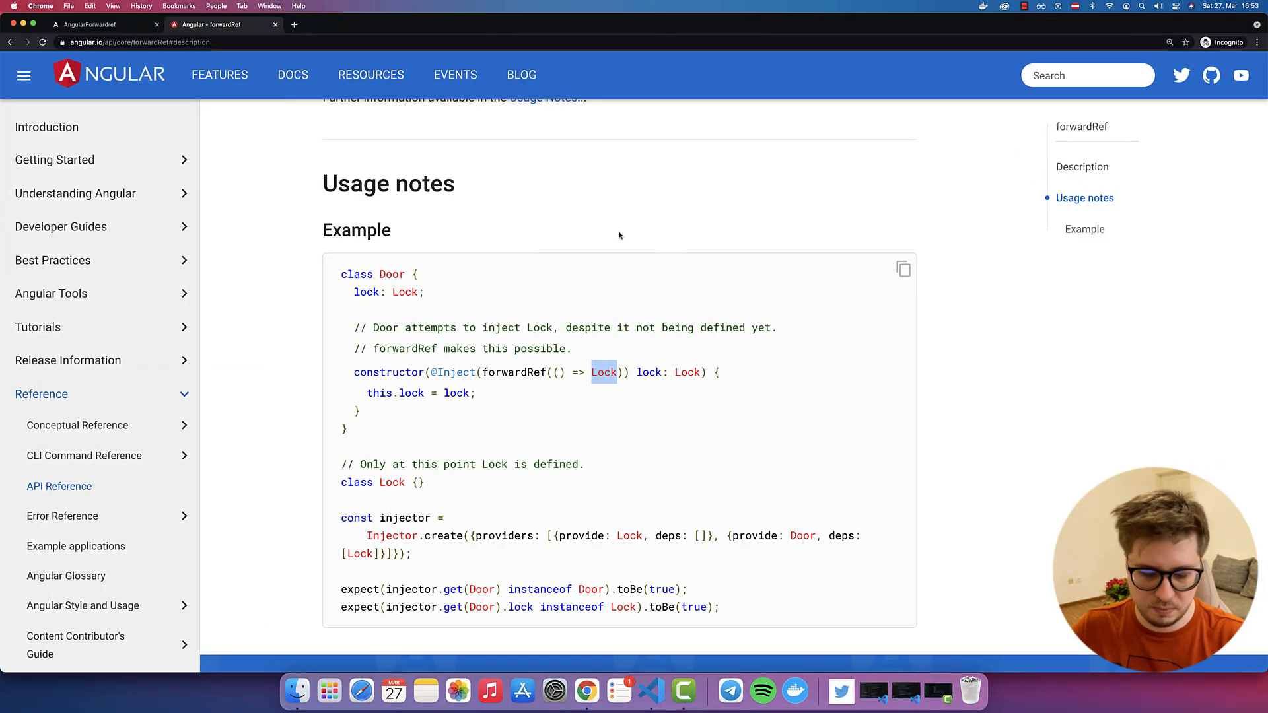
Go to the localhost:4200 demo tab and refresh the current weather widget.
{"action": "left_click", "coordinate": [90, 25]}
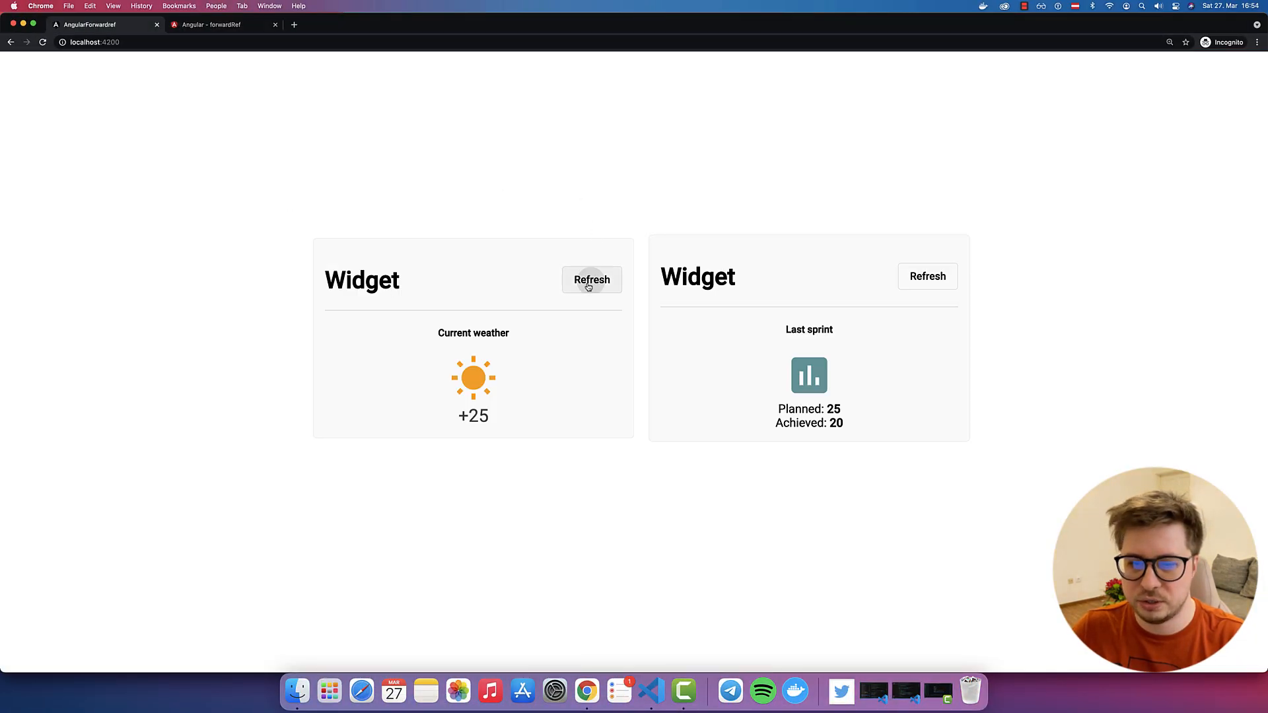
{"action": "left_click", "coordinate": [927, 276]}
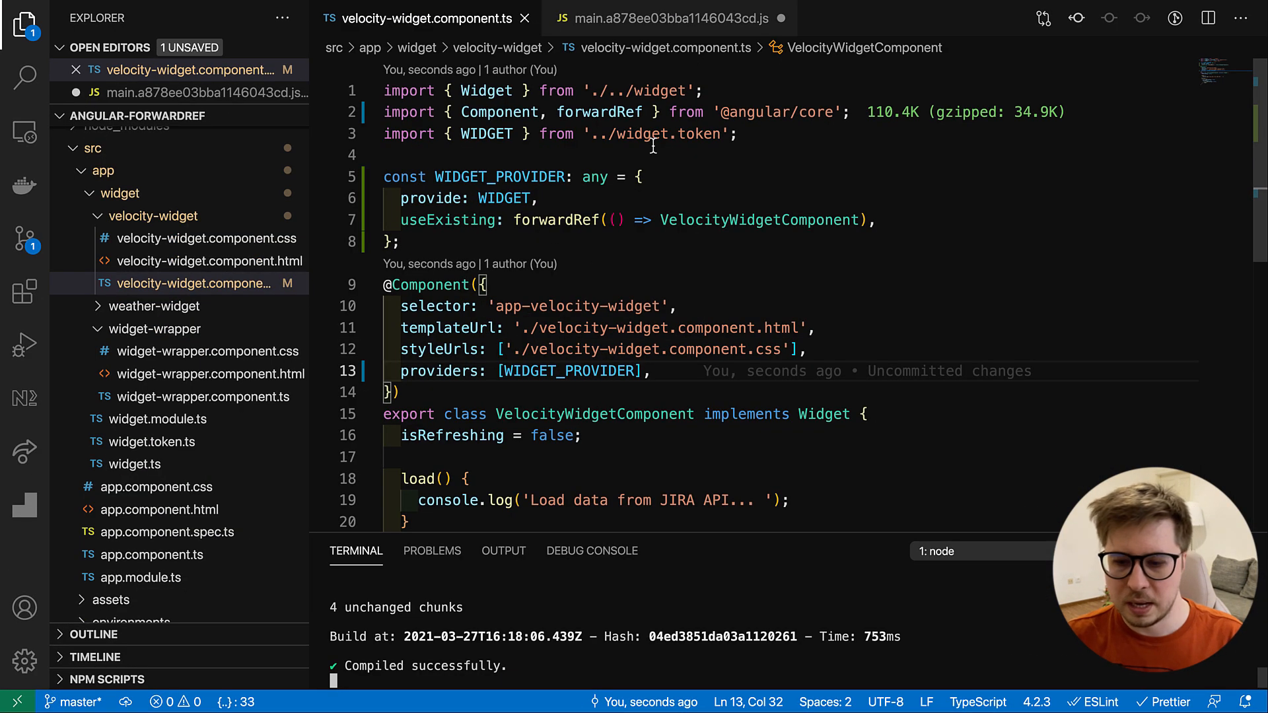
Run 'env NG_BUILD_MANGLE=false yarn build --prod' in the zsh terminal session.
{"action": "left_click", "coordinate": [970, 550]}
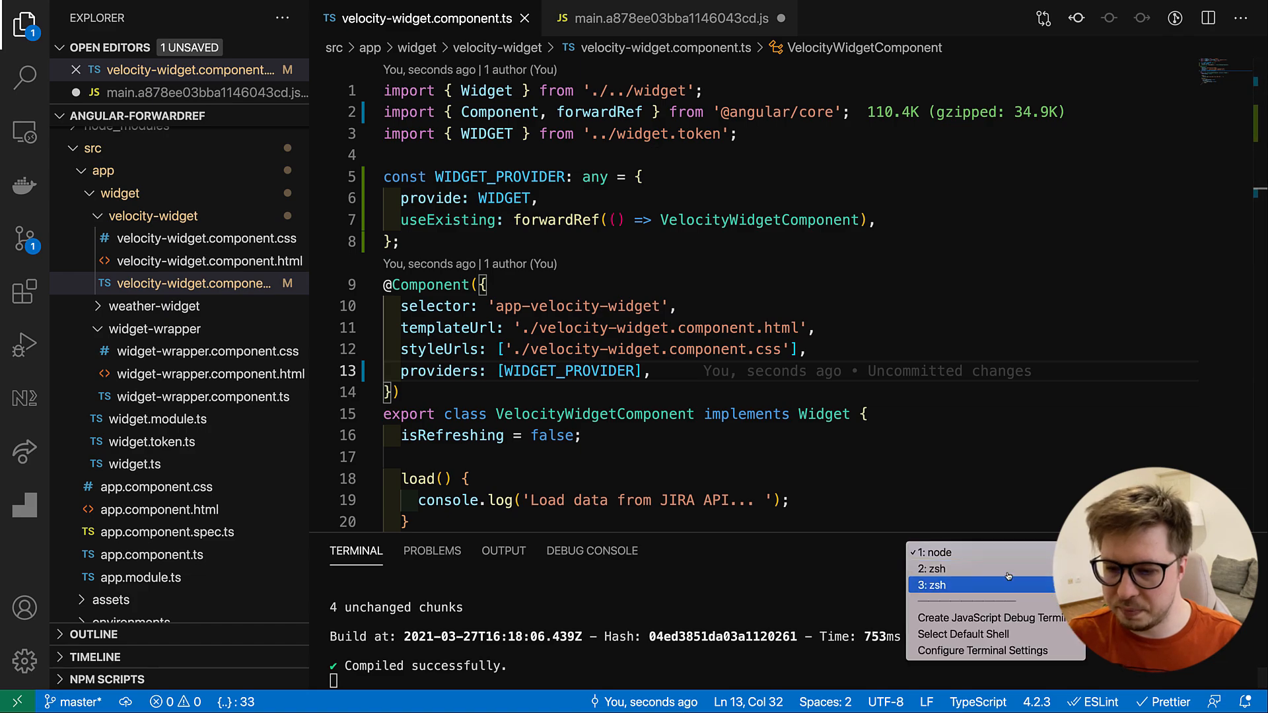
{"action": "left_click", "coordinate": [933, 584]}
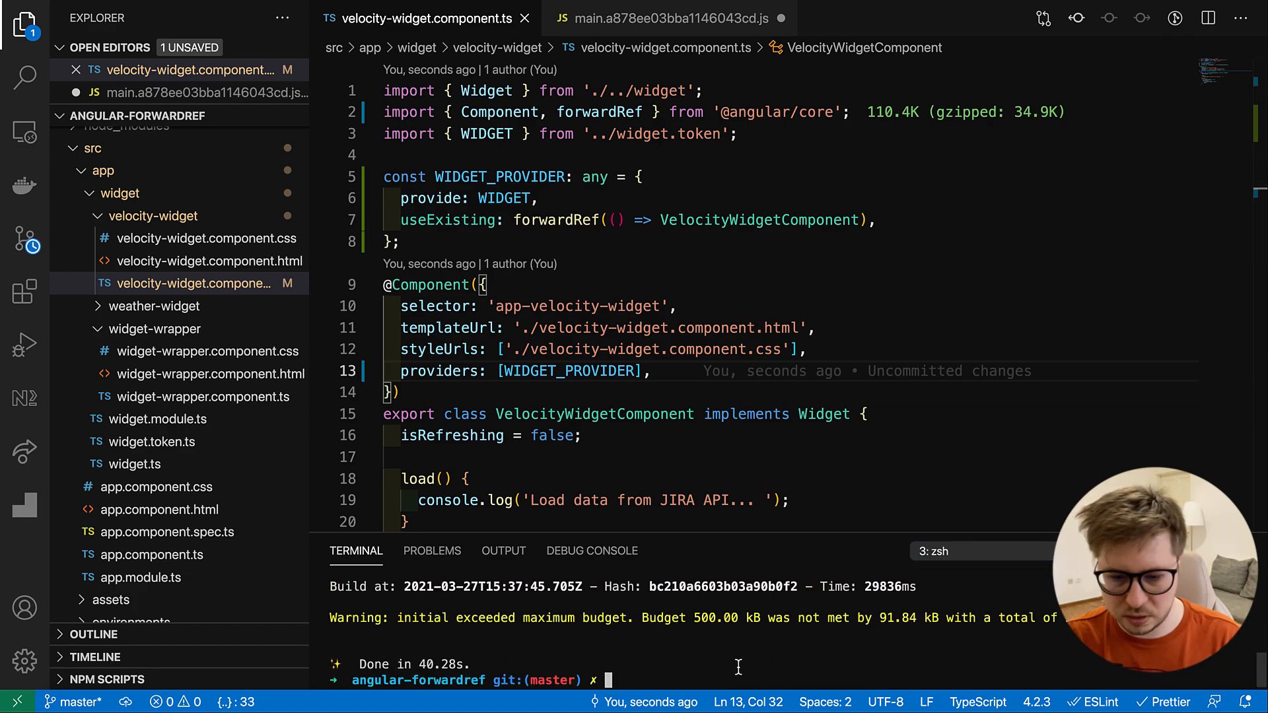
{"action": "type", "text": "env NG_BUILD_MANGLE=false yarn build --prod"}
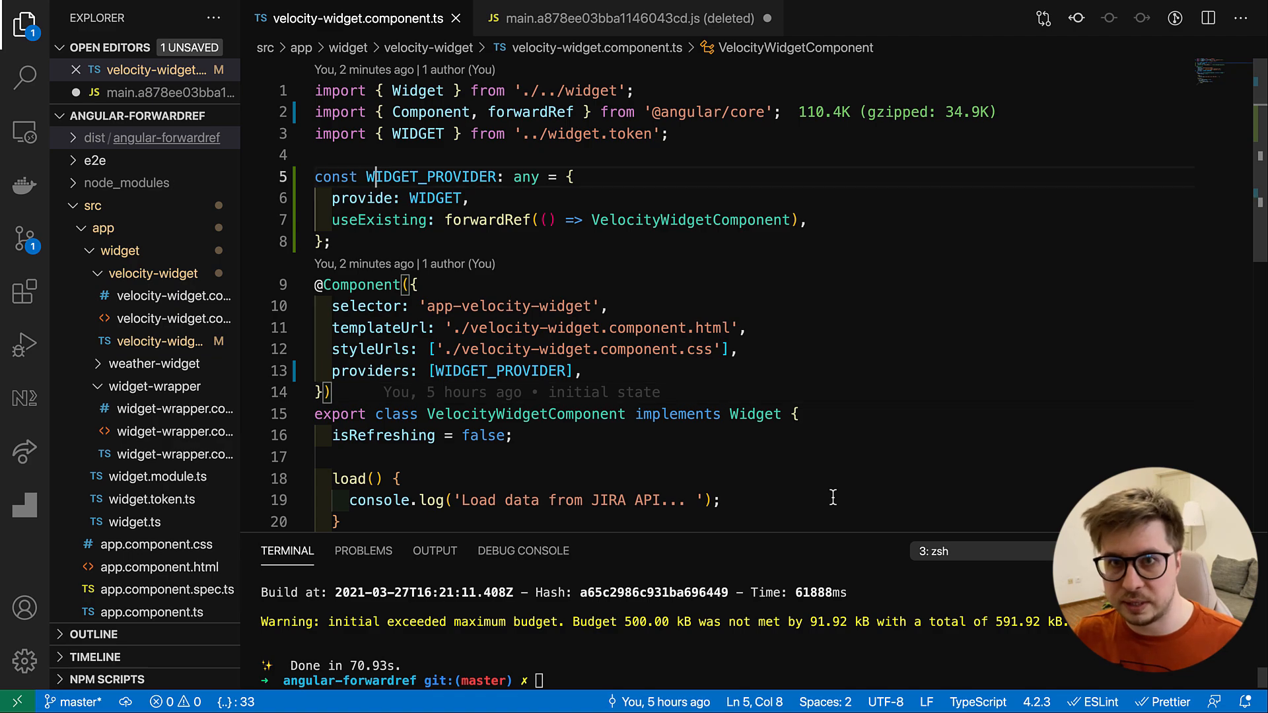
Open the built main.js bundle and scroll to WIDGET_PROVIDER's forwardRef useExisting.
{"action": "double_click", "coordinate": [431, 176]}
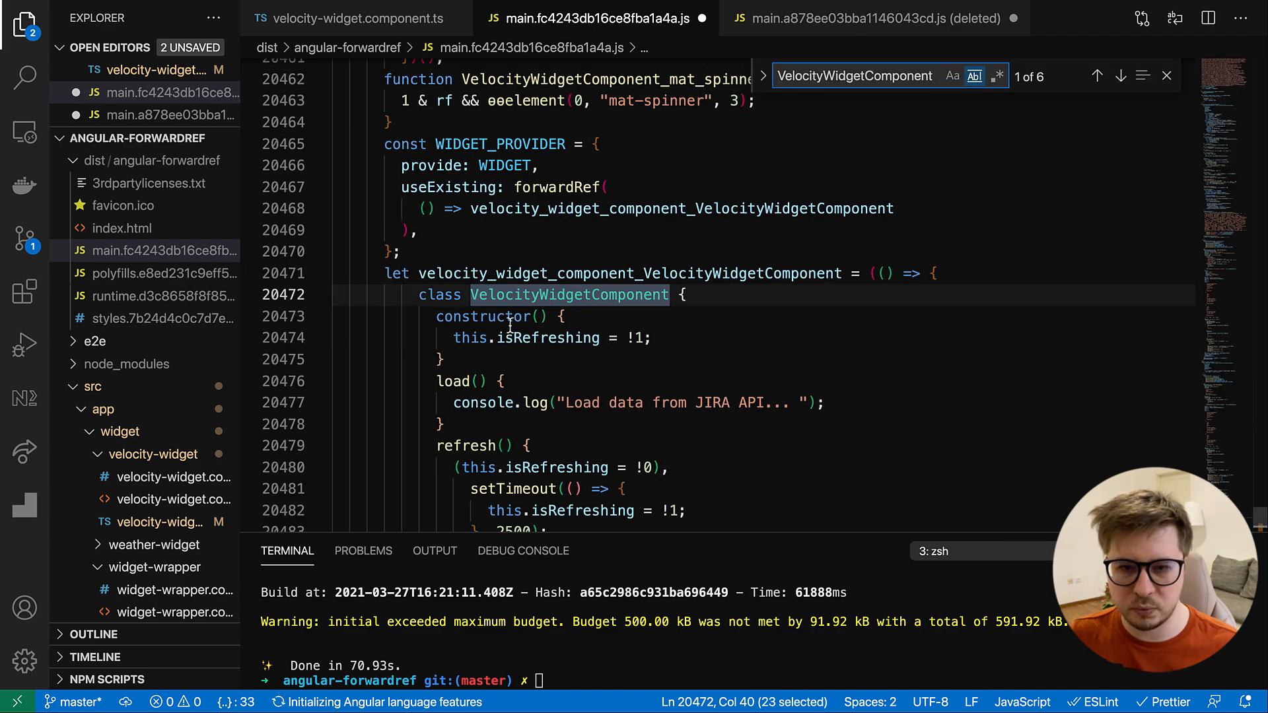
{"action": "scroll", "scroll_direction": "up", "scroll_amount": 3}
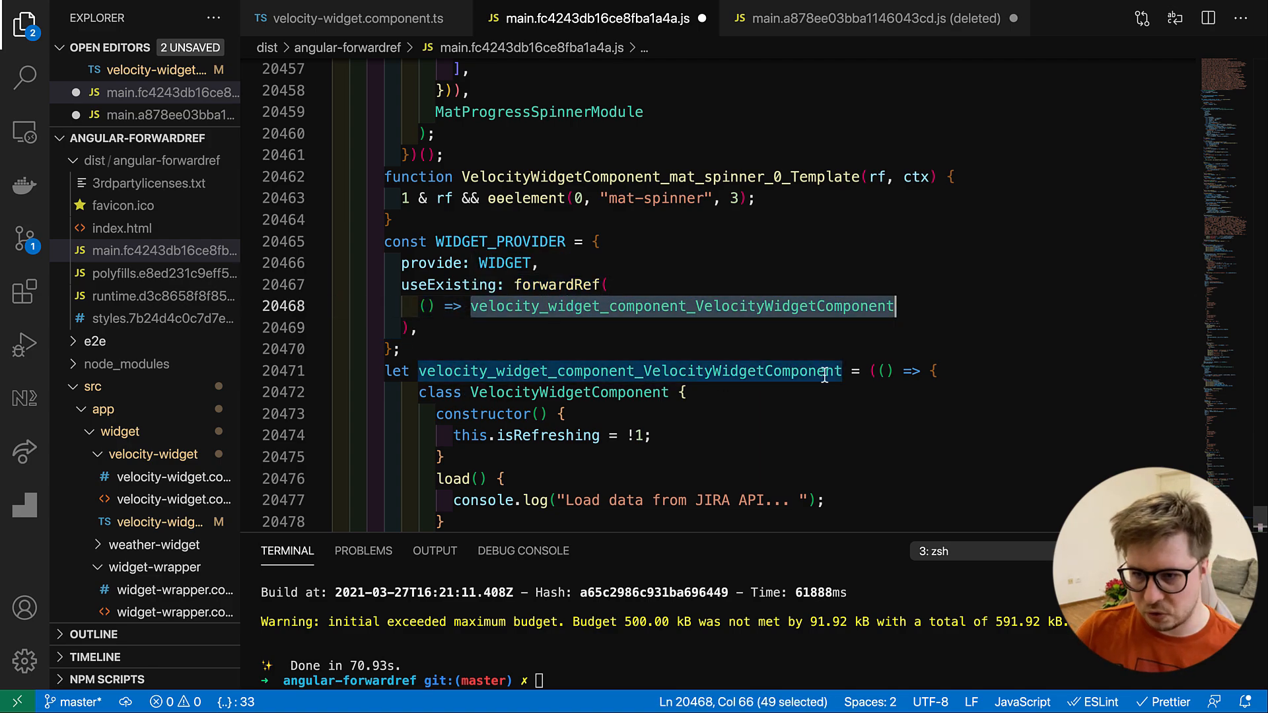
{"action": "mouse_move", "coordinate": [574, 372]}
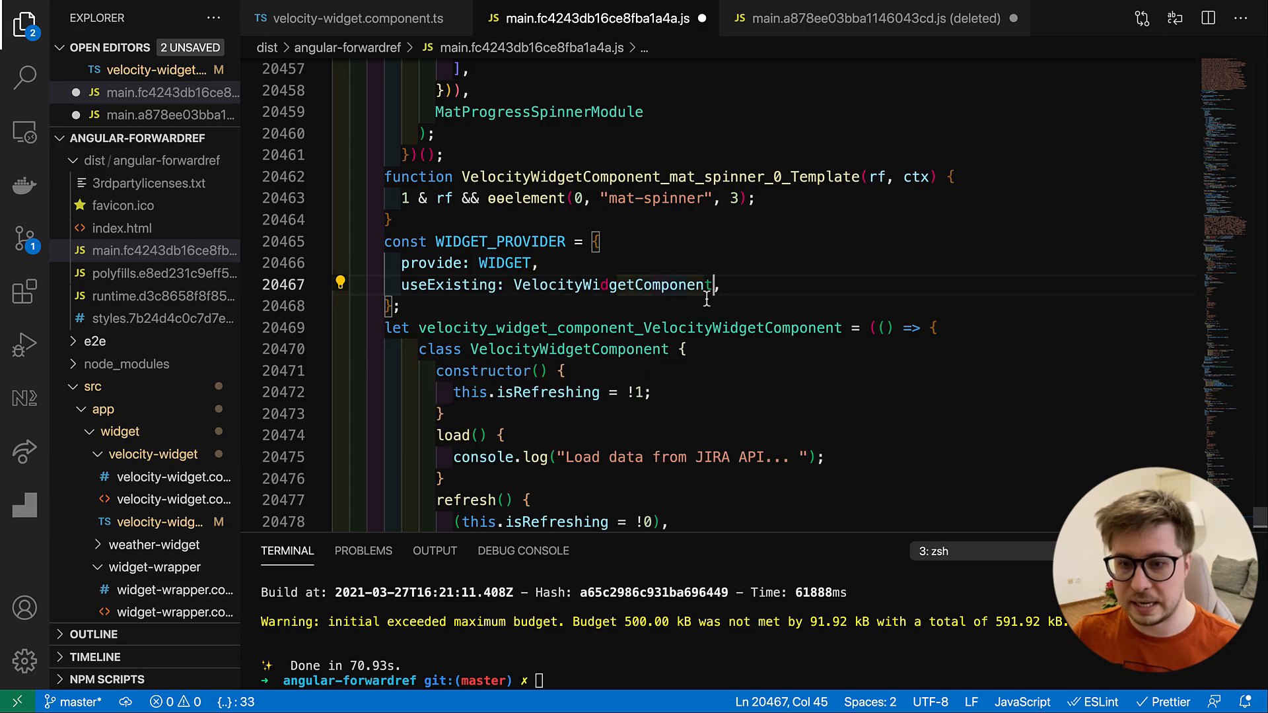
Search the bundle for VelocityWidgetComponent, then close main.js choosing Don't Save.
{"action": "left_click", "coordinate": [569, 285]}
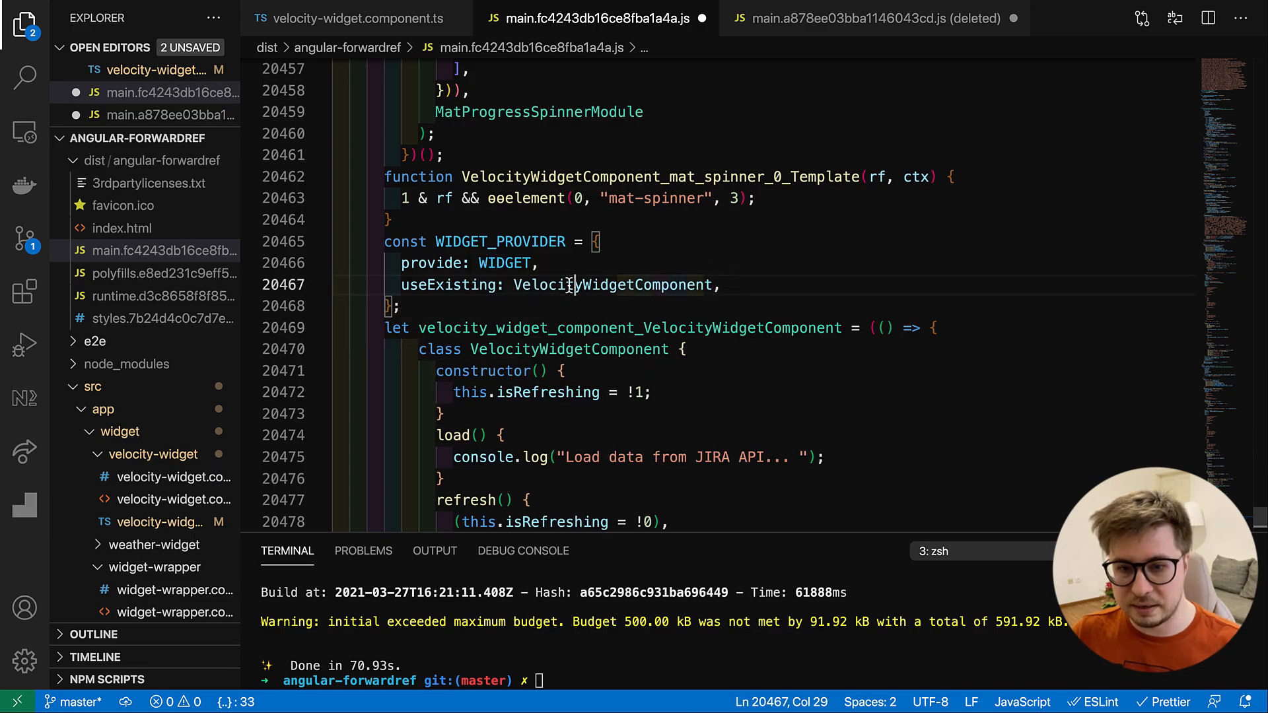
{"action": "double_click", "coordinate": [612, 285]}
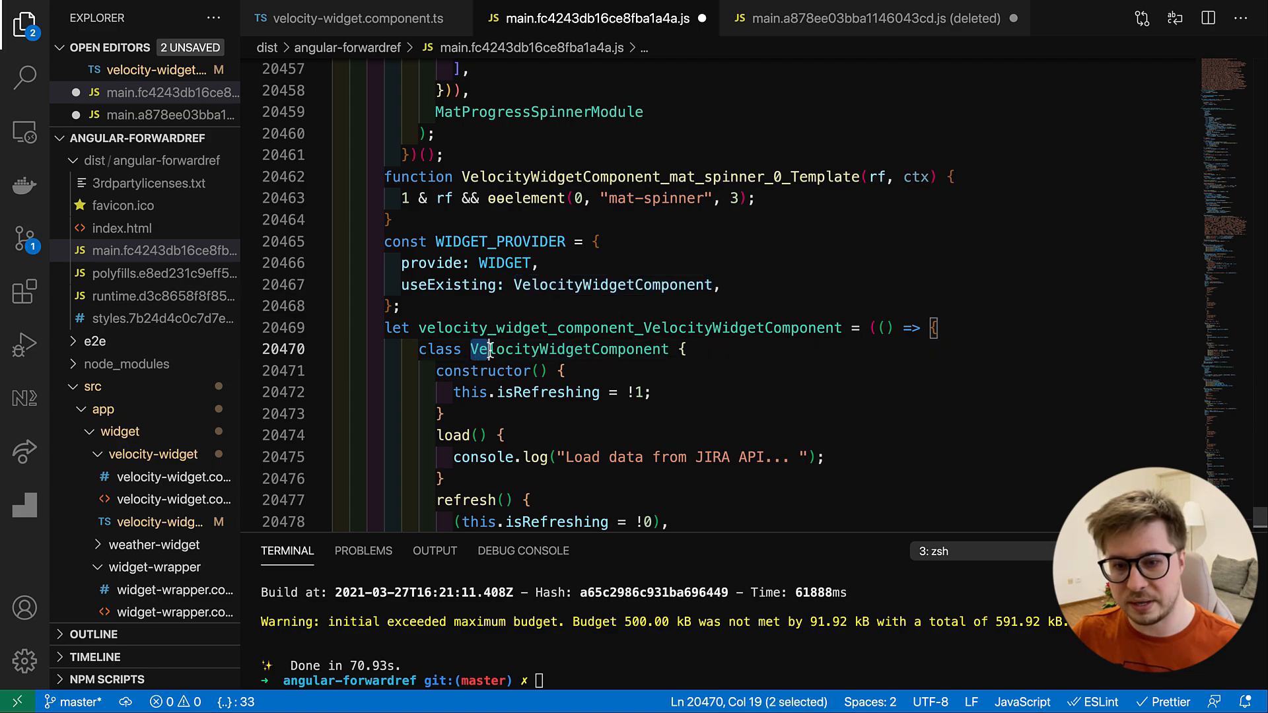
{"action": "double_click", "coordinate": [570, 348]}
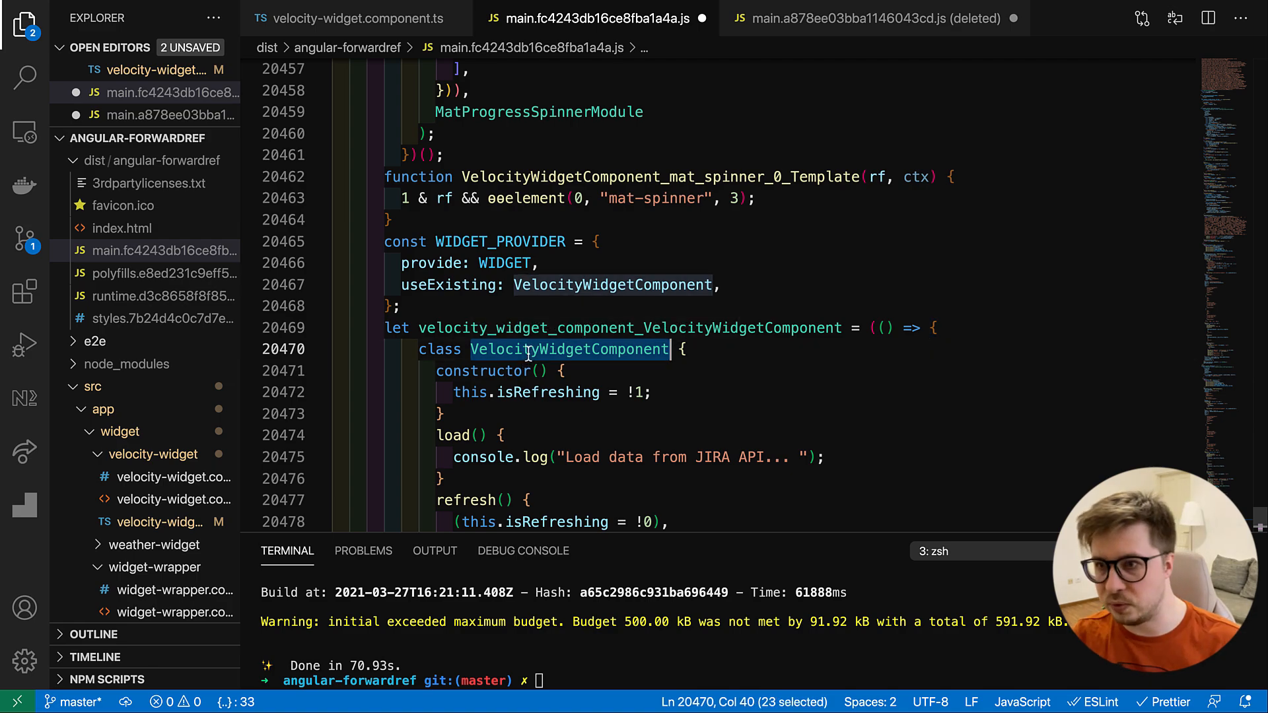
{"action": "key", "text": "Ctrl+f"}
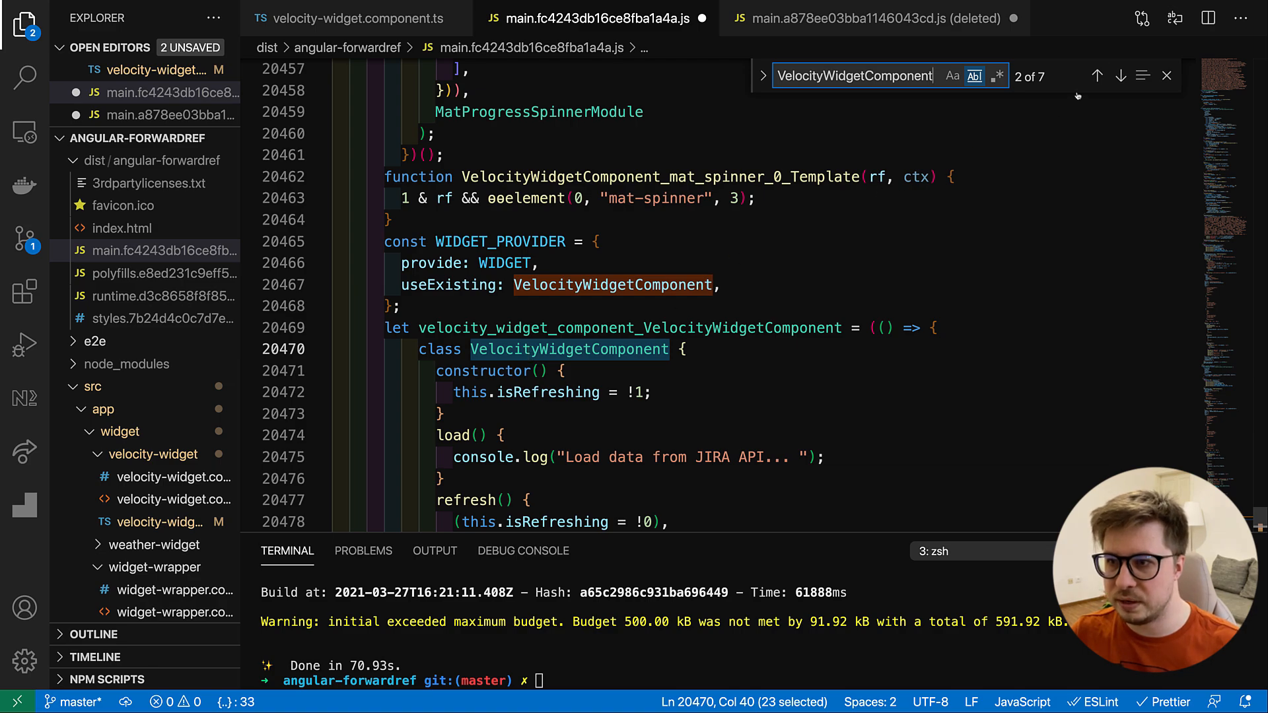
{"action": "left_click", "coordinate": [1096, 75]}
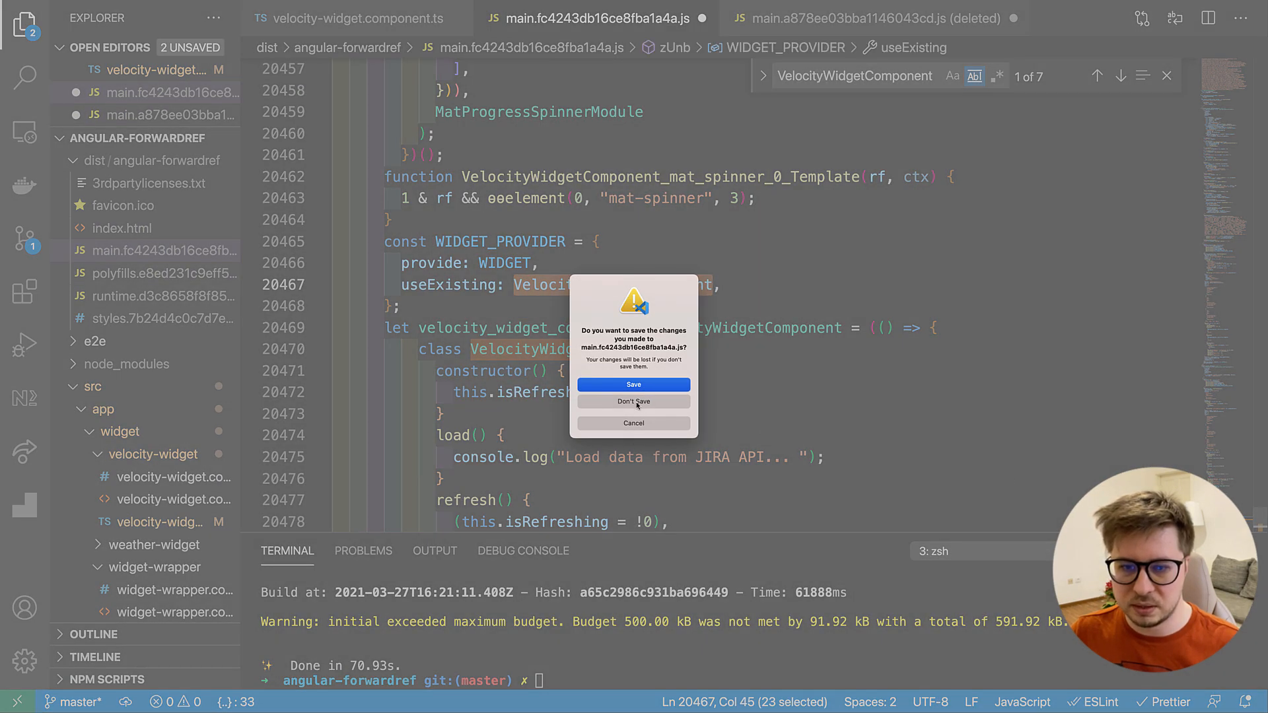
{"action": "left_click", "coordinate": [633, 401]}
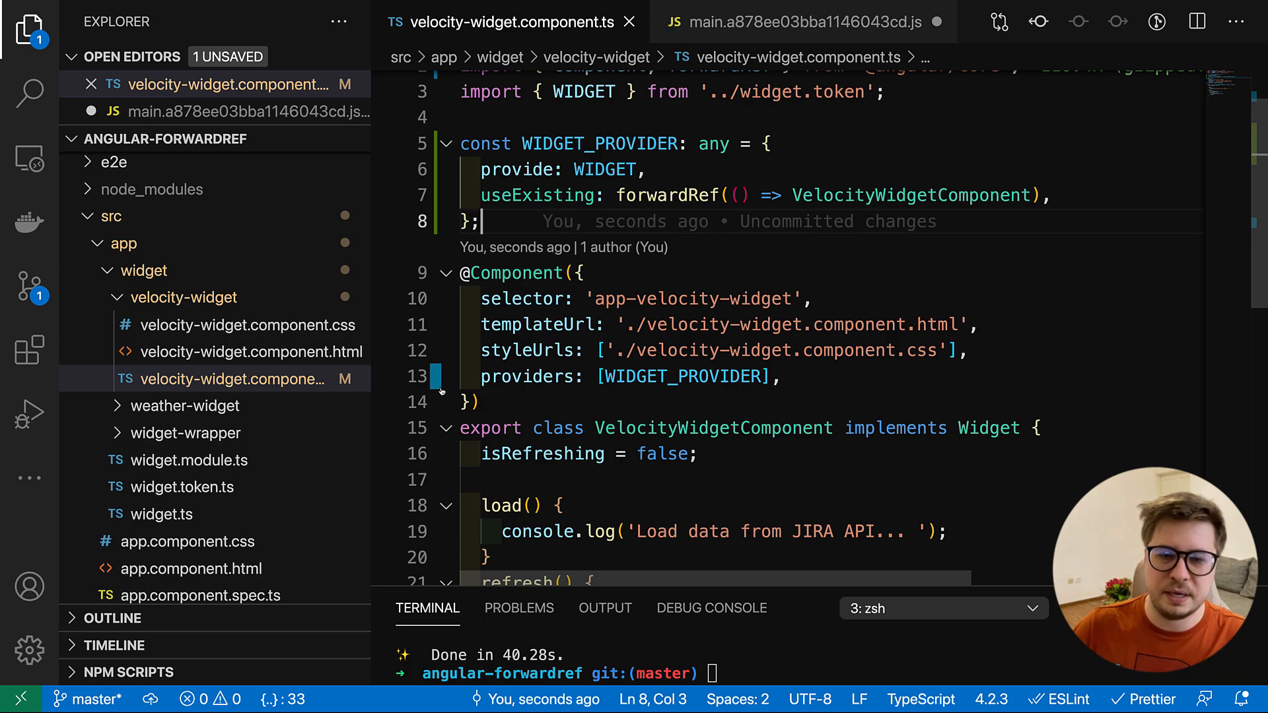
{"action": "mouse_move", "coordinate": [538, 273]}
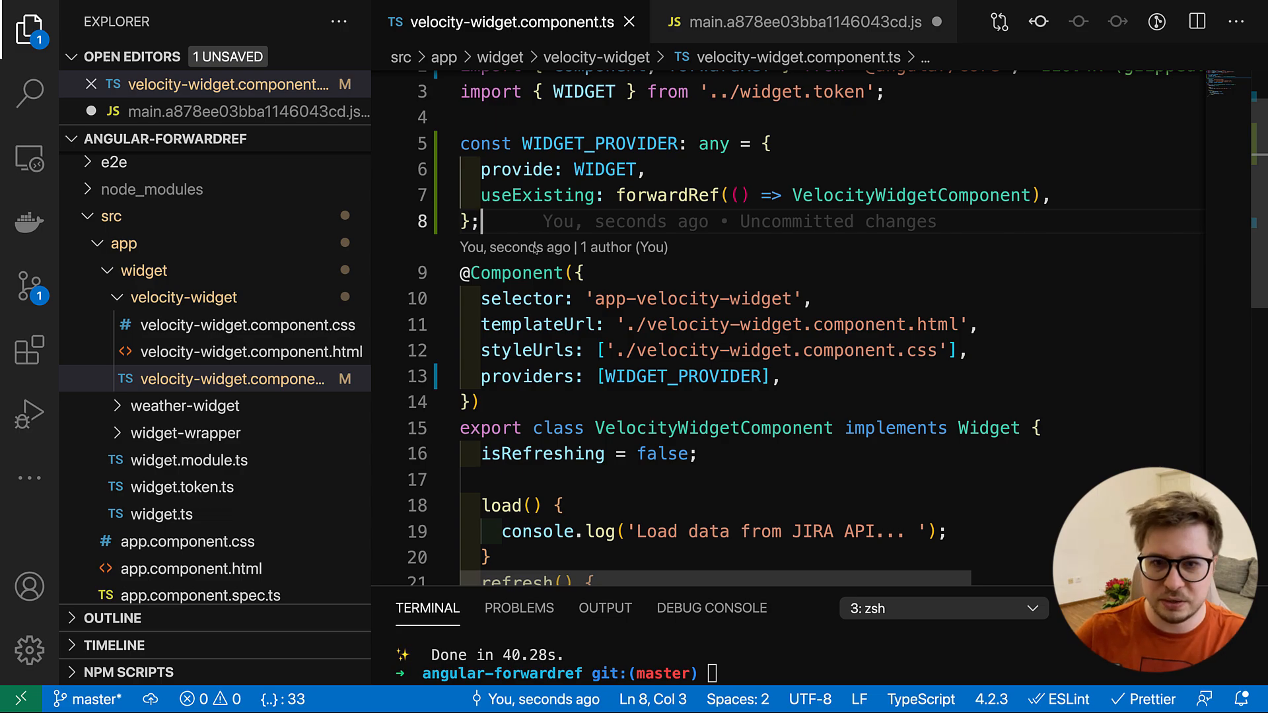
{"action": "mouse_move", "coordinate": [664, 195]}
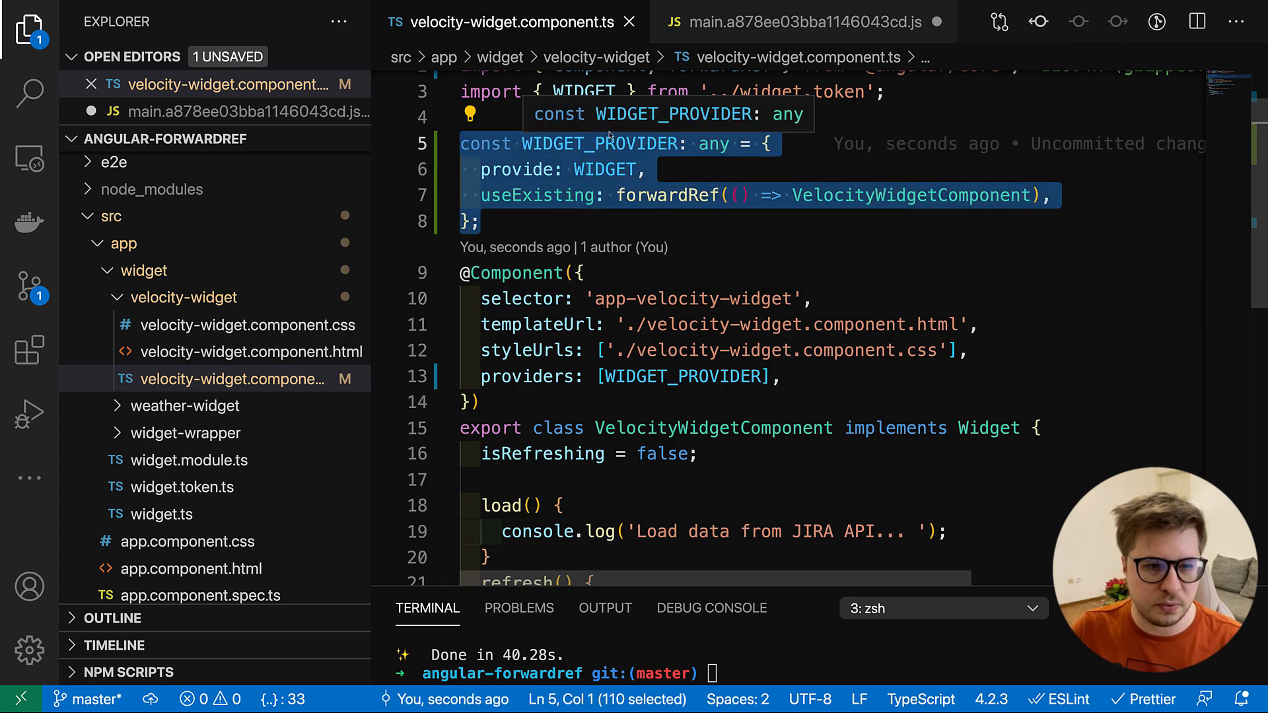
Move WIDGET_PROVIDER into an exported widget.provider.ts with VelocityWidgetComponent and forwardRef imports.
{"action": "key", "text": "Delete"}
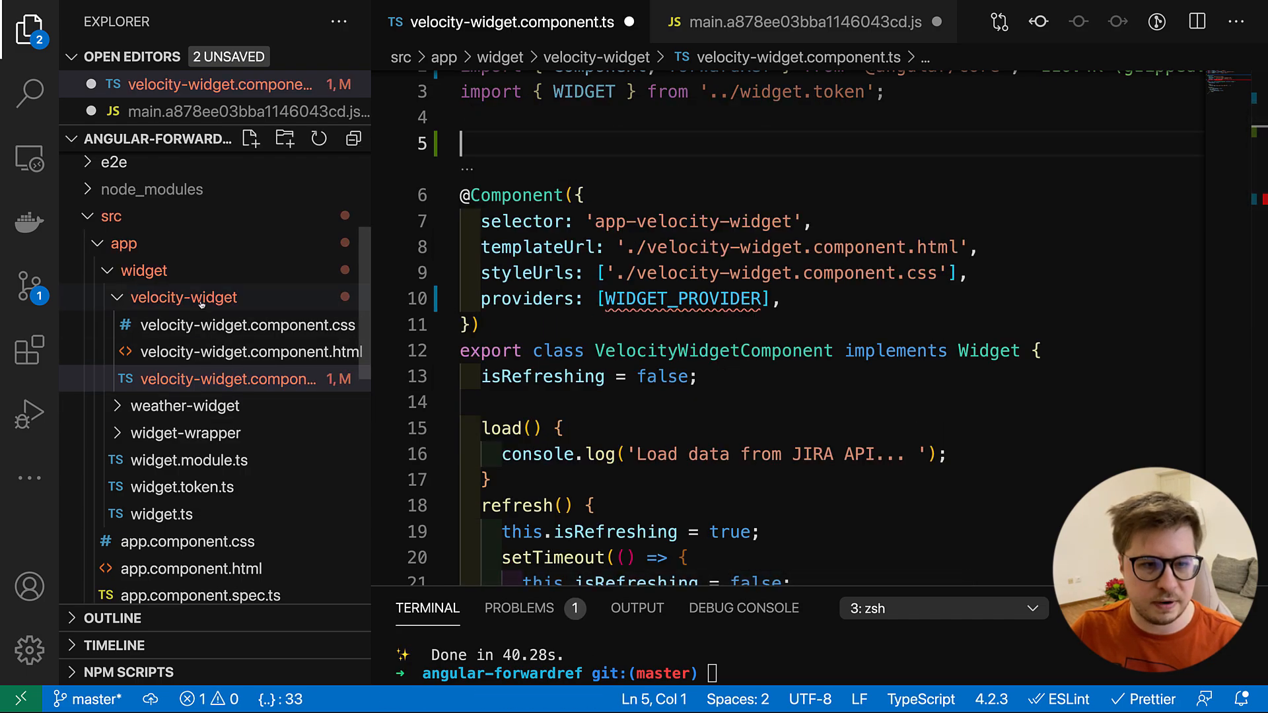
{"action": "right_click", "coordinate": [144, 270]}
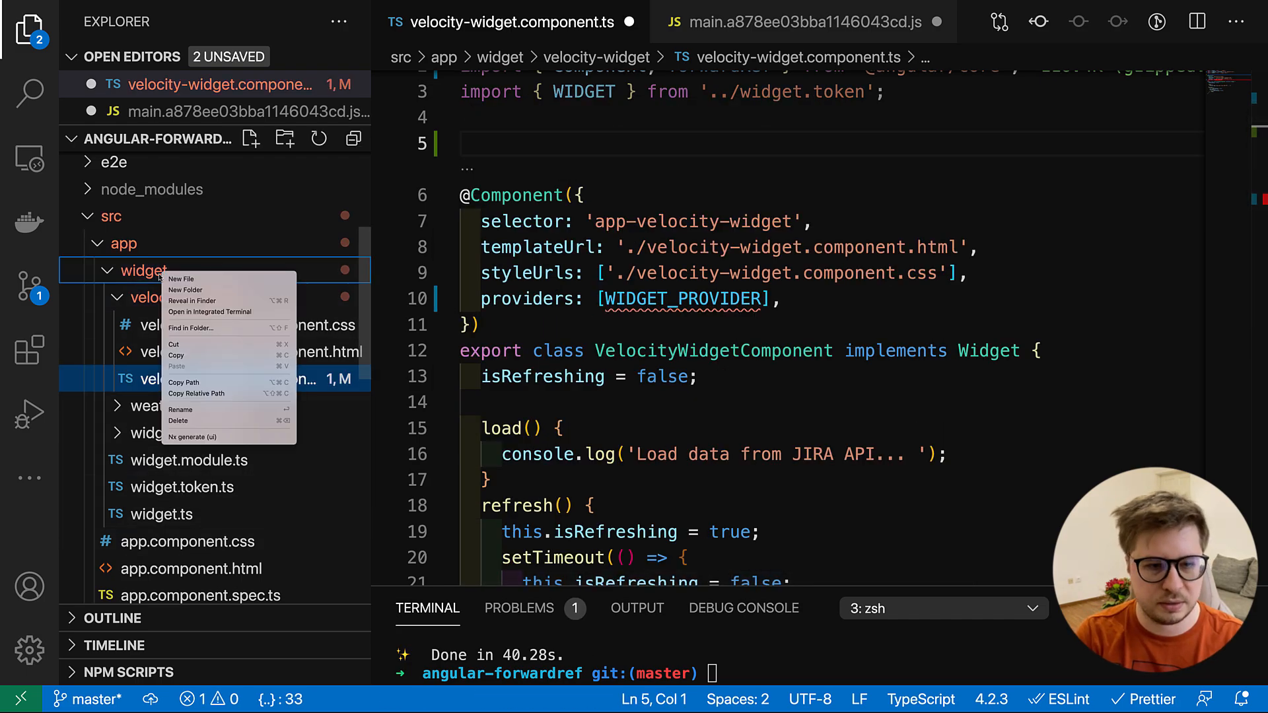
{"action": "left_click", "coordinate": [181, 278]}
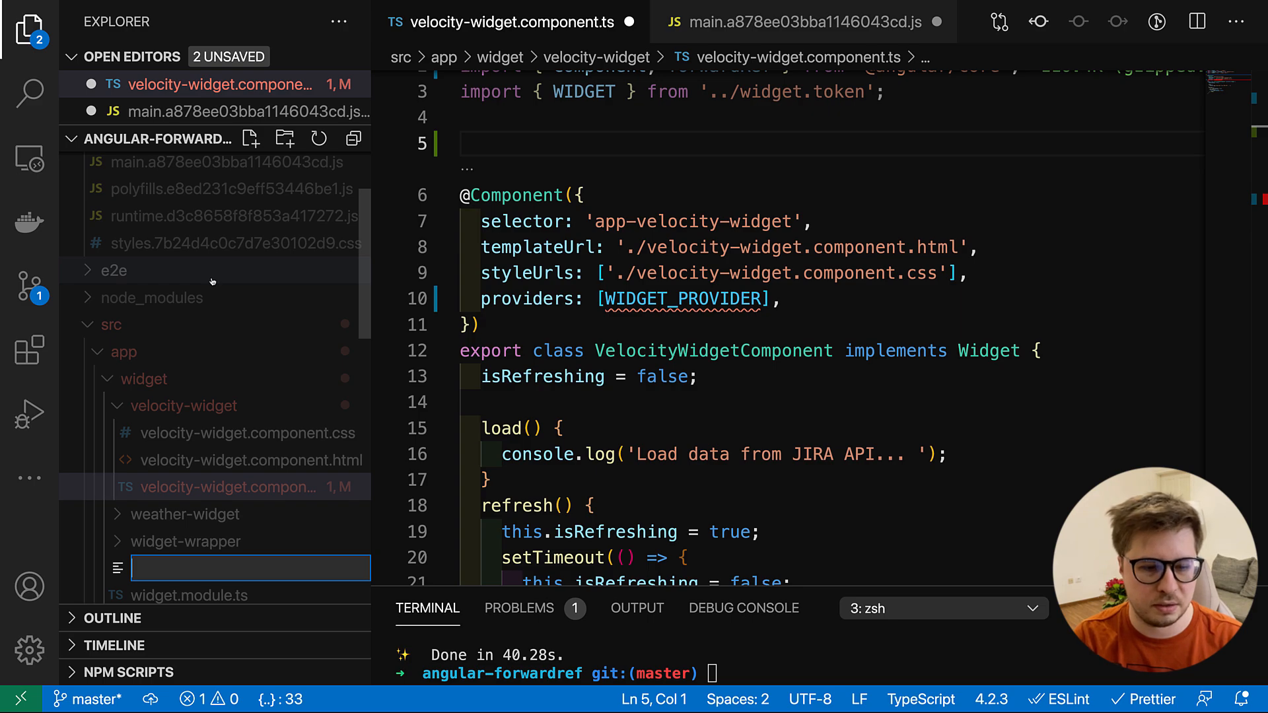
{"action": "type", "text": "pro"}
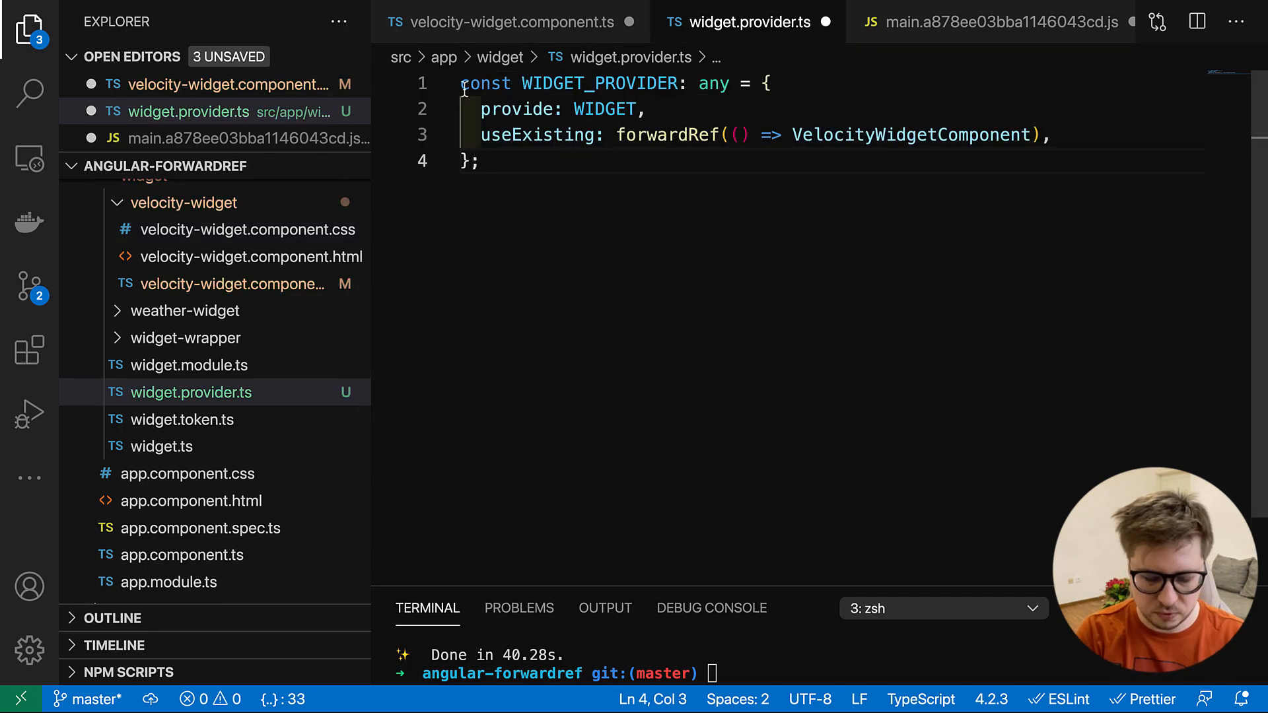
{"action": "type", "text": "export"}
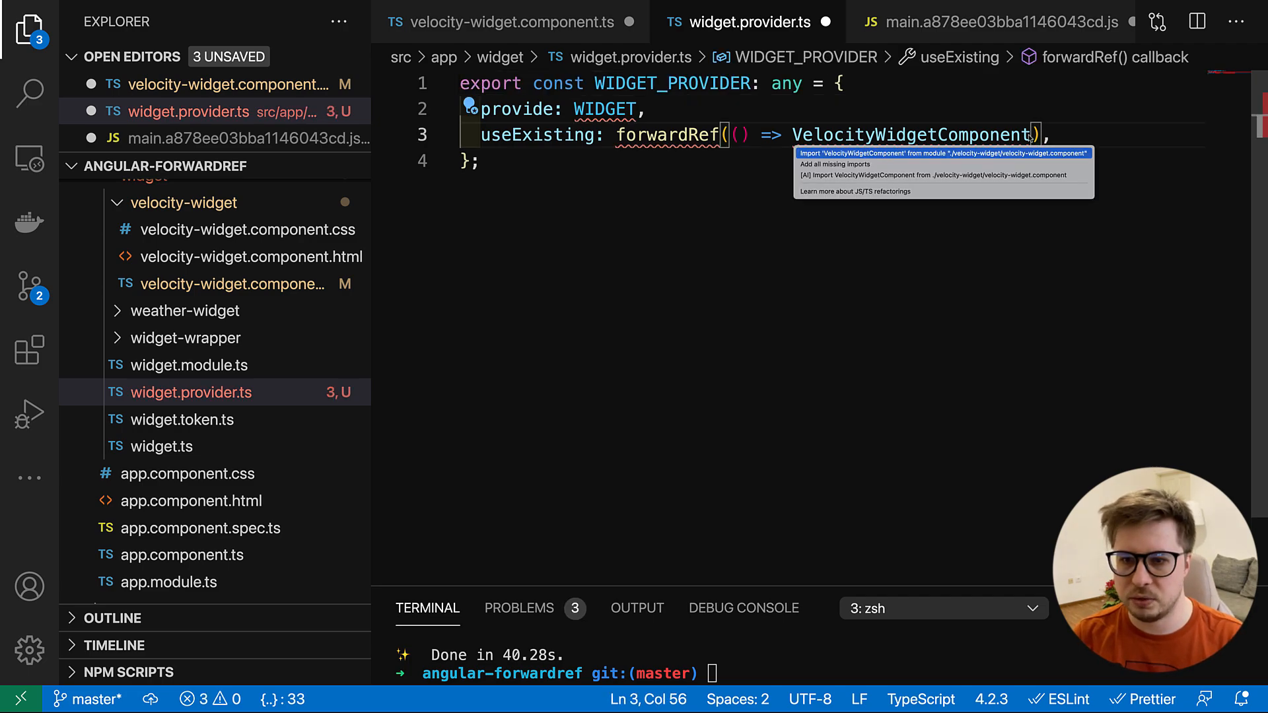
{"action": "left_click", "coordinate": [943, 153]}
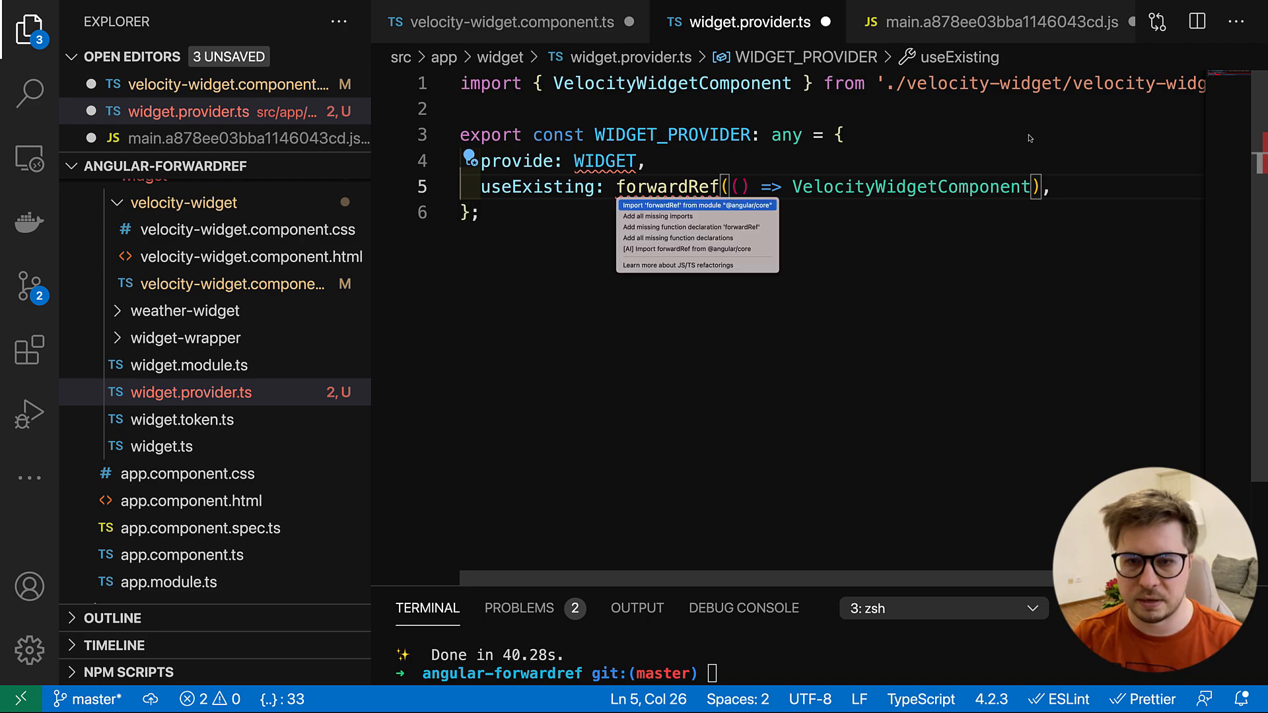
{"action": "left_click", "coordinate": [697, 205]}
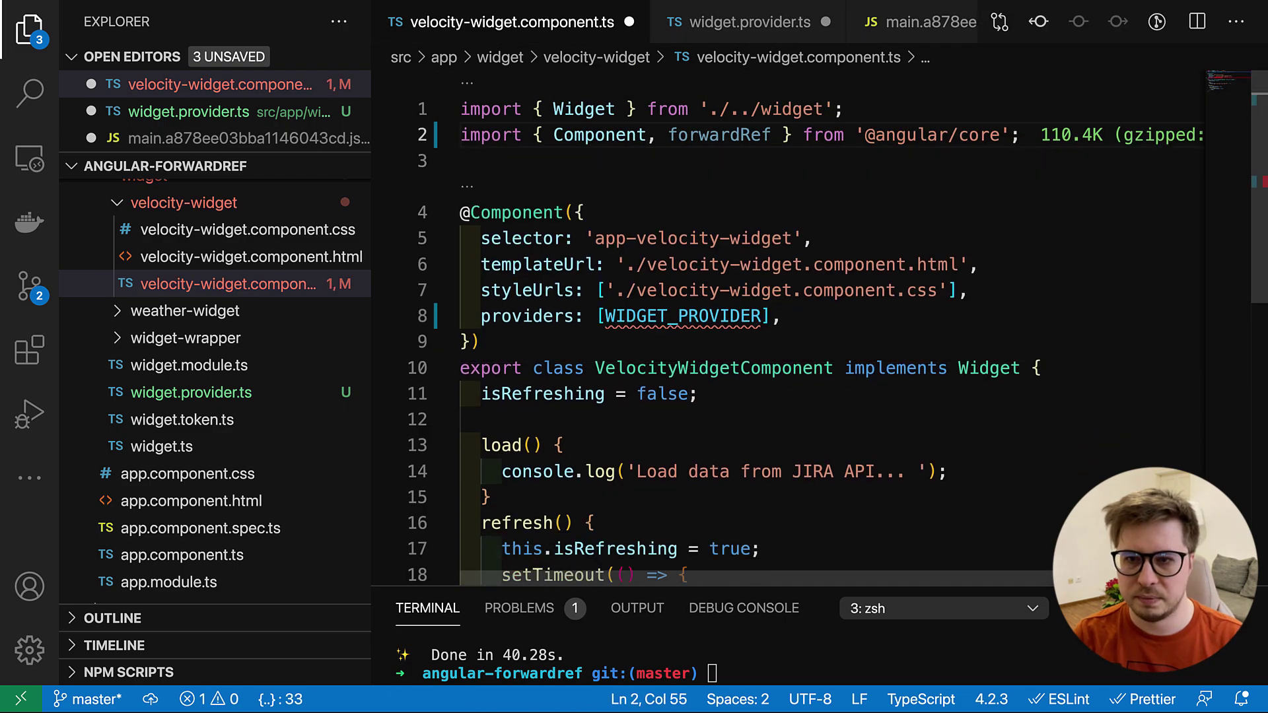
Drop the forwardRef import, import WIDGET_PROVIDER from ../widget.provider, and check the rebuild output.
{"action": "left_click", "coordinate": [670, 135]}
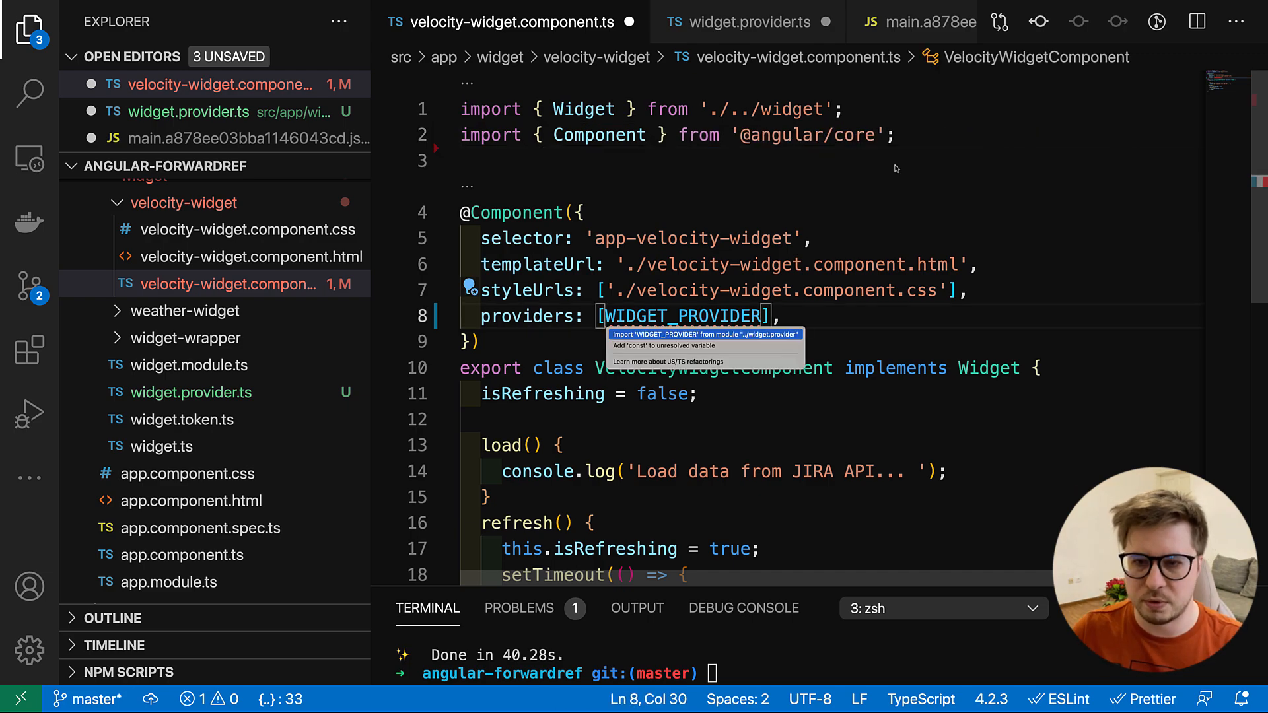
{"action": "left_click", "coordinate": [702, 335]}
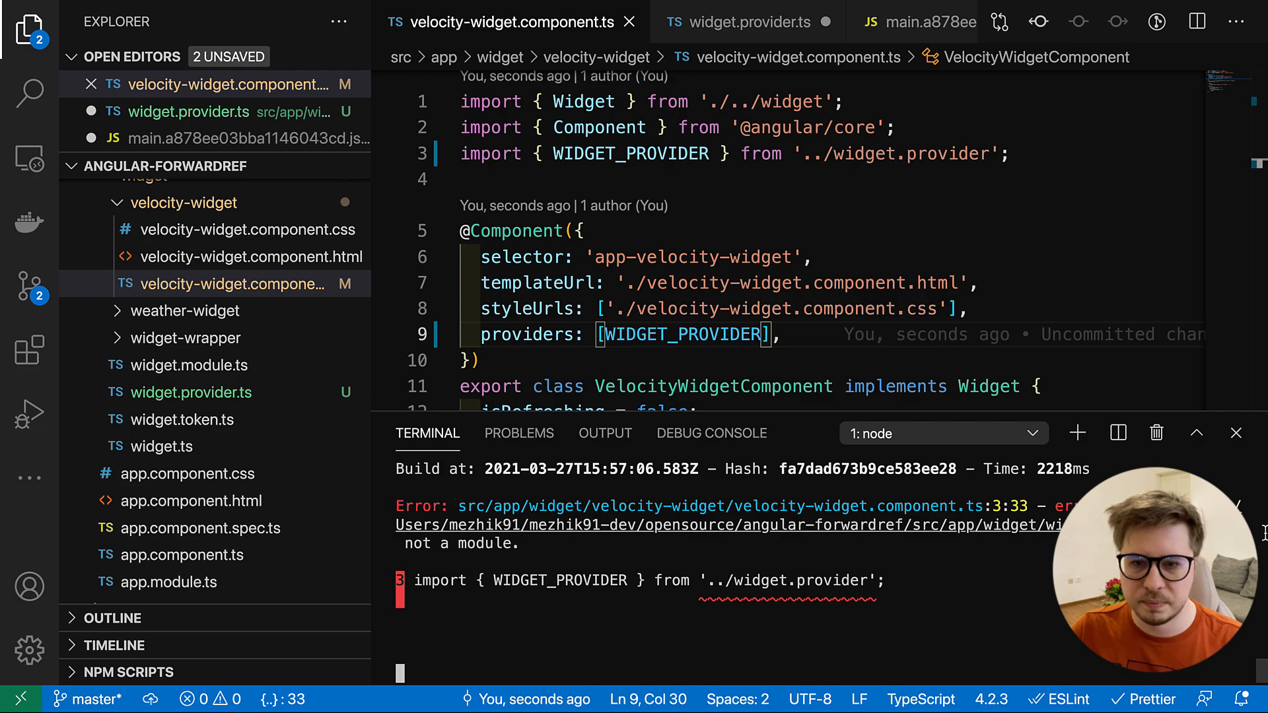
{"action": "left_click", "coordinate": [744, 22]}
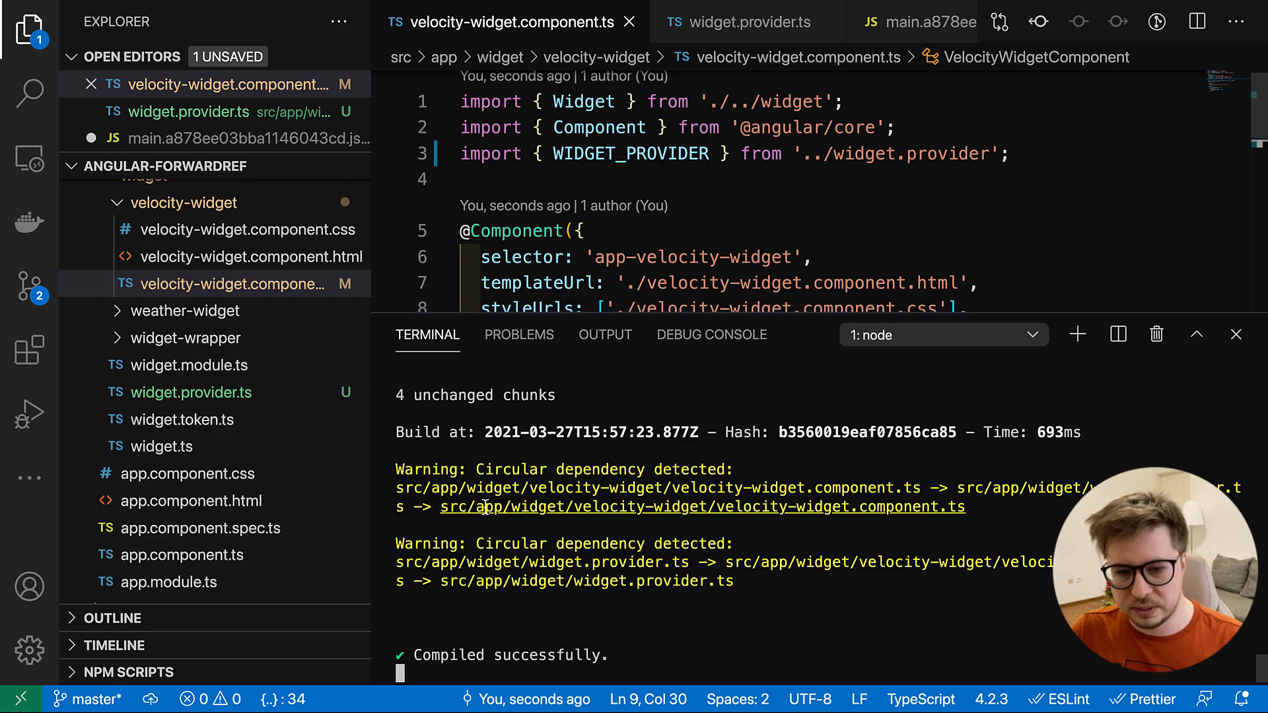
{"action": "mouse_move", "coordinate": [597, 494]}
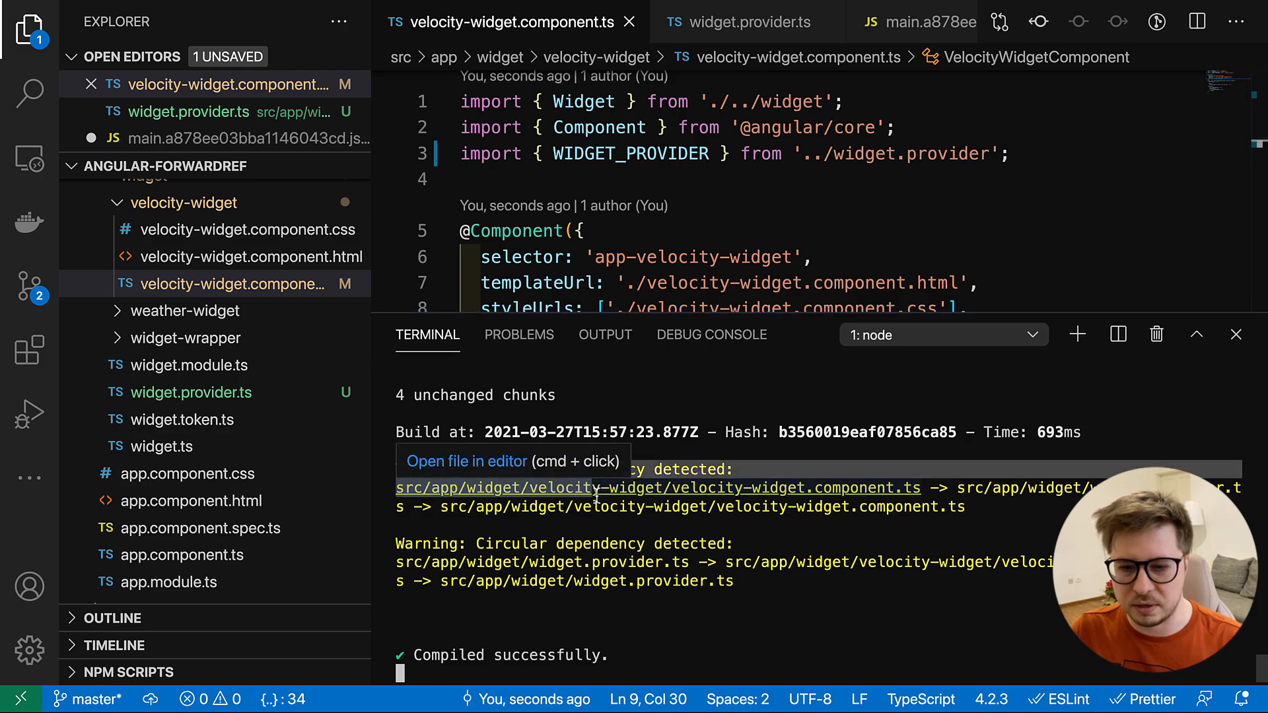
{"action": "mouse_move", "coordinate": [671, 469]}
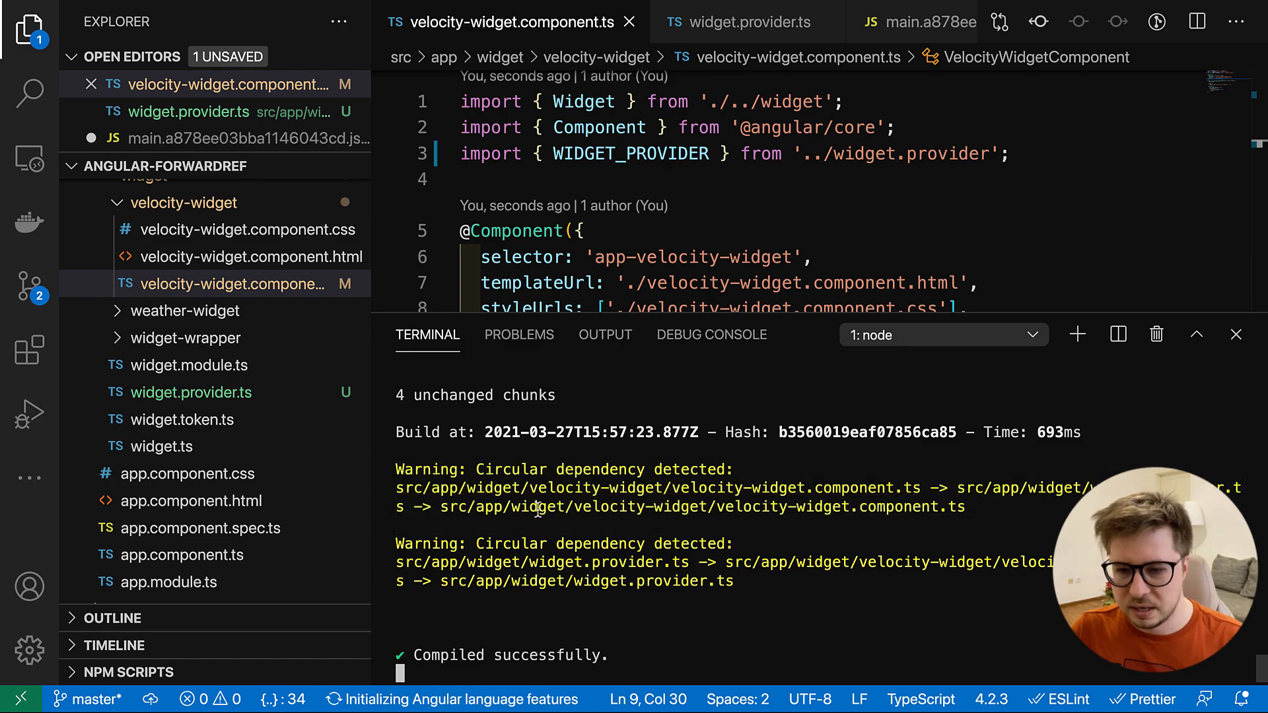
{"action": "mouse_move", "coordinate": [728, 487]}
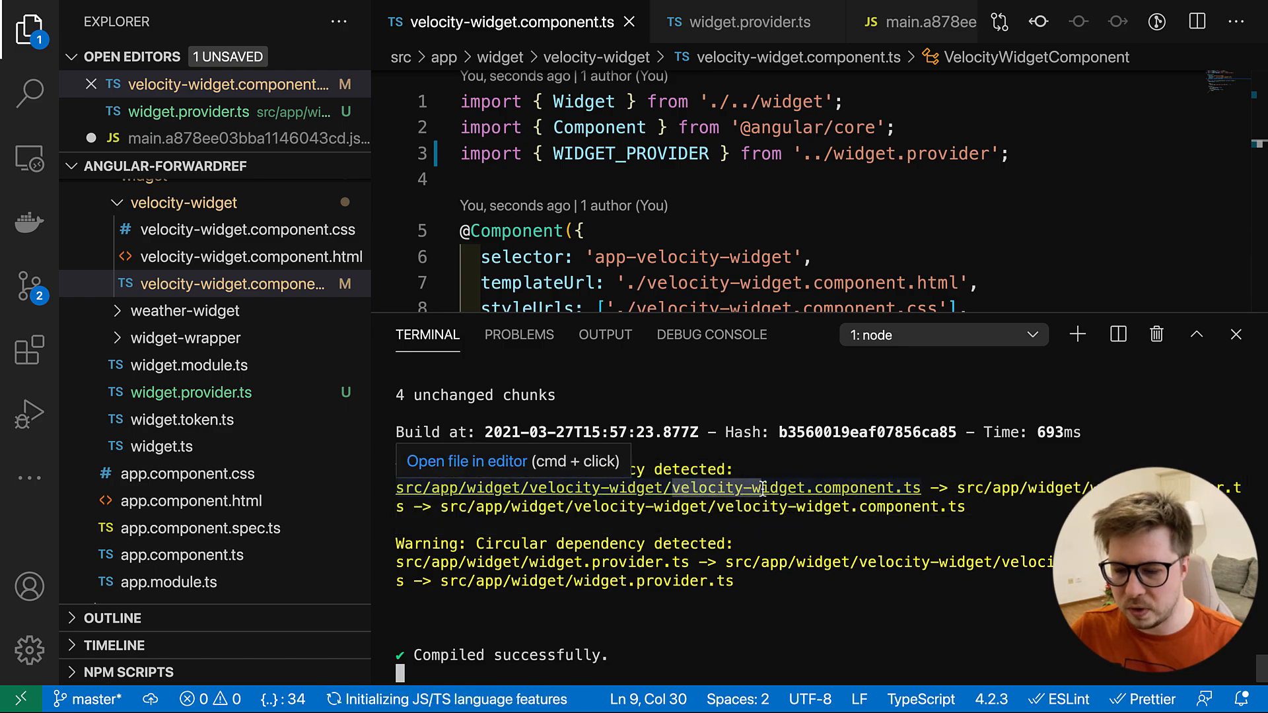
{"action": "mouse_move", "coordinate": [954, 487]}
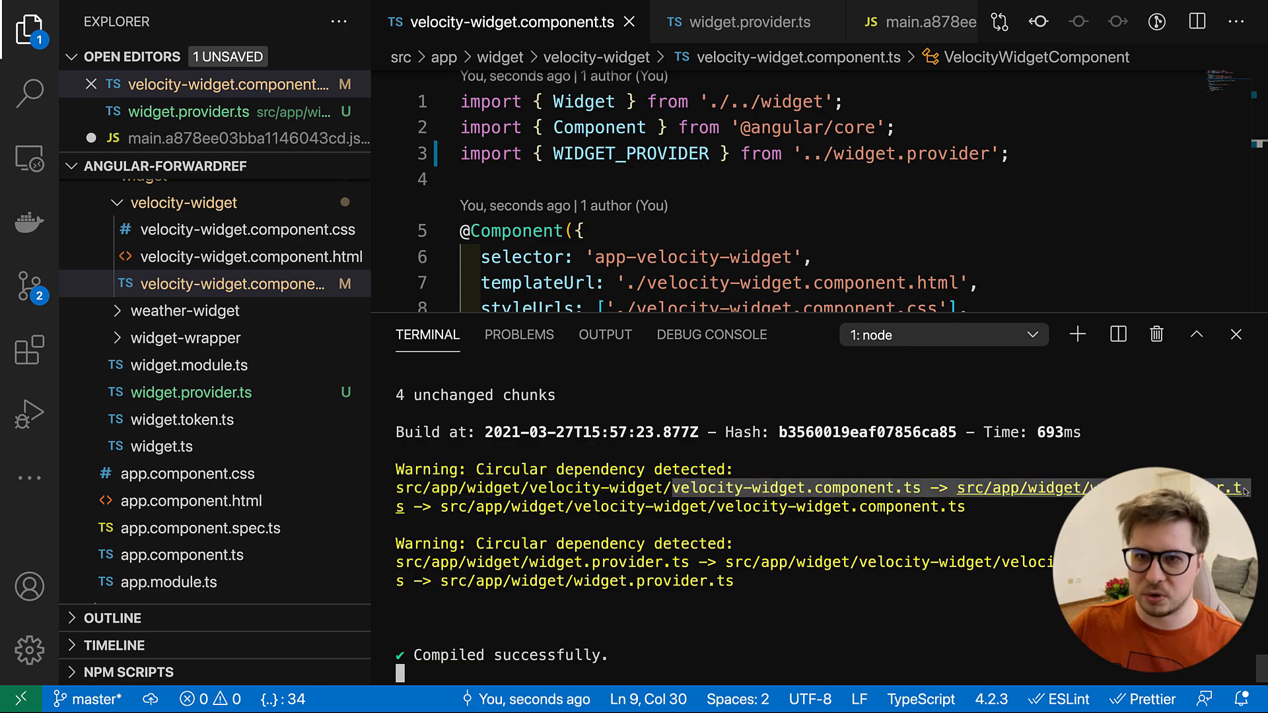
{"action": "mouse_move", "coordinate": [1128, 454]}
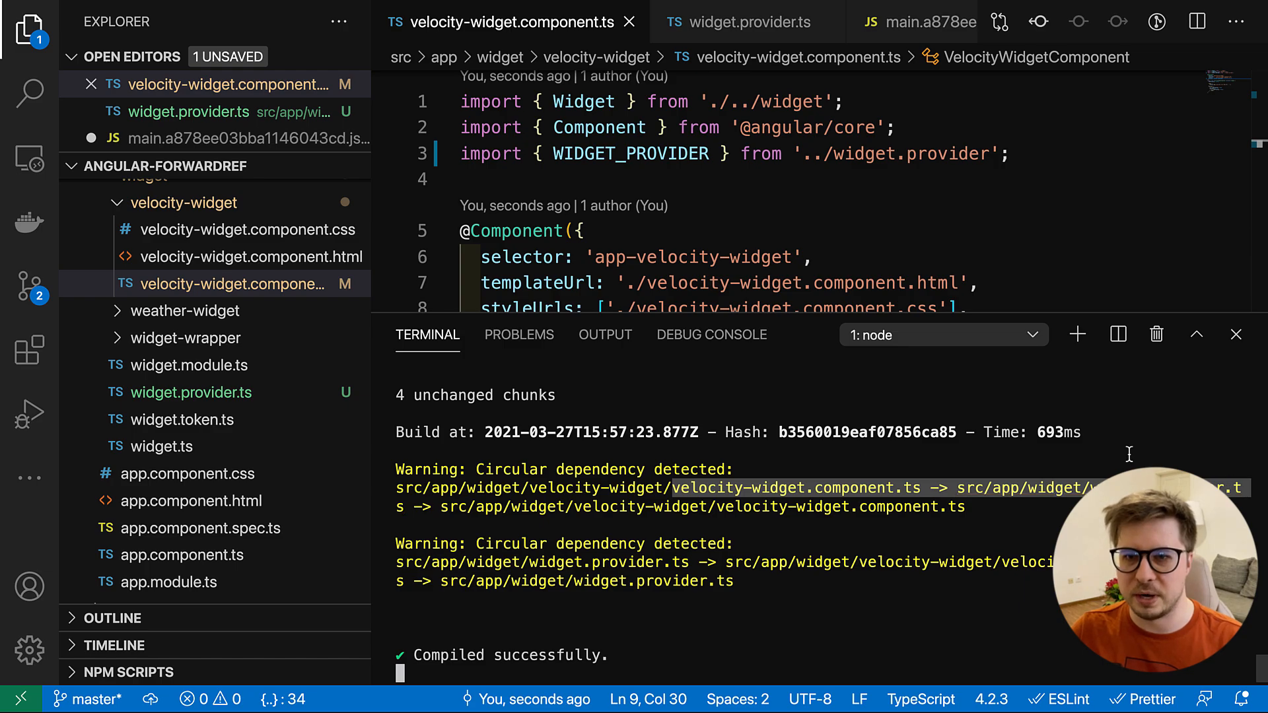
Review the circular-dependency warnings, select WIDGET_PROVIDER in the import, and return to widget.provider.ts.
{"action": "left_click", "coordinate": [747, 22]}
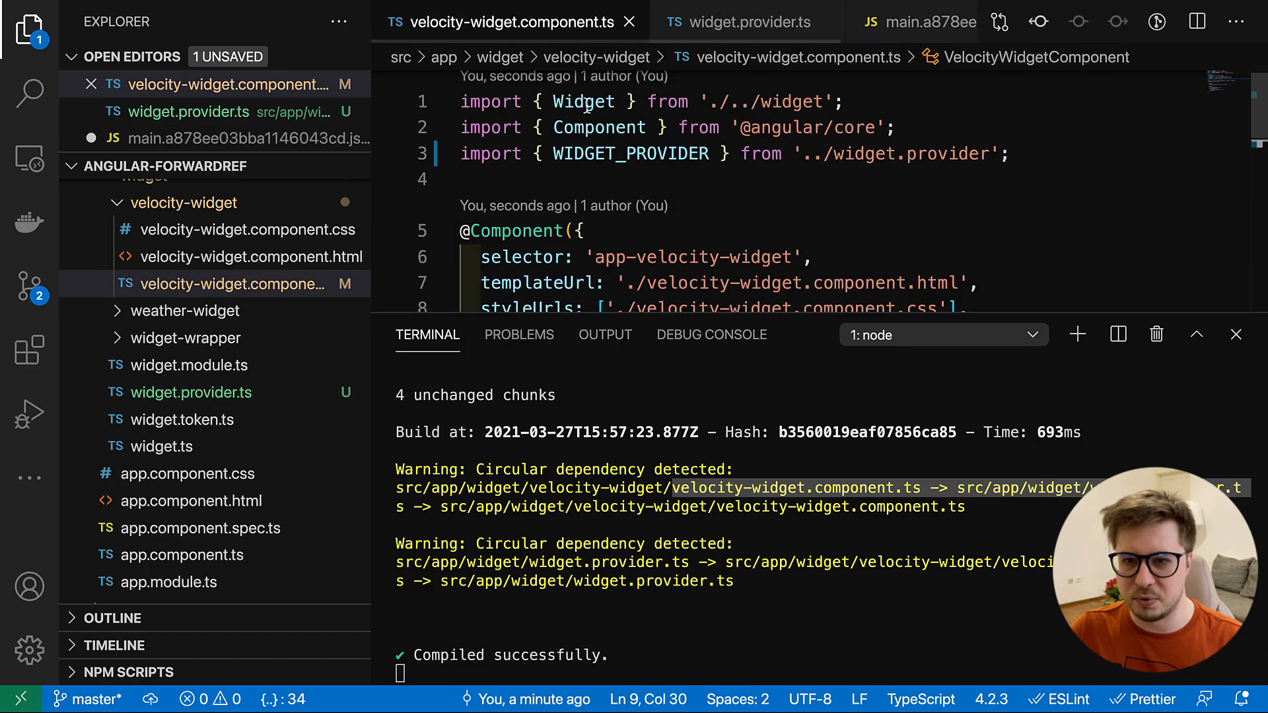
{"action": "double_click", "coordinate": [629, 154]}
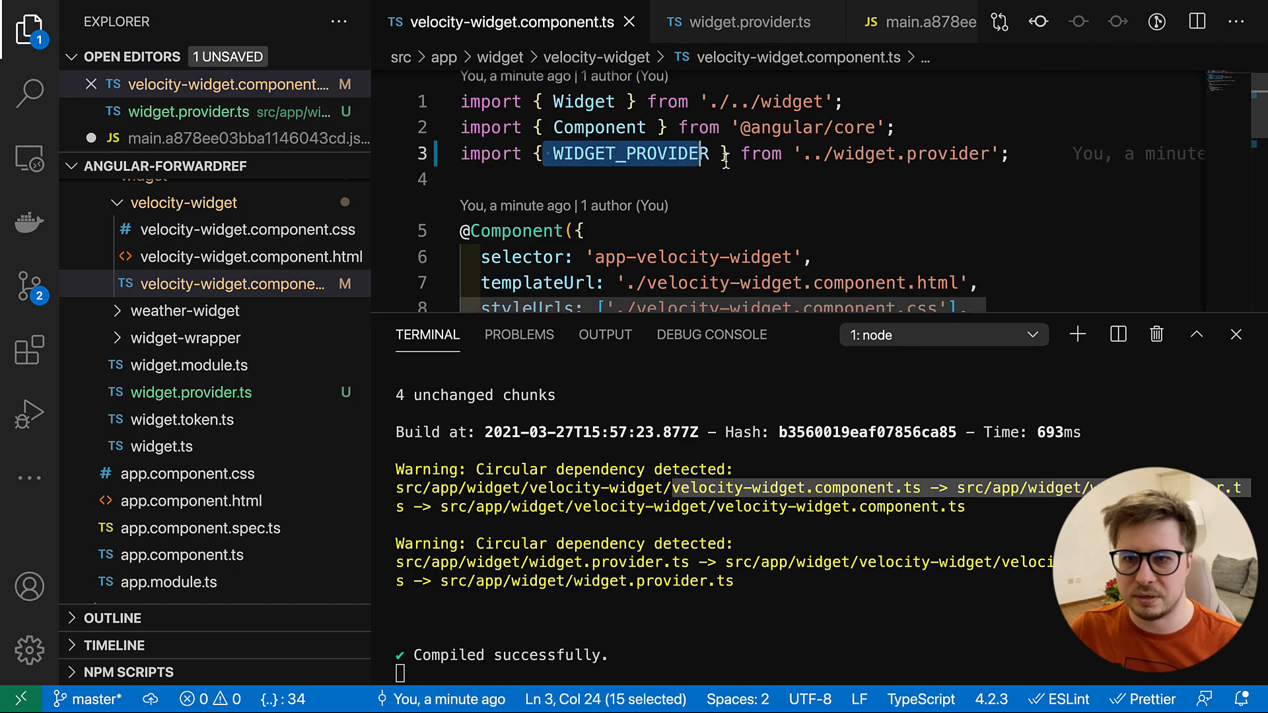
{"action": "left_click", "coordinate": [745, 22]}
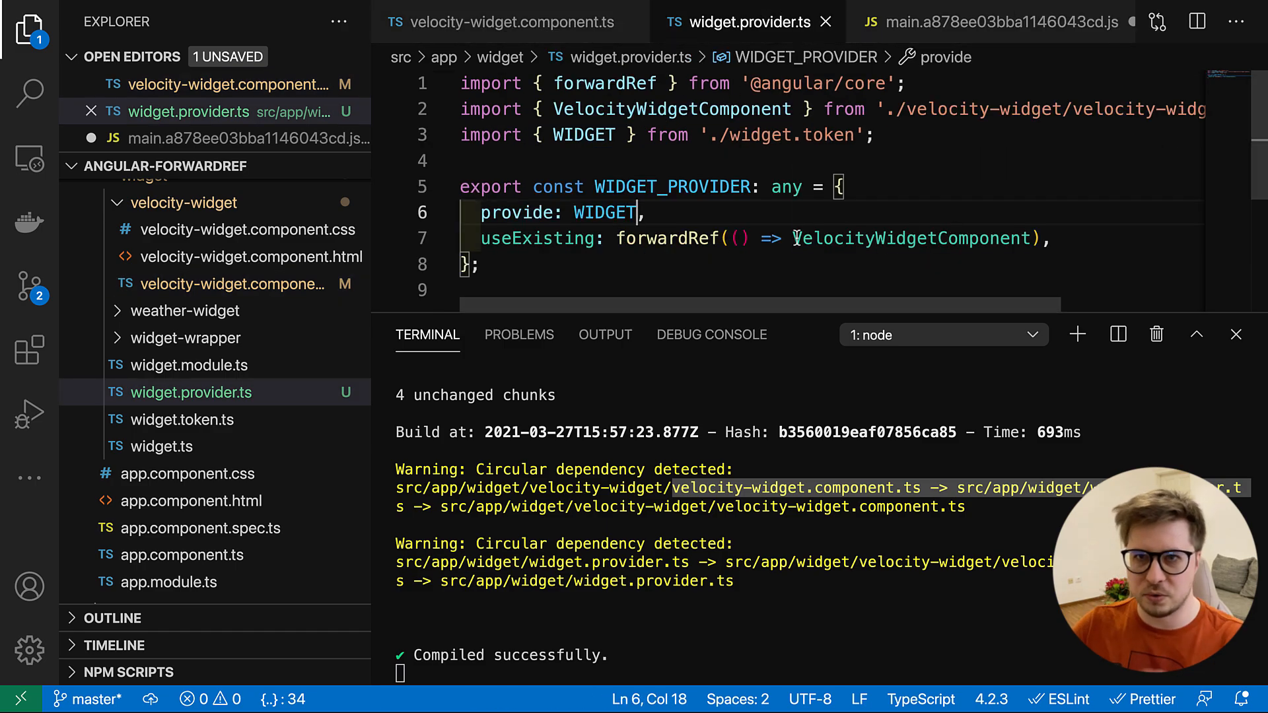
Back in velocity-widget.component.ts, insert a blank line below the isRefreshing property.
{"action": "double_click", "coordinate": [906, 237]}
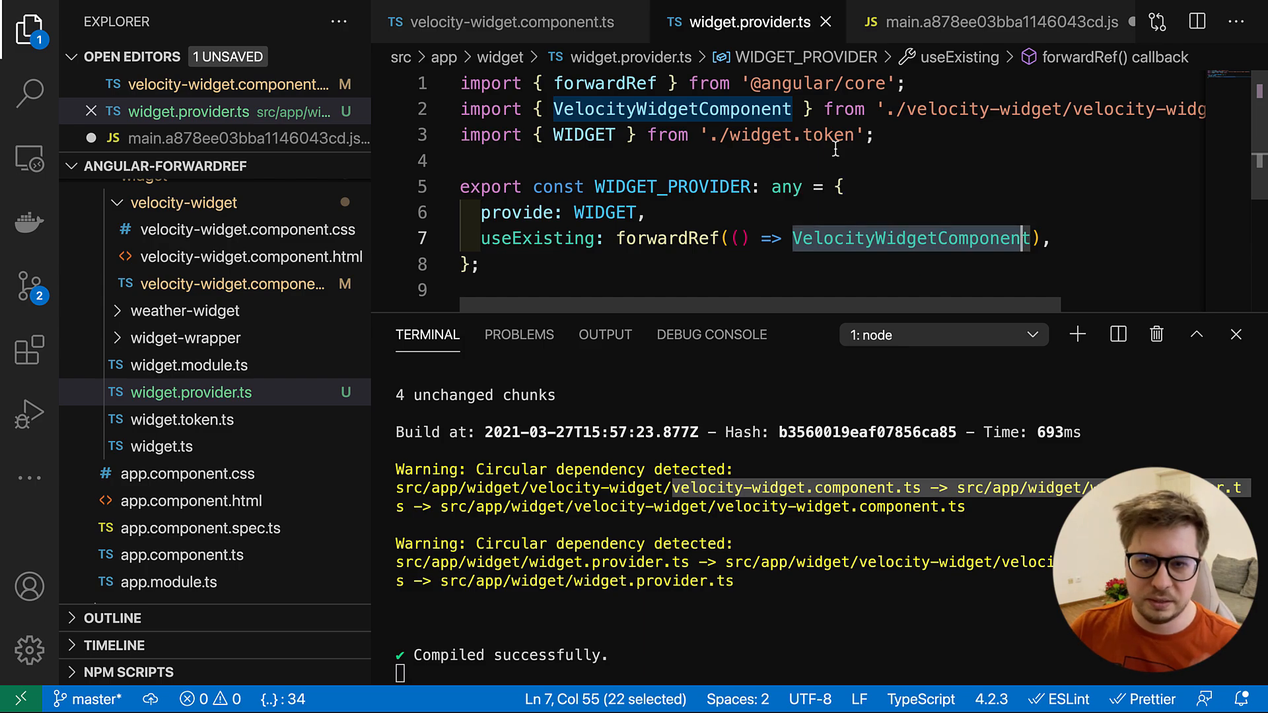
{"action": "mouse_move", "coordinate": [673, 187]}
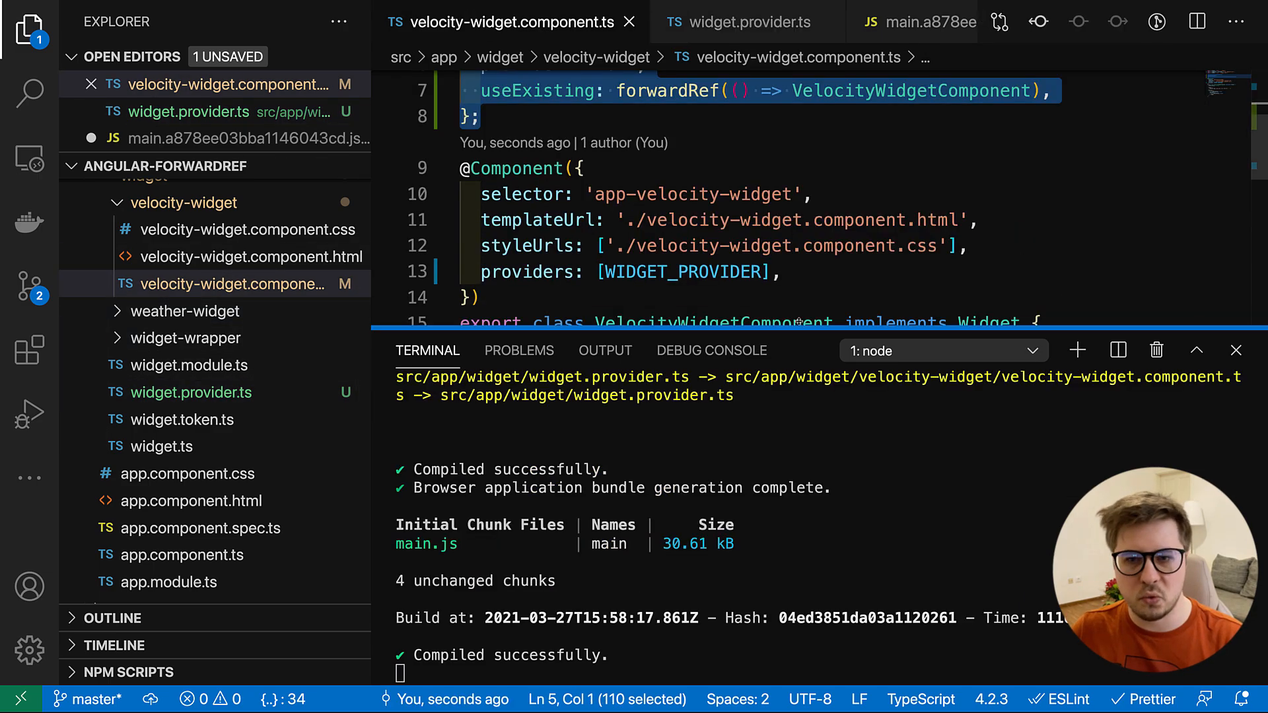
{"action": "left_click", "coordinate": [710, 167]}
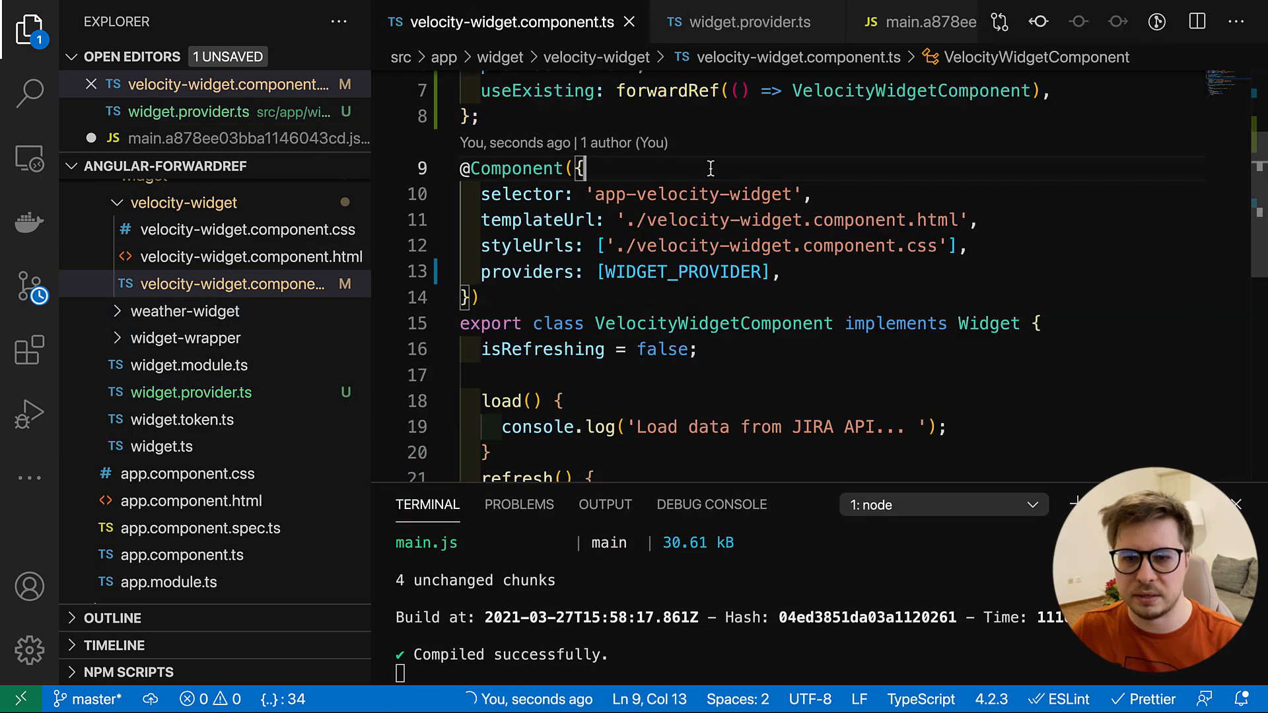
{"action": "scroll", "scroll_direction": "down", "scroll_amount": 3}
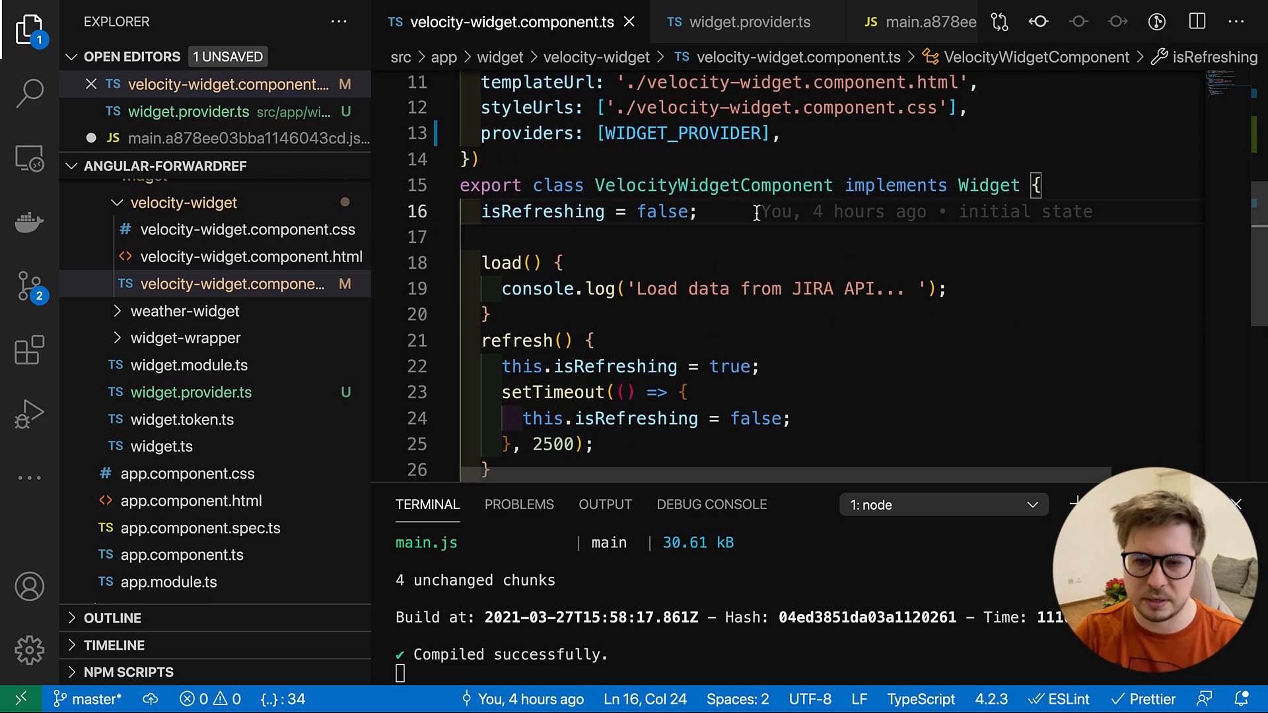
{"action": "key", "text": "Enter"}
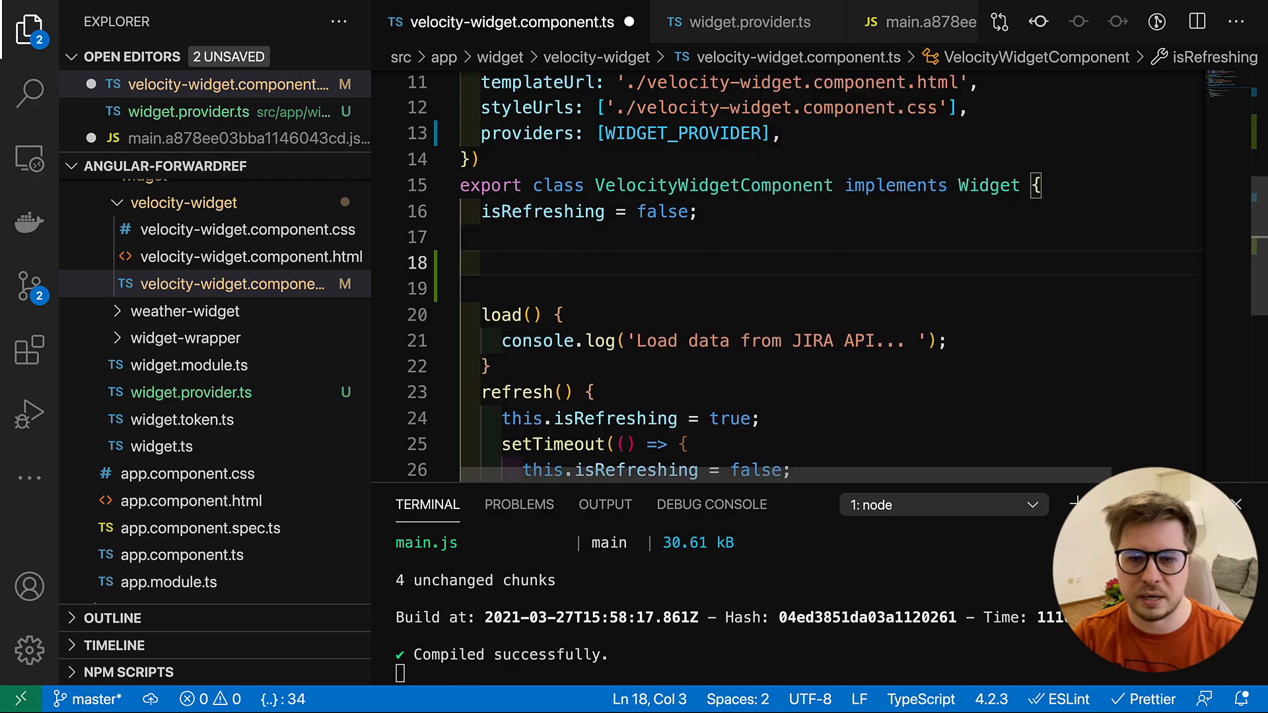
Add constructor(private wrapper: WidgetWrapperComponent) to the velocity widget, then view app.component.html.
{"action": "type", "text": "constructor"}
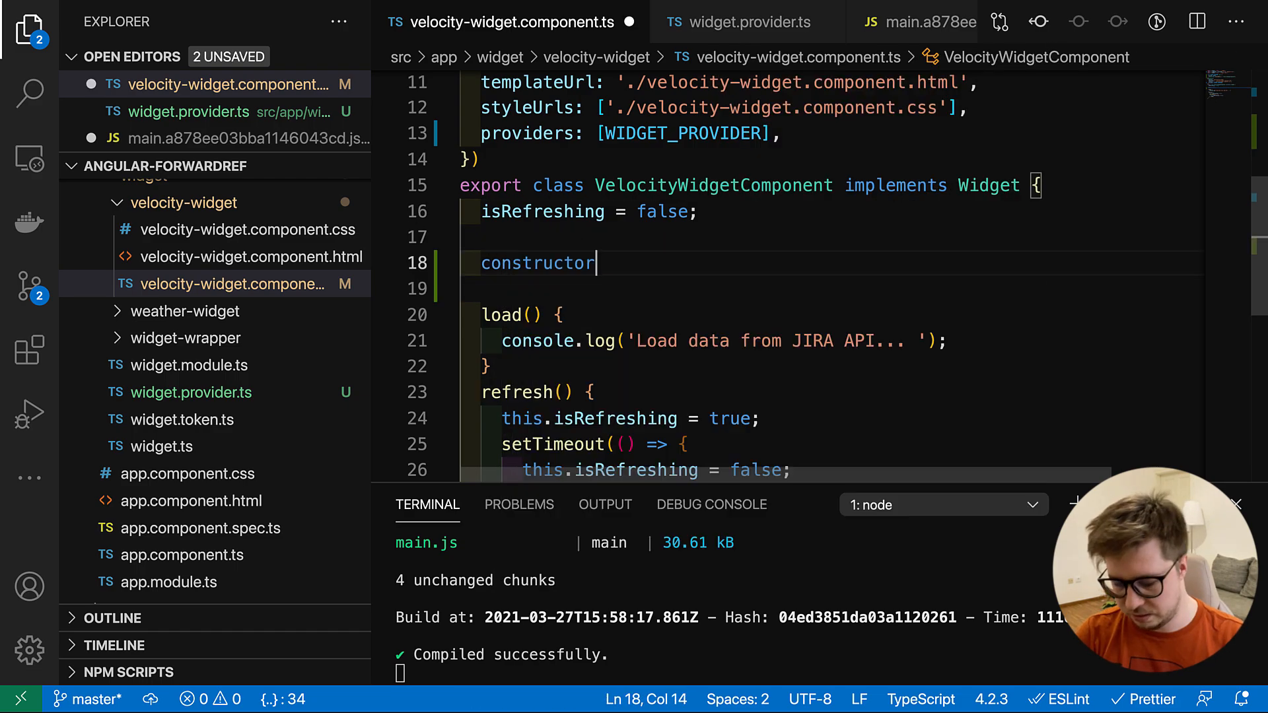
{"action": "type", "text": "() {"}
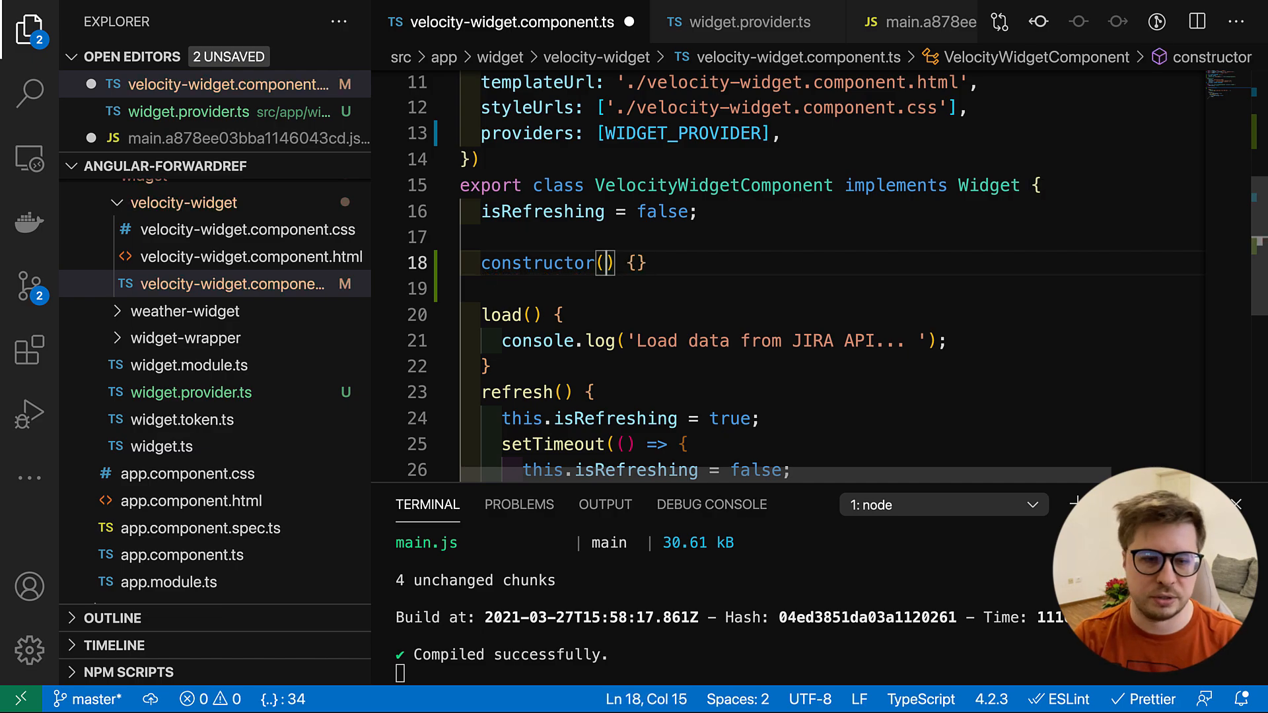
{"action": "type", "text": "private"}
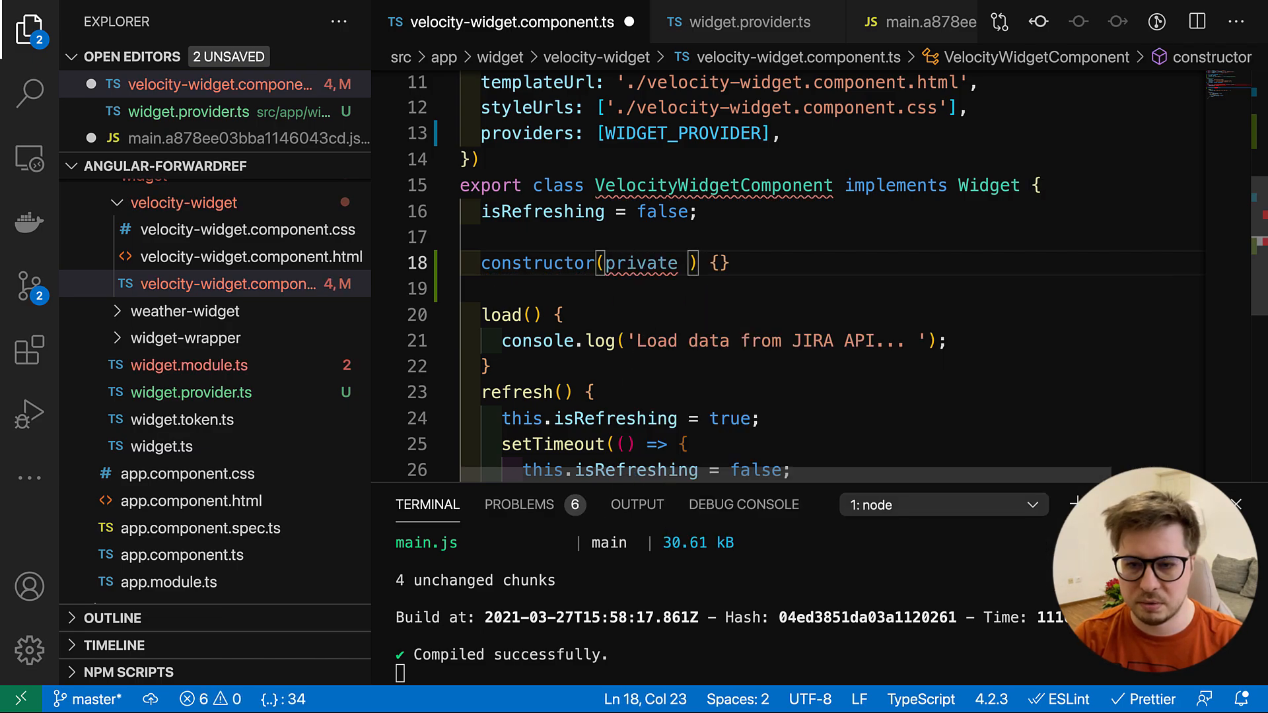
{"action": "type", "text": "wrapper: Wid"}
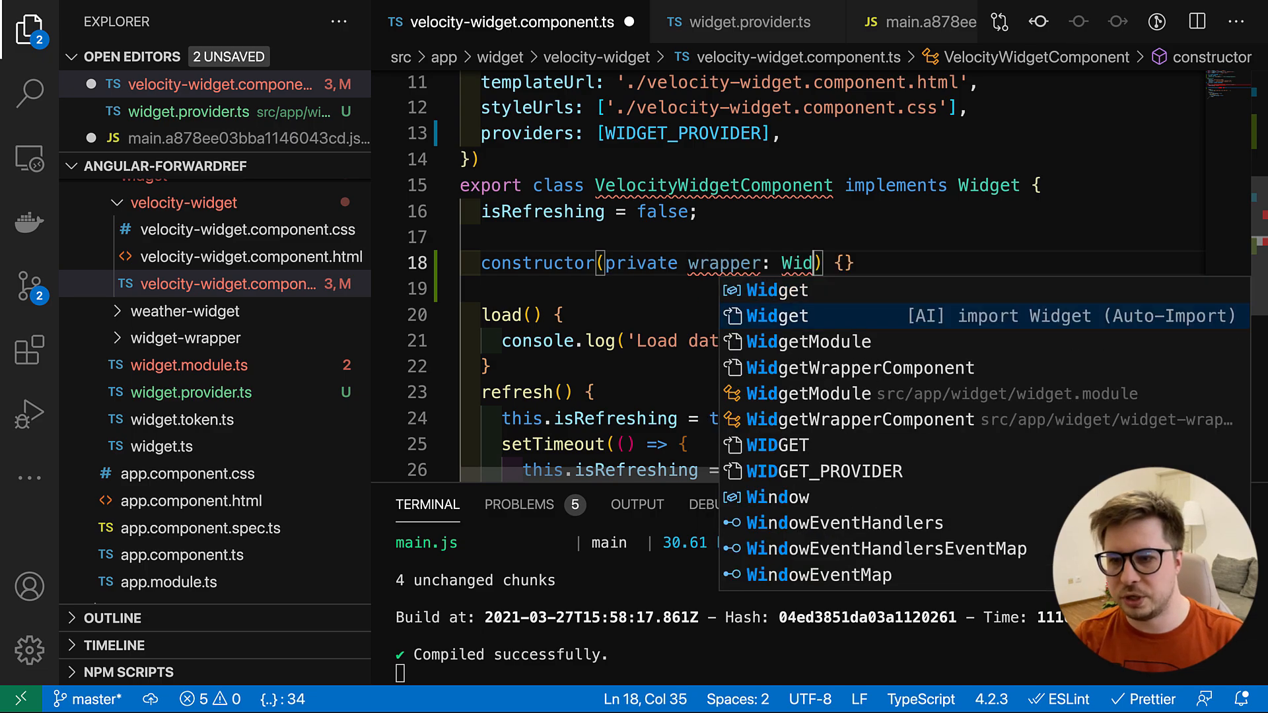
{"action": "left_click", "coordinate": [858, 367]}
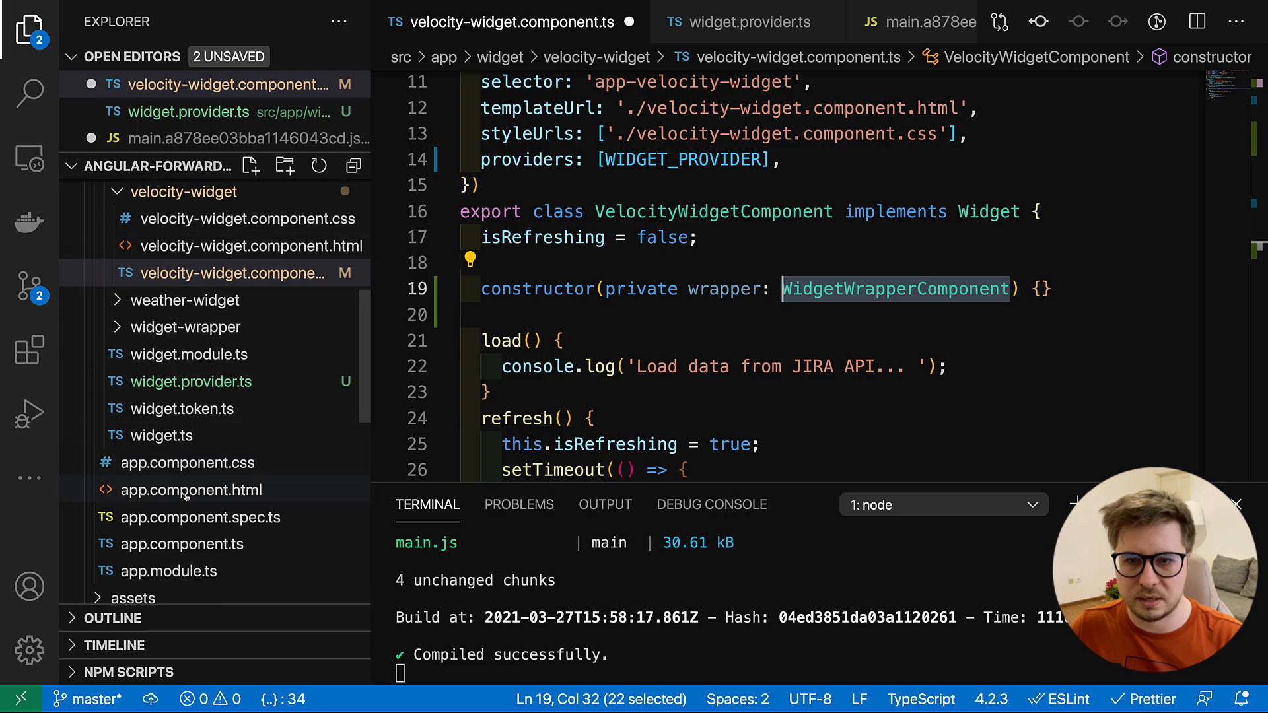
{"action": "left_click", "coordinate": [191, 490]}
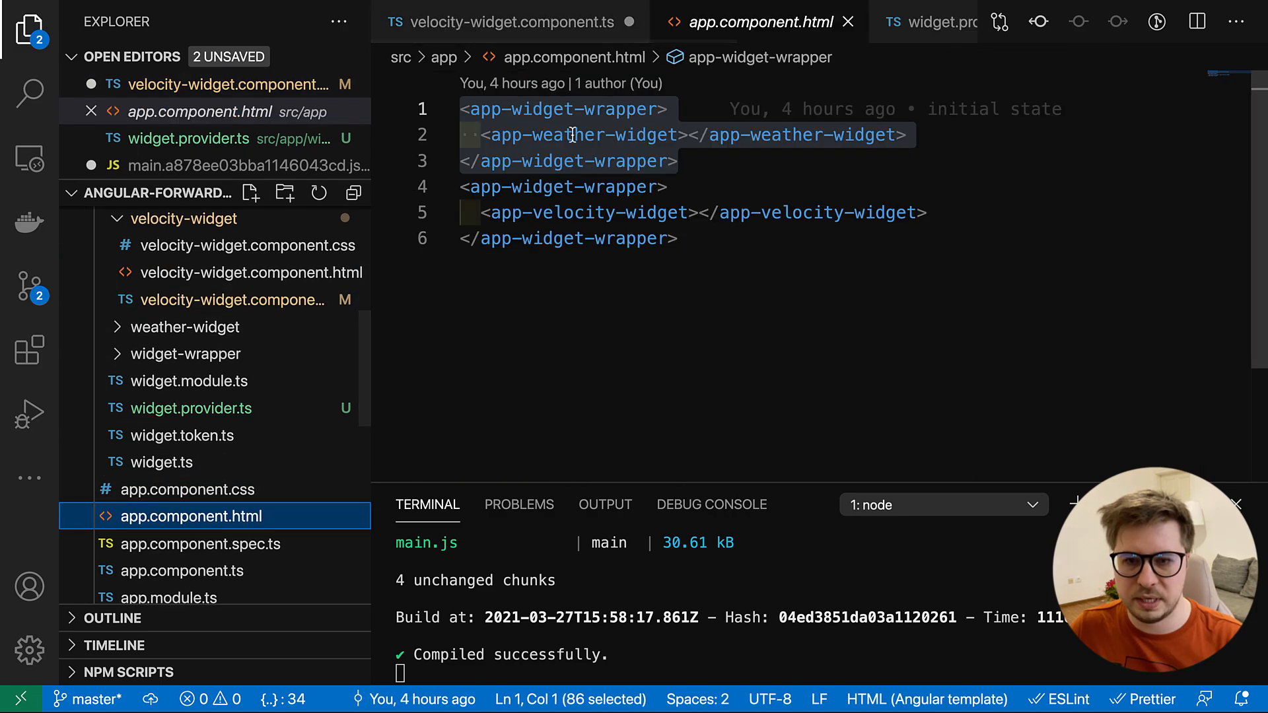
Save the constructor injection and switch the Explorer to widget-wrapper.component.ts.
{"action": "double_click", "coordinate": [586, 213]}
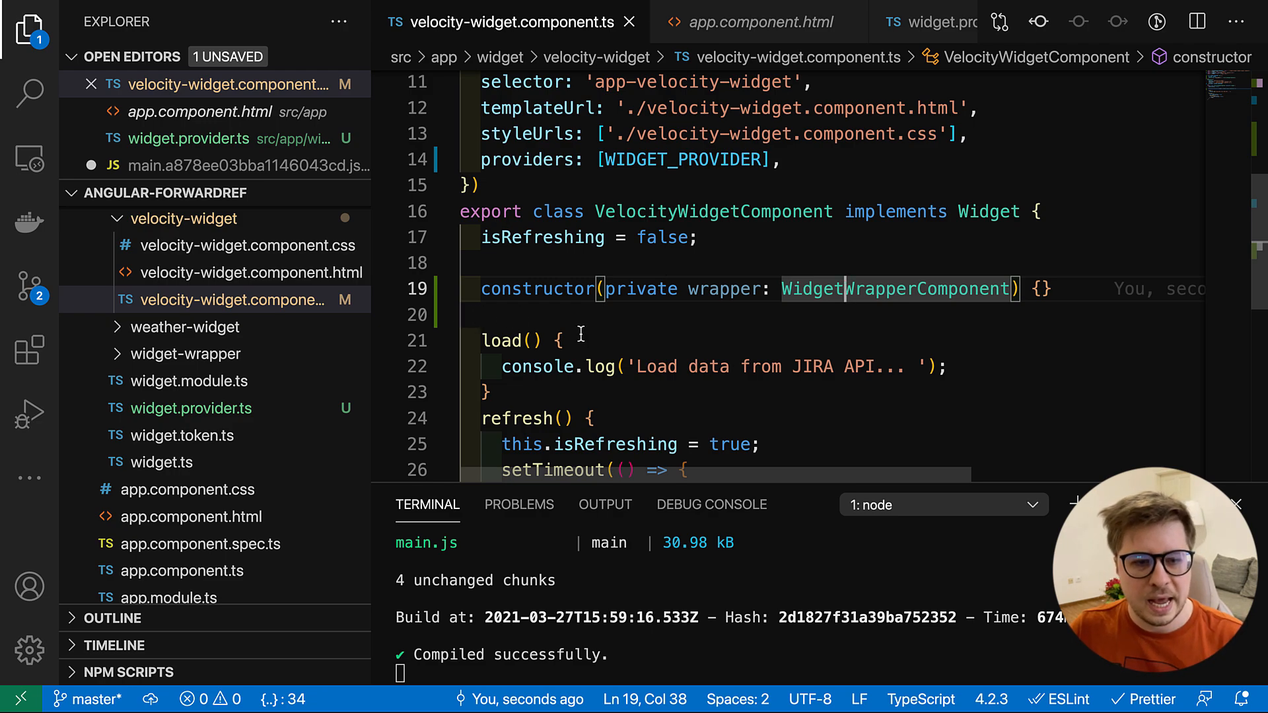
{"action": "mouse_move", "coordinate": [189, 408]}
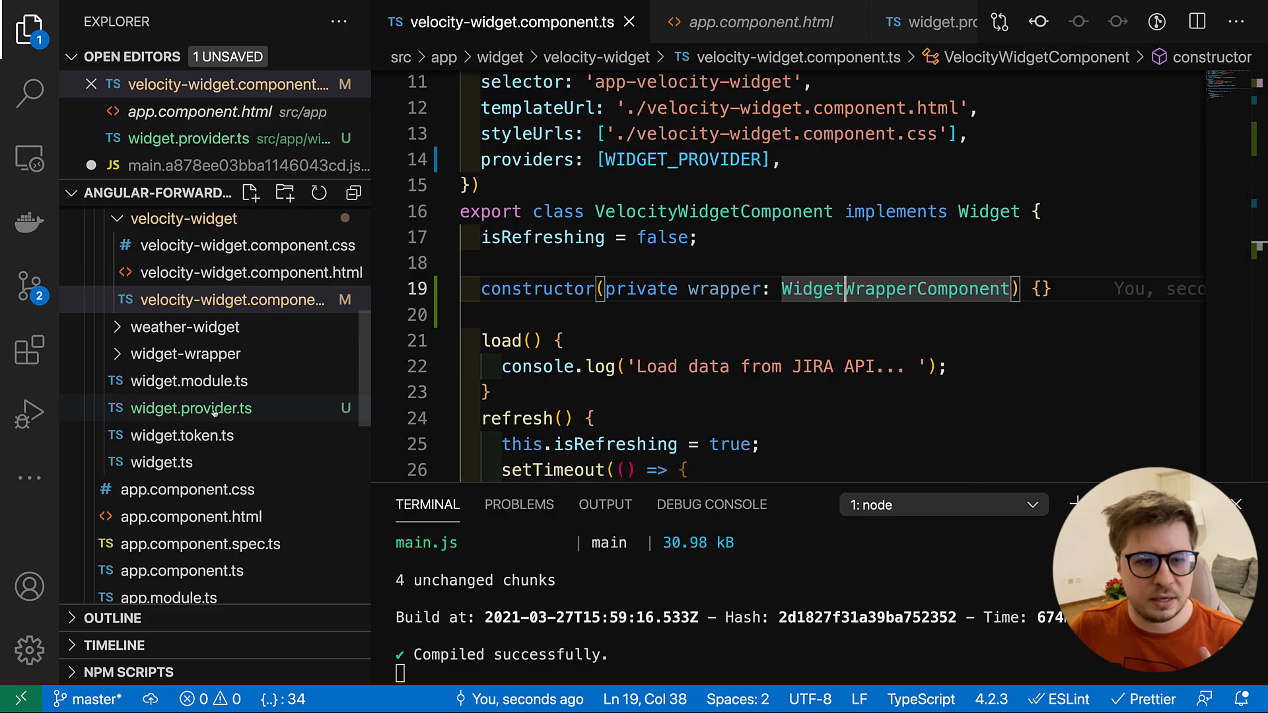
{"action": "scroll", "scroll_direction": "up", "scroll_amount": 3}
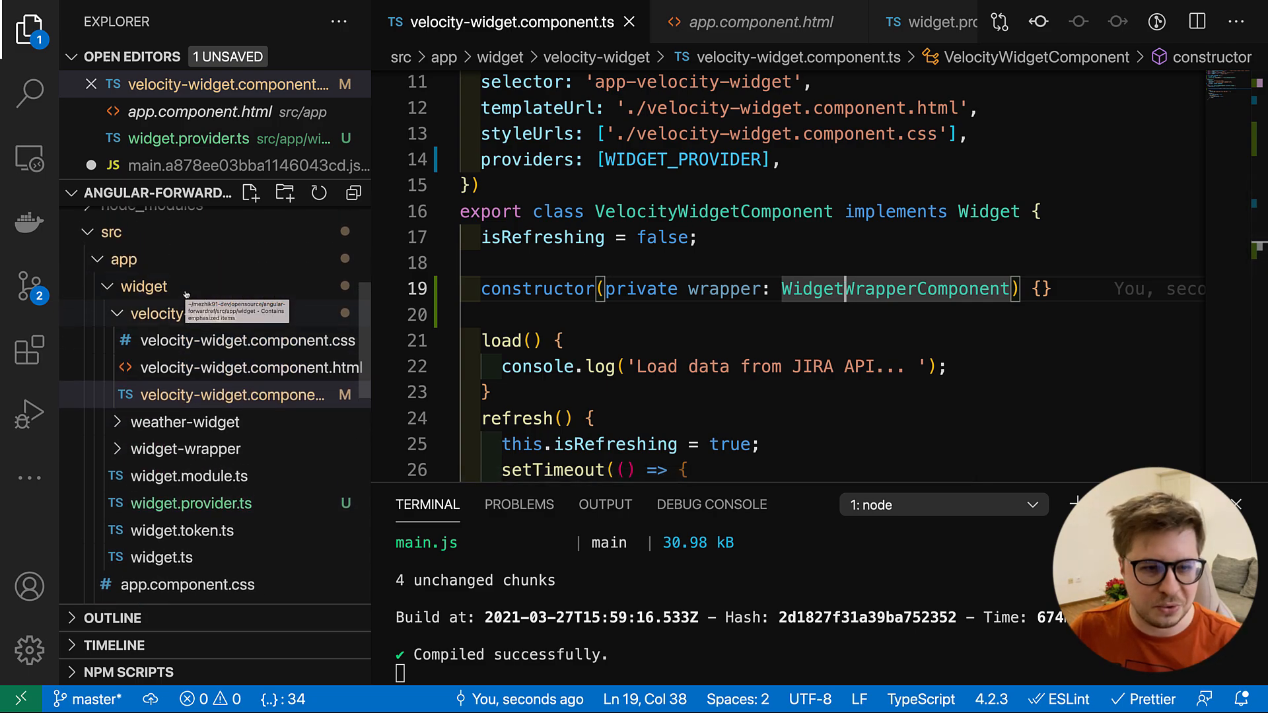
{"action": "left_click", "coordinate": [184, 313]}
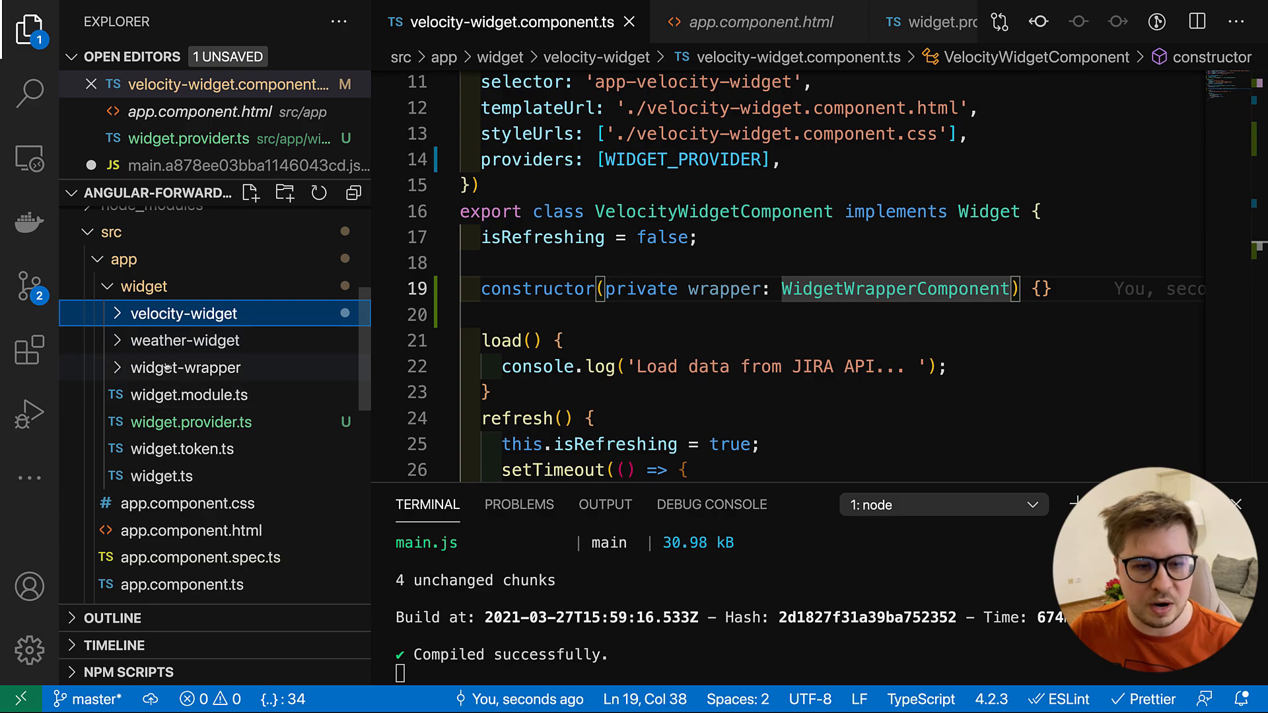
{"action": "left_click", "coordinate": [185, 368]}
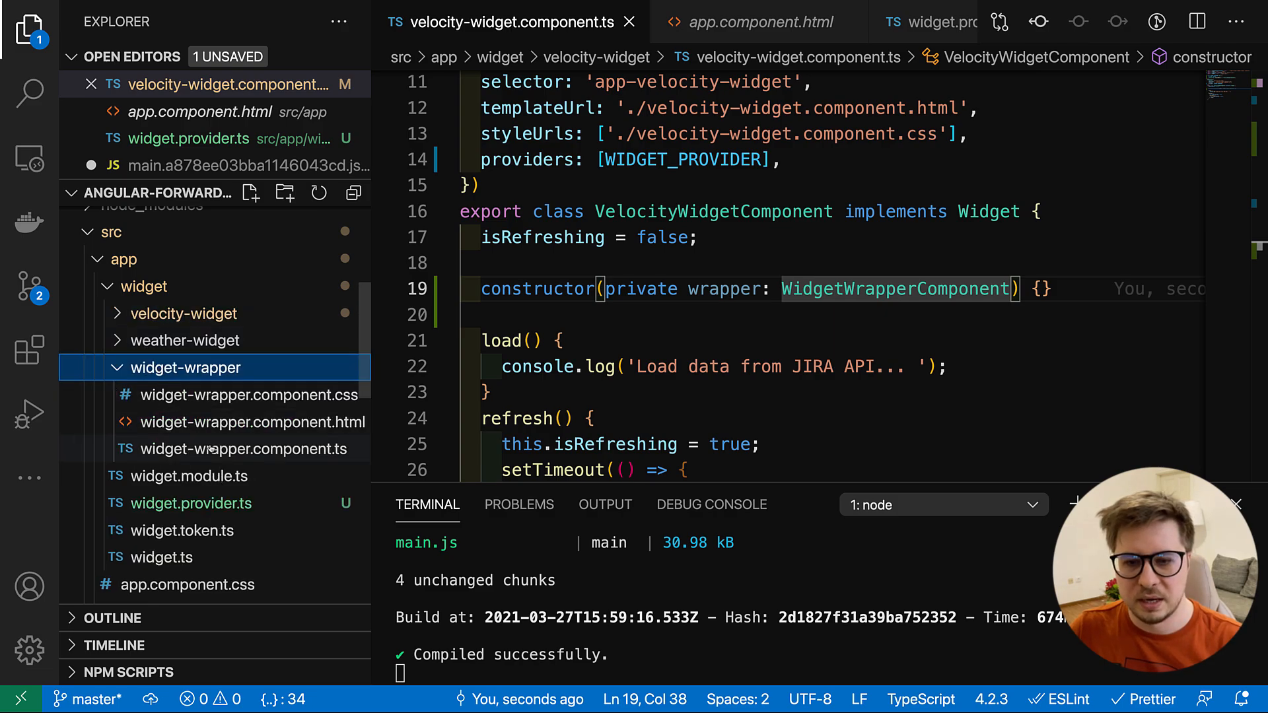
{"action": "left_click", "coordinate": [249, 449]}
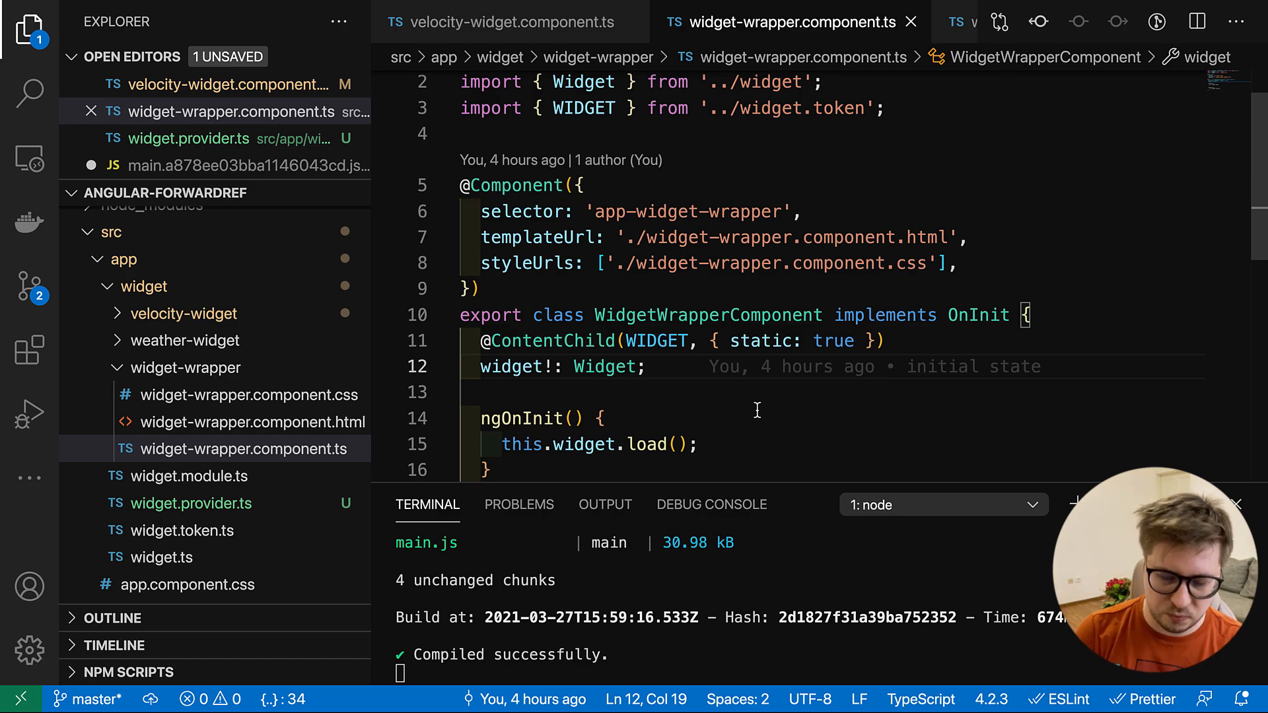
{"action": "type", "text": "@"}
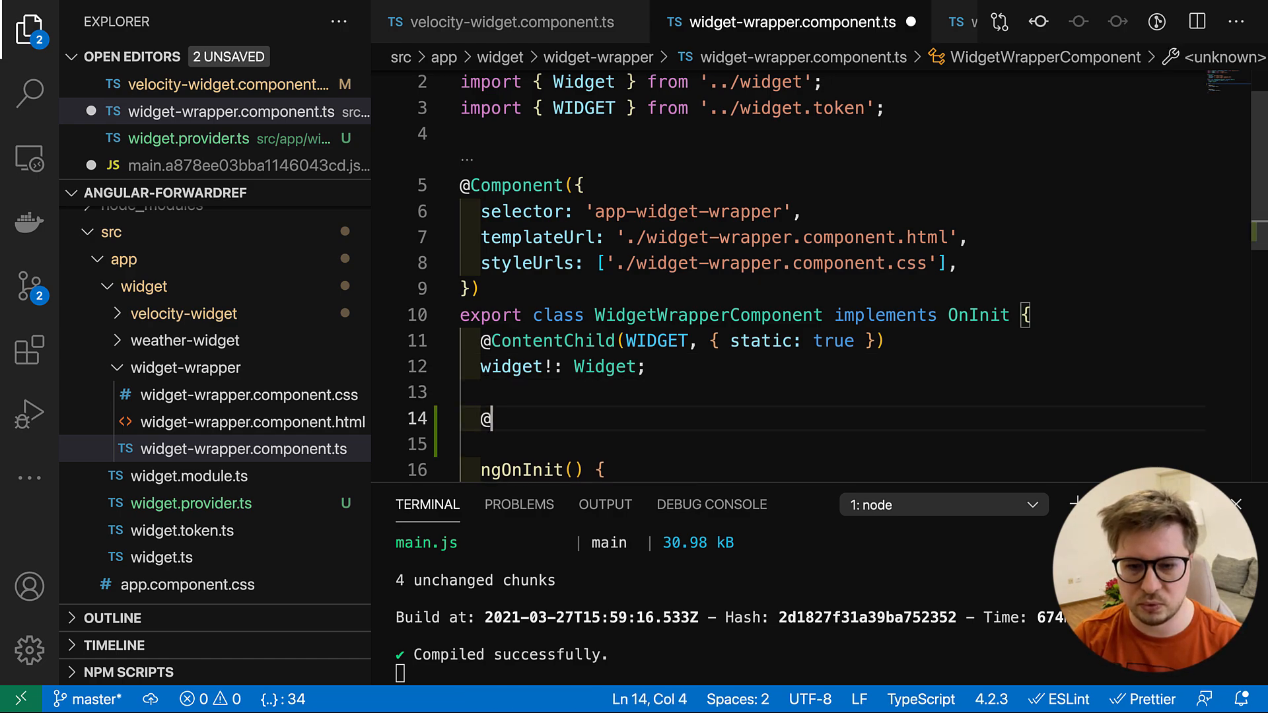
{"action": "type", "text": "ContentChild("}
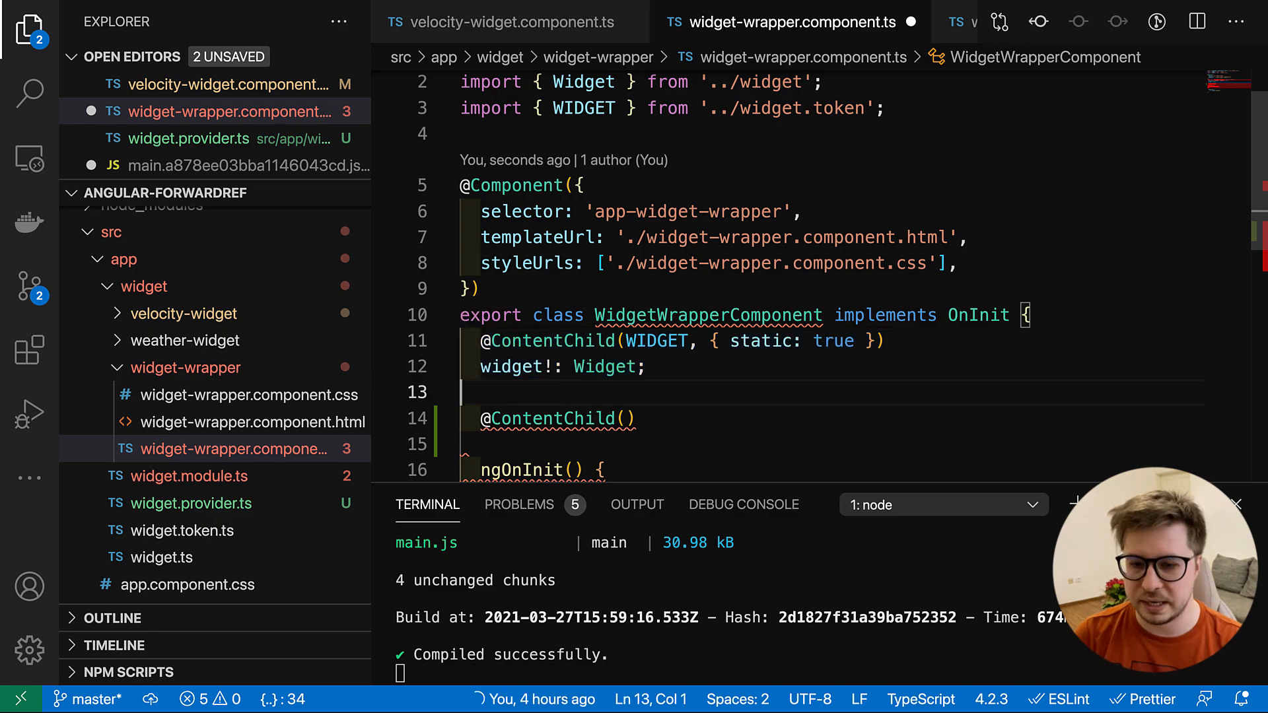
{"action": "left_click", "coordinate": [627, 417]}
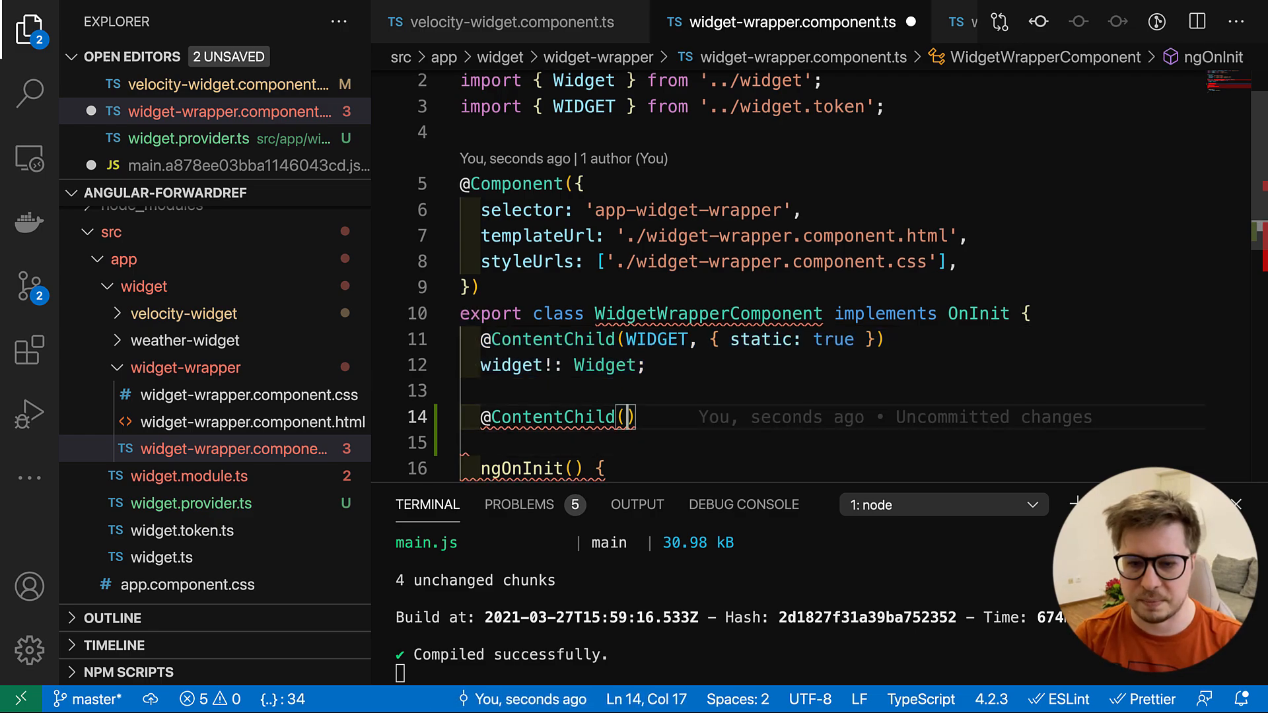
{"action": "type", "text": "V"}
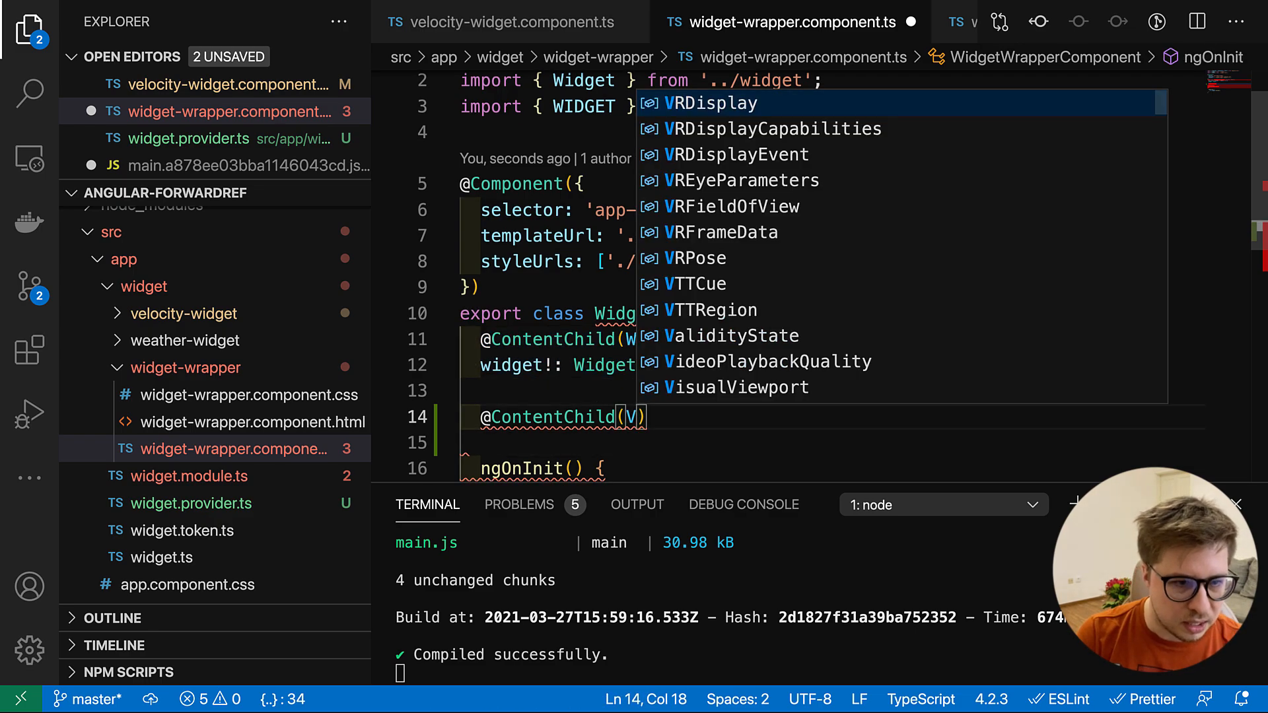
{"action": "type", "text": "elocityWidgetComponent"}
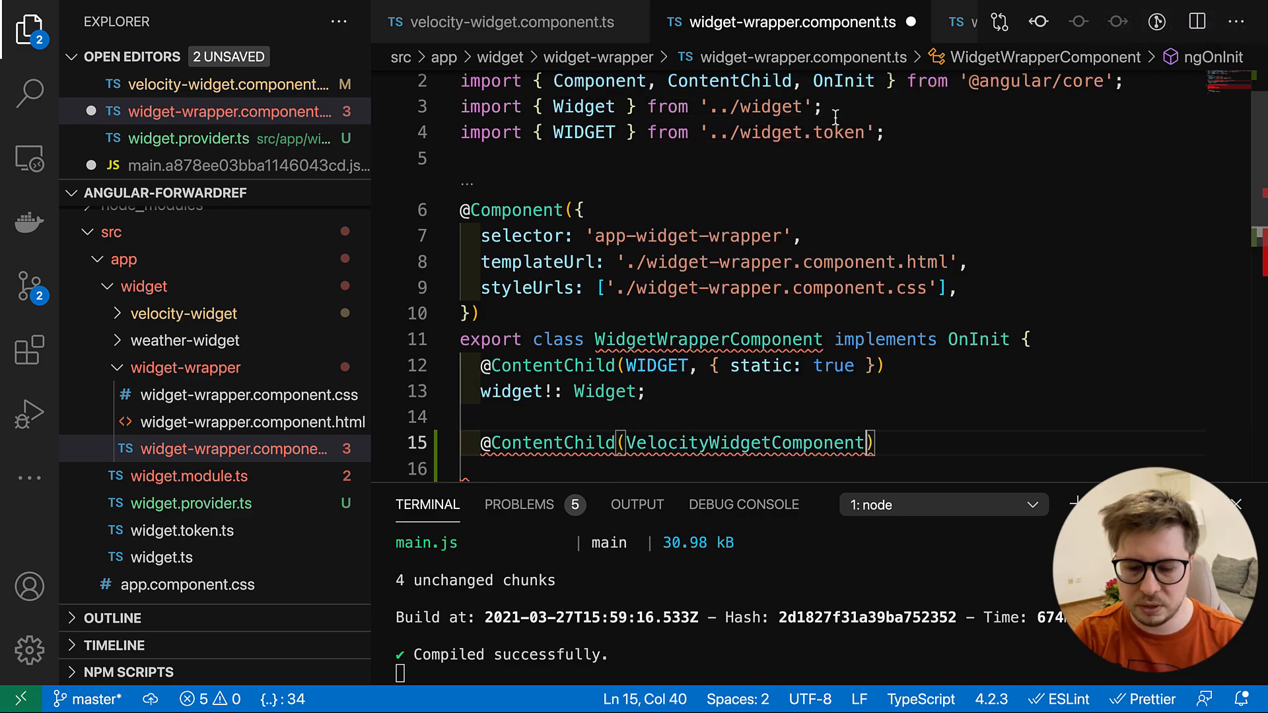
{"action": "type", "text": "v"}
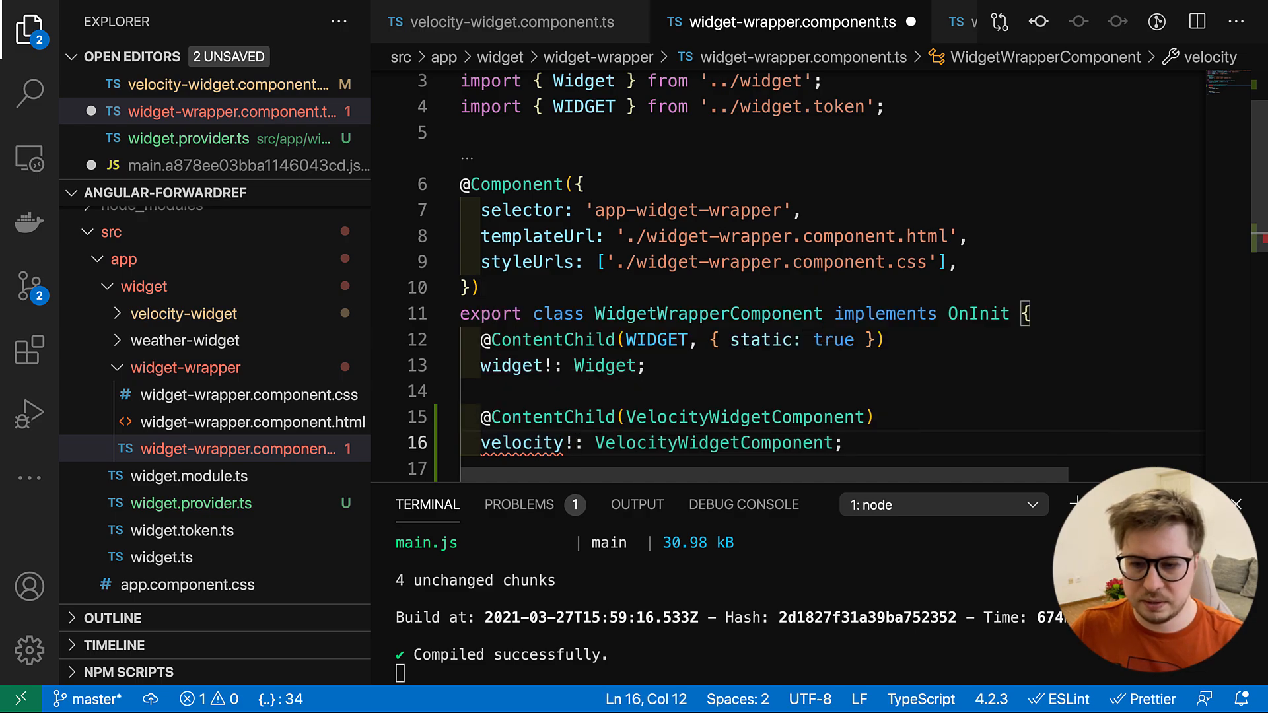
{"action": "key", "text": "ctrl+s"}
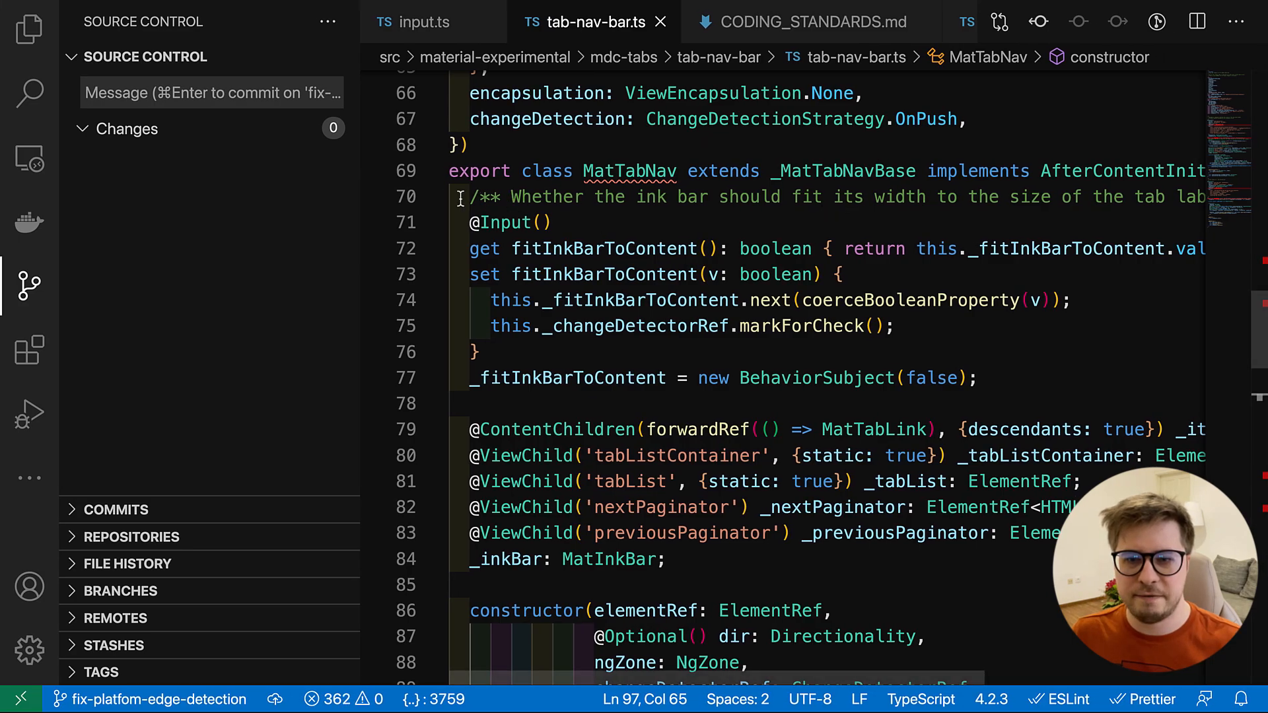
Fold the MatTabNav and MatTabLink classes, highlight MatTabLink, then unfold MatTabNav.
{"action": "scroll", "scroll_direction": "up", "scroll_amount": 3}
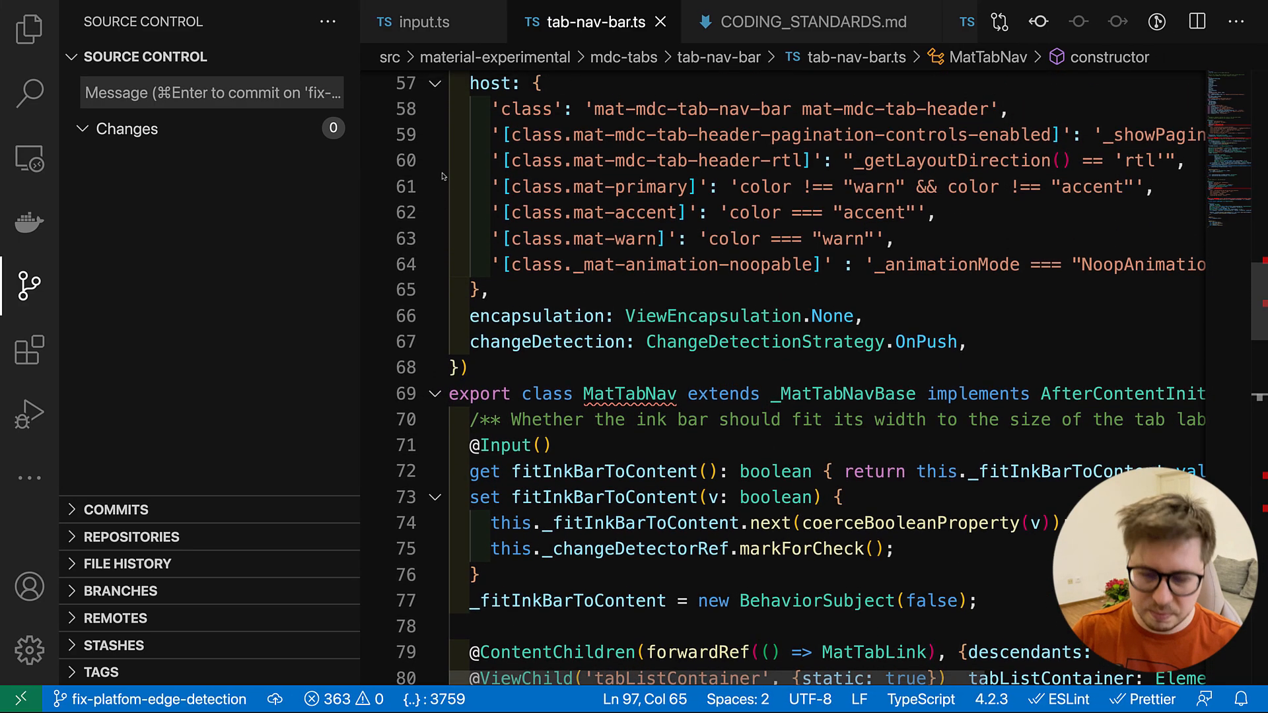
{"action": "scroll", "scroll_direction": "up", "scroll_amount": 3}
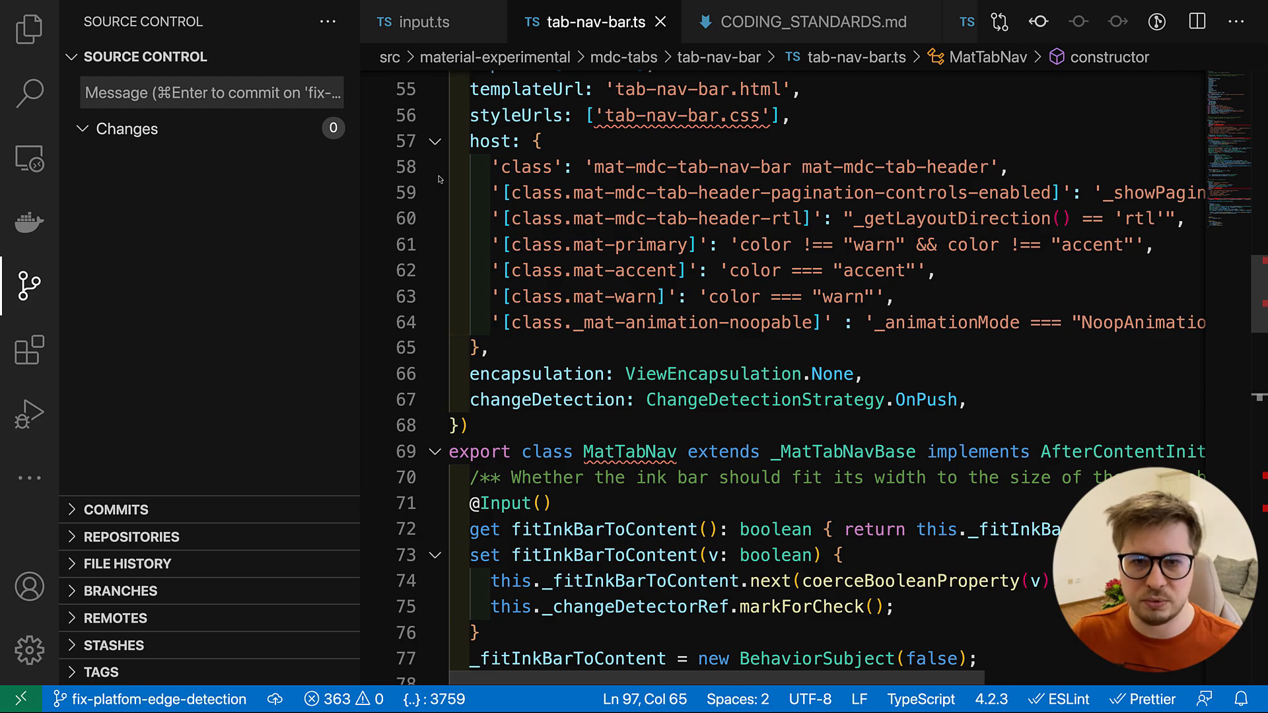
{"action": "scroll", "scroll_direction": "down", "scroll_amount": 3}
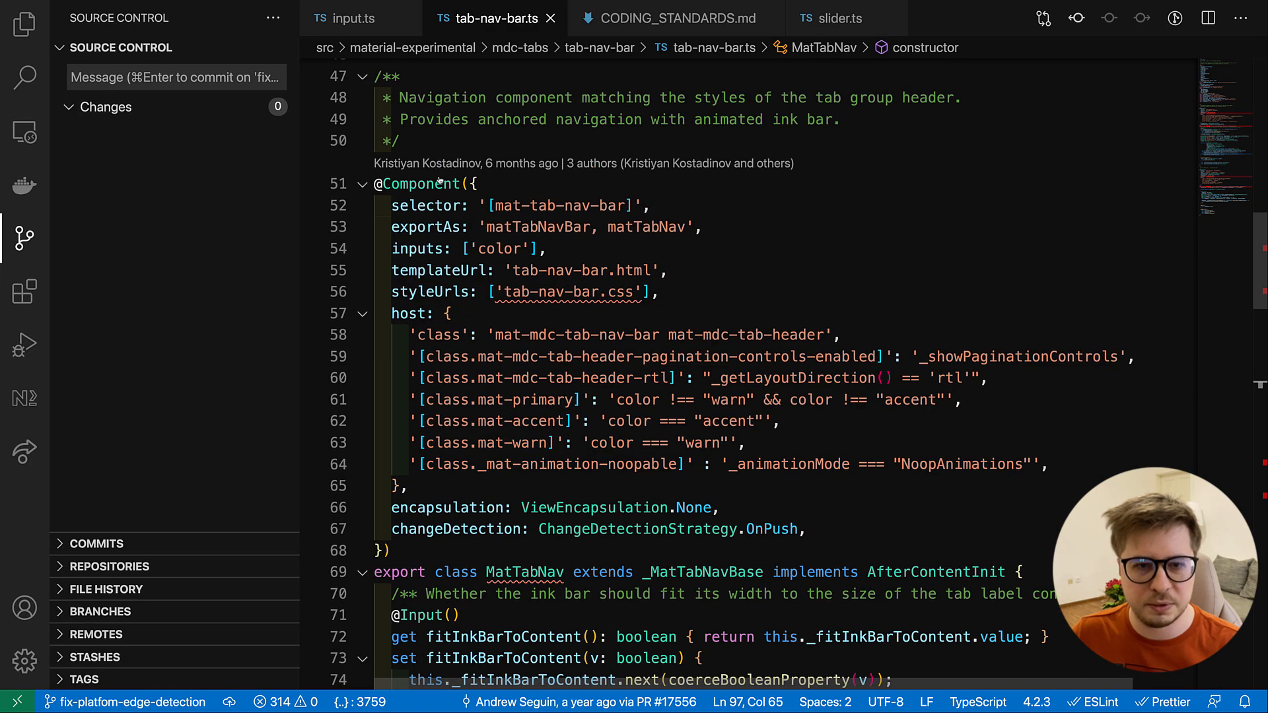
{"action": "left_click", "coordinate": [363, 184]}
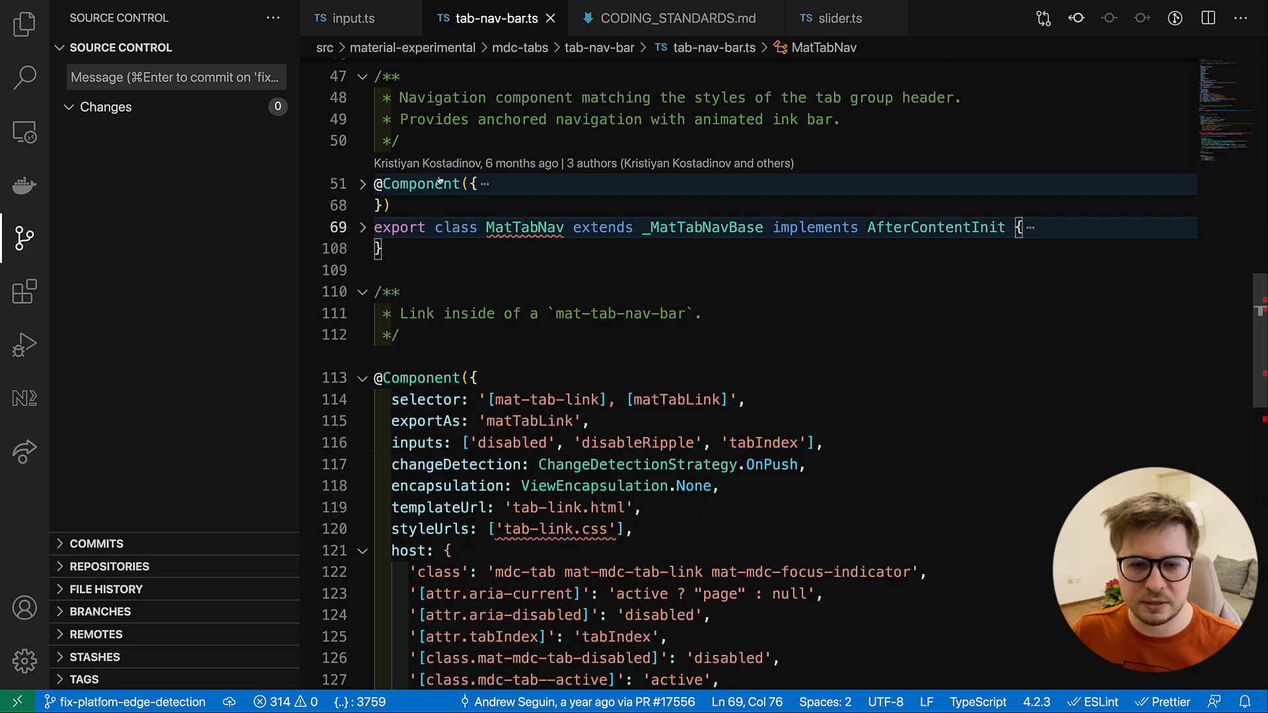
{"action": "left_click", "coordinate": [364, 378]}
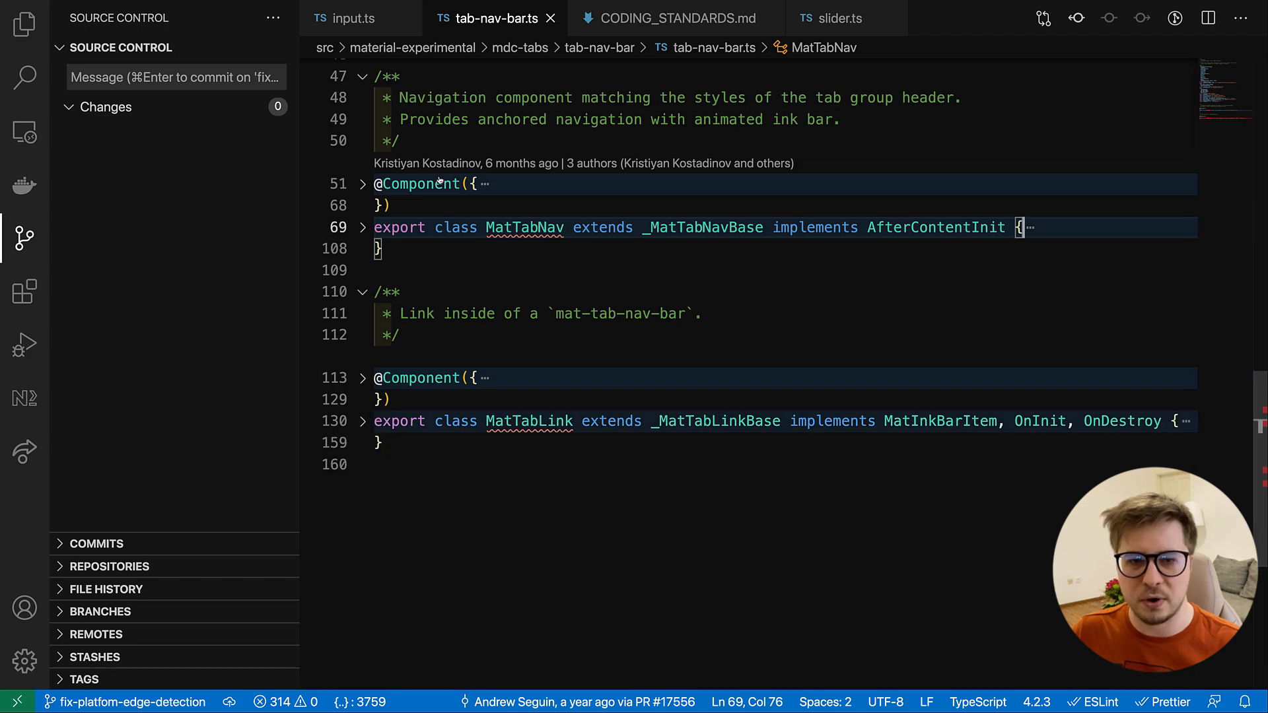
{"action": "scroll", "scroll_direction": "up", "scroll_amount": 3}
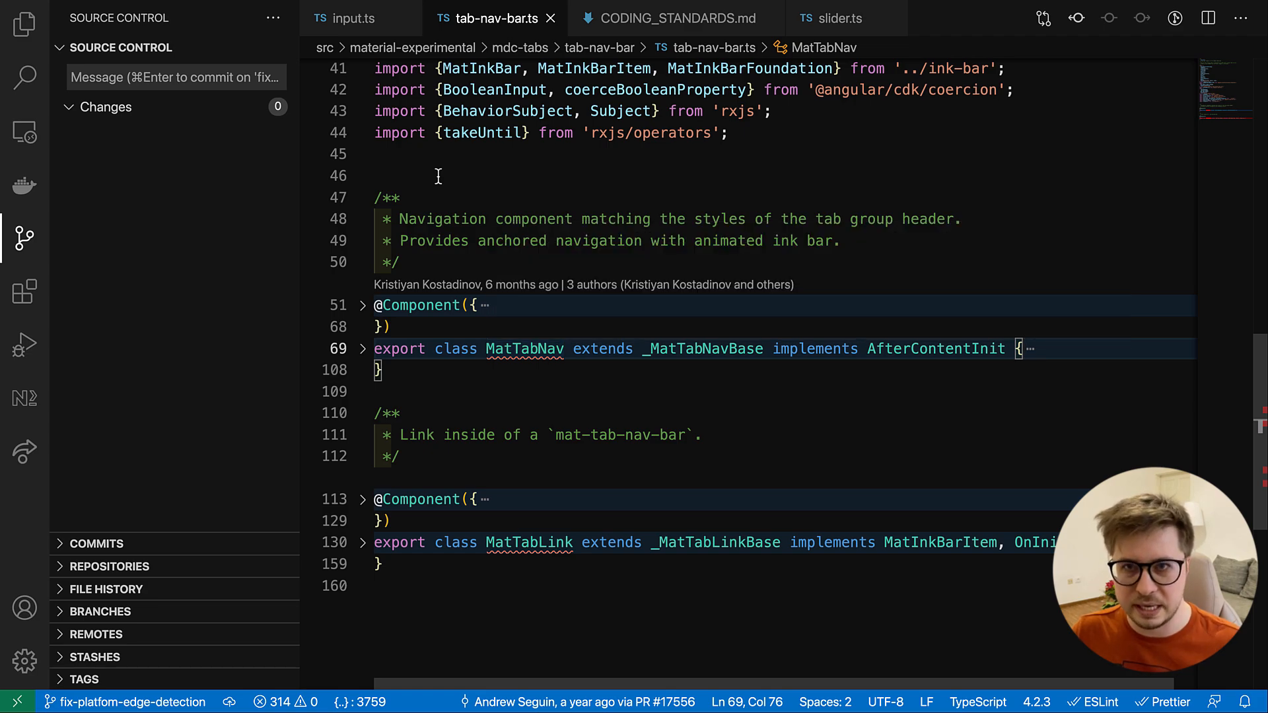
{"action": "double_click", "coordinate": [529, 459]}
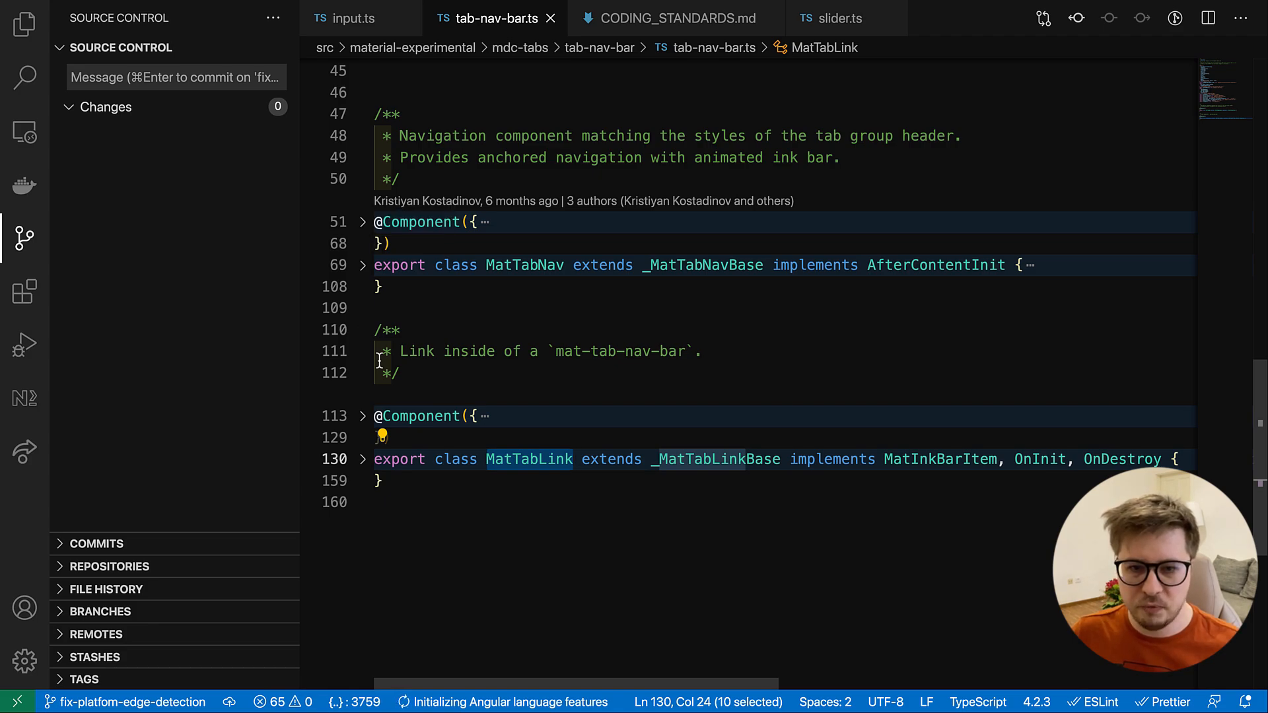
{"action": "left_click", "coordinate": [363, 264]}
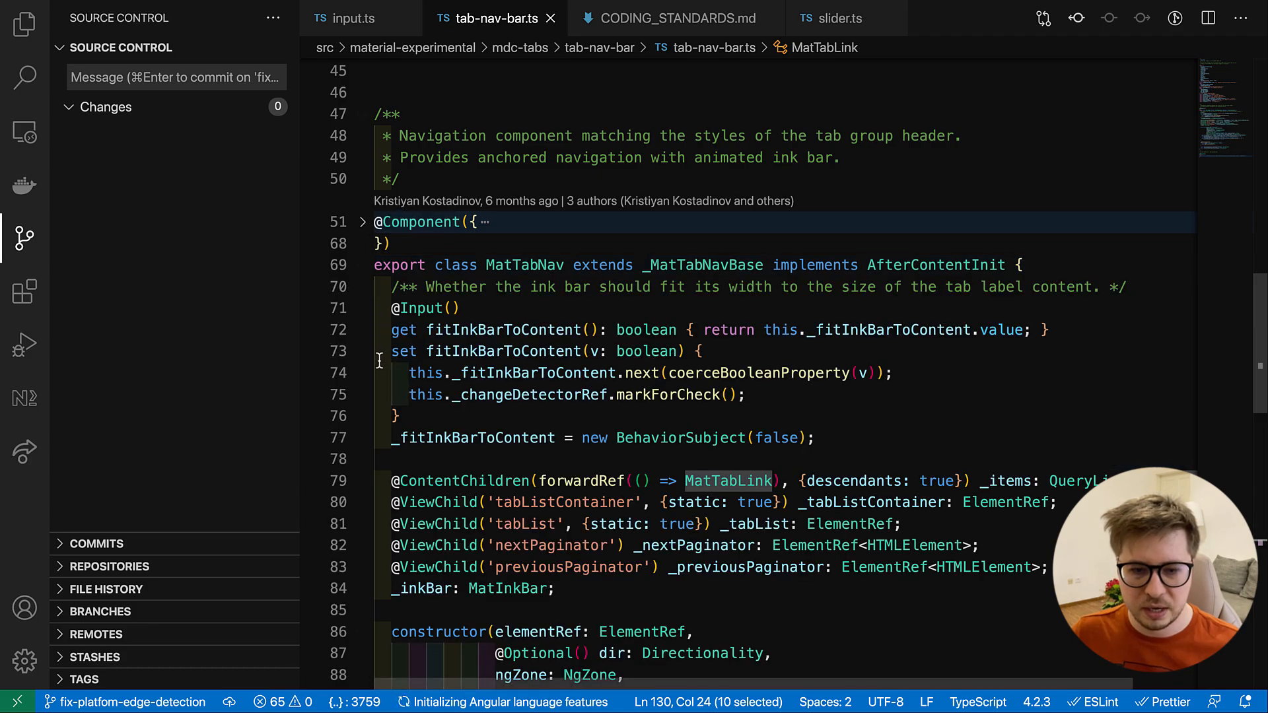
{"action": "scroll", "scroll_direction": "down", "scroll_amount": 3}
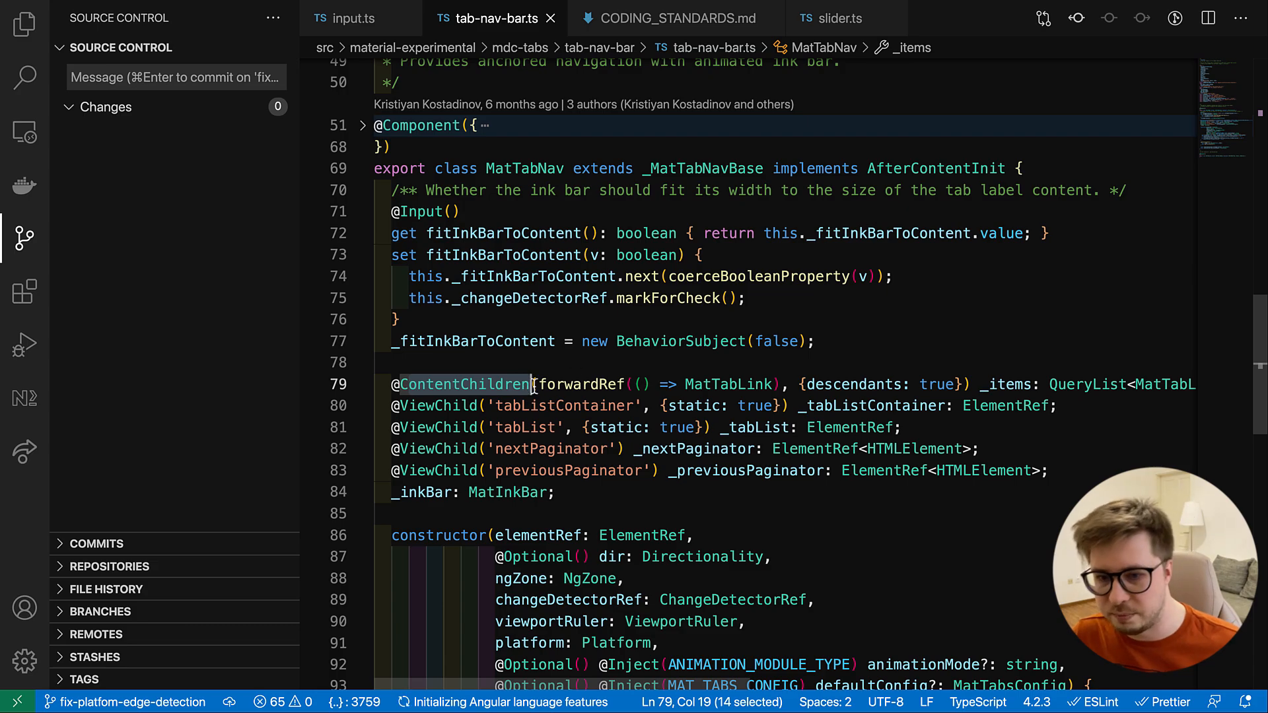
{"action": "double_click", "coordinate": [582, 384]}
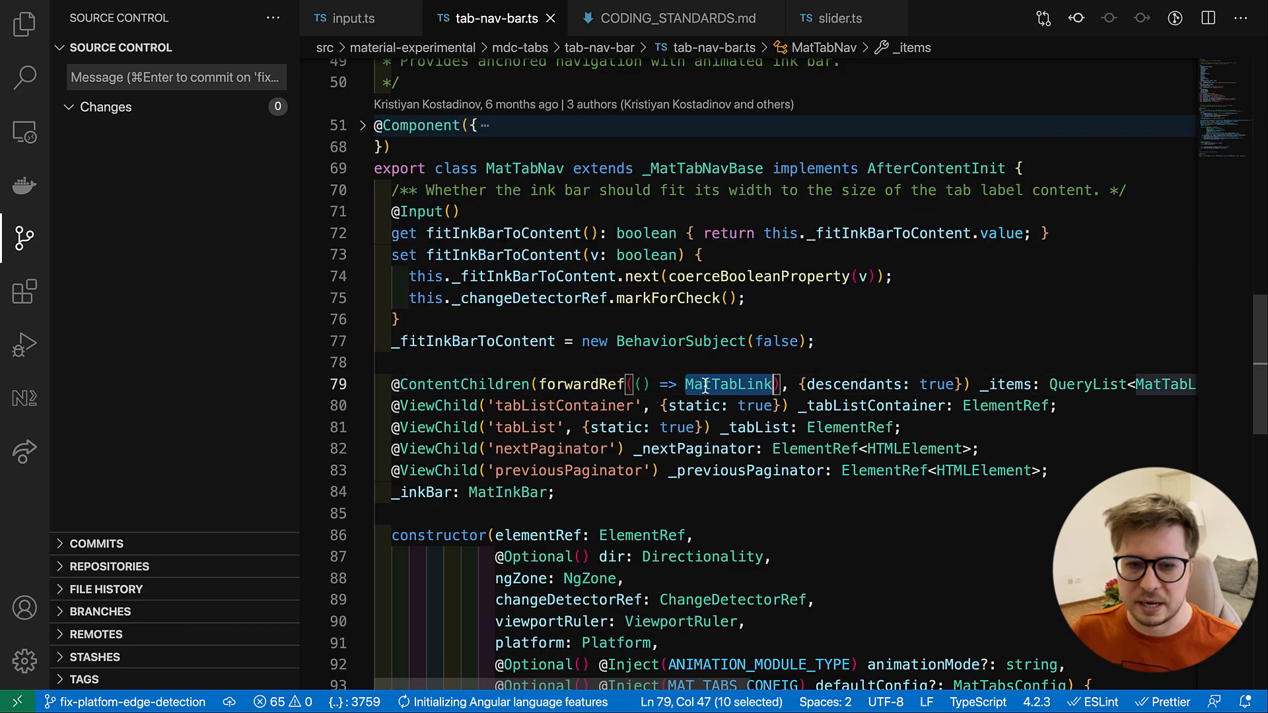
{"action": "scroll", "scroll_direction": "down", "scroll_amount": 3}
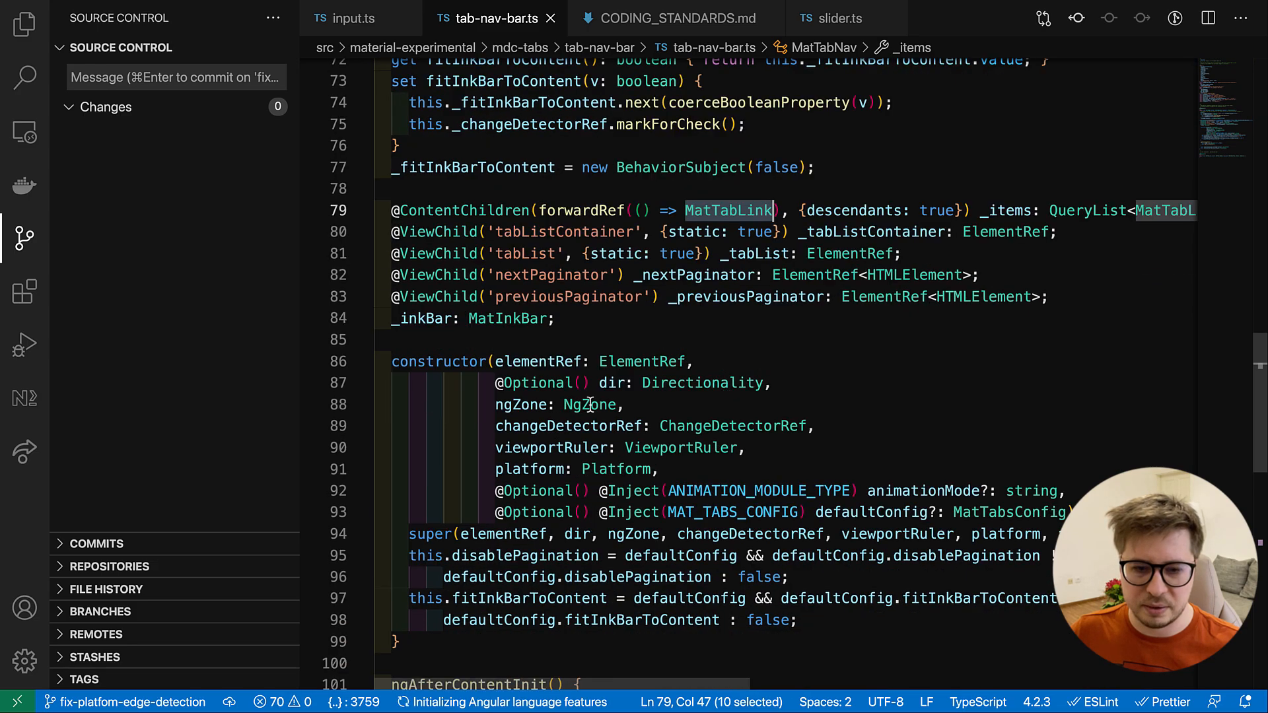
{"action": "scroll", "scroll_direction": "down", "scroll_amount": 3}
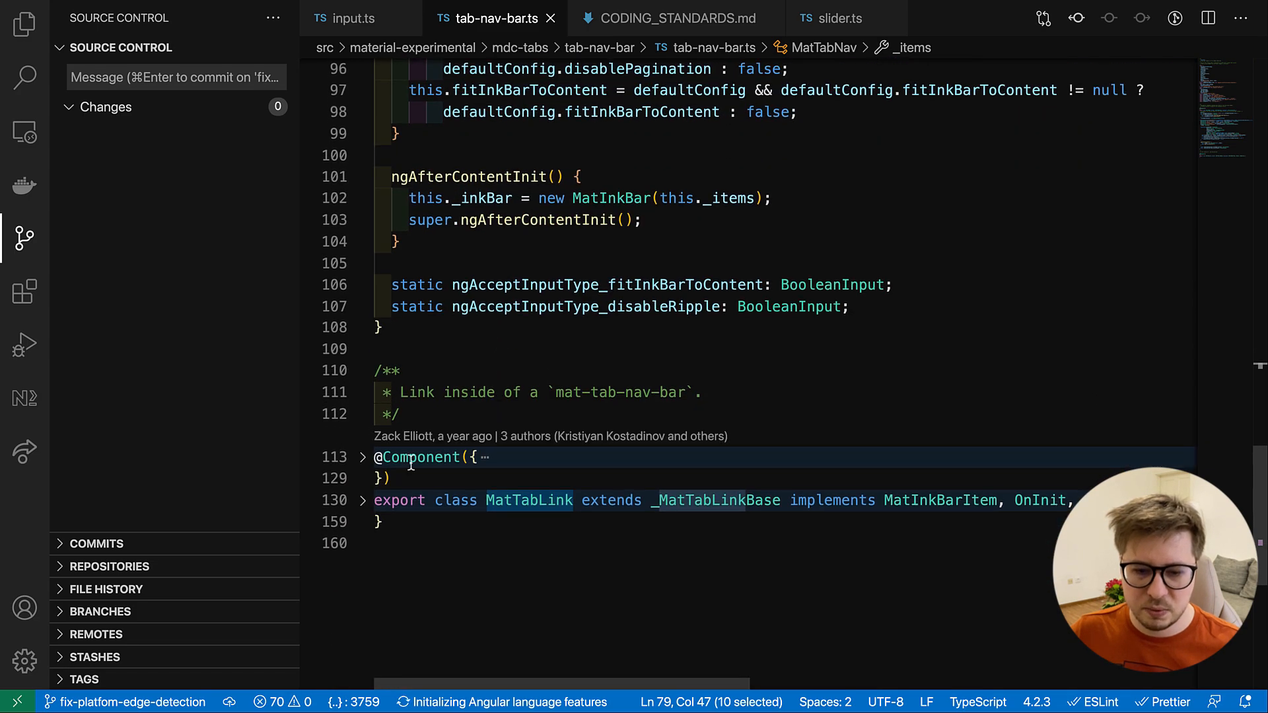
{"action": "scroll", "scroll_direction": "down", "scroll_amount": 3}
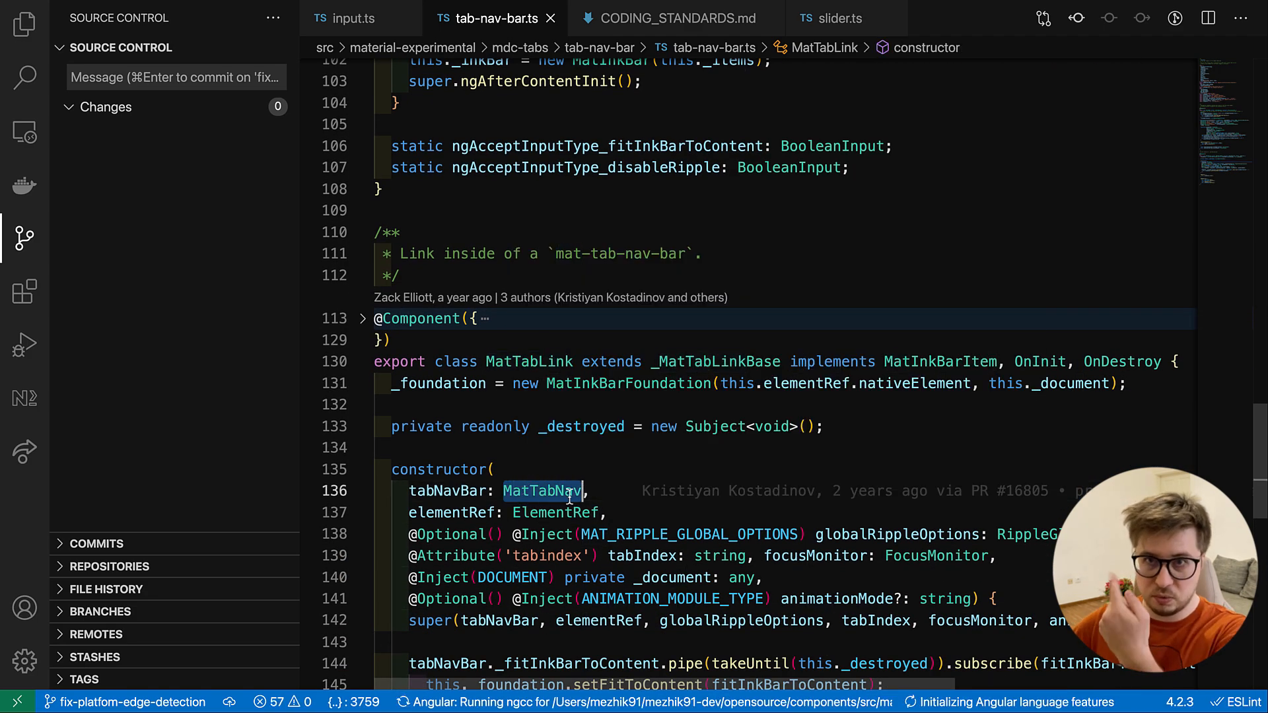
{"action": "mouse_move", "coordinate": [544, 491]}
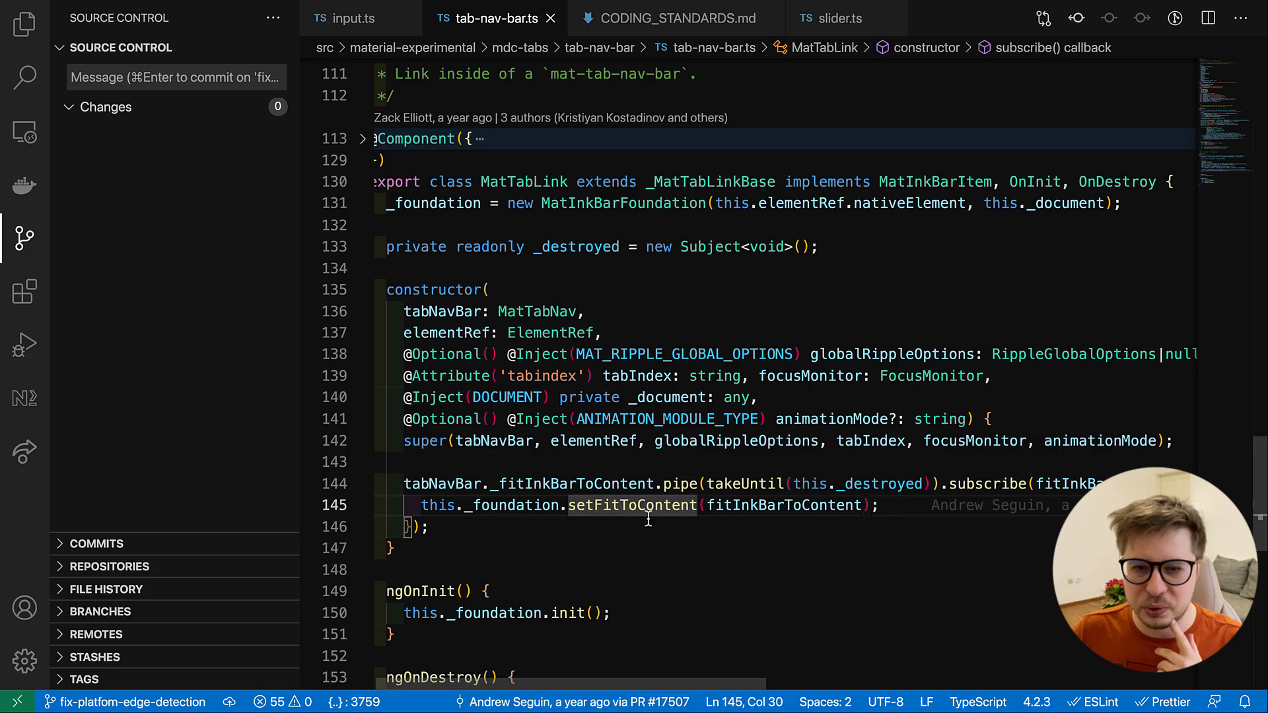
{"action": "scroll", "scroll_direction": "up", "scroll_amount": 3}
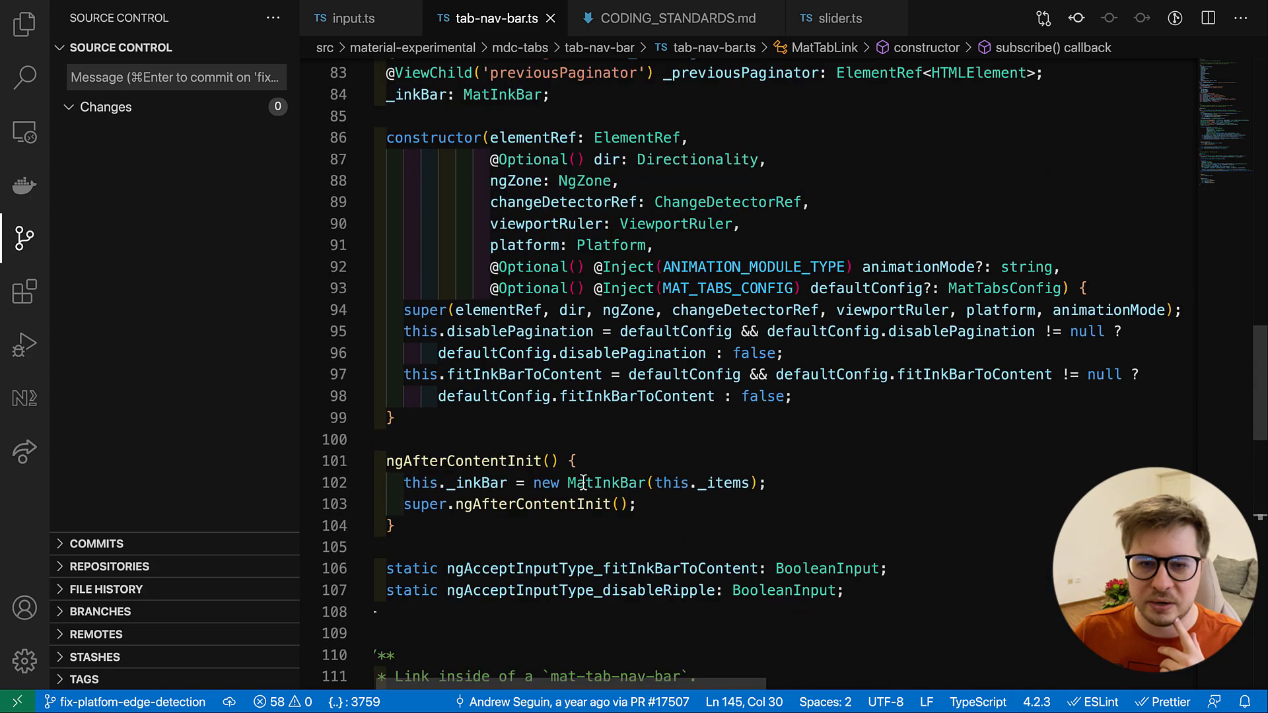
{"action": "scroll", "scroll_direction": "up", "scroll_amount": 3}
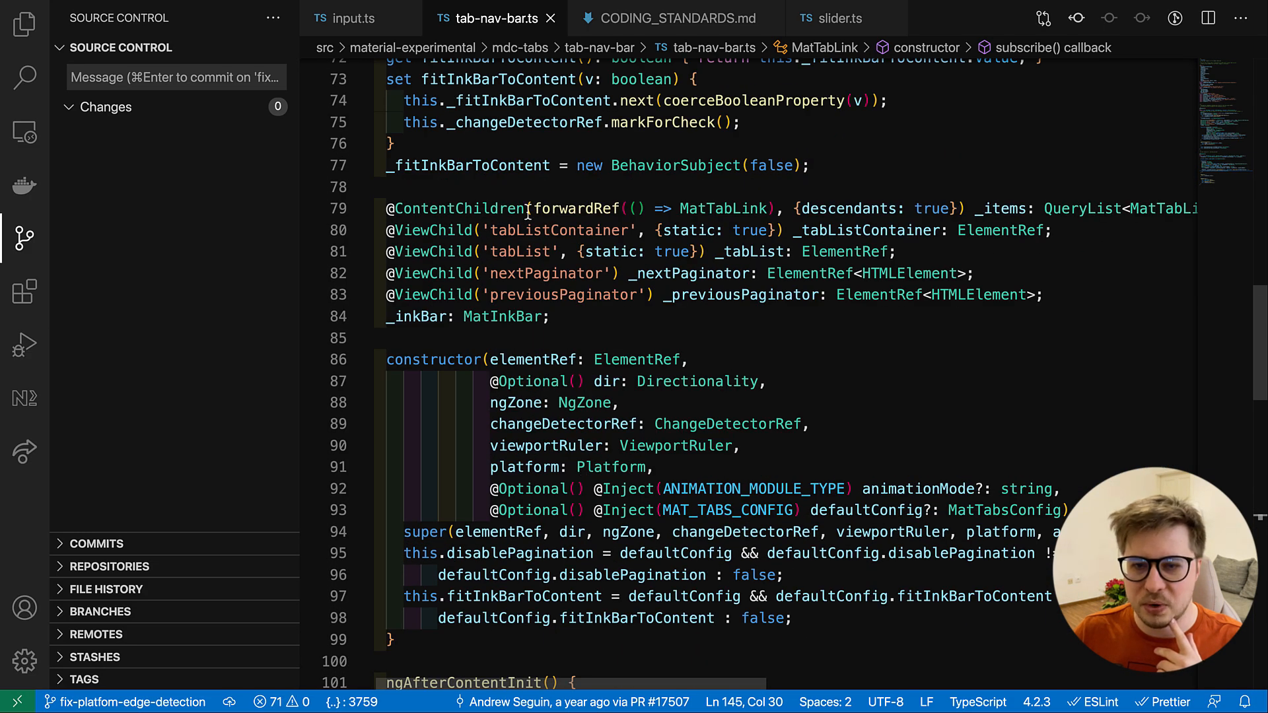
{"action": "double_click", "coordinate": [572, 209]}
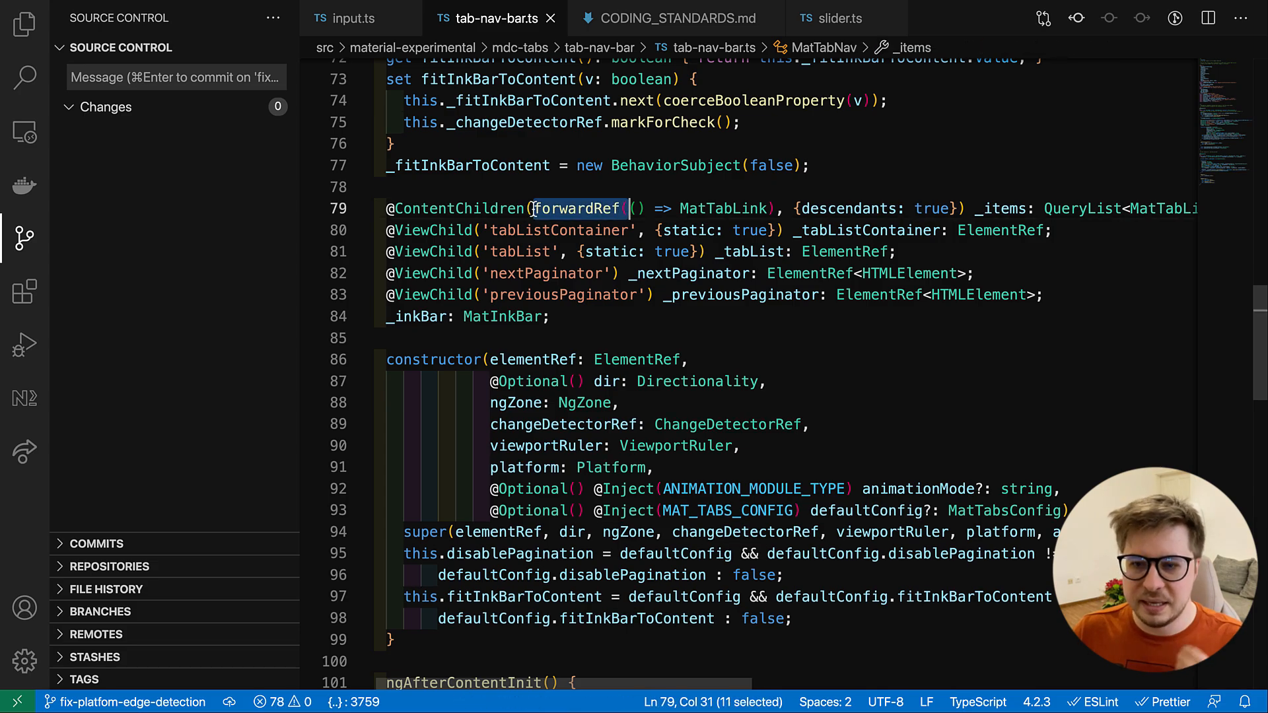
{"action": "scroll", "scroll_direction": "up", "scroll_amount": 3}
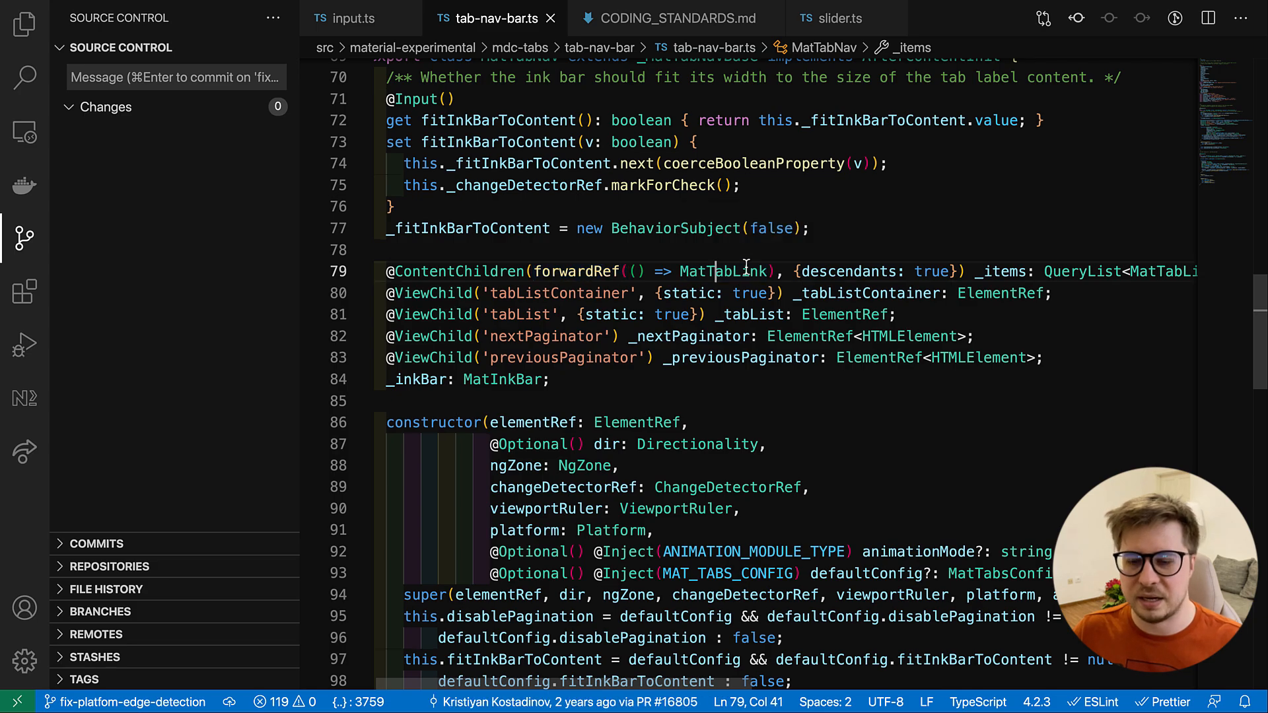
{"action": "double_click", "coordinate": [722, 271]}
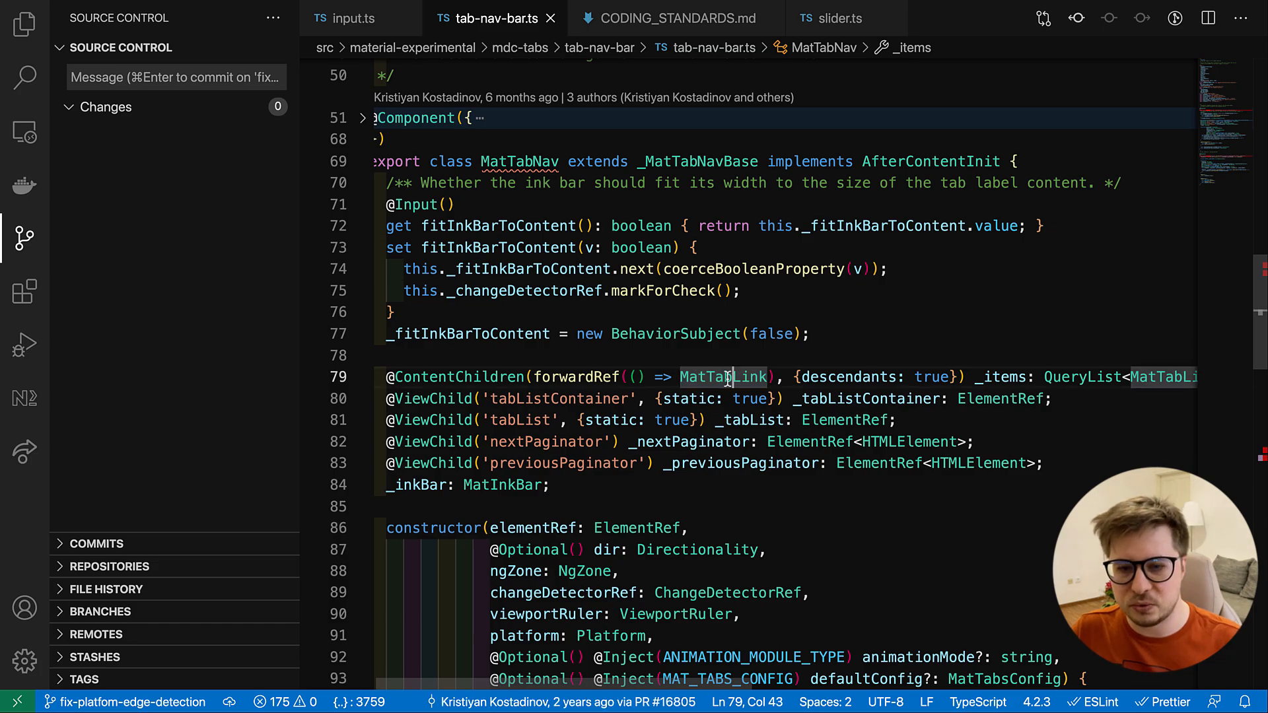
{"action": "double_click", "coordinate": [574, 377]}
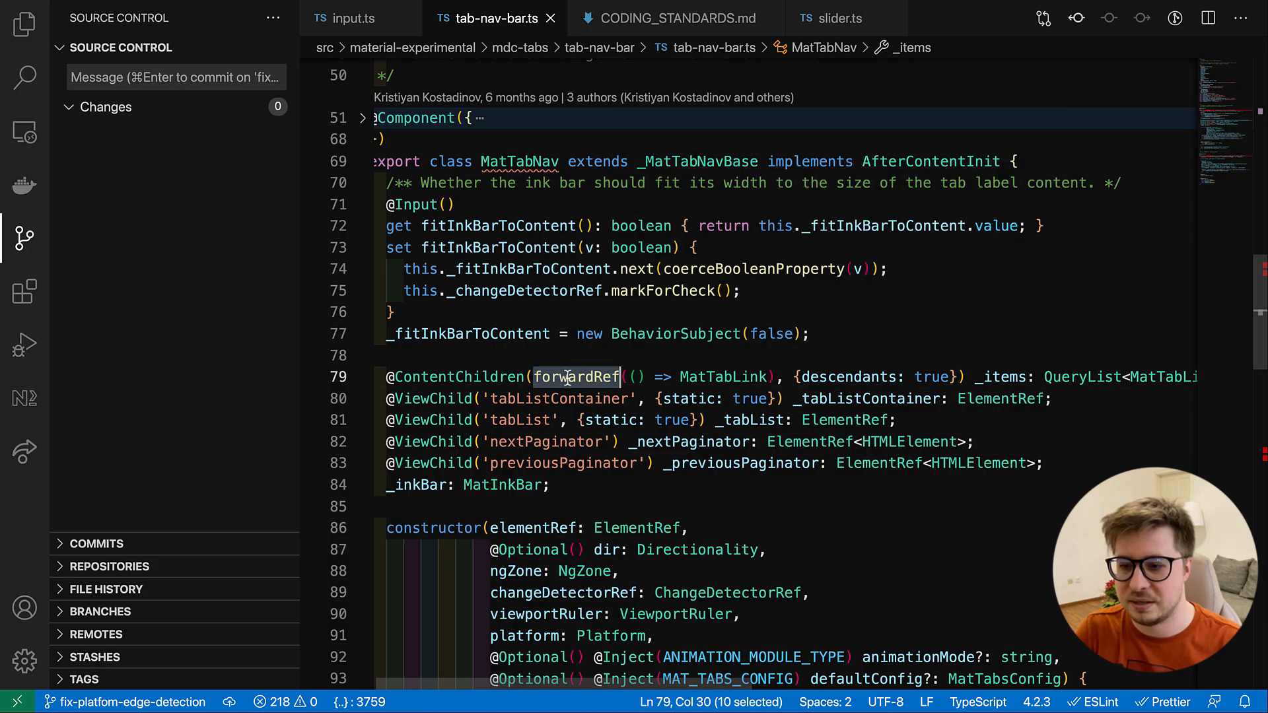
{"action": "mouse_move", "coordinate": [663, 377]}
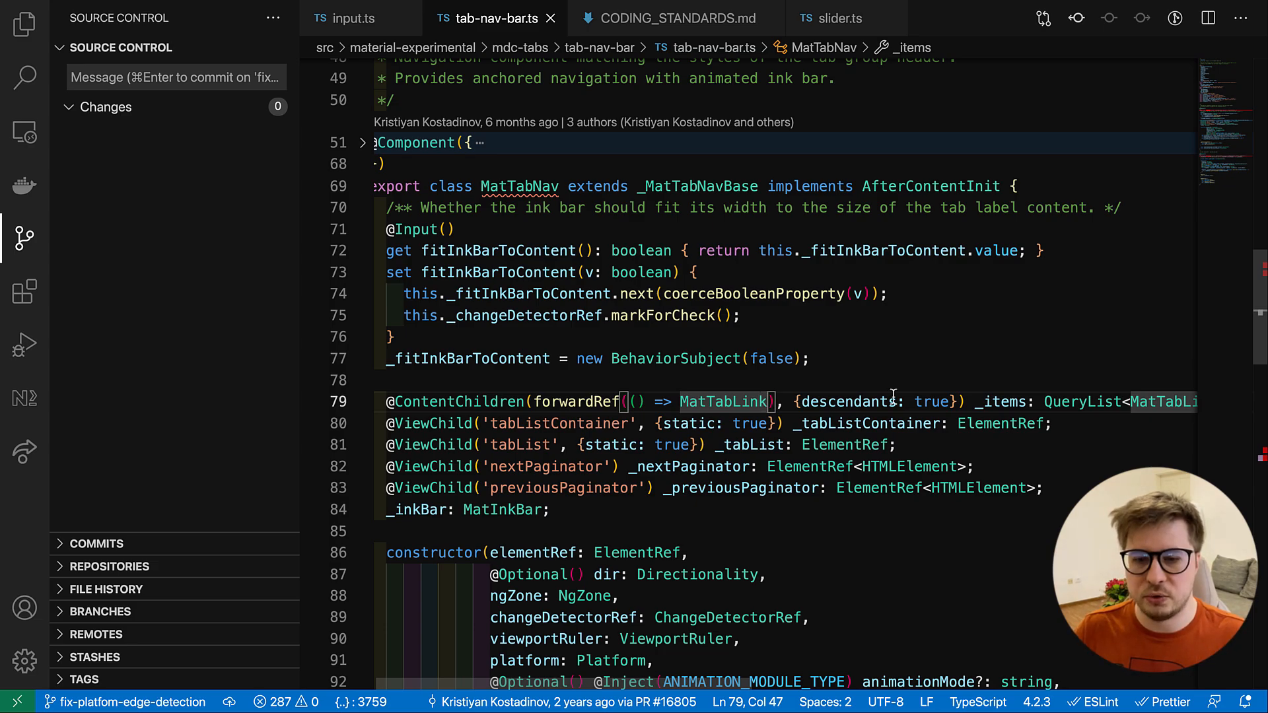
{"action": "left_click", "coordinate": [25, 76]}
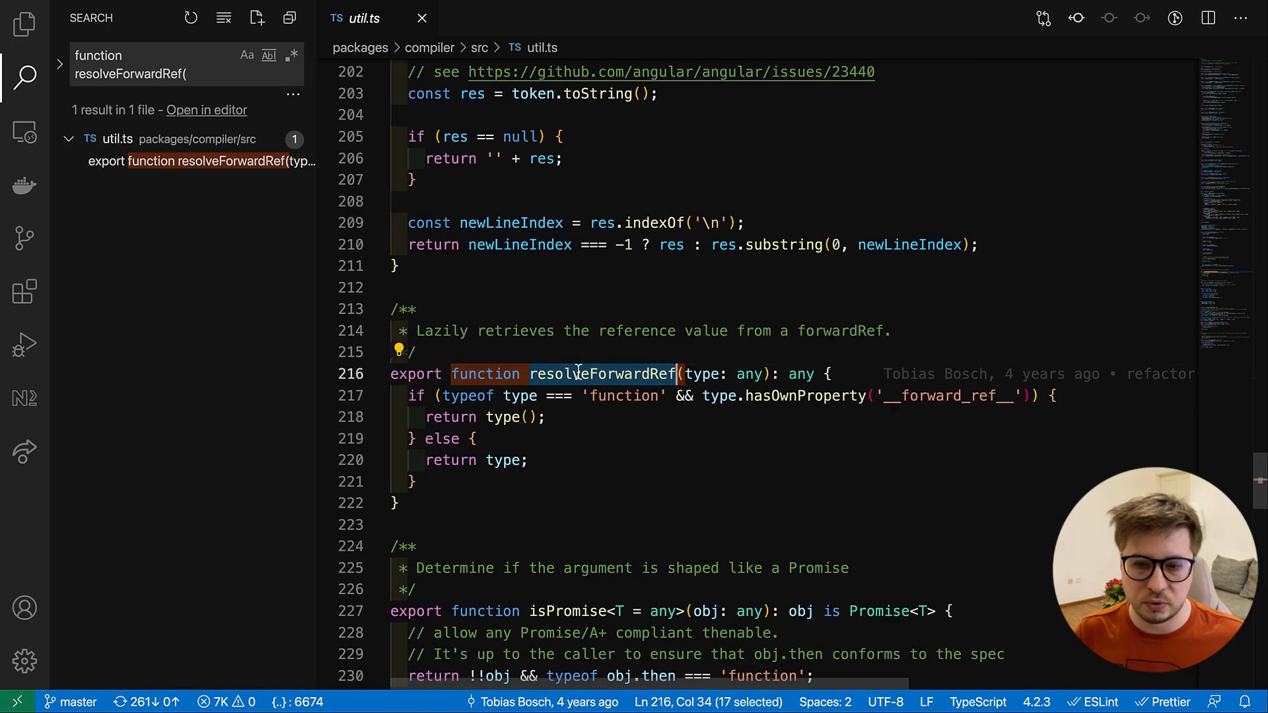
{"action": "mouse_move", "coordinate": [702, 374]}
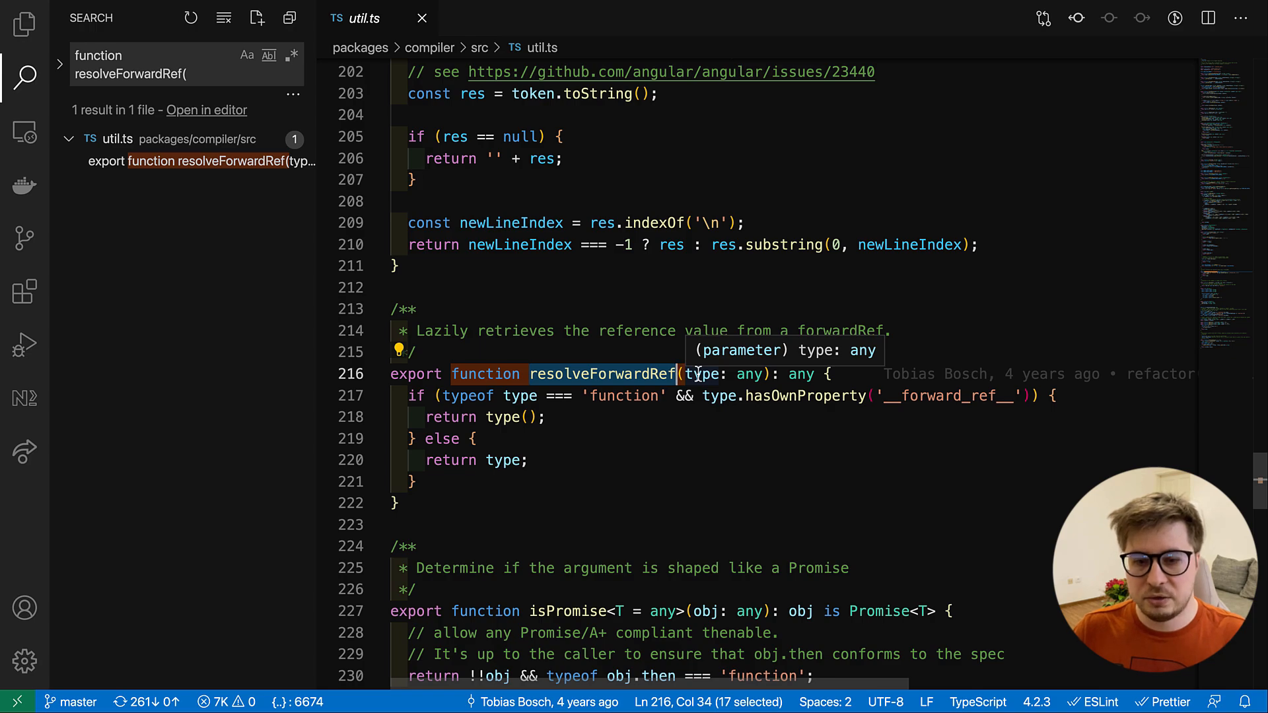
{"action": "mouse_move", "coordinate": [665, 496]}
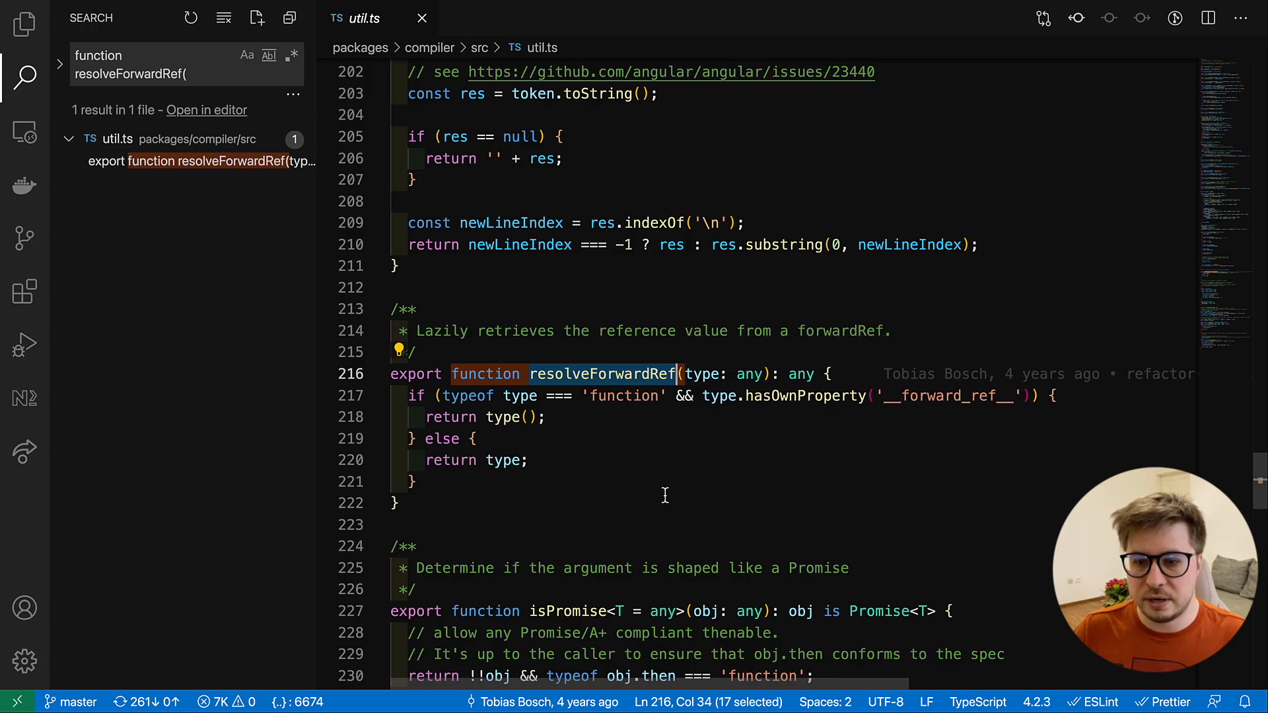